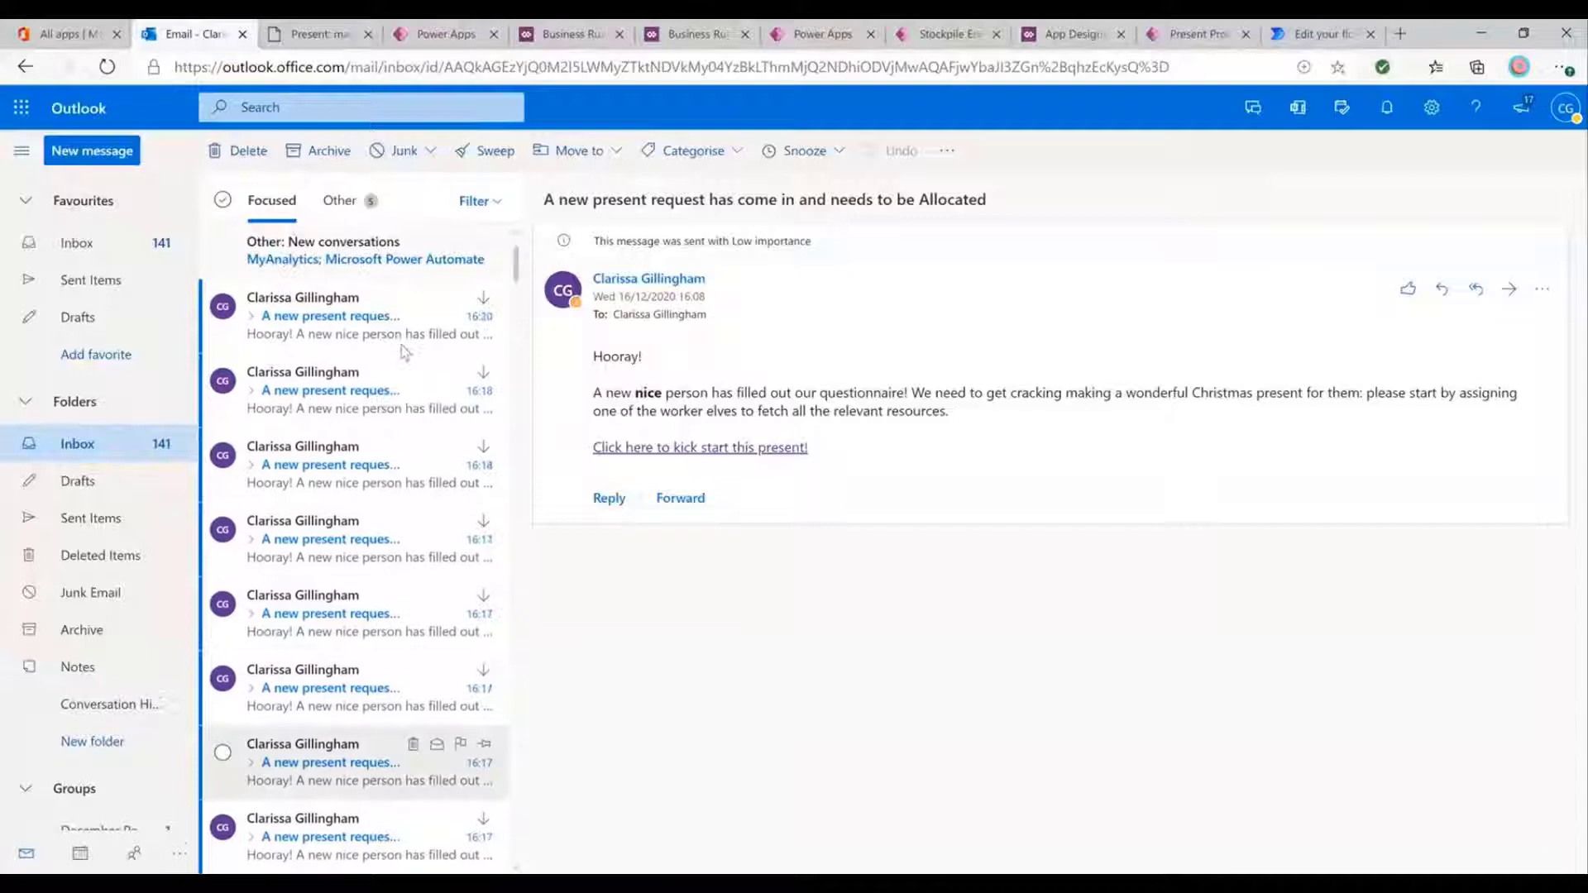
Scroll to the 16:08 present request email and follow its kick-start link to Jamie's Present.
scroll("down", 3)
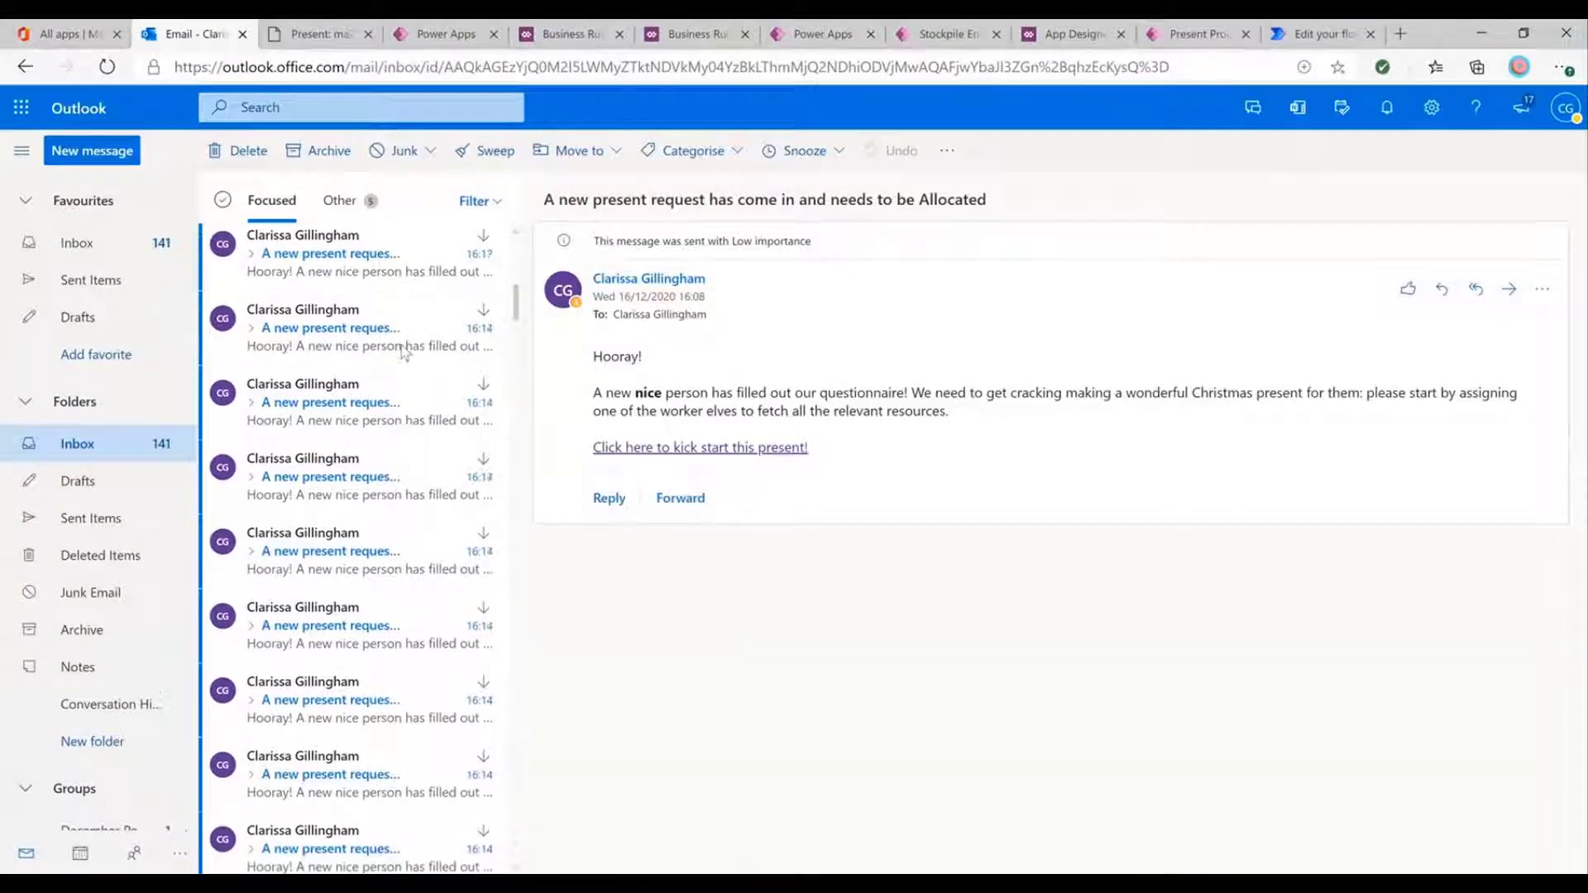
scroll("down", 3)
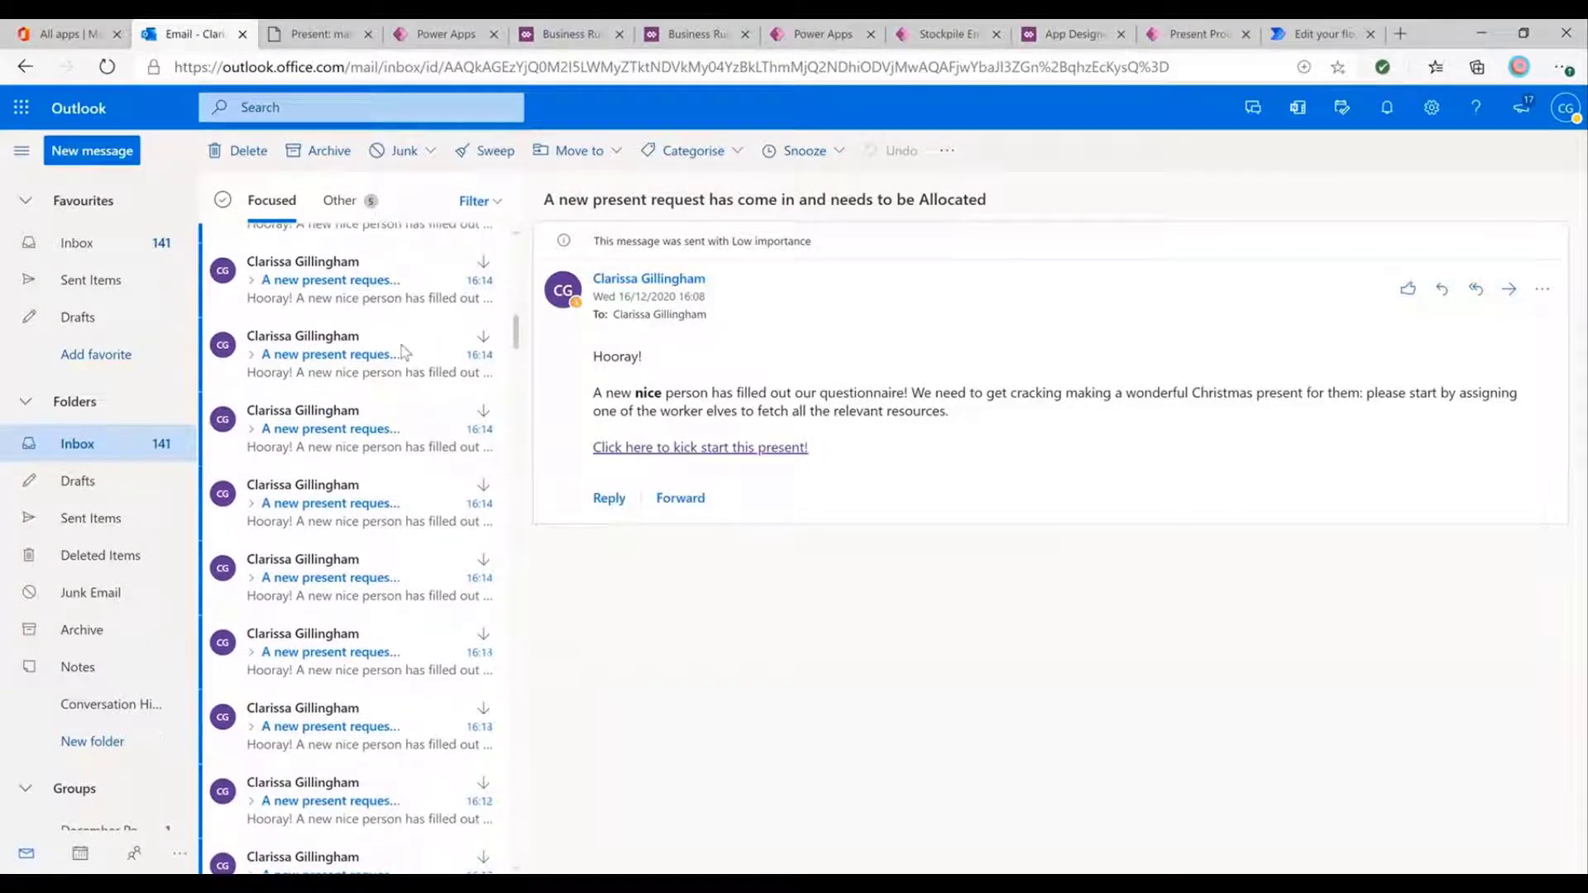
scroll("down", 3)
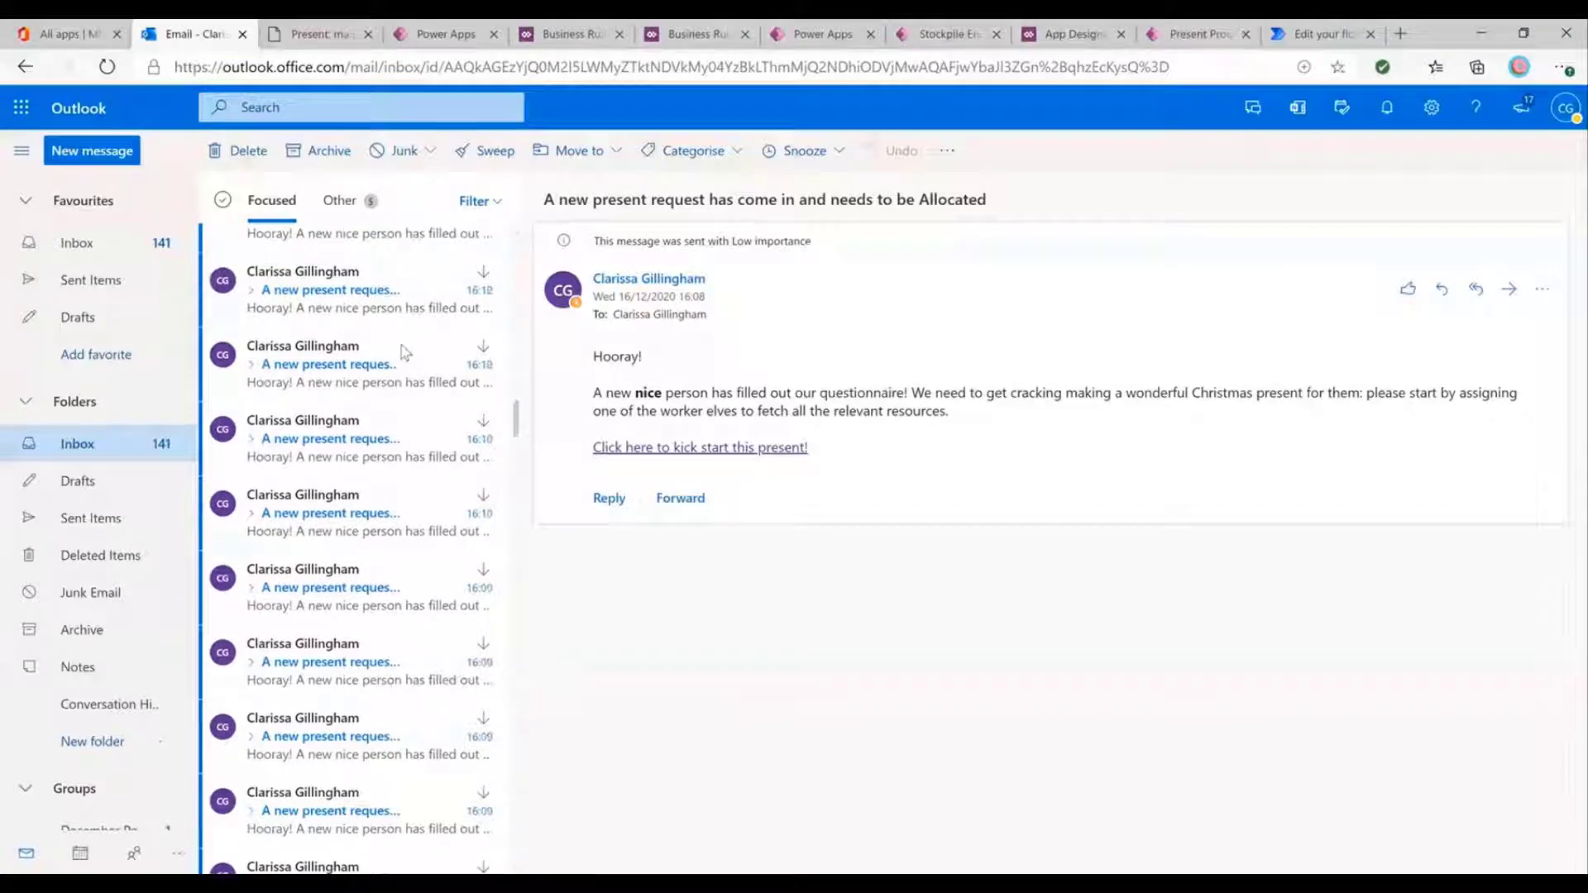
scroll("down", 3)
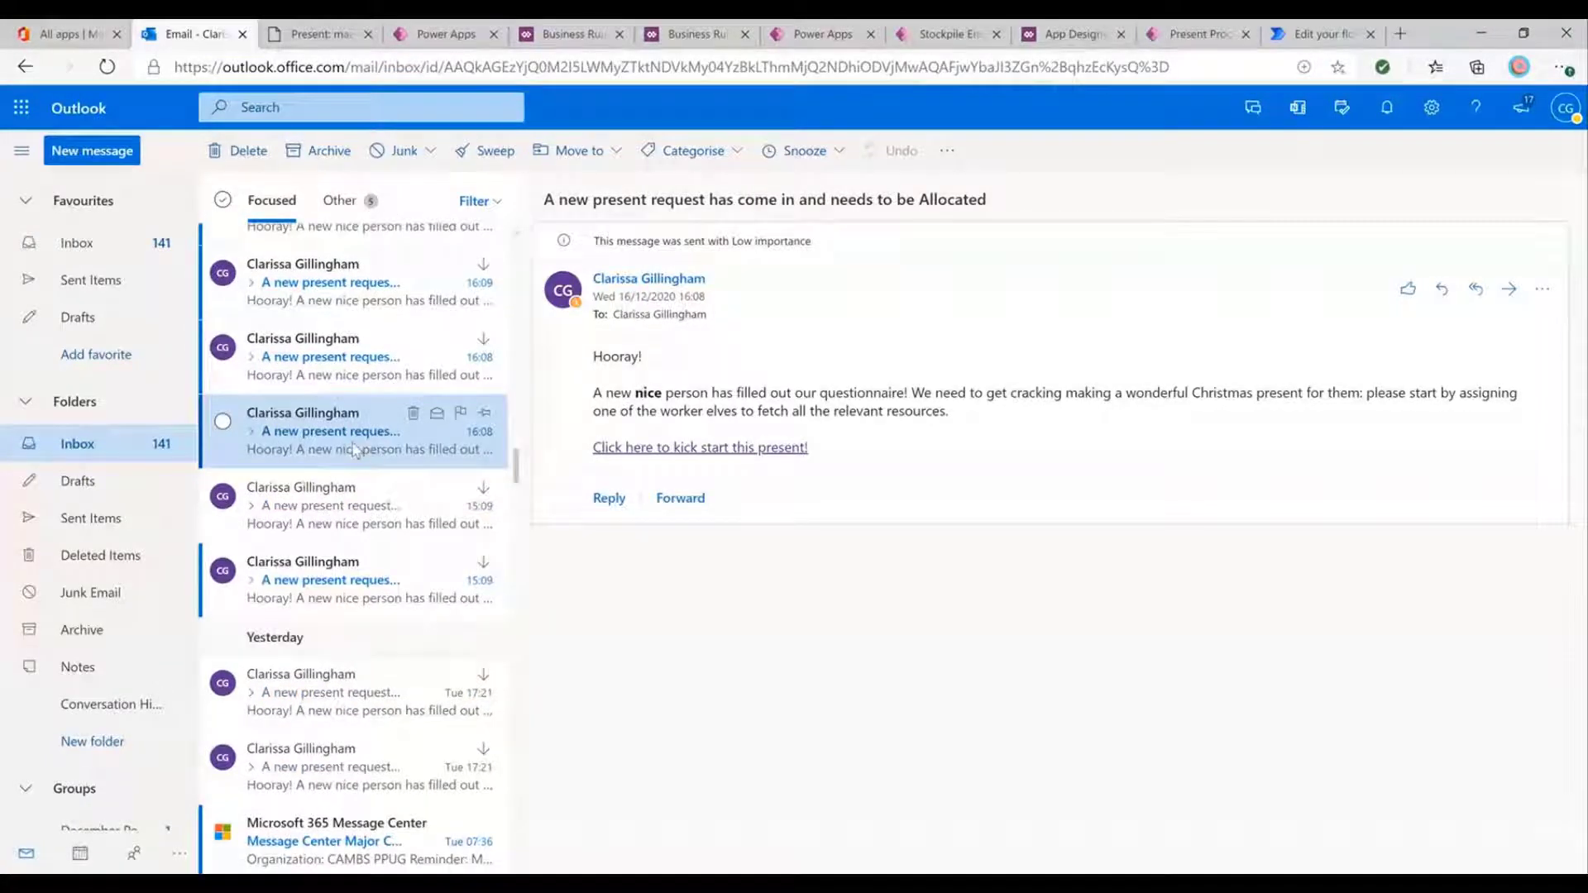
mouse_move(1547, 724)
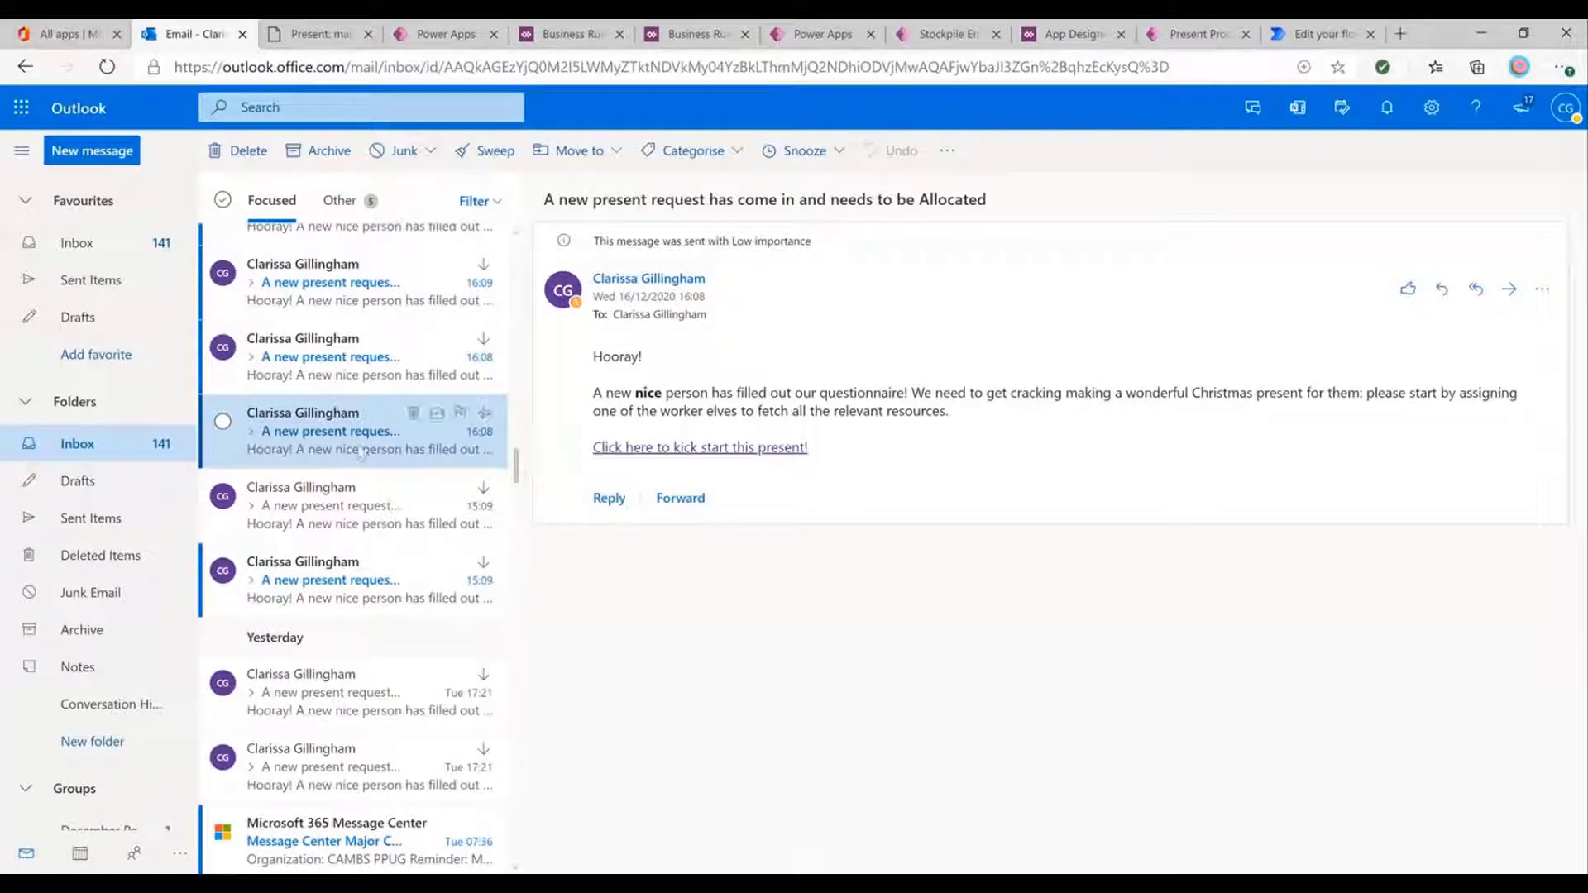
mouse_move(700, 447)
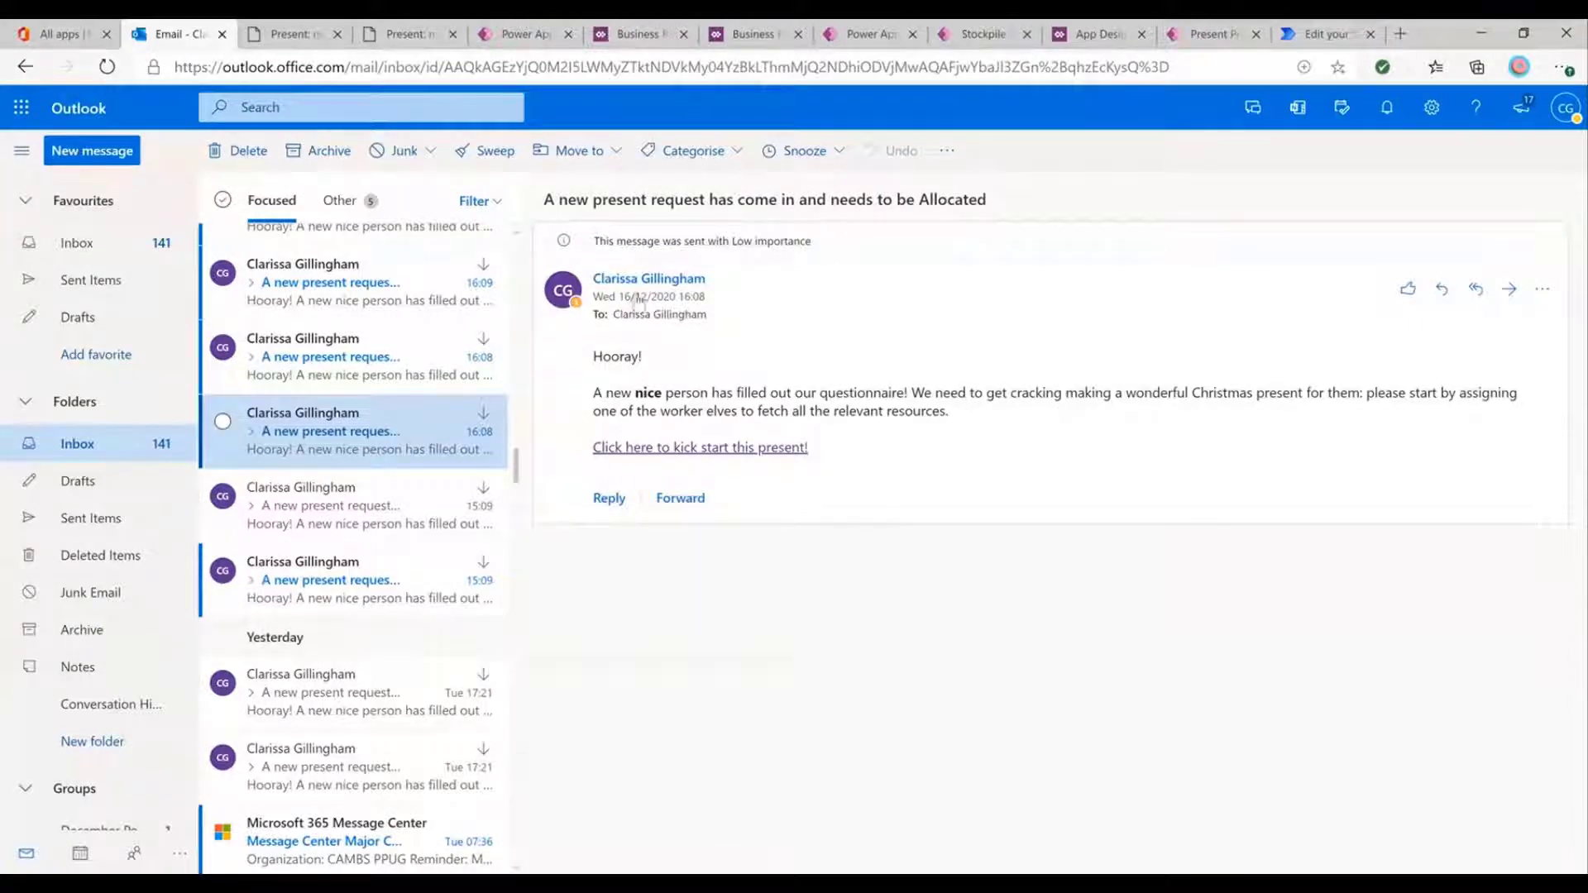
left_click(648, 278)
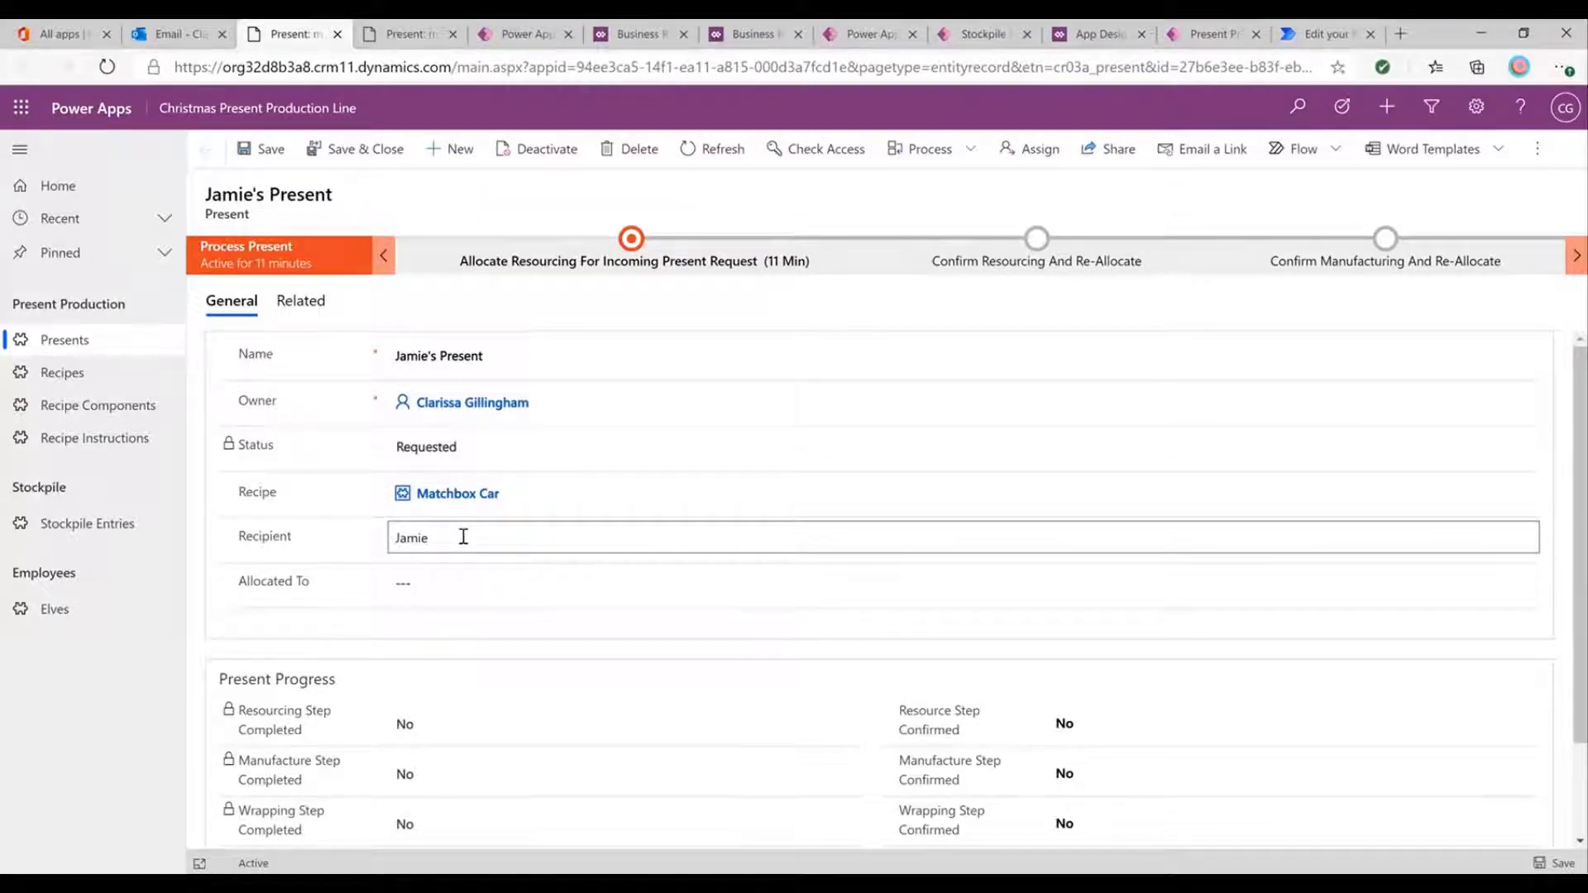
mouse_move(546, 538)
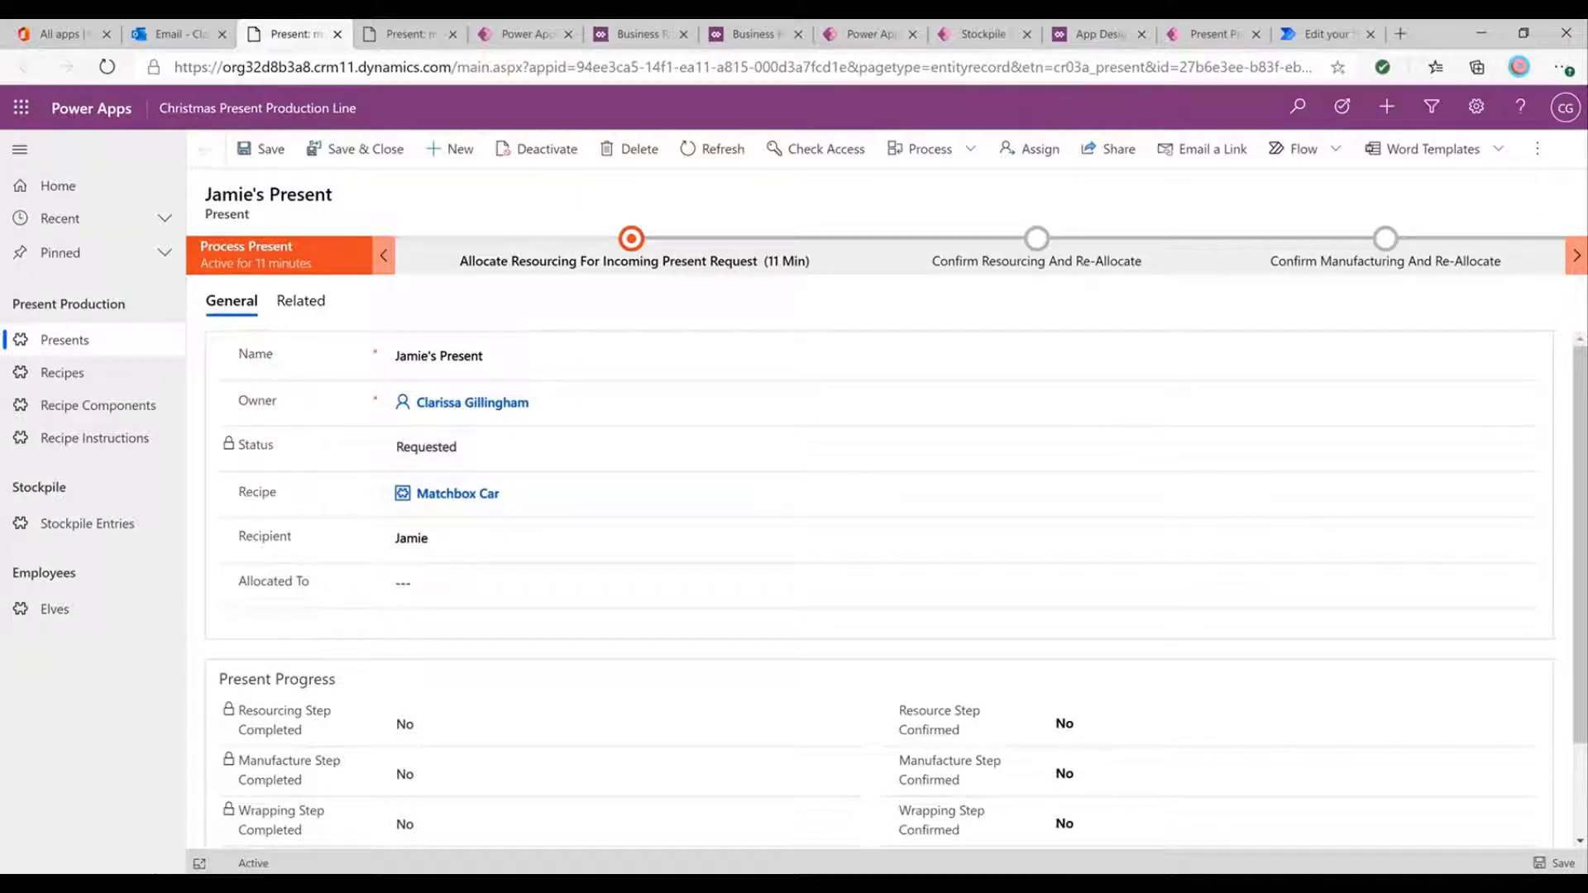
mouse_move(114, 450)
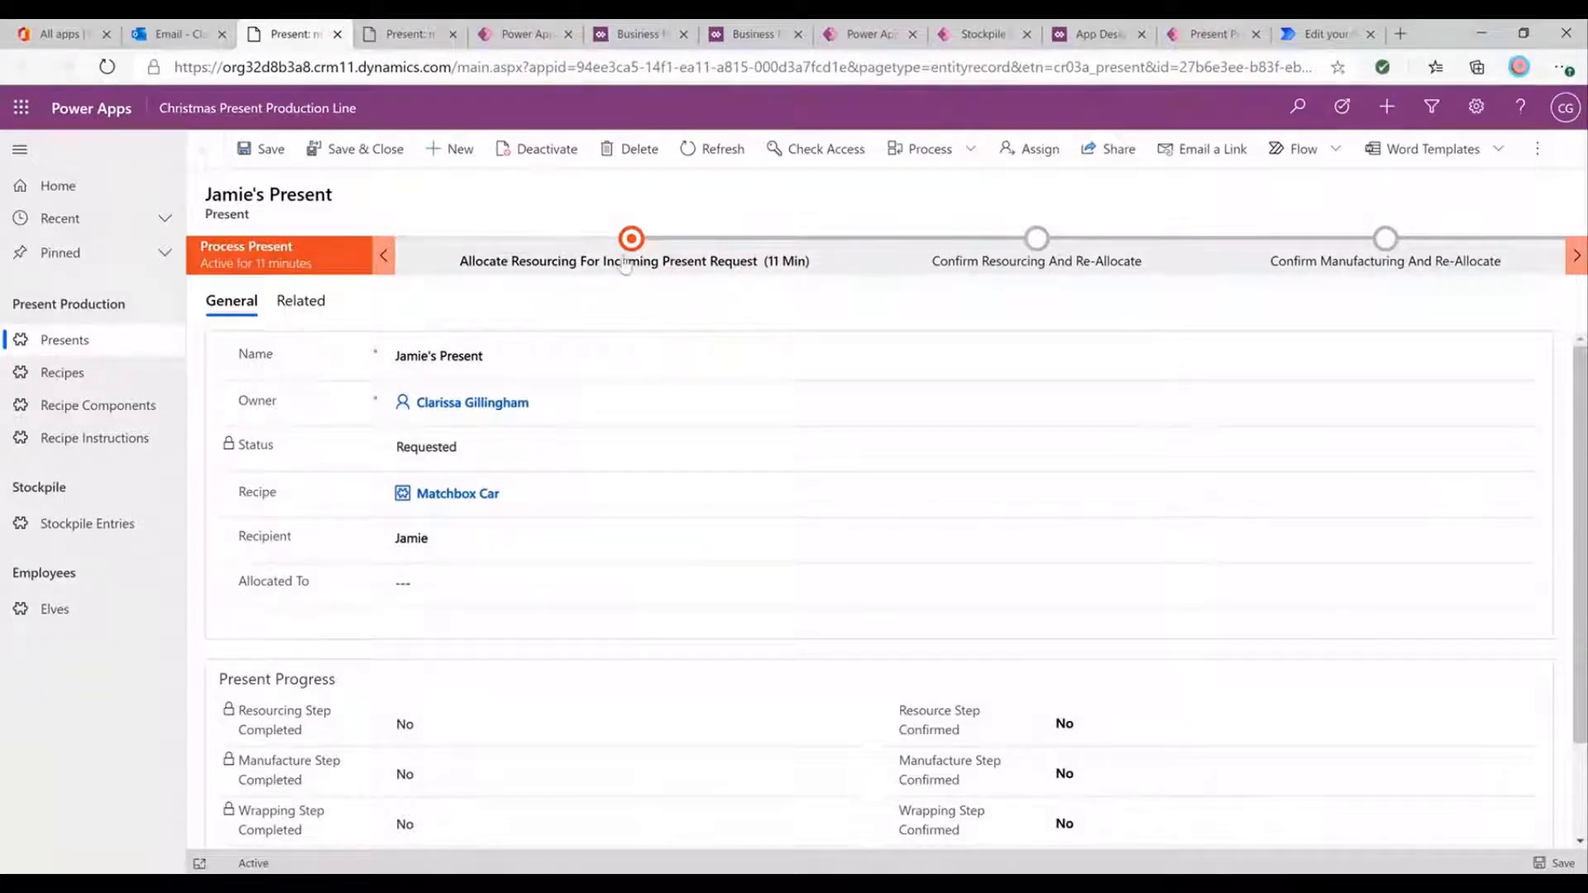
mouse_move(612, 326)
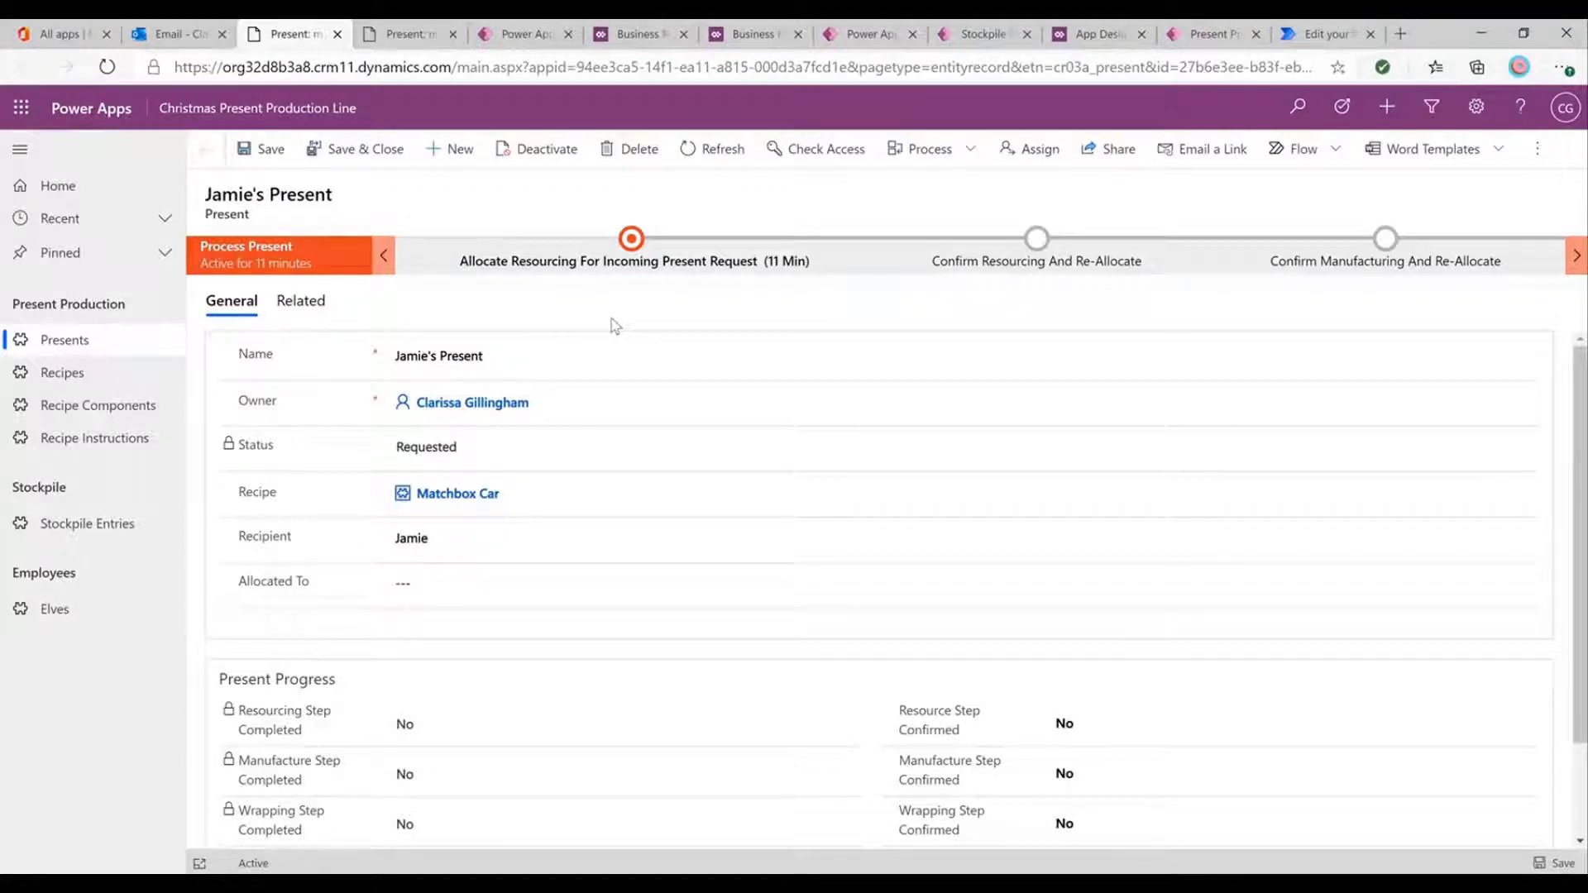
mouse_move(450, 661)
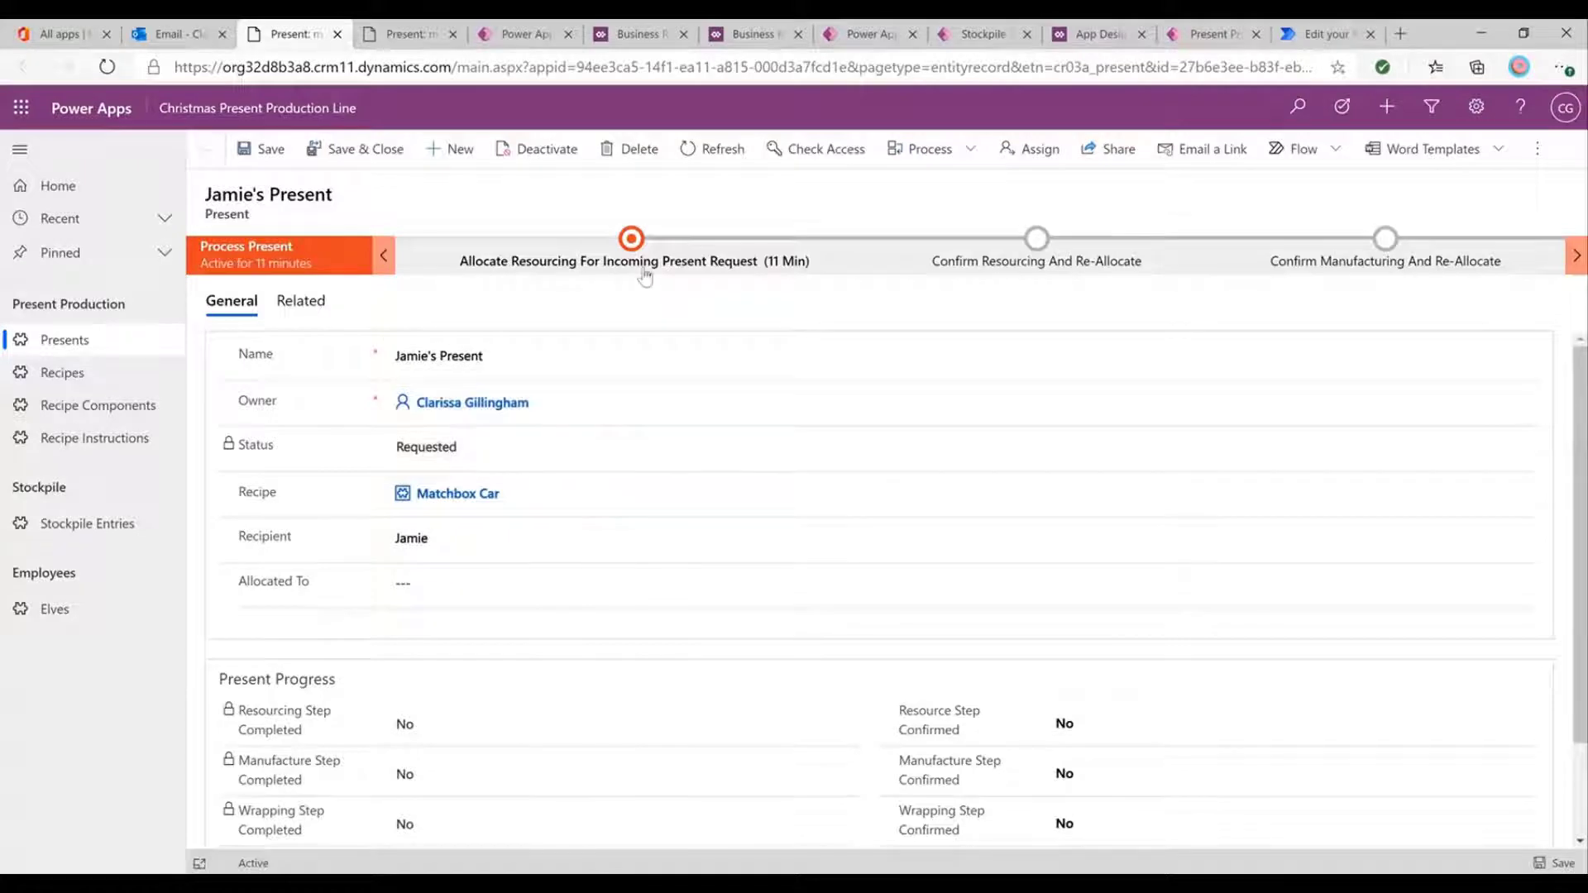
Allocate Bob to Jamie's Present in the Allocate Resourcing stage.
left_click(630, 238)
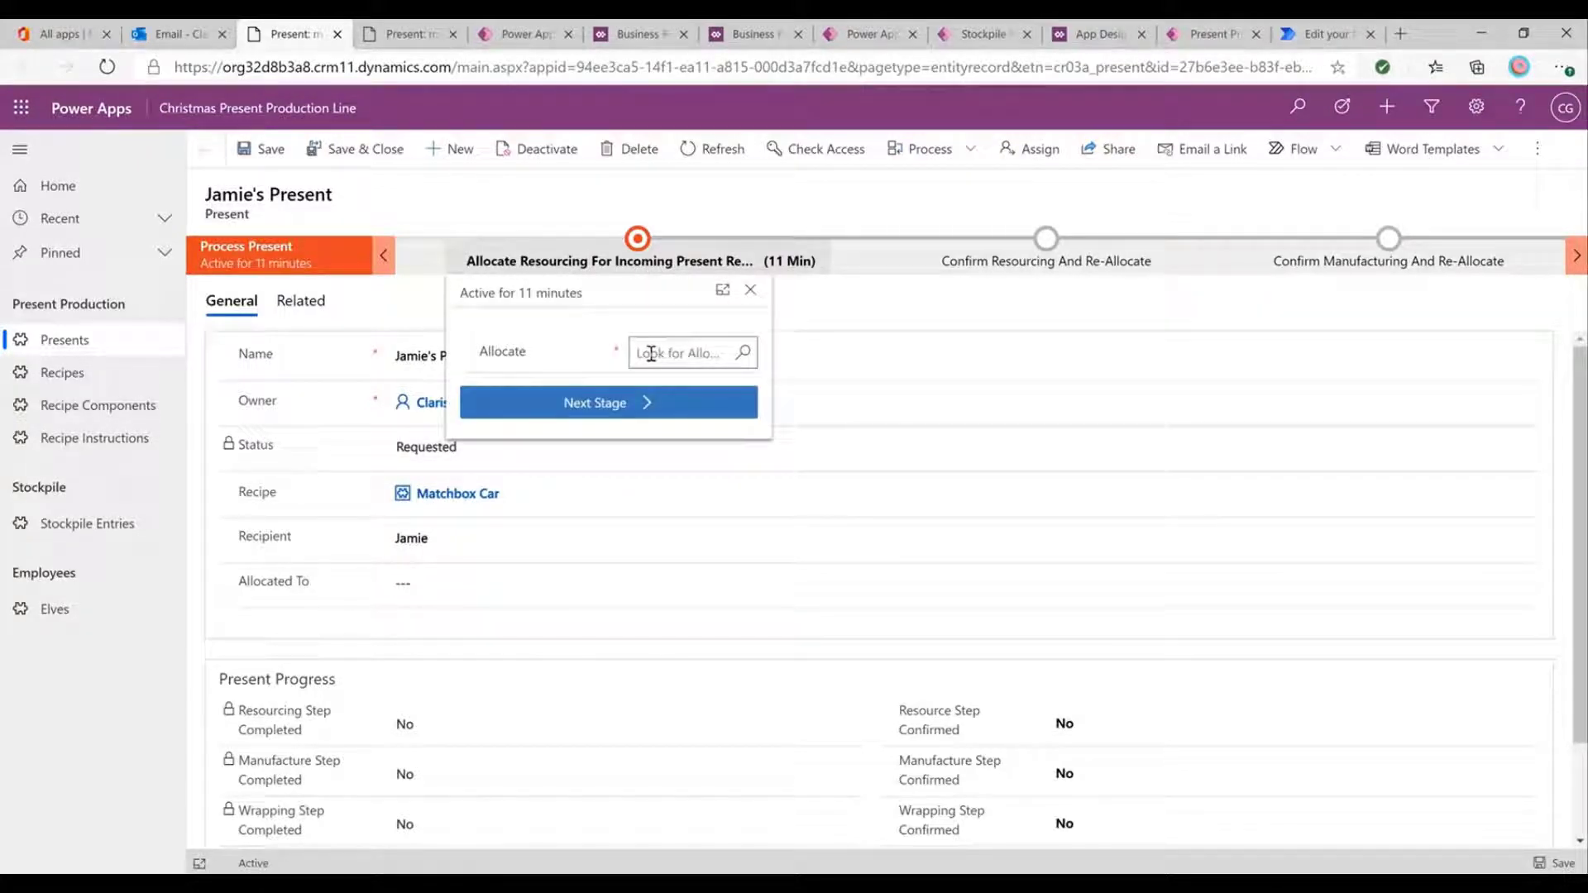
left_click(691, 353)
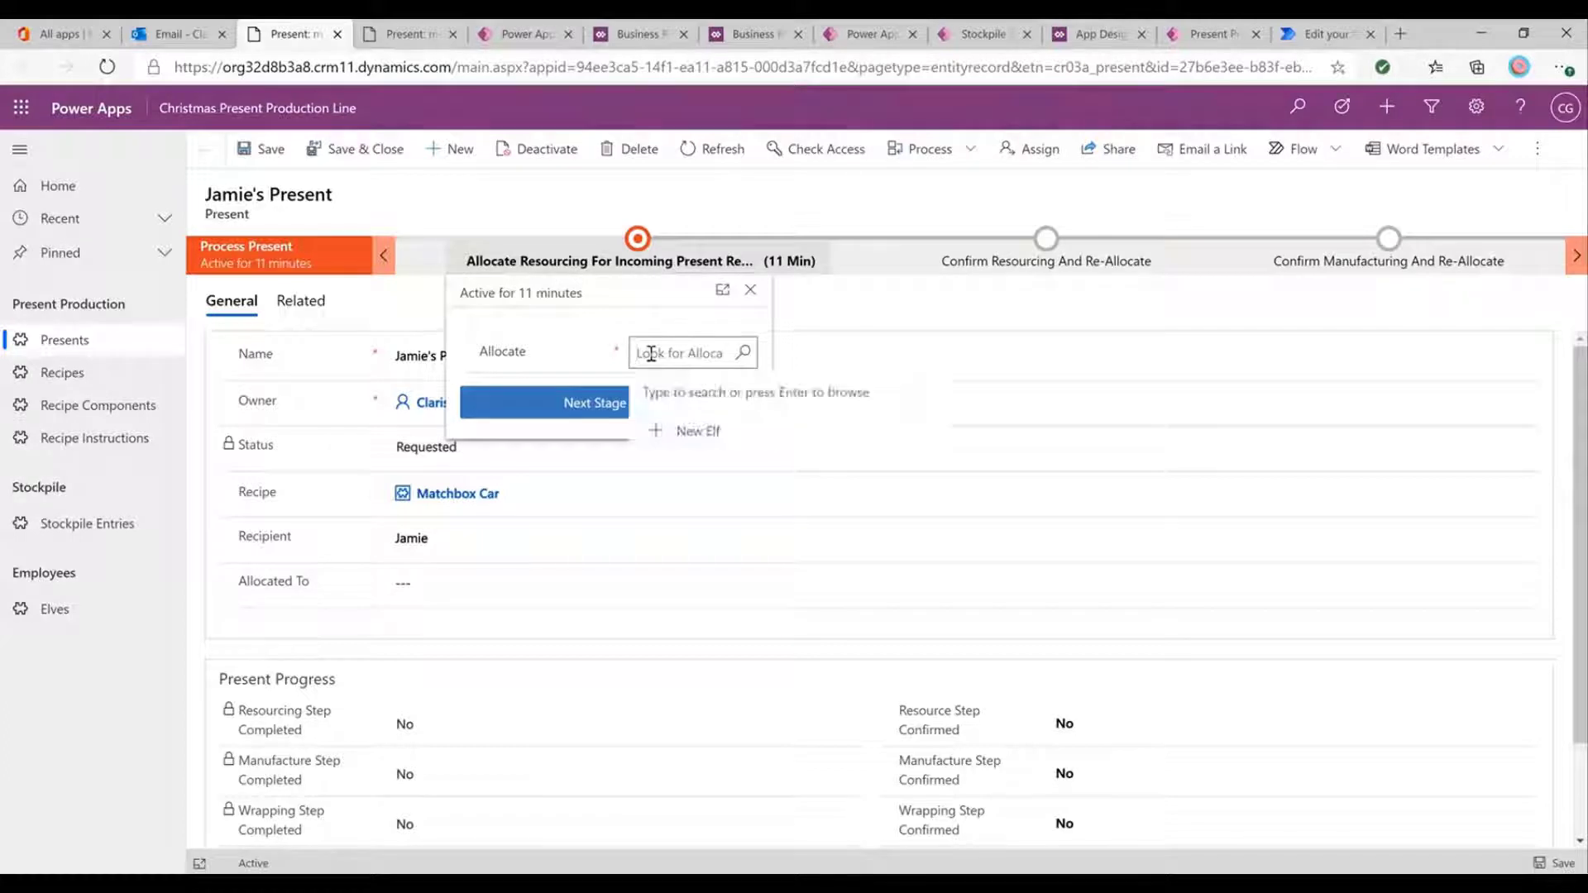
left_click(688, 353)
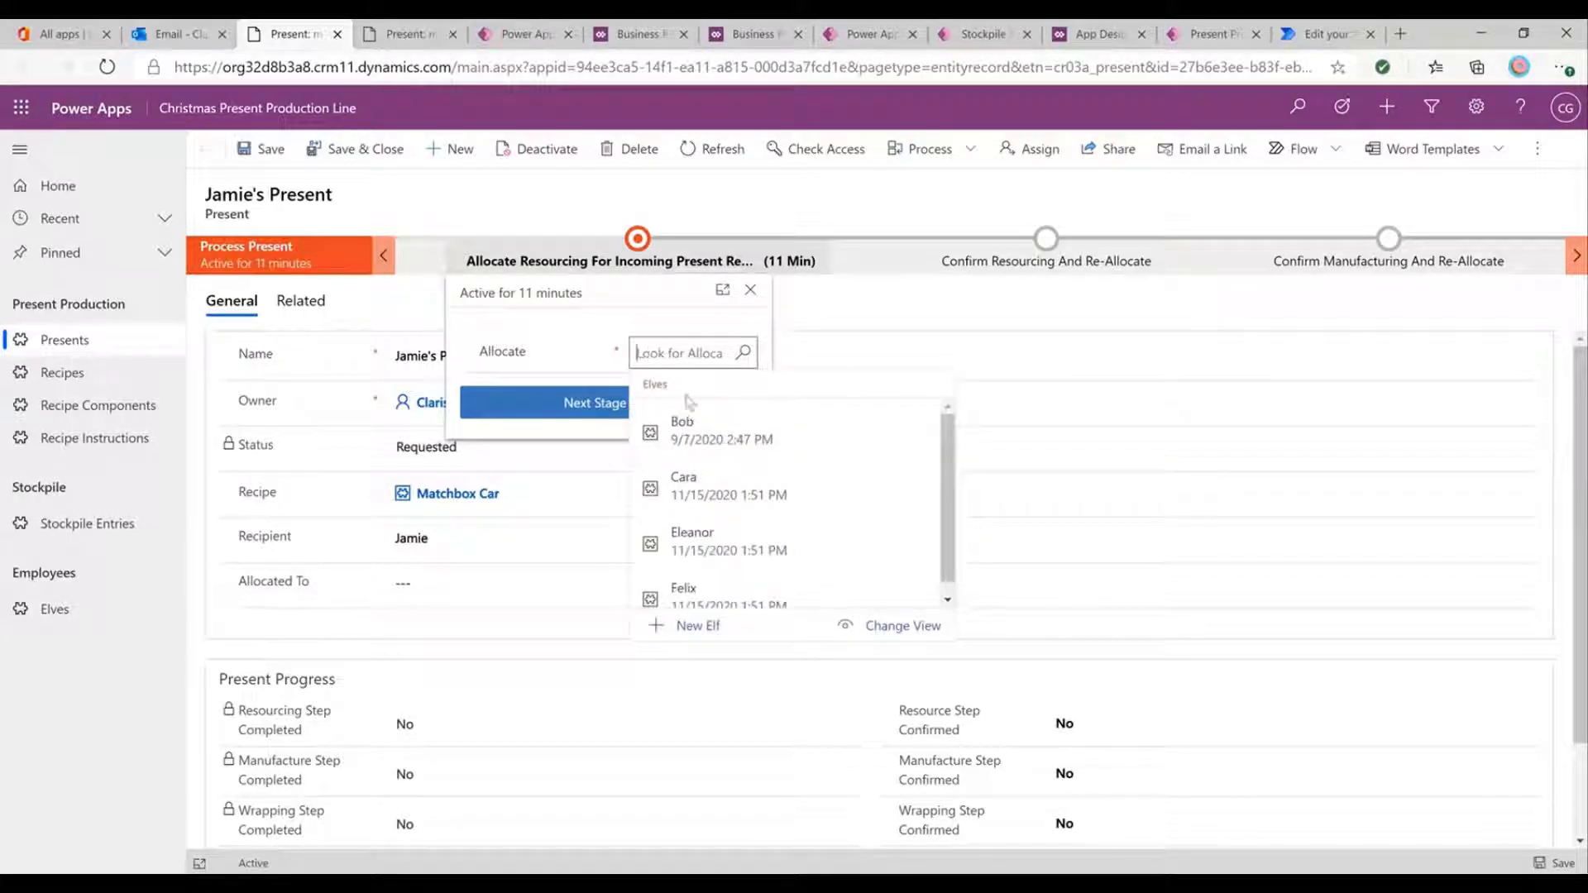
left_click(681, 430)
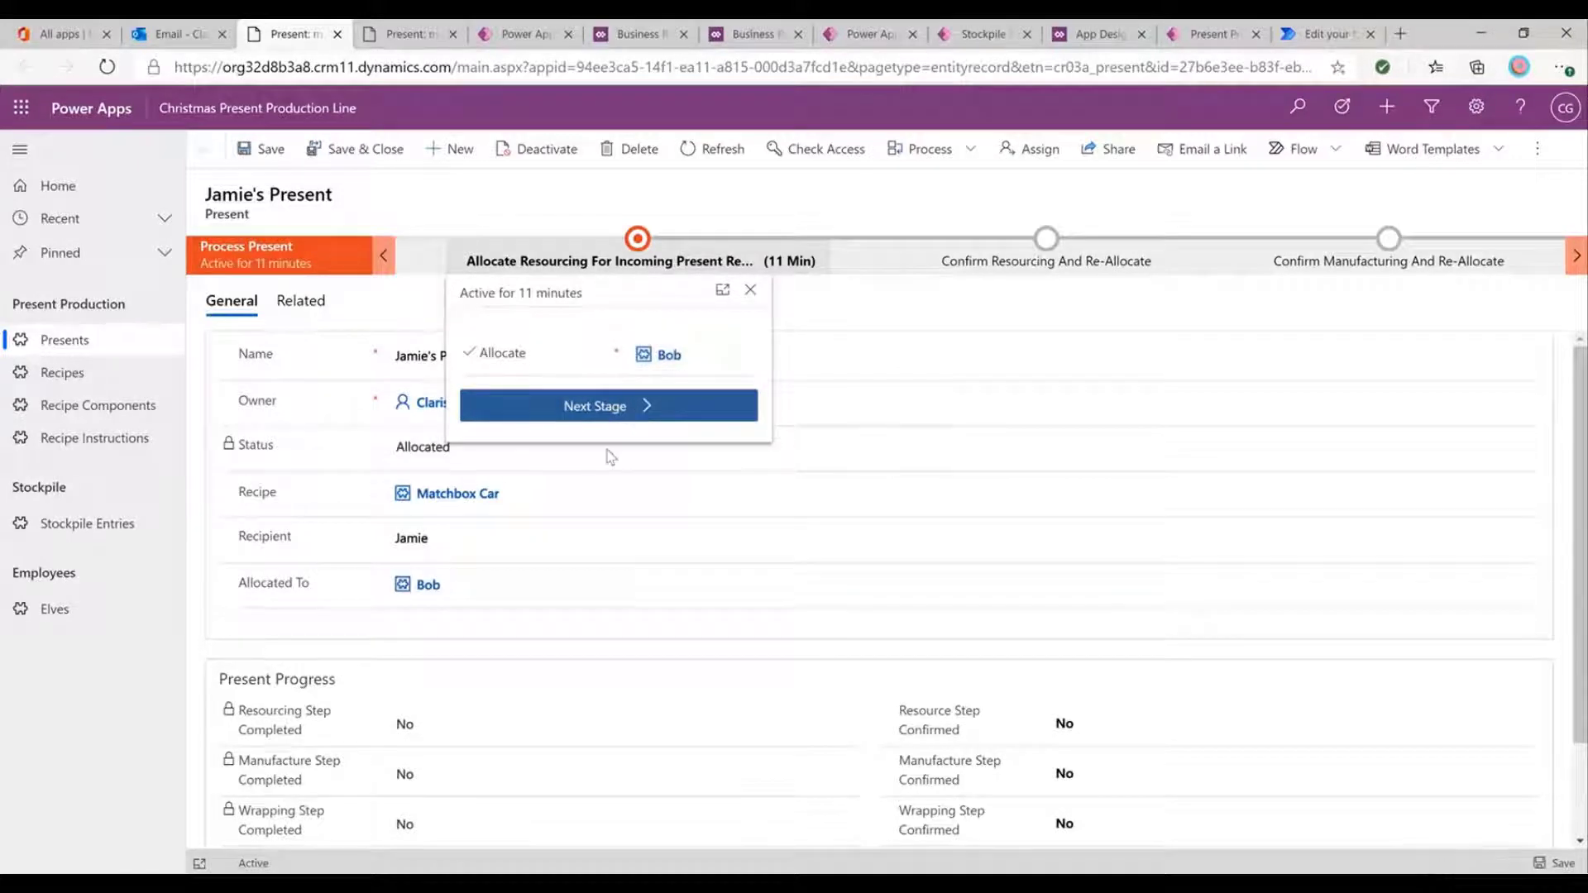
left_click(457, 493)
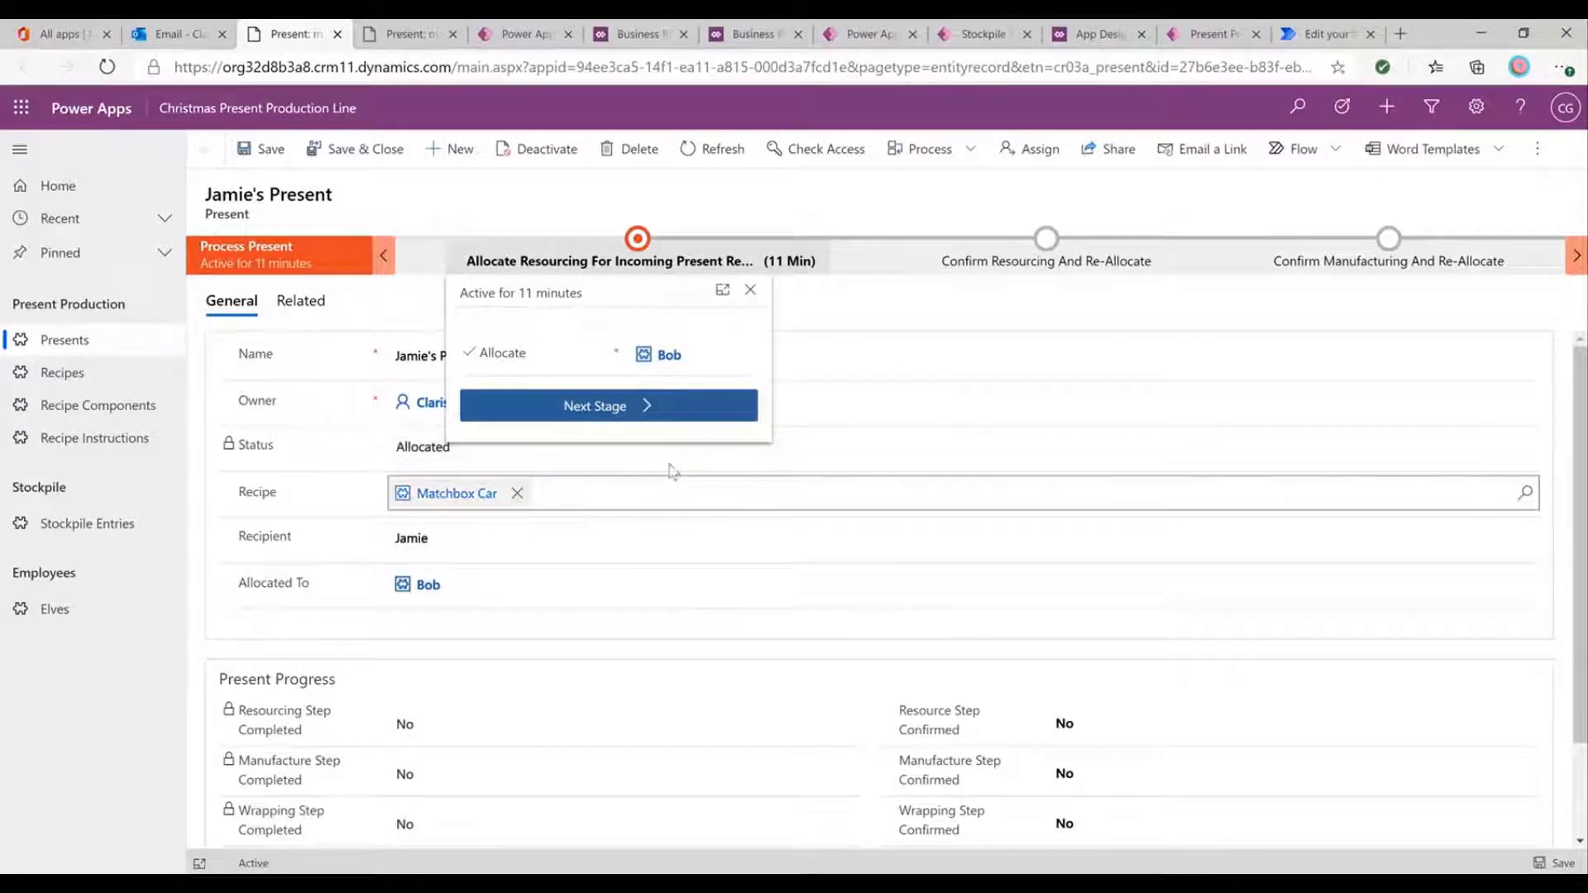
Advance Jamie's Present to the Confirm Resourcing And Re-Allocate stage and close the flyout.
left_click(609, 405)
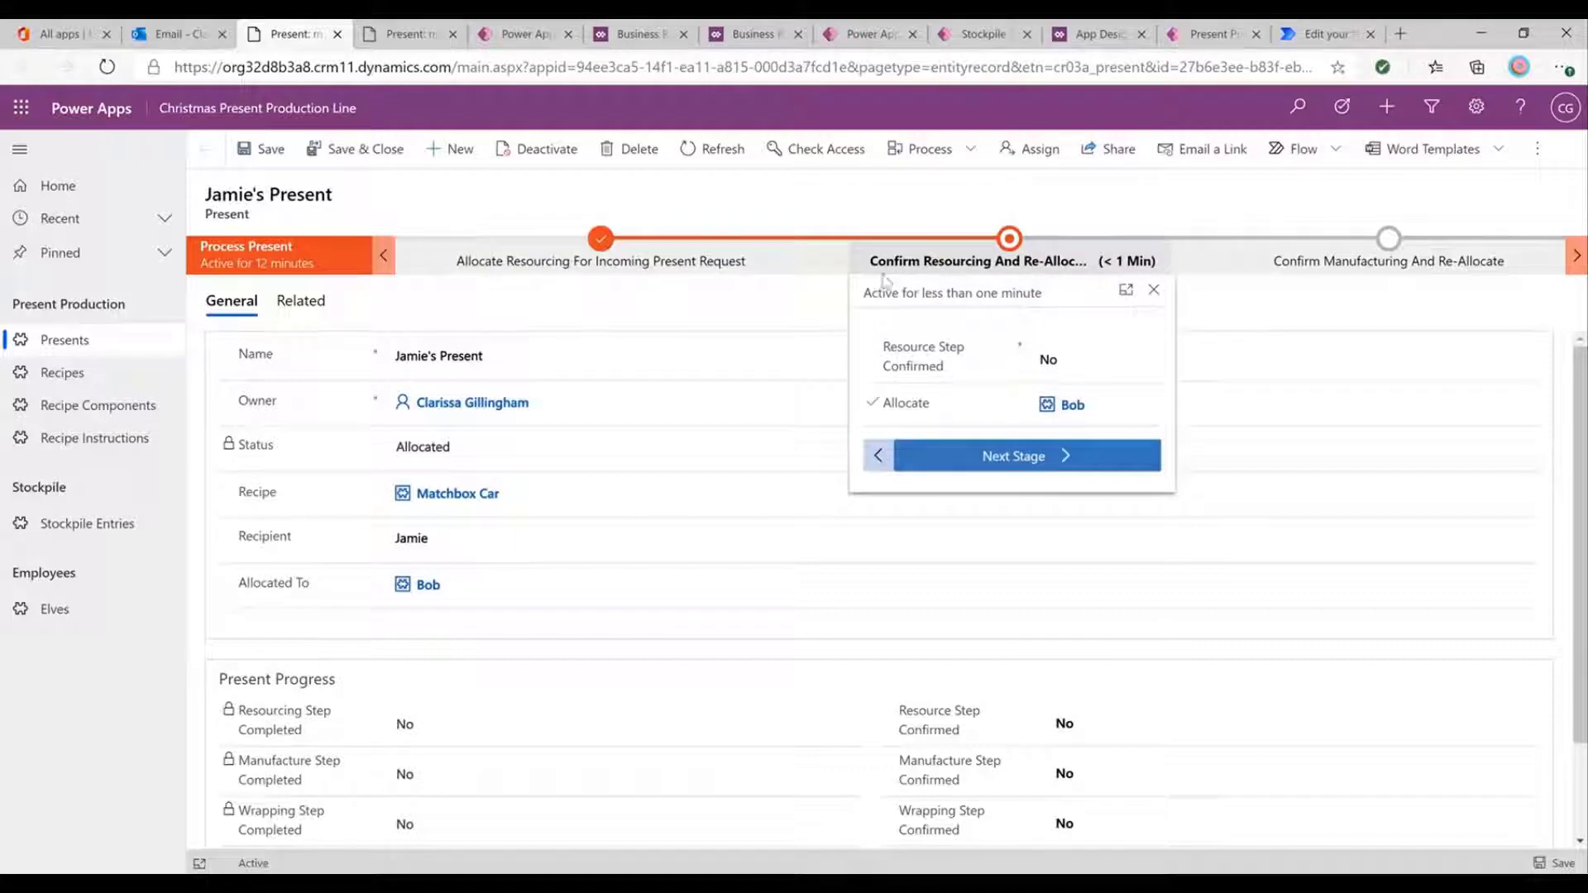
left_click(427, 584)
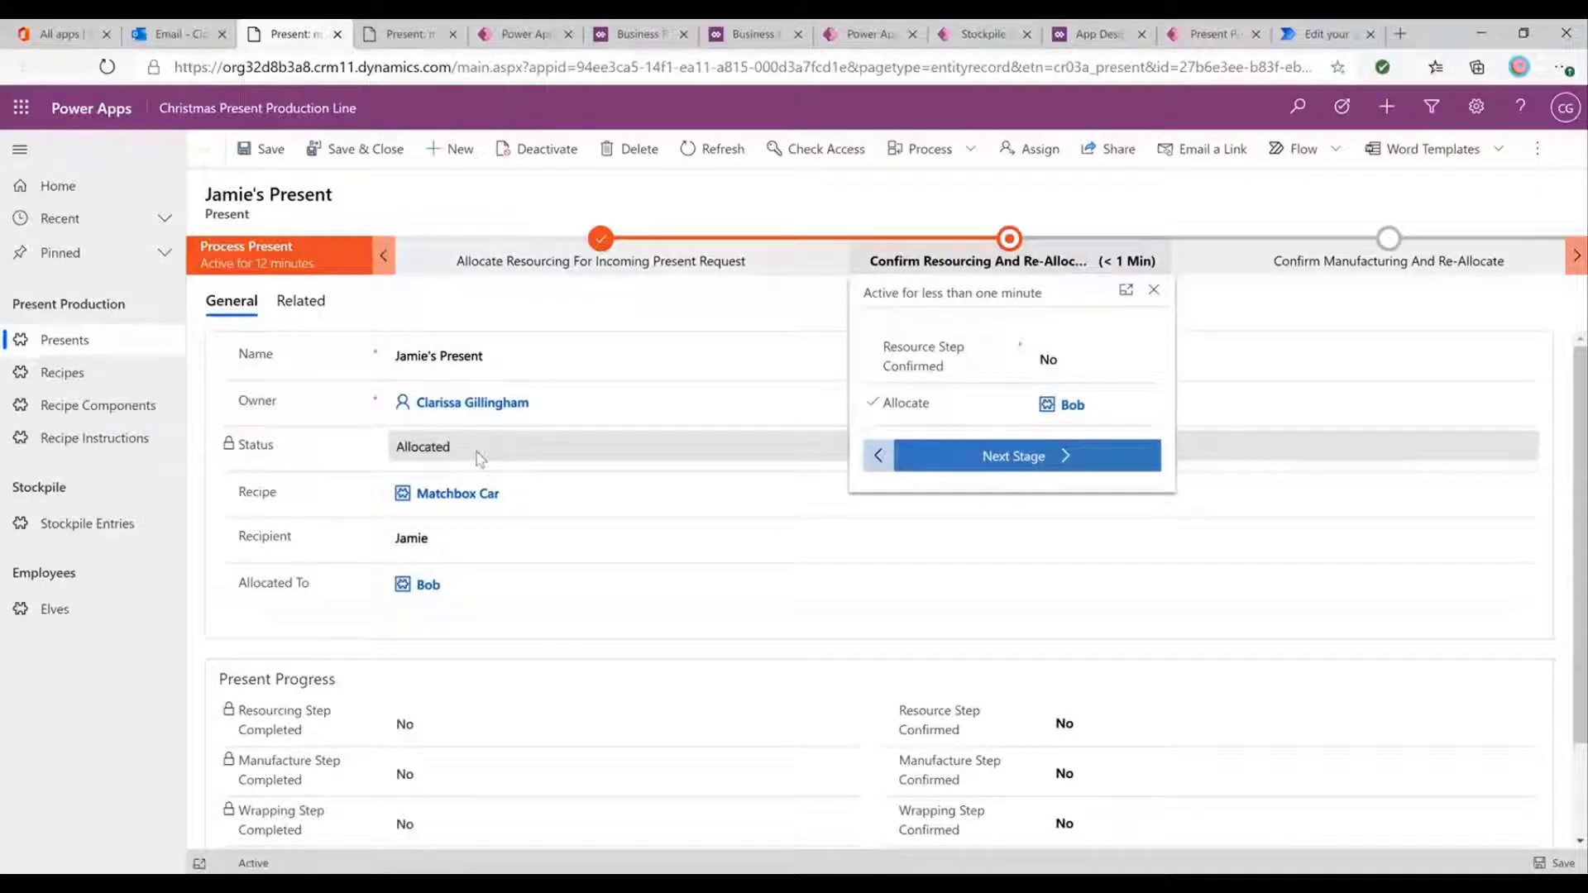
left_click(429, 584)
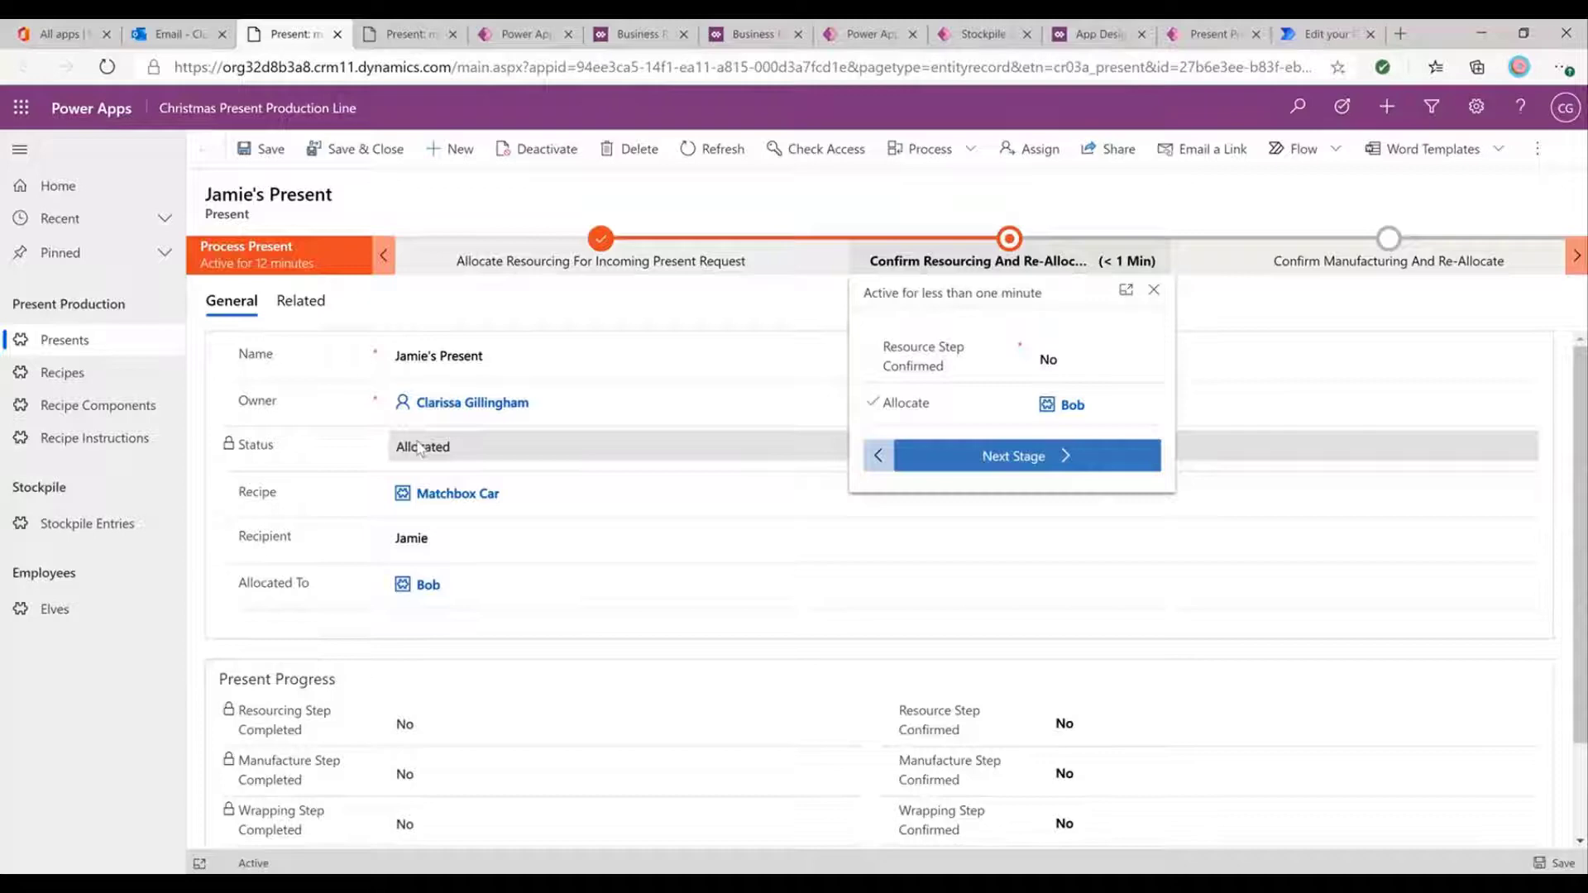
mouse_move(416, 461)
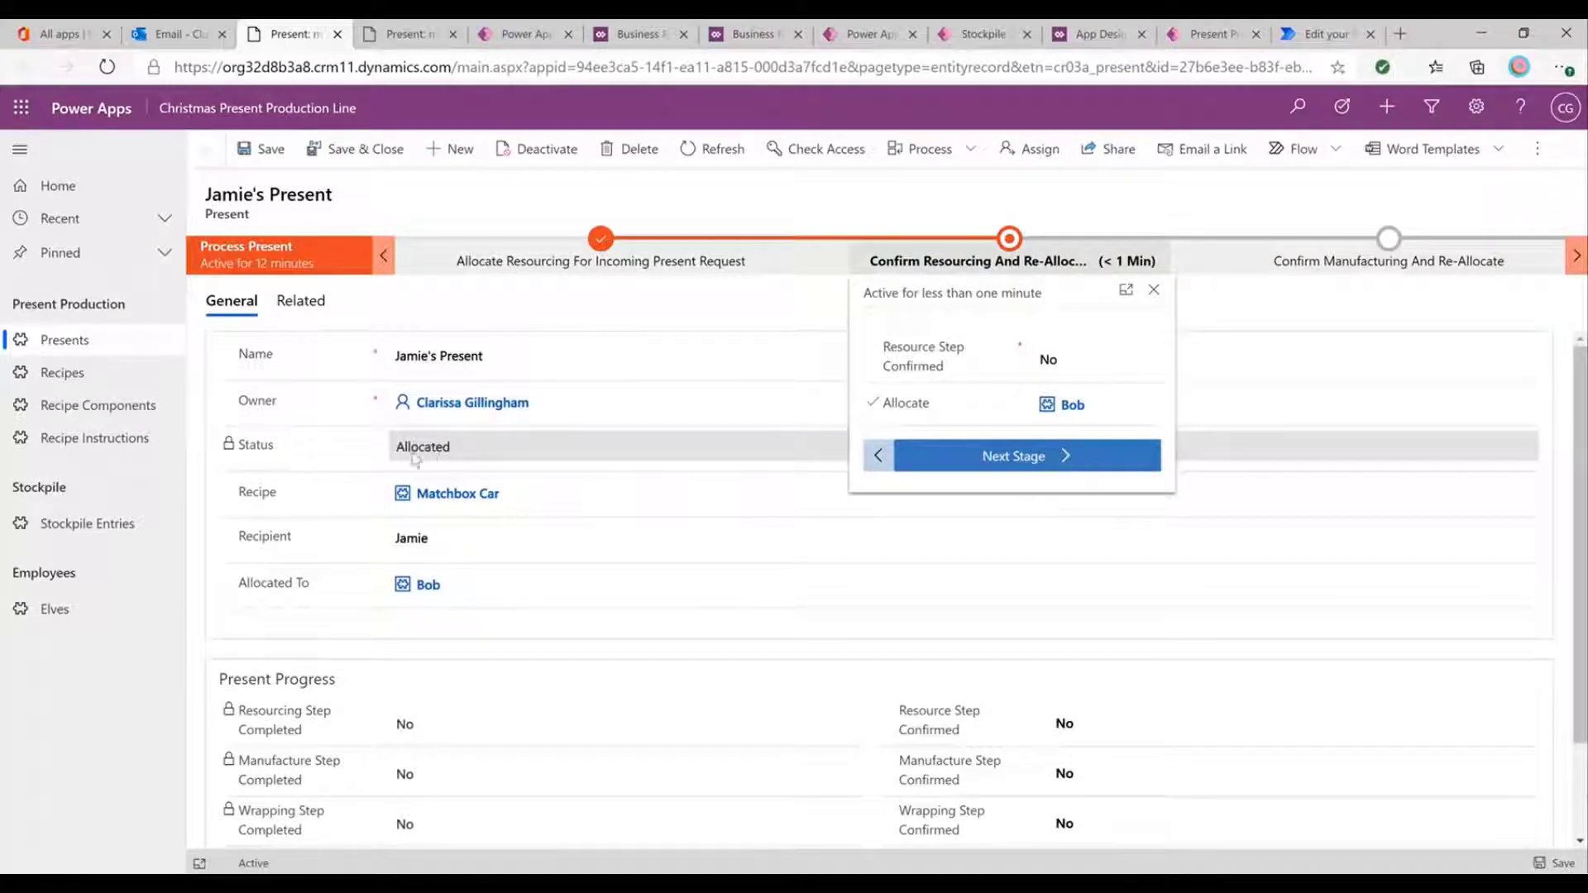
left_click(1153, 289)
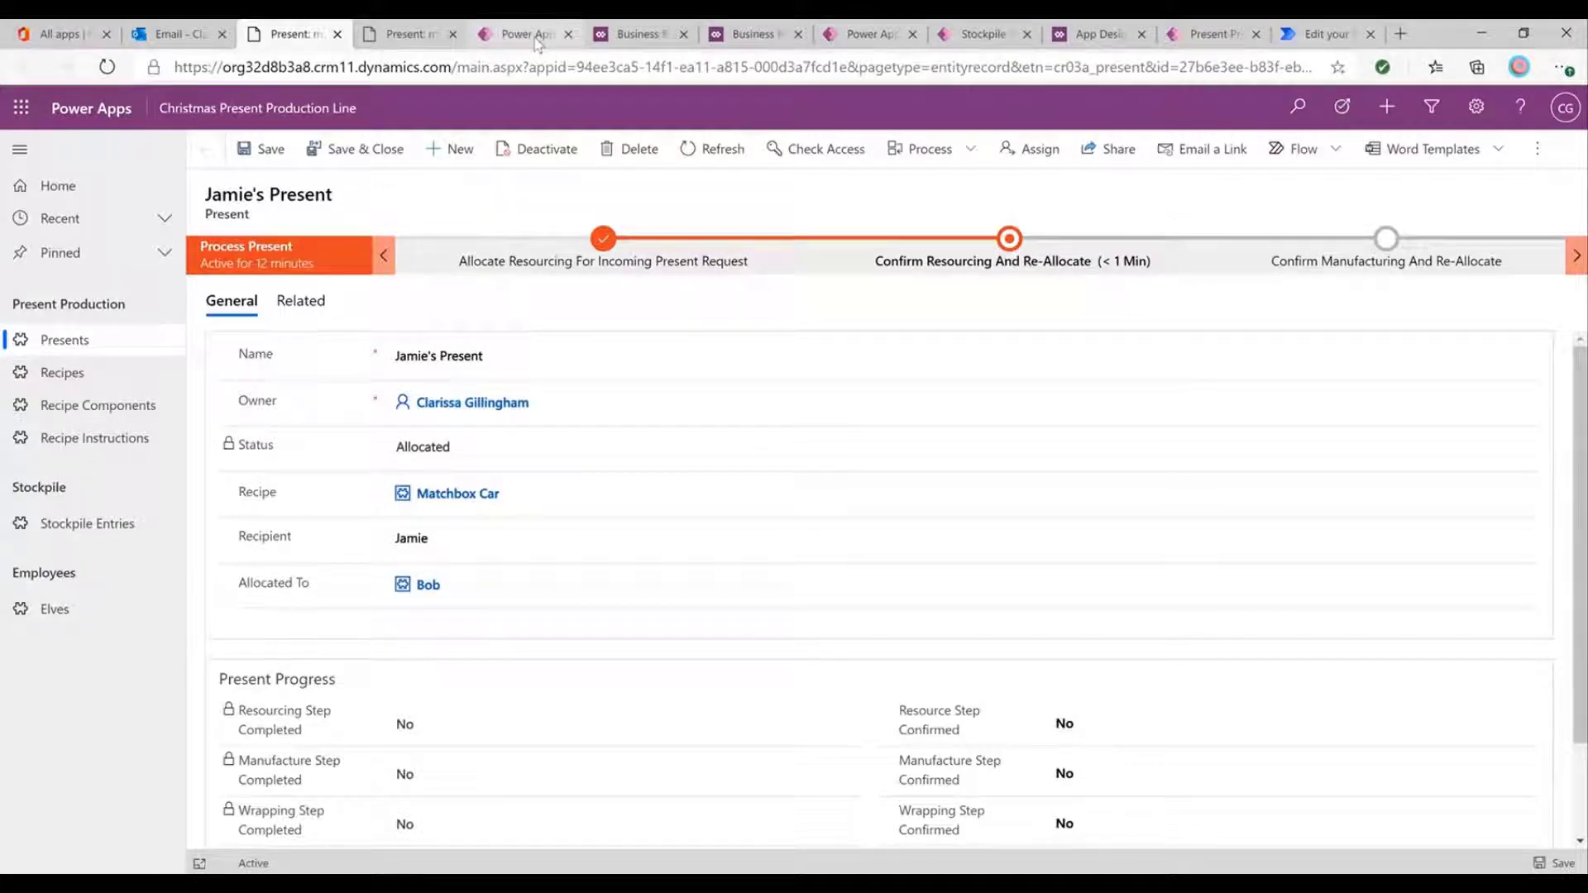
left_click(525, 33)
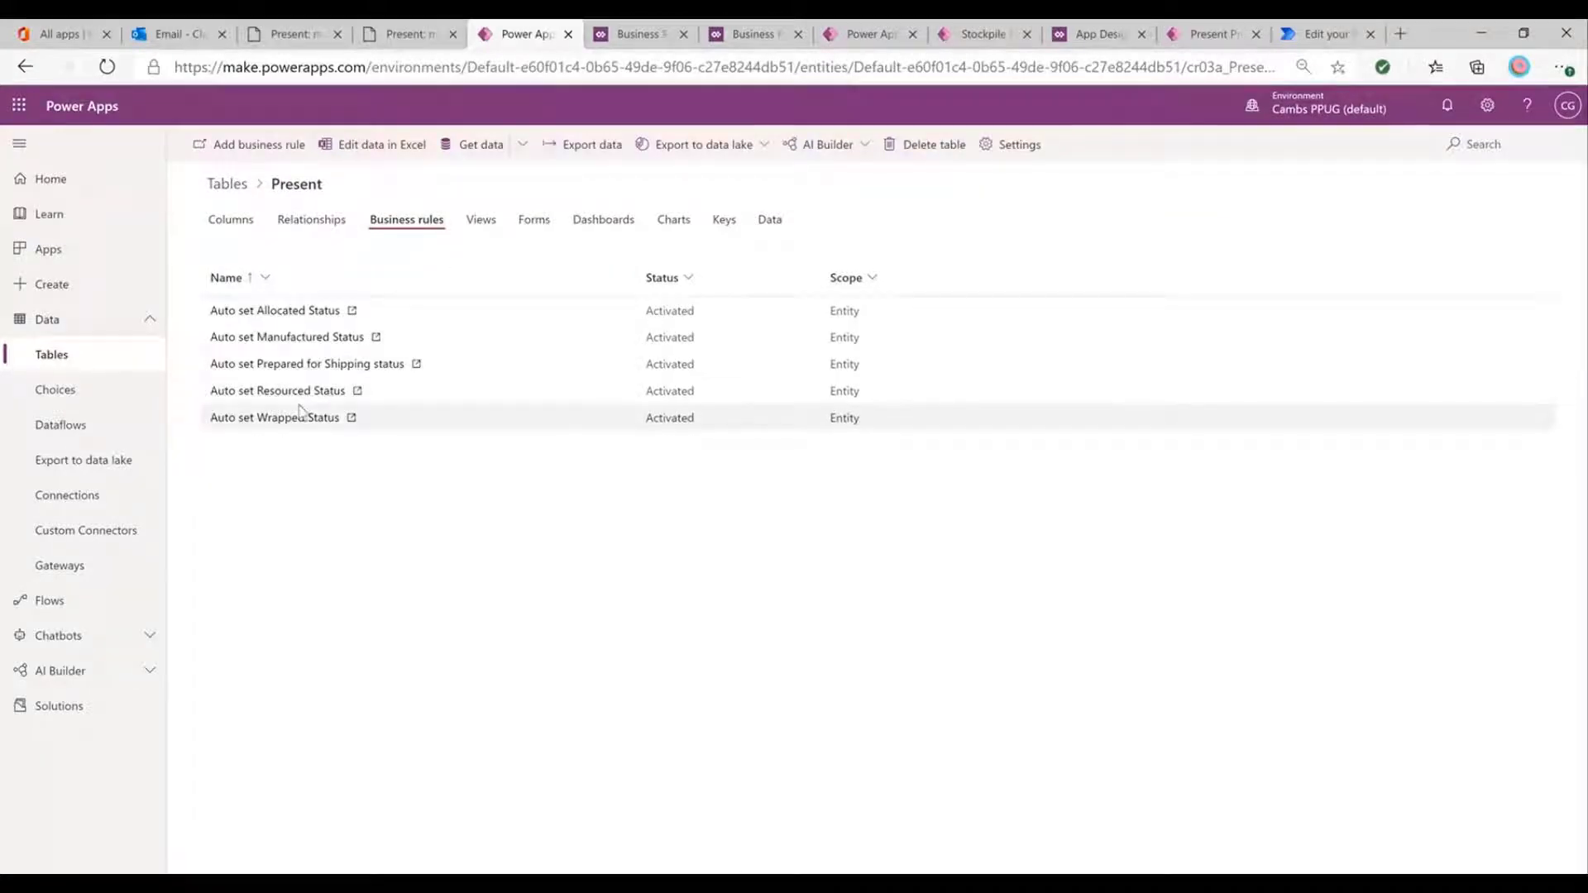
mouse_move(460, 516)
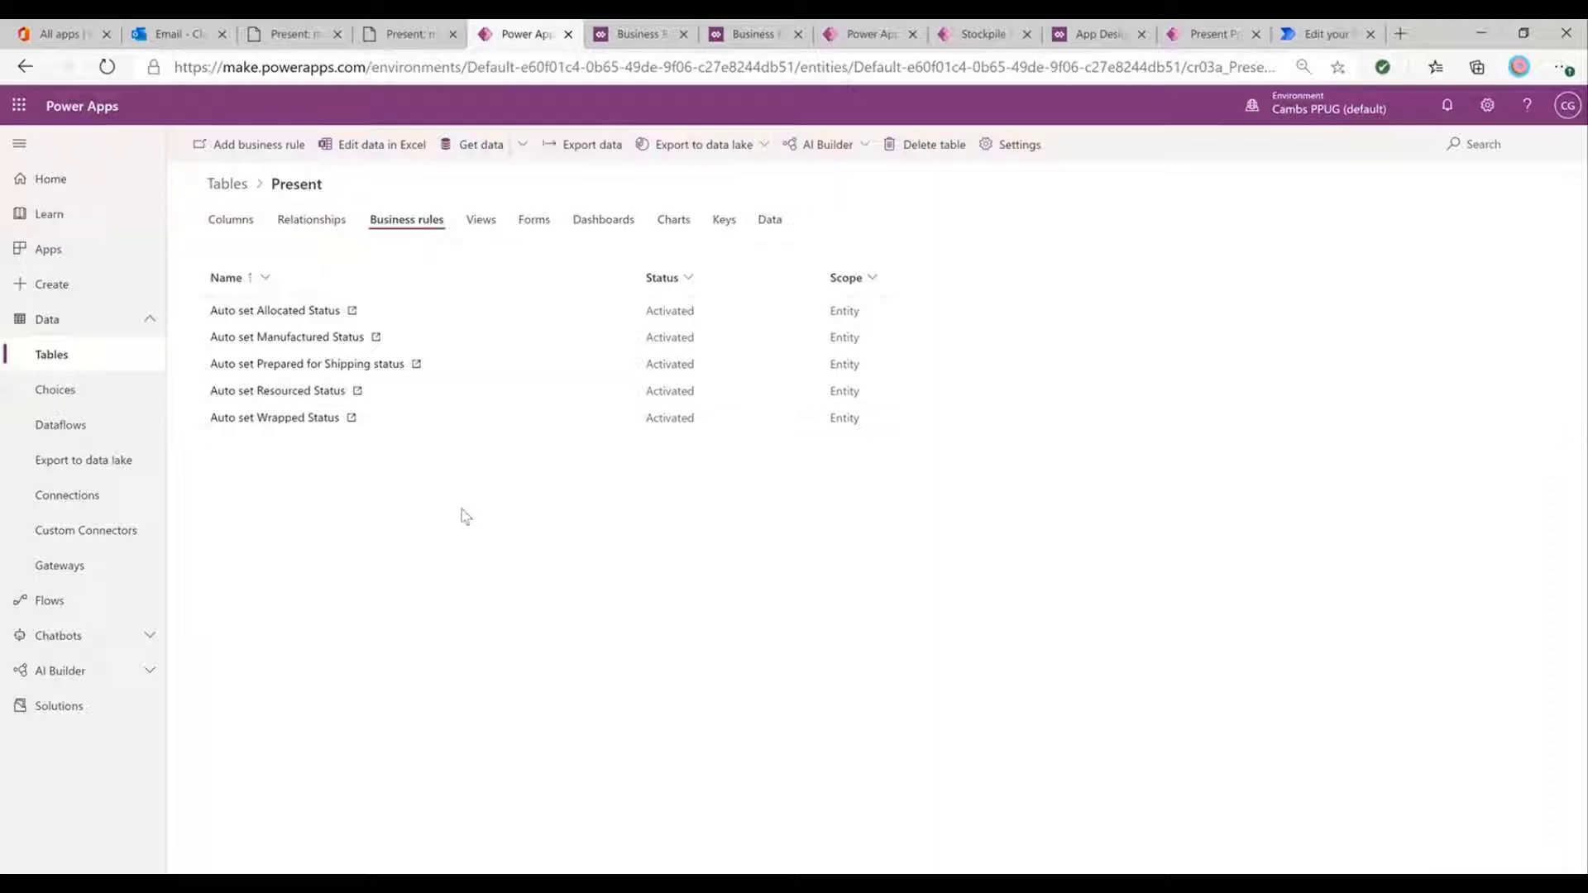
mouse_move(476, 521)
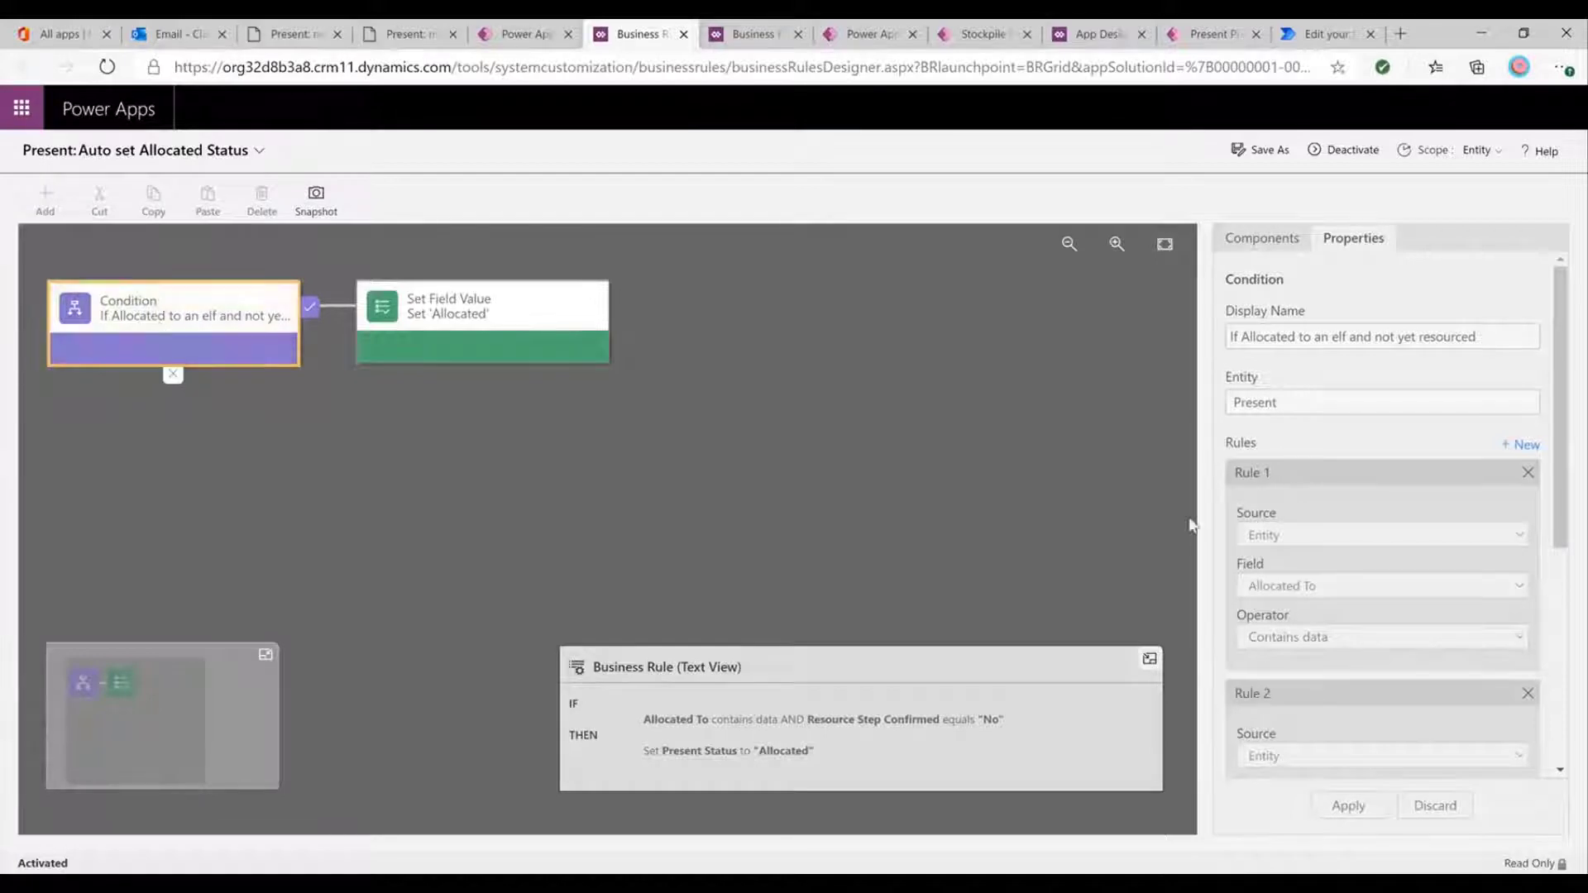
scroll("down", 3)
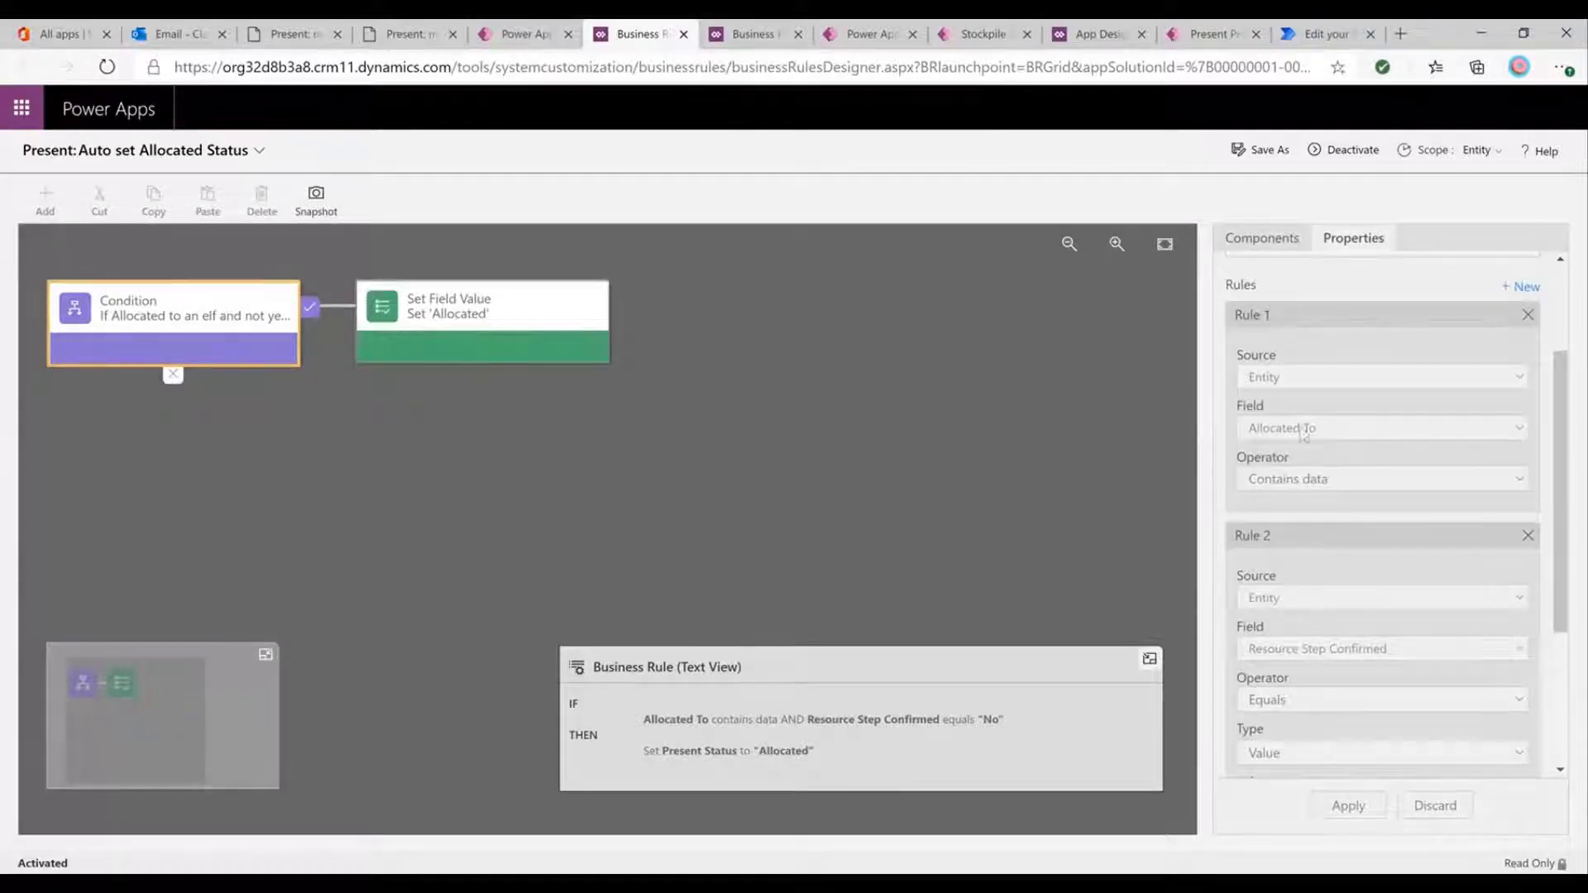
mouse_move(1317, 435)
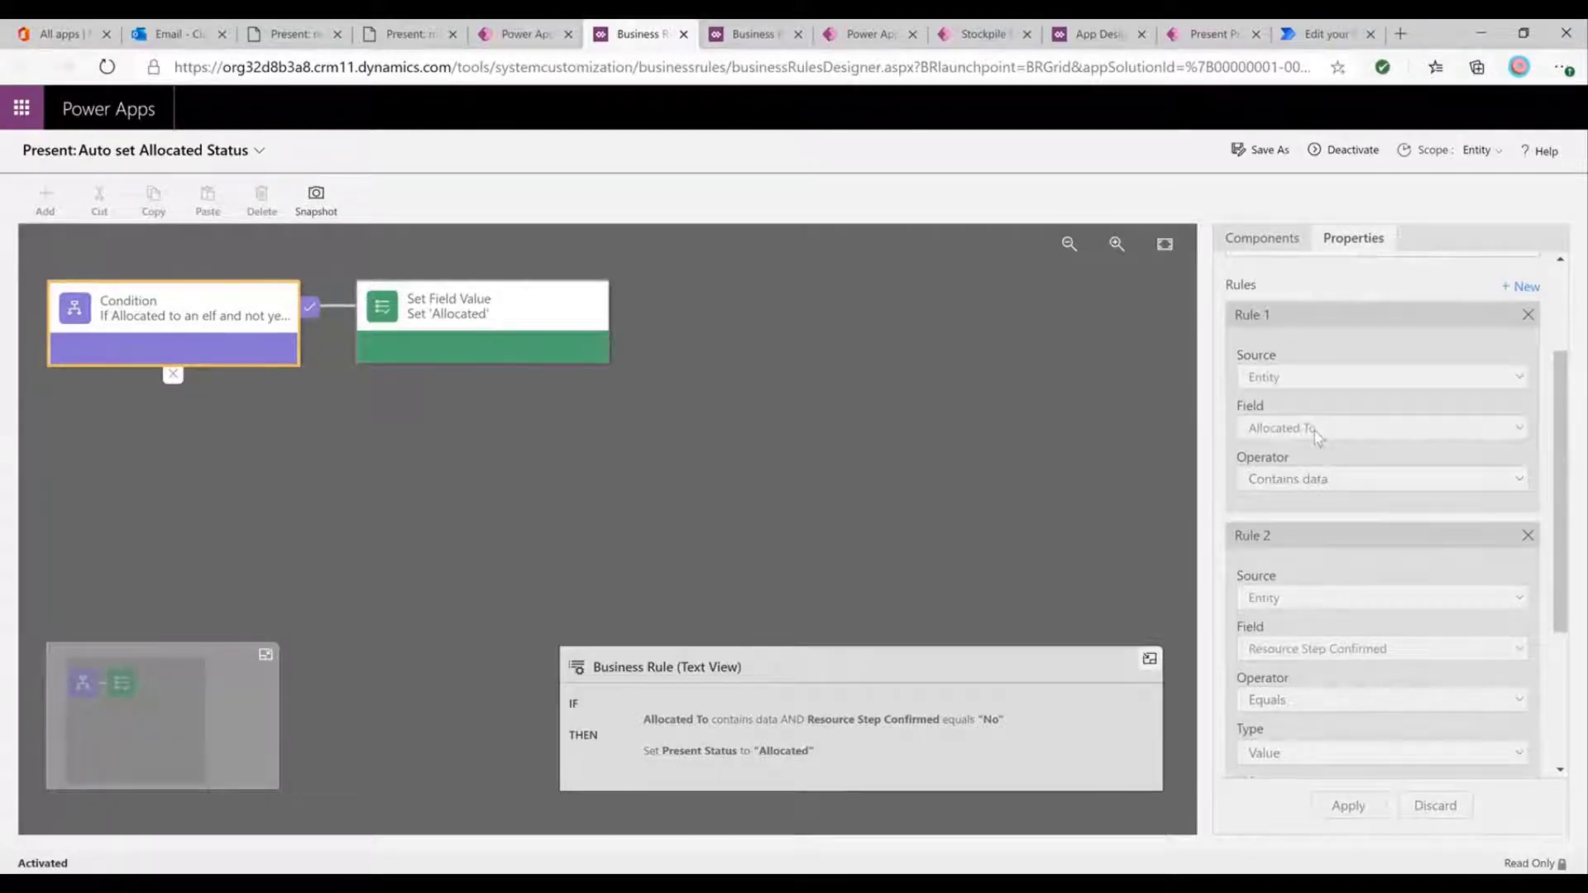
scroll("down", 3)
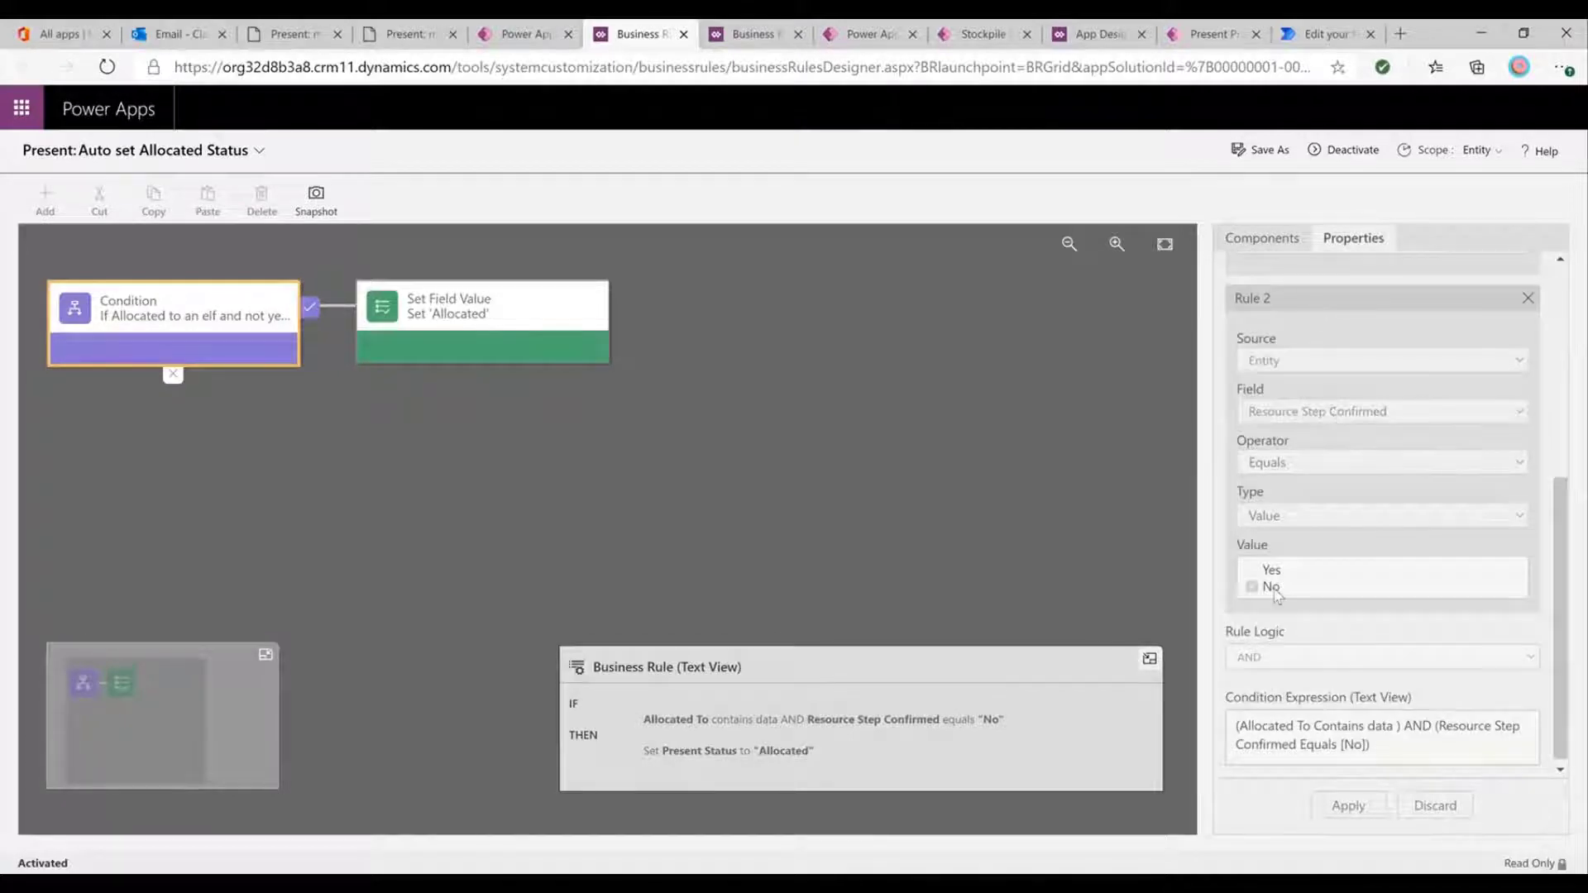
left_click(481, 306)
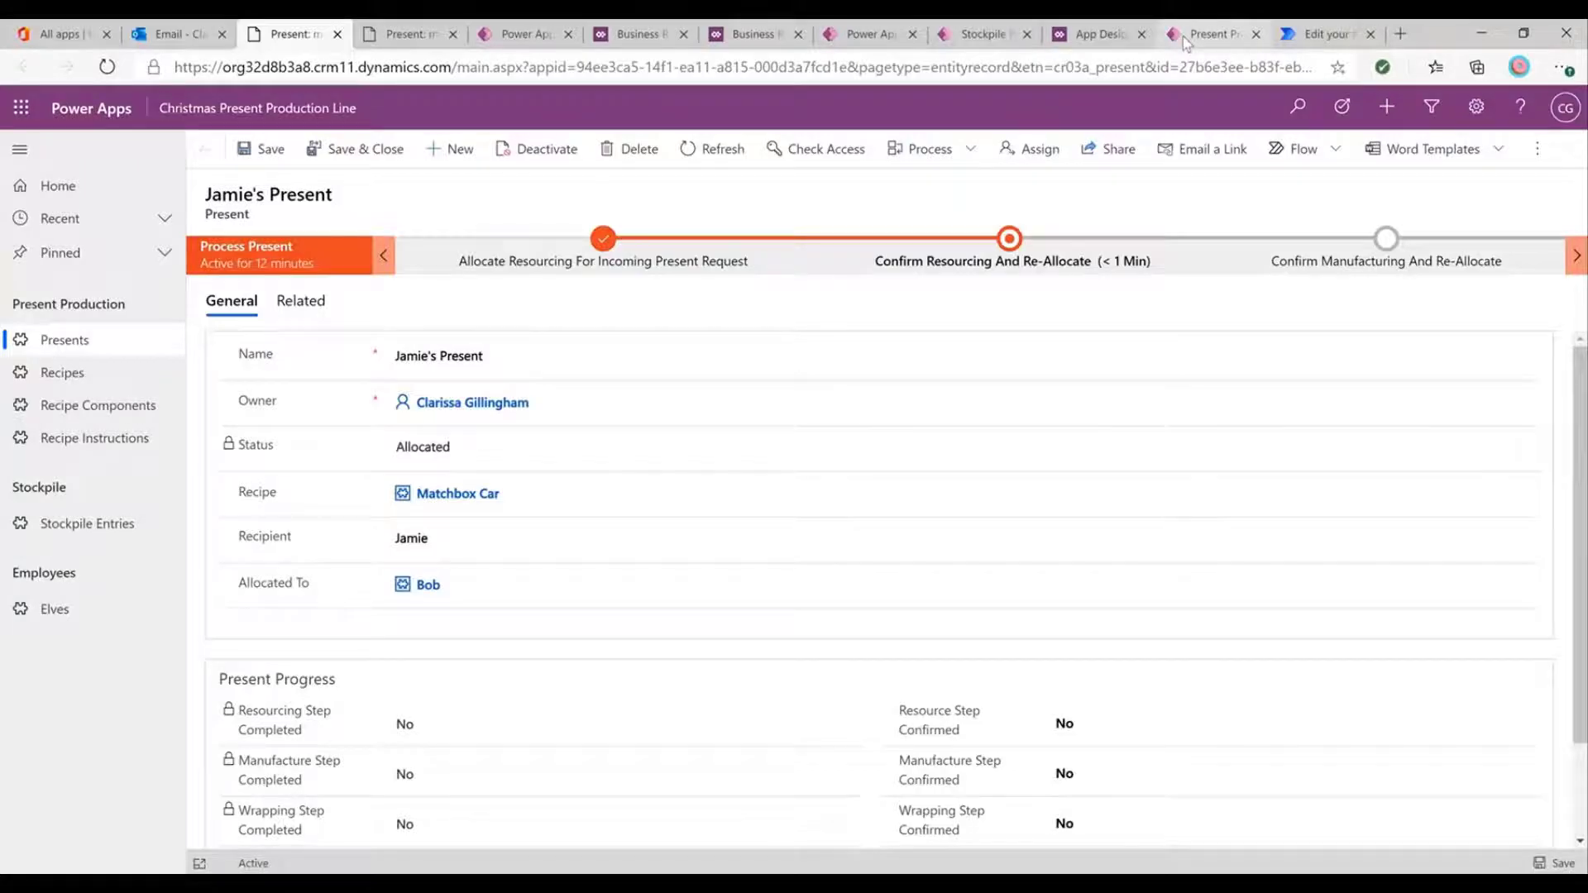
Sign in to the elf canvas app as Bob and open Jamie's Present resourcing instructions.
left_click(1206, 33)
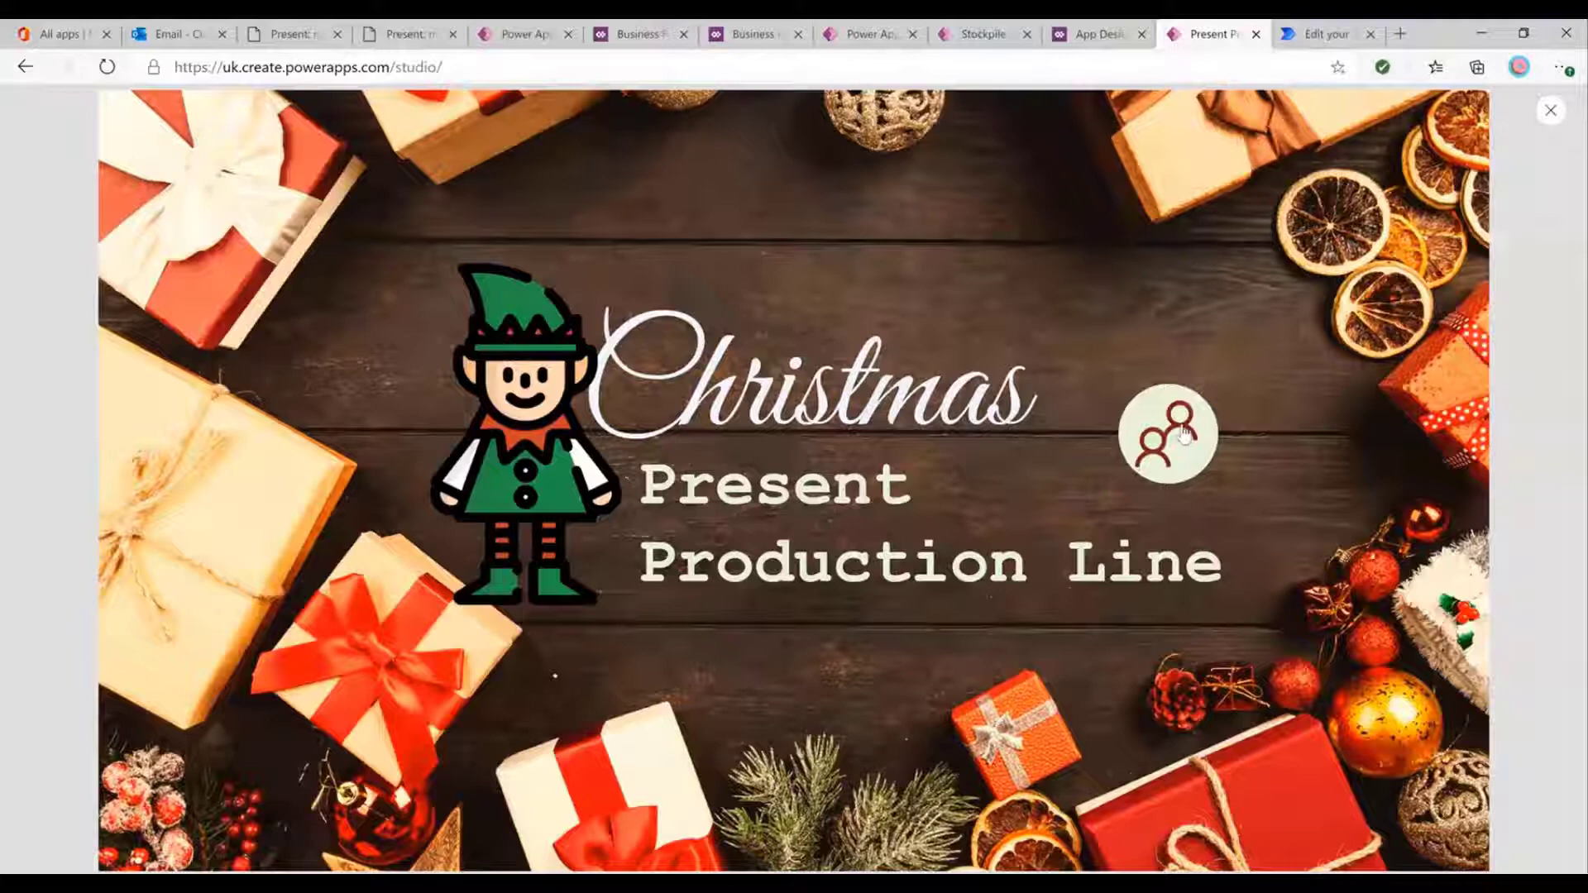
left_click(1166, 435)
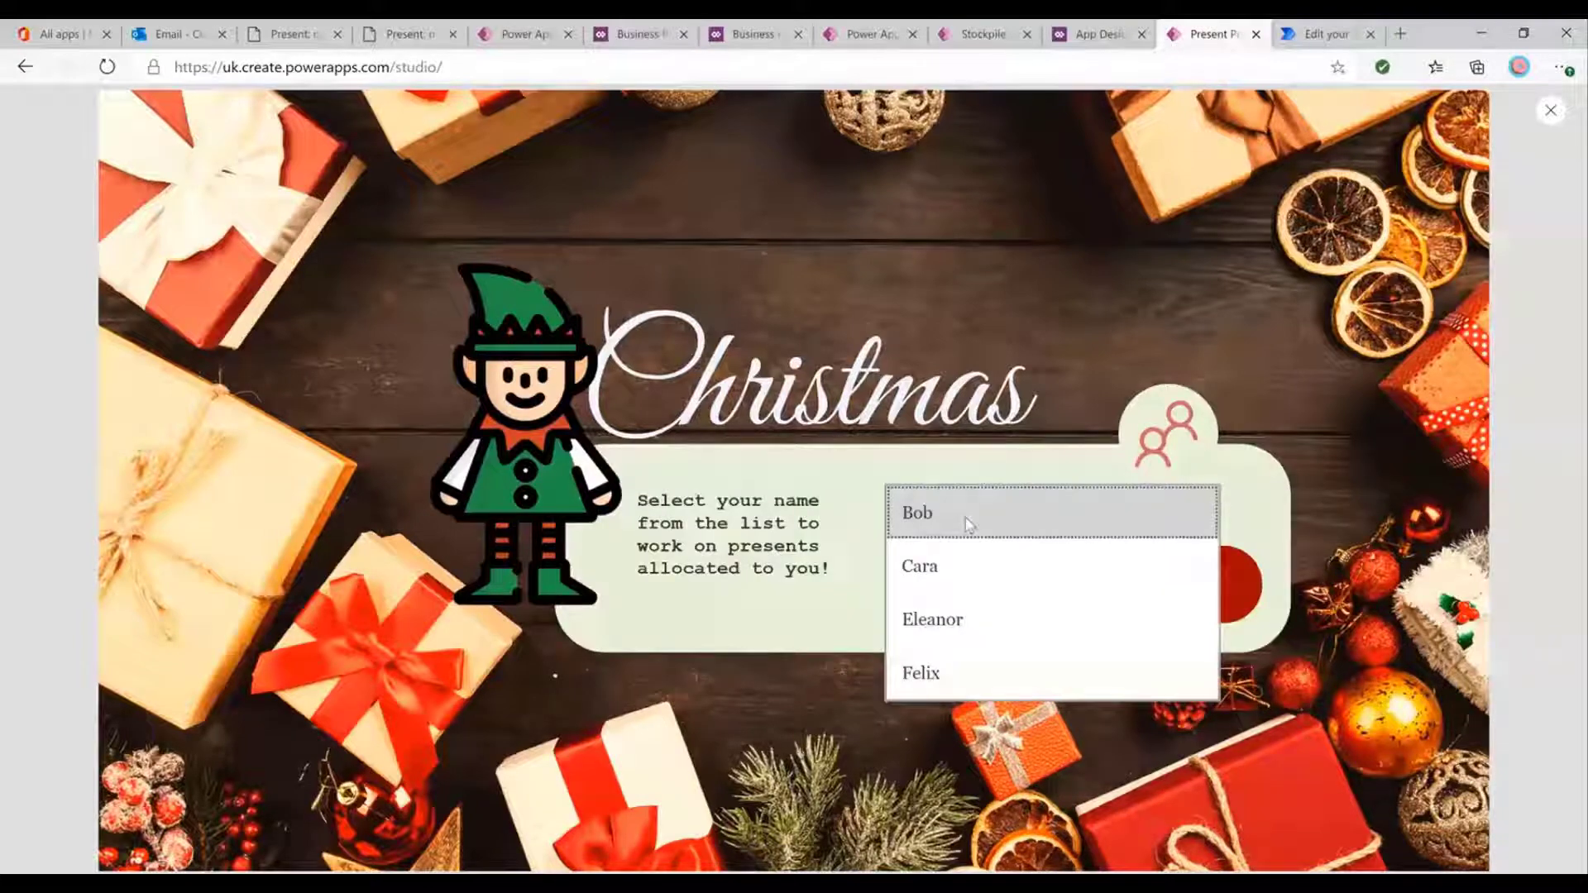
left_click(916, 513)
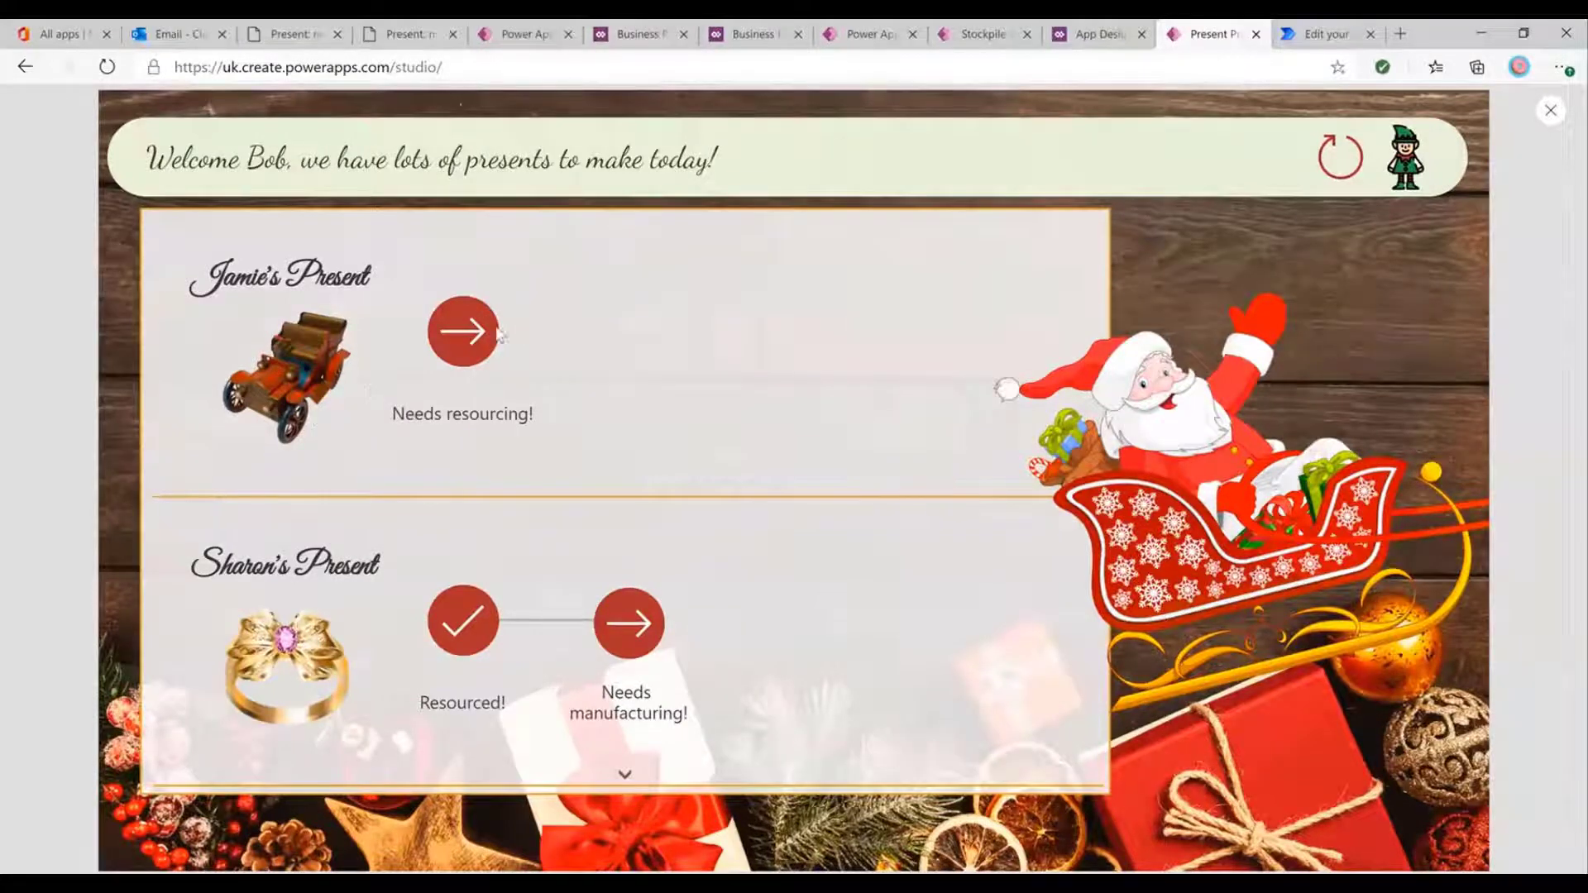
mouse_move(582, 344)
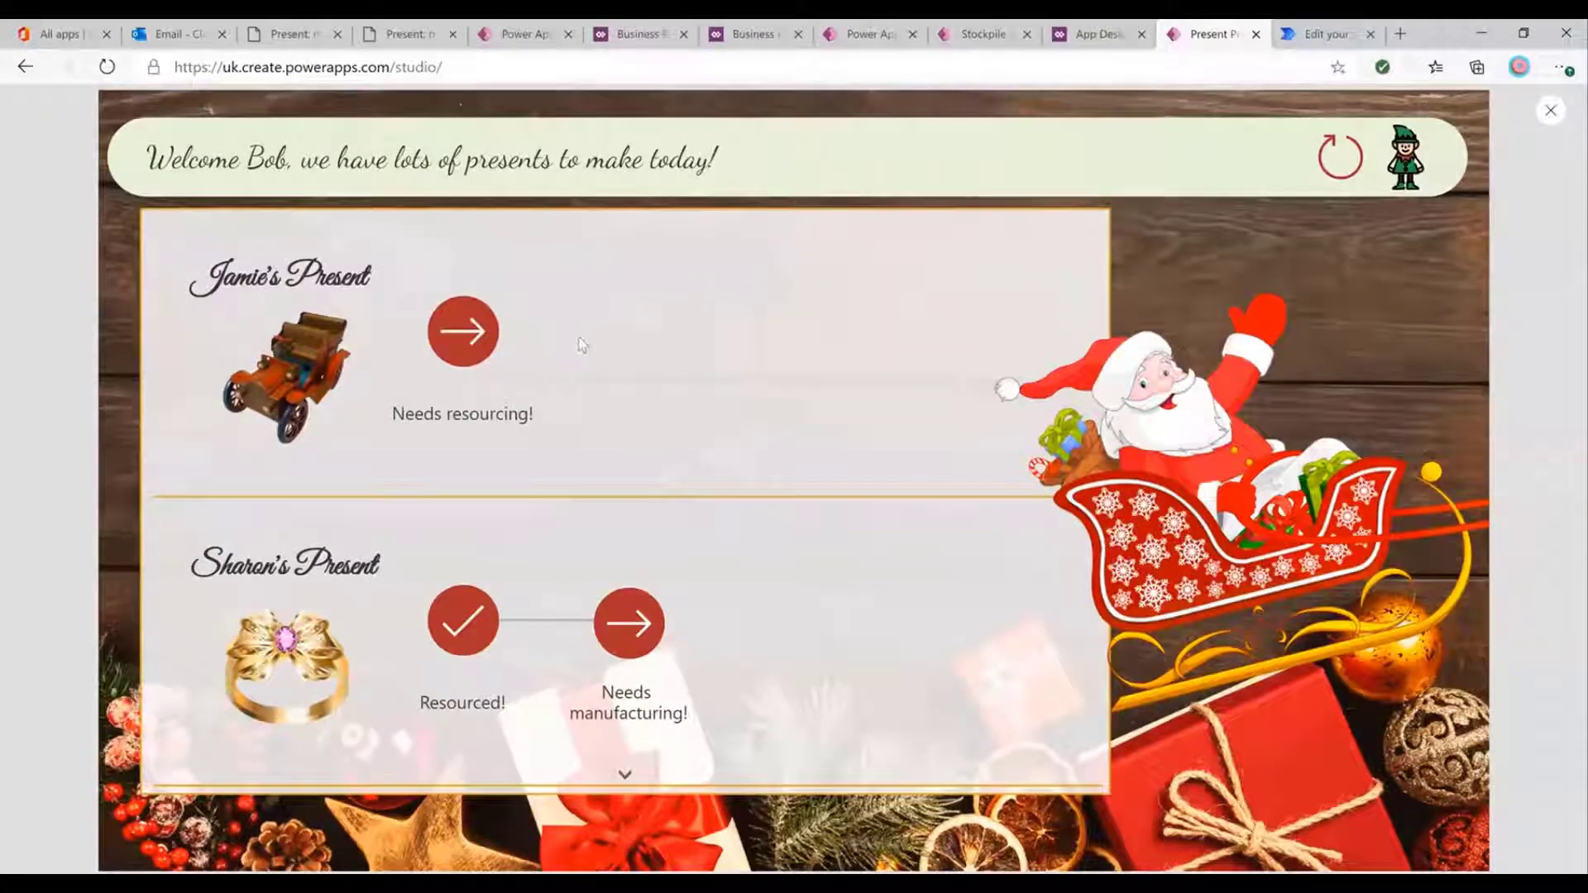
mouse_move(569, 426)
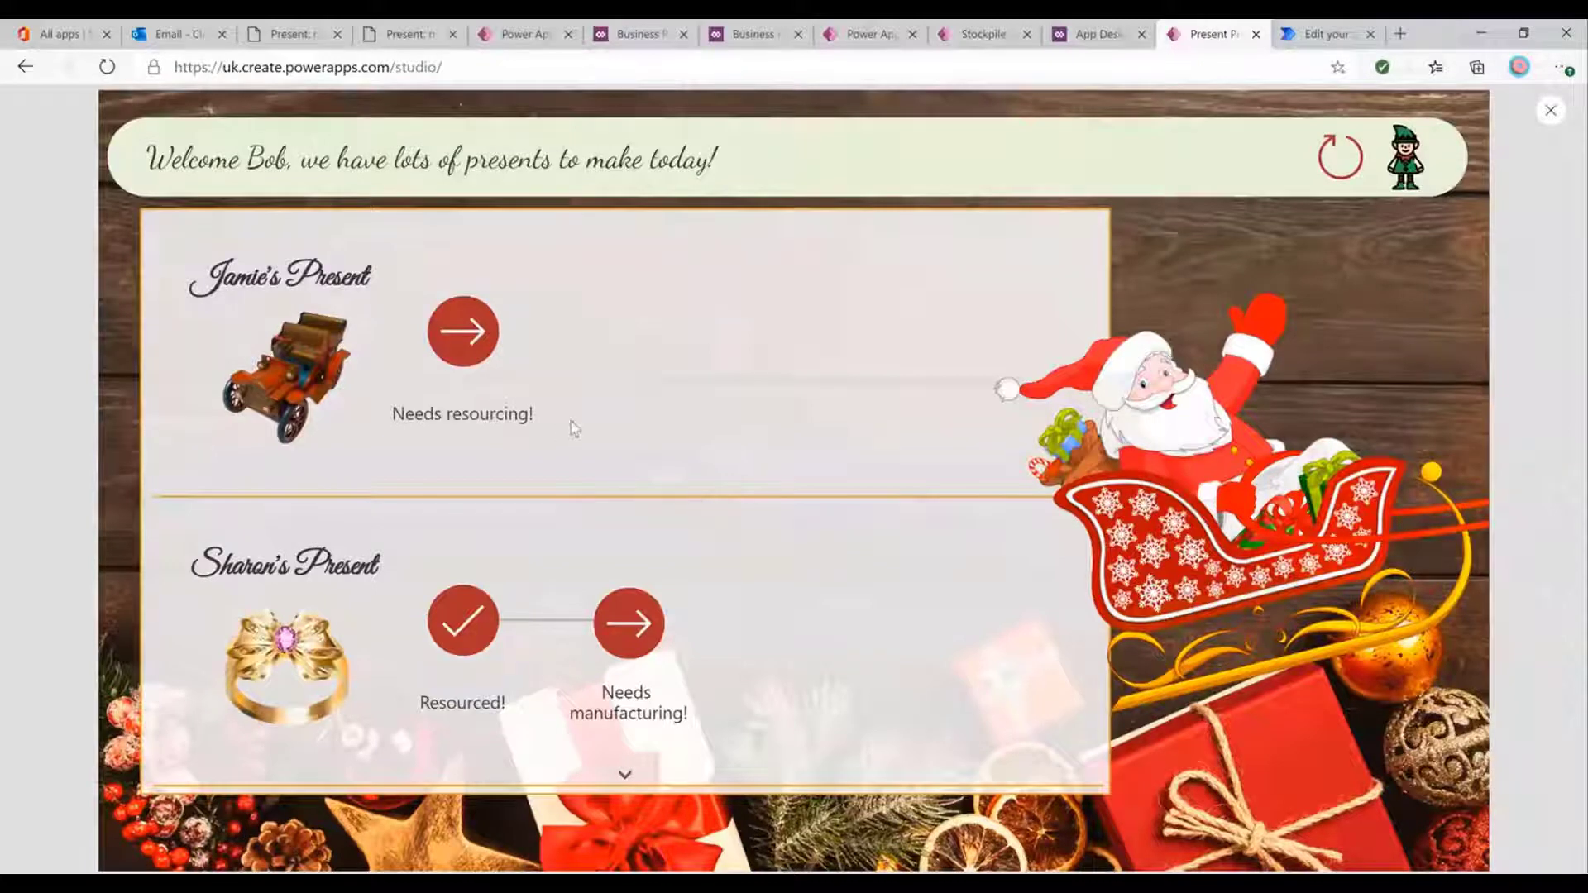
mouse_move(607, 338)
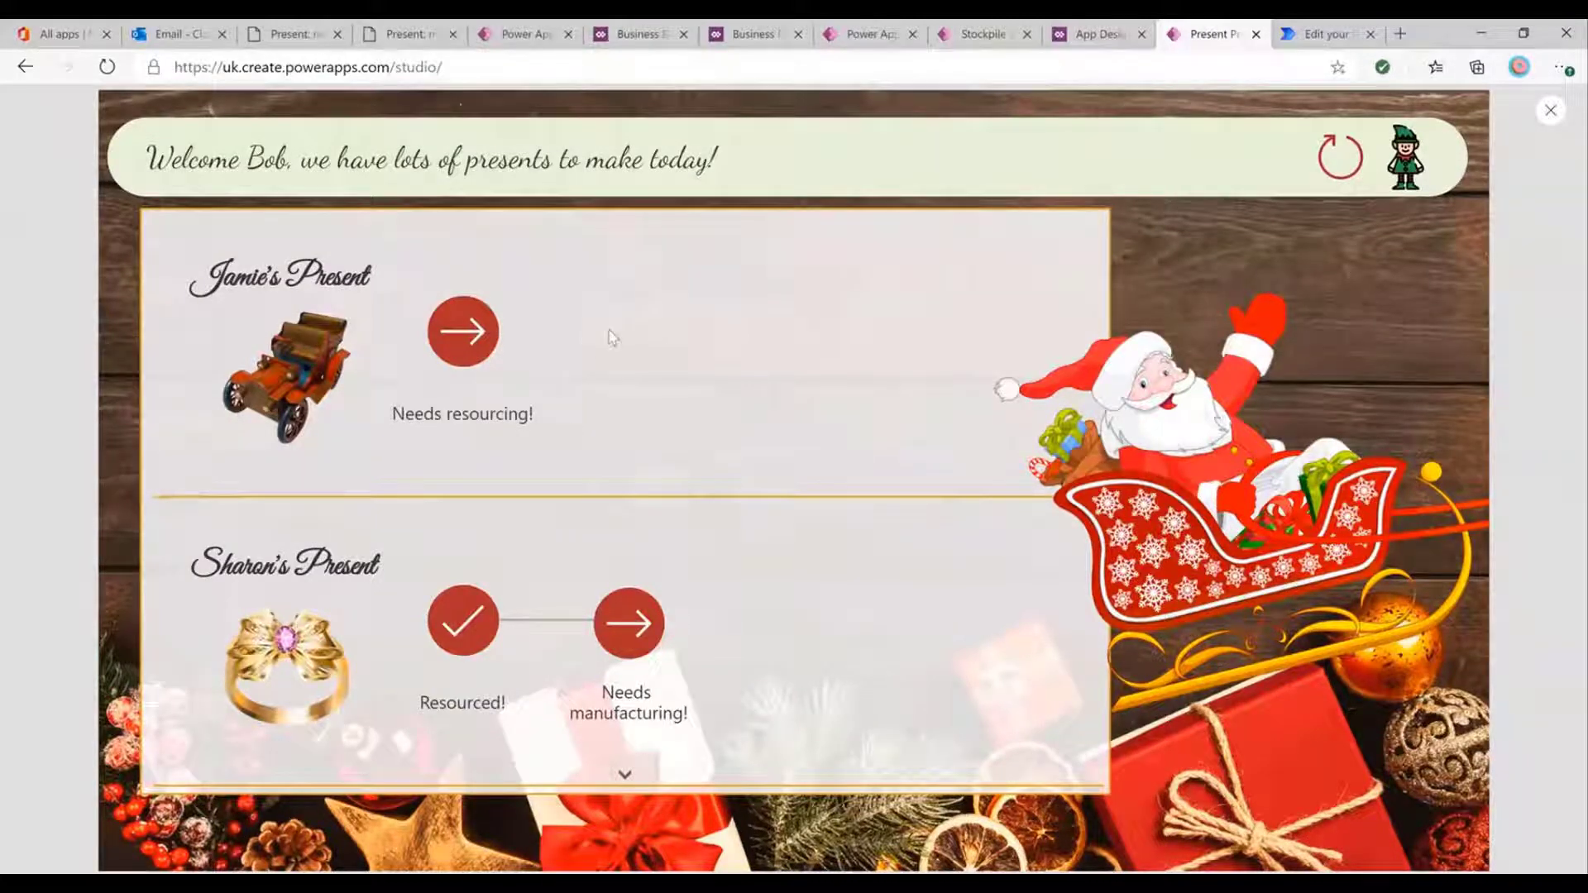
mouse_move(540, 373)
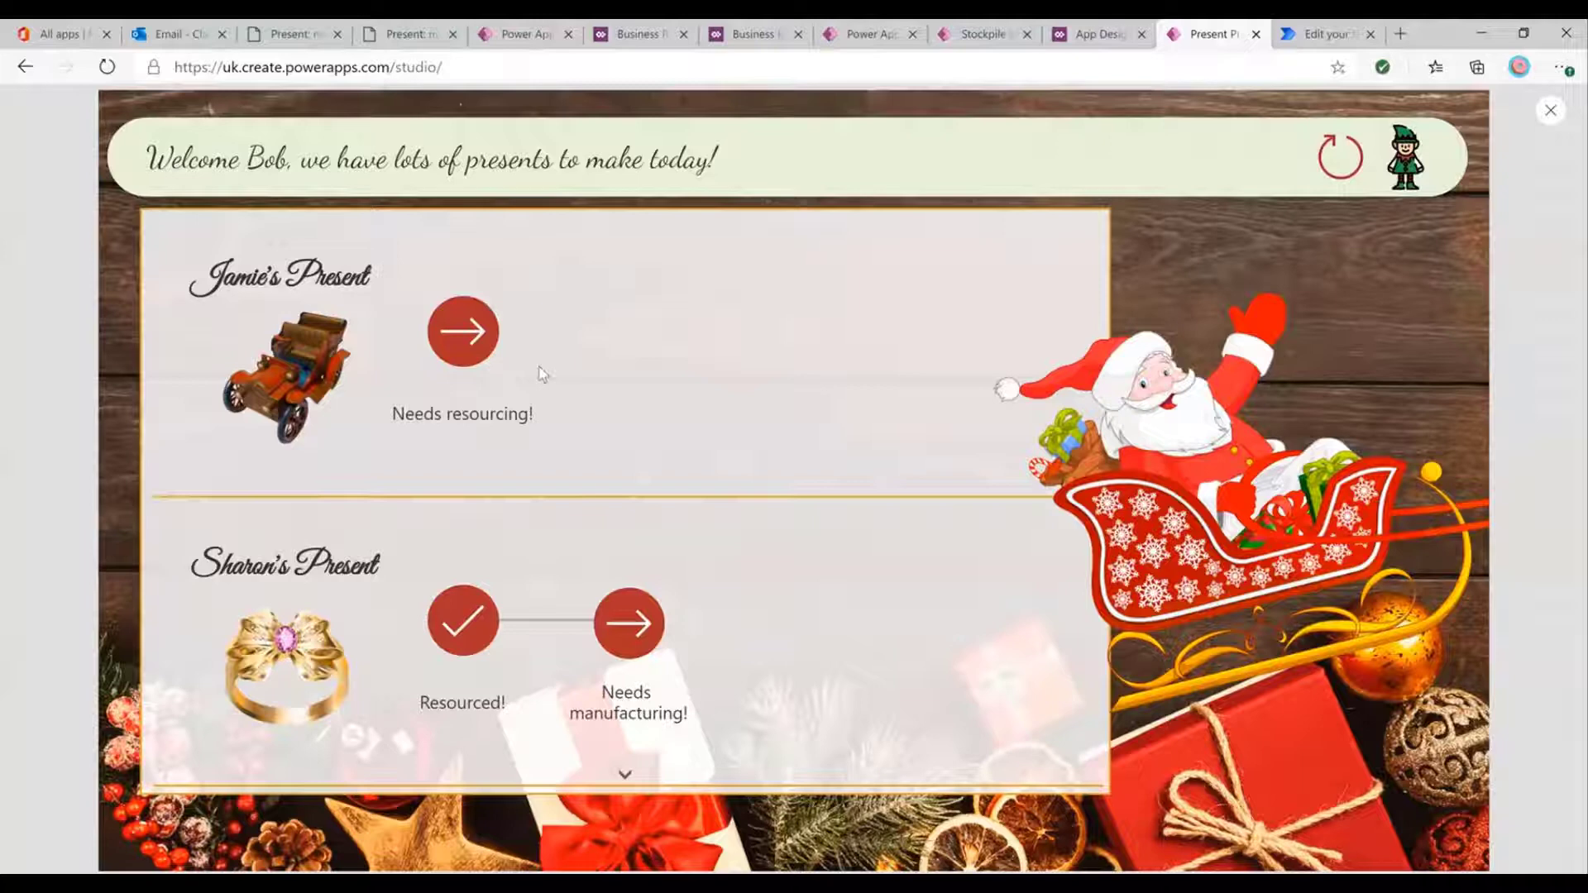
left_click(464, 331)
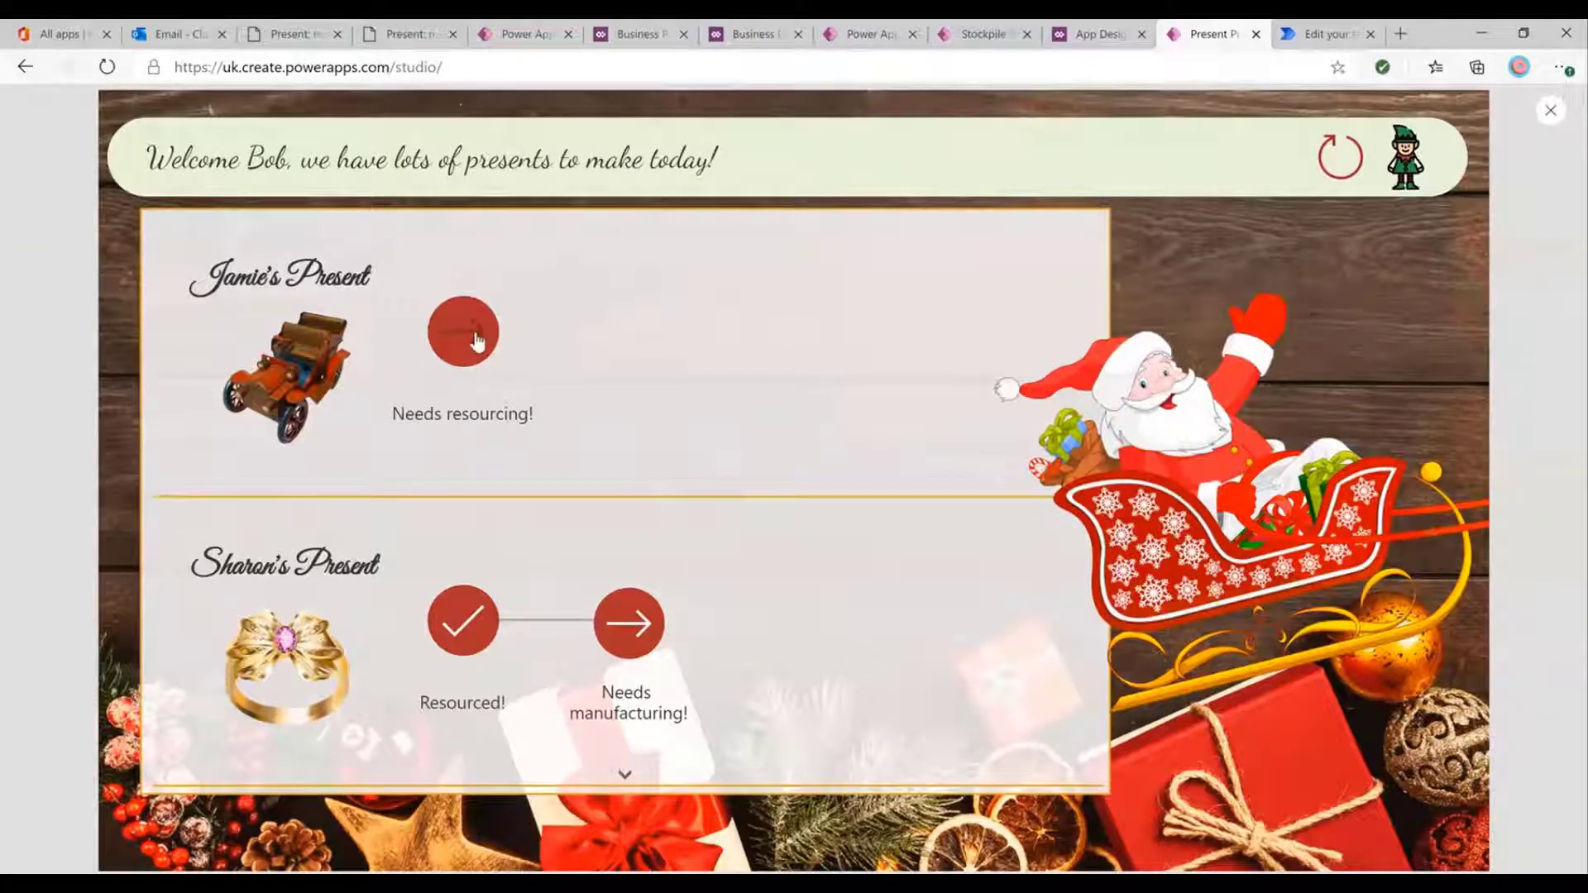
left_click(462, 331)
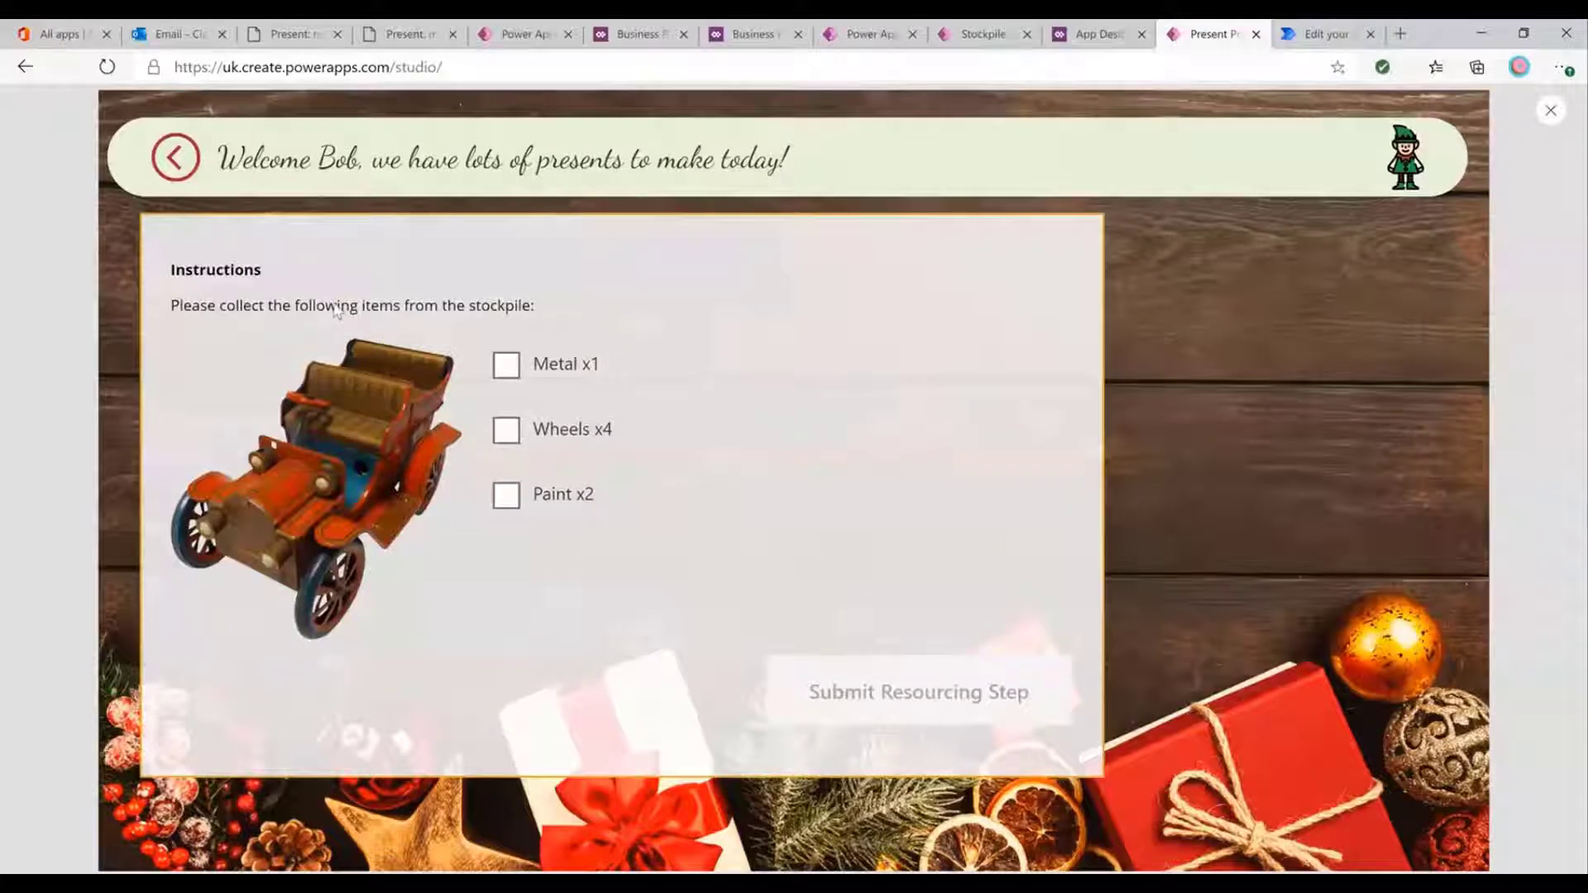
mouse_move(420, 322)
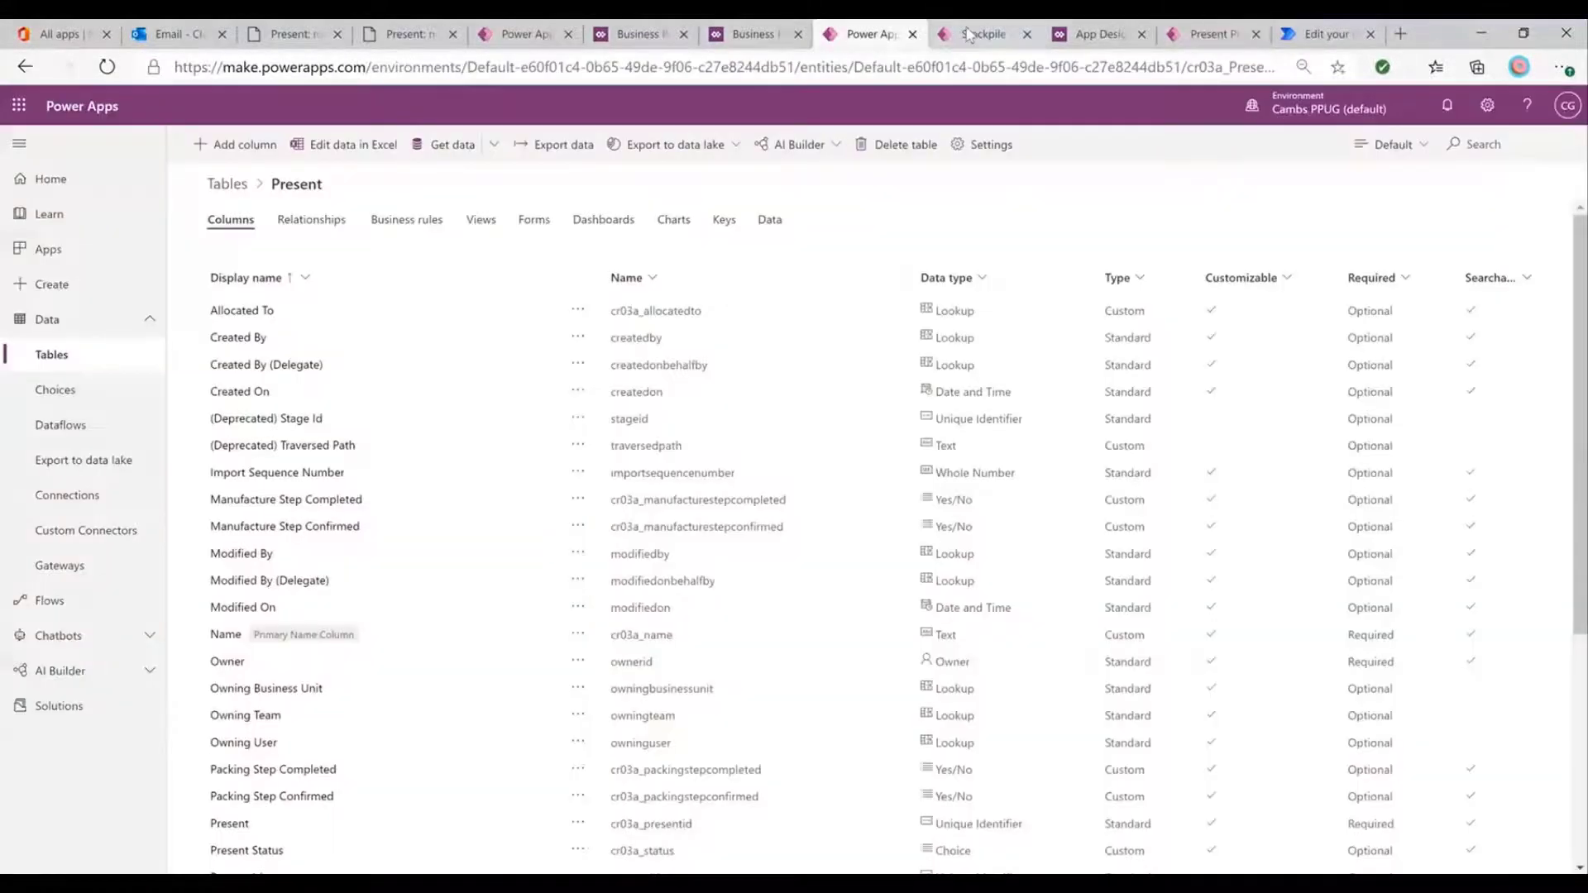
Review Active Stockpile Entries (Metal 200, Wheels 951, Paint 486) and return to Bob's checklist.
left_click(981, 33)
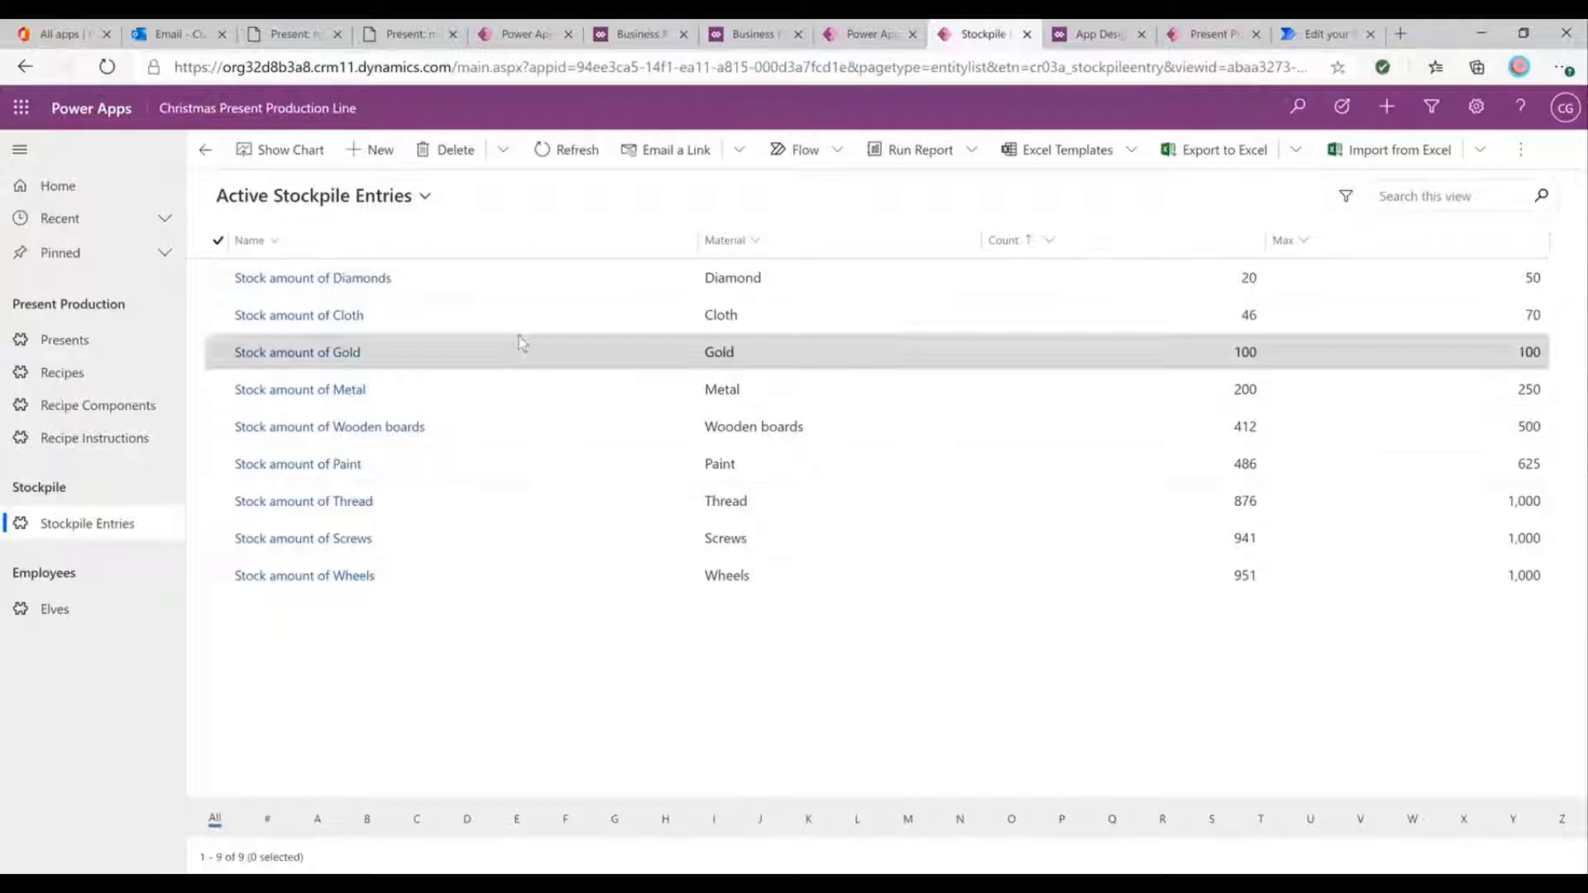
mouse_move(890, 427)
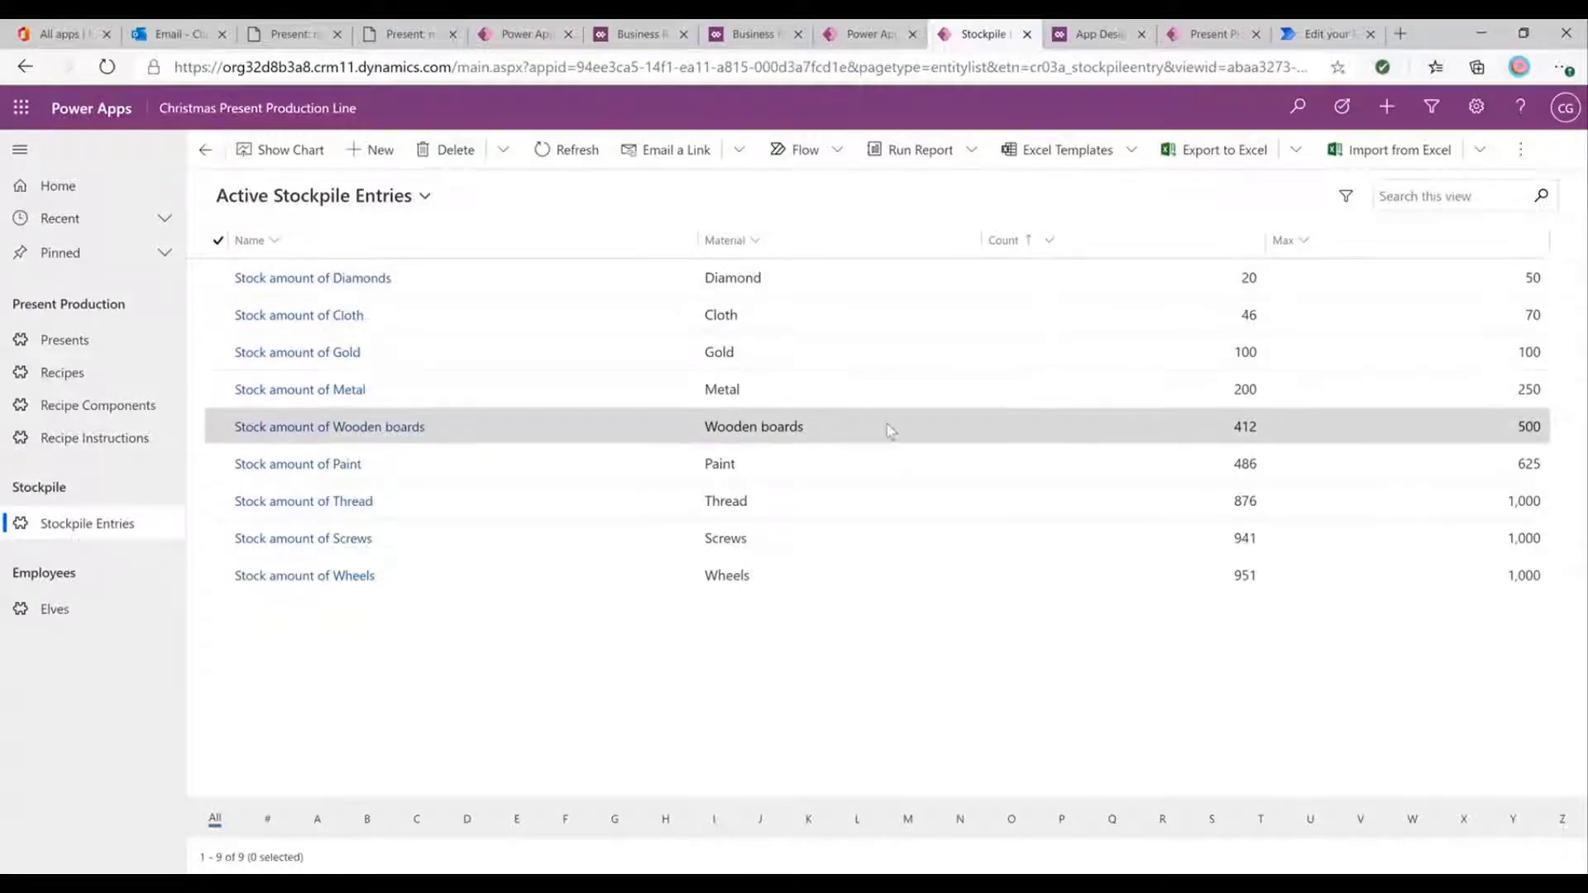
mouse_move(873, 574)
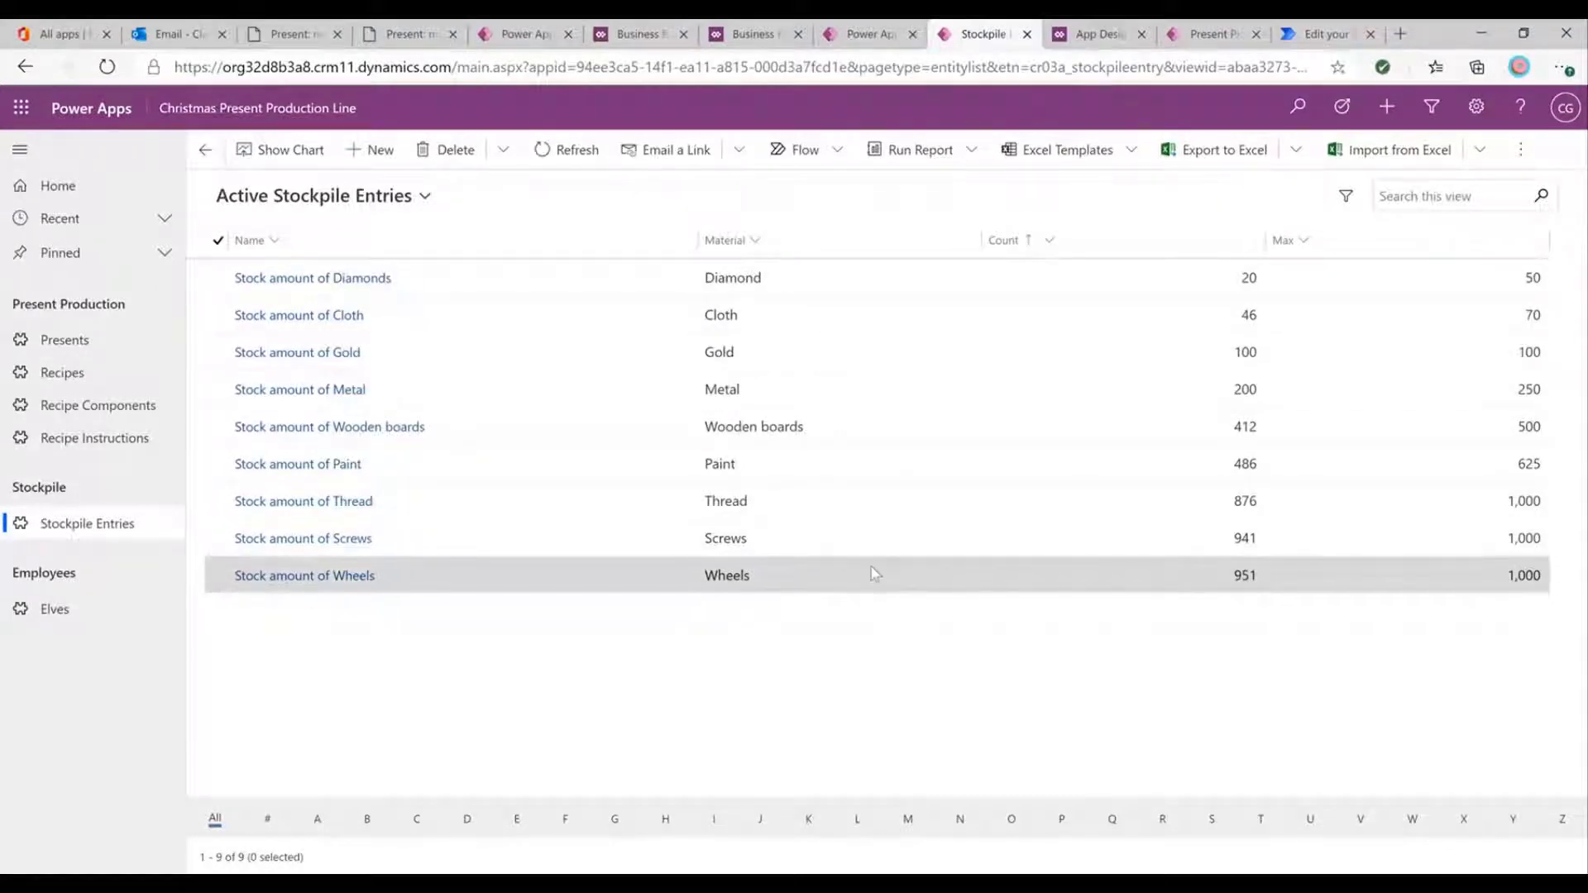
mouse_move(906, 538)
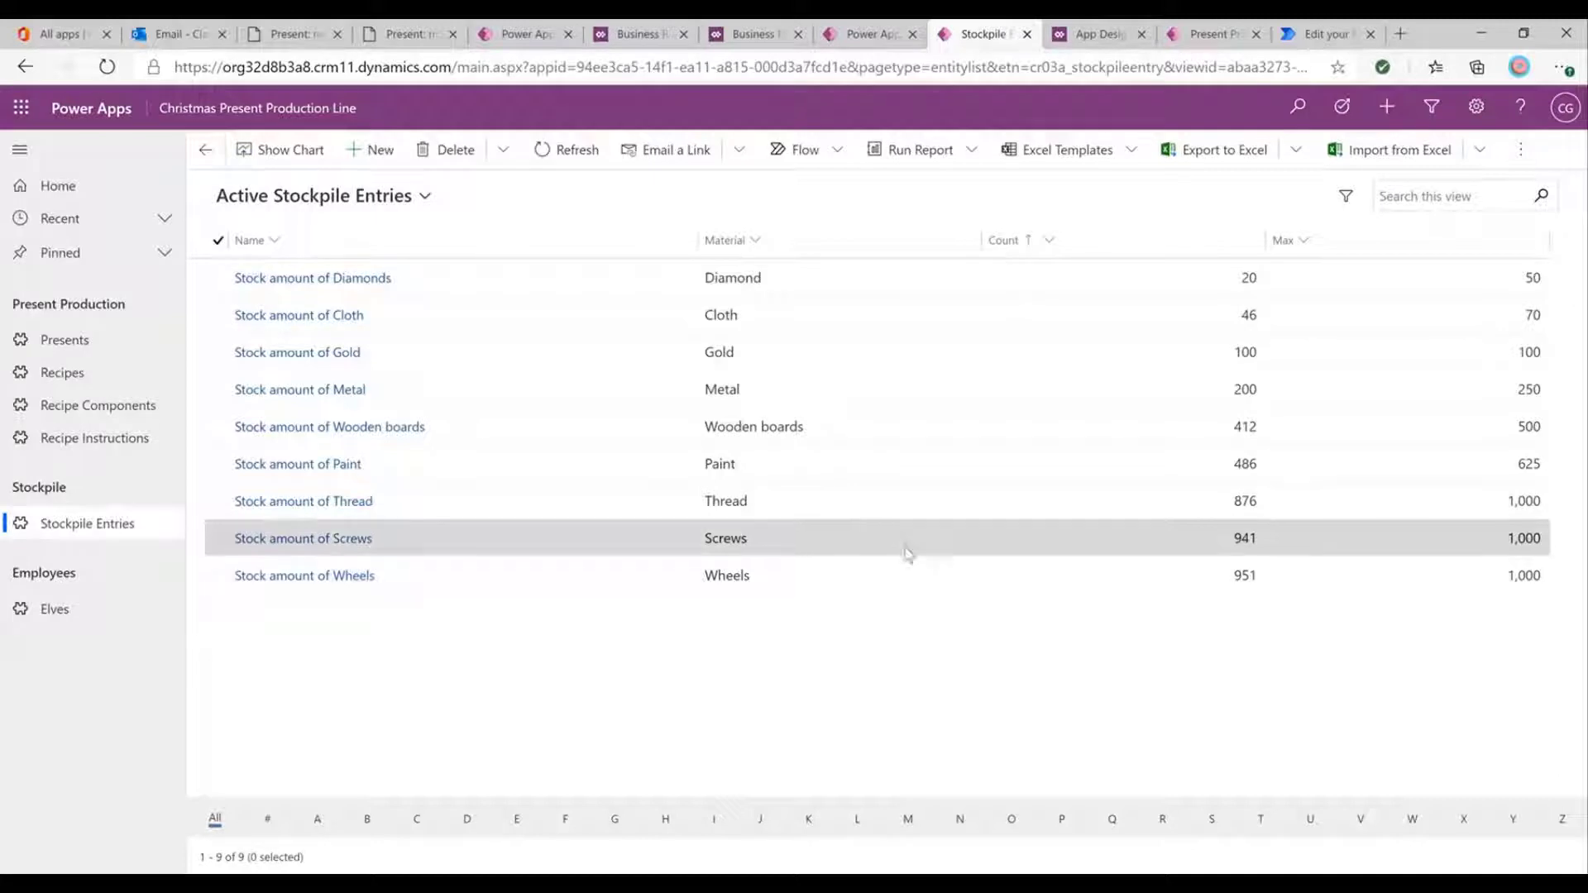
mouse_move(902, 499)
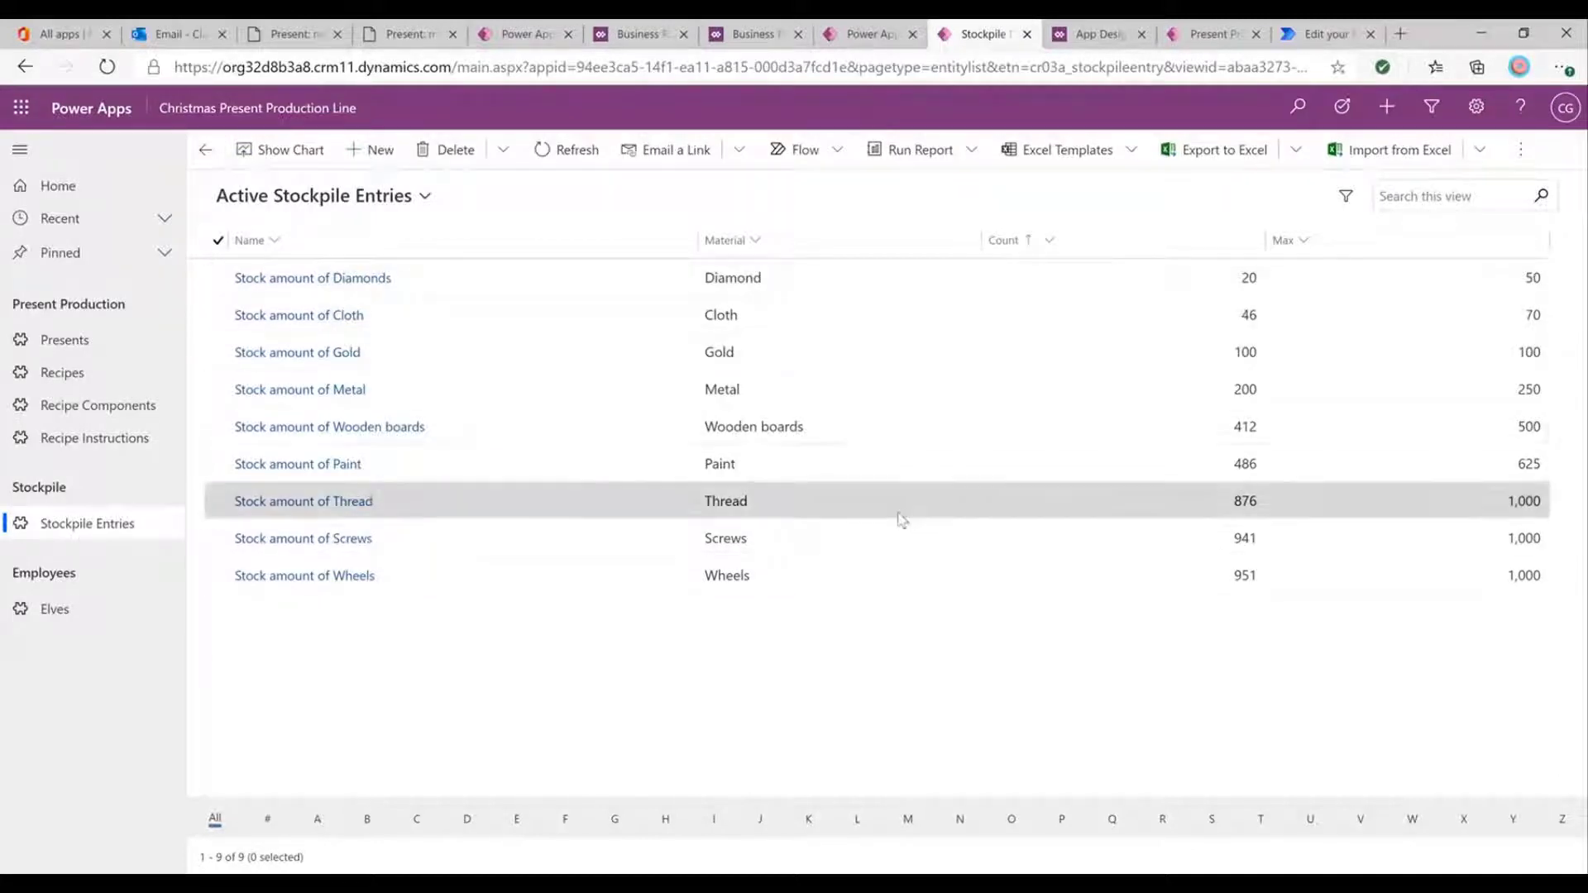
mouse_move(902, 573)
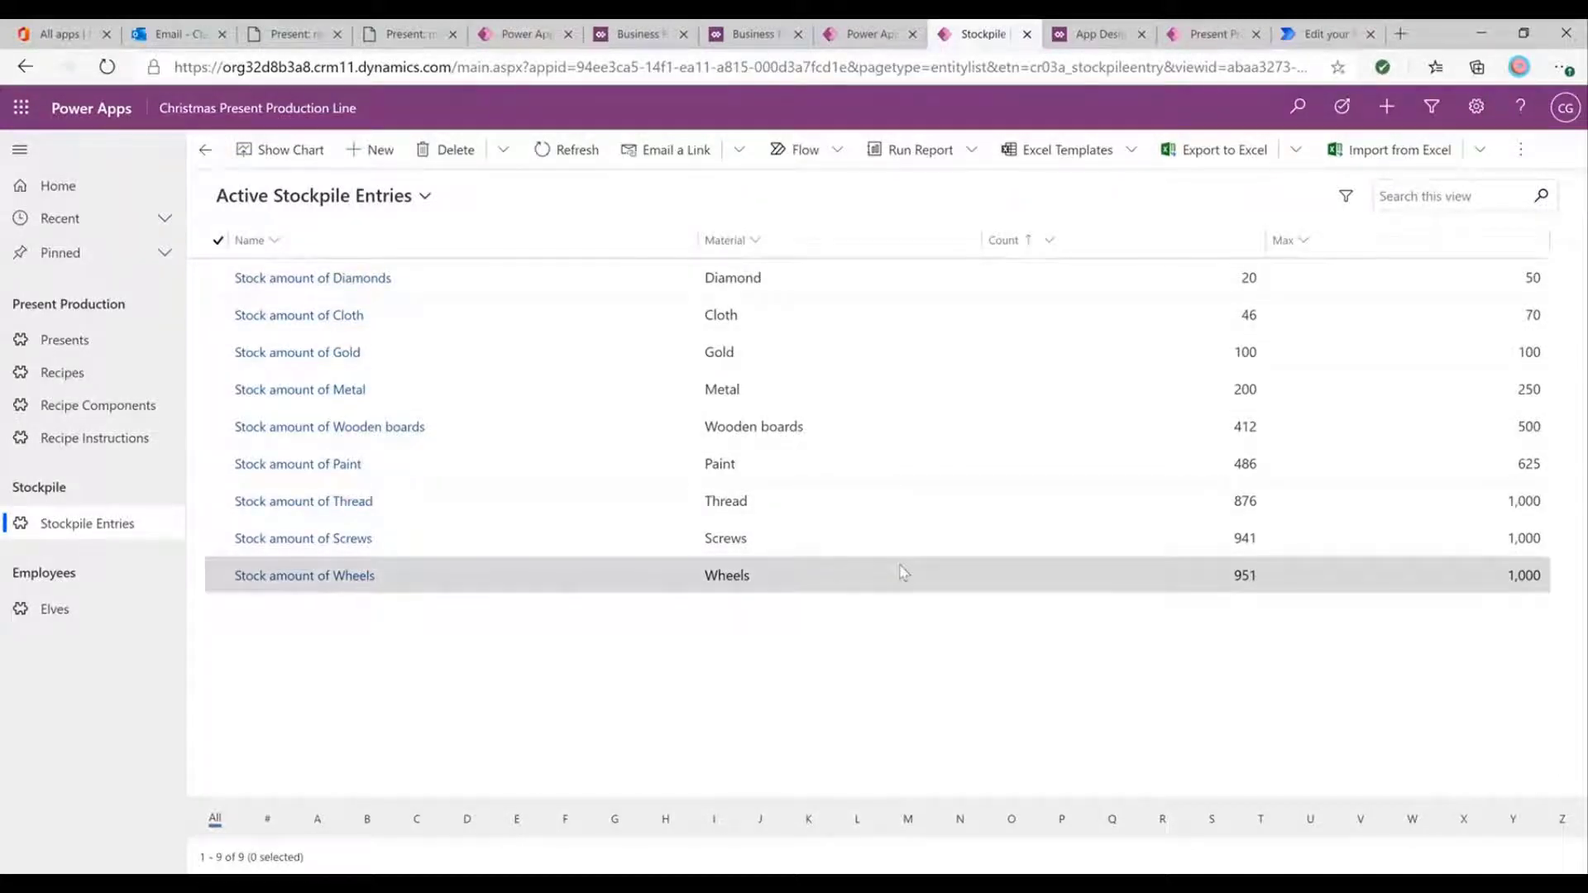
mouse_move(1201, 351)
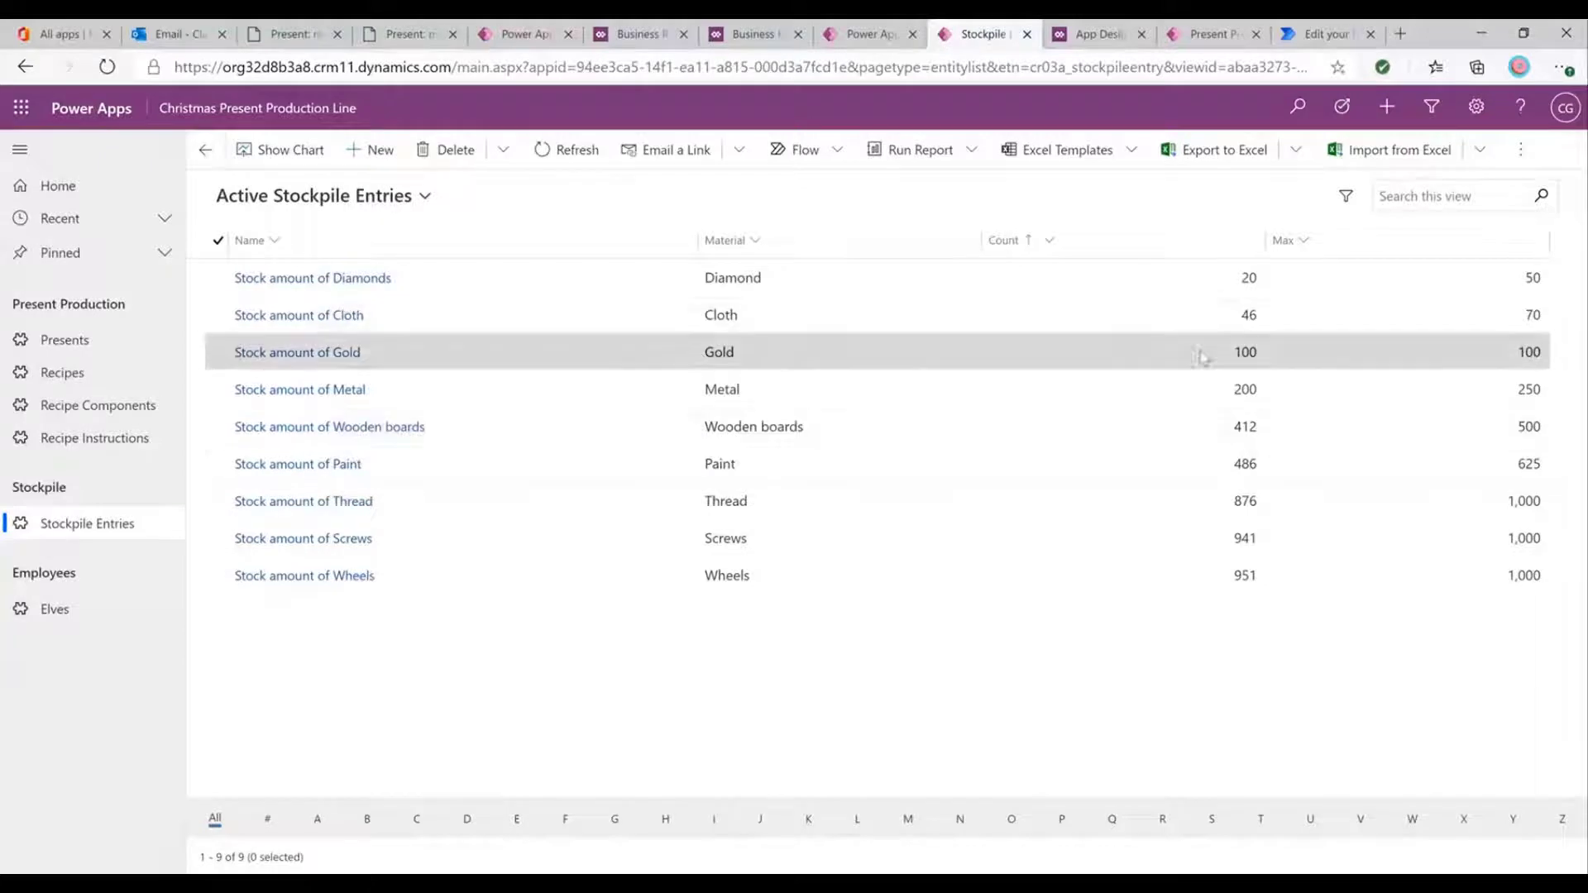
mouse_move(1169, 365)
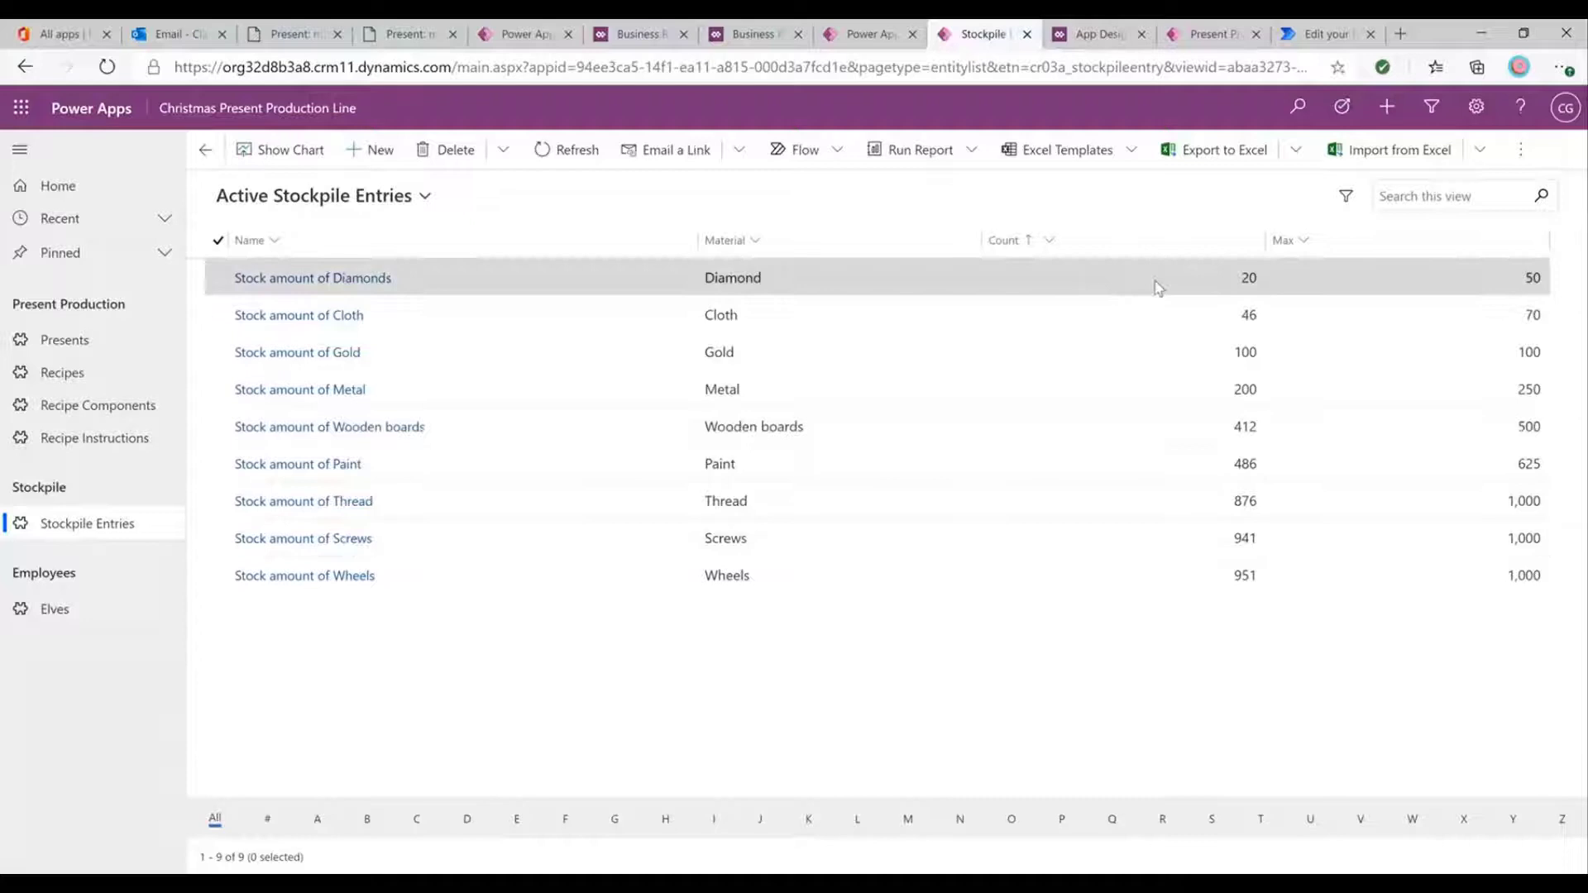
mouse_move(1175, 538)
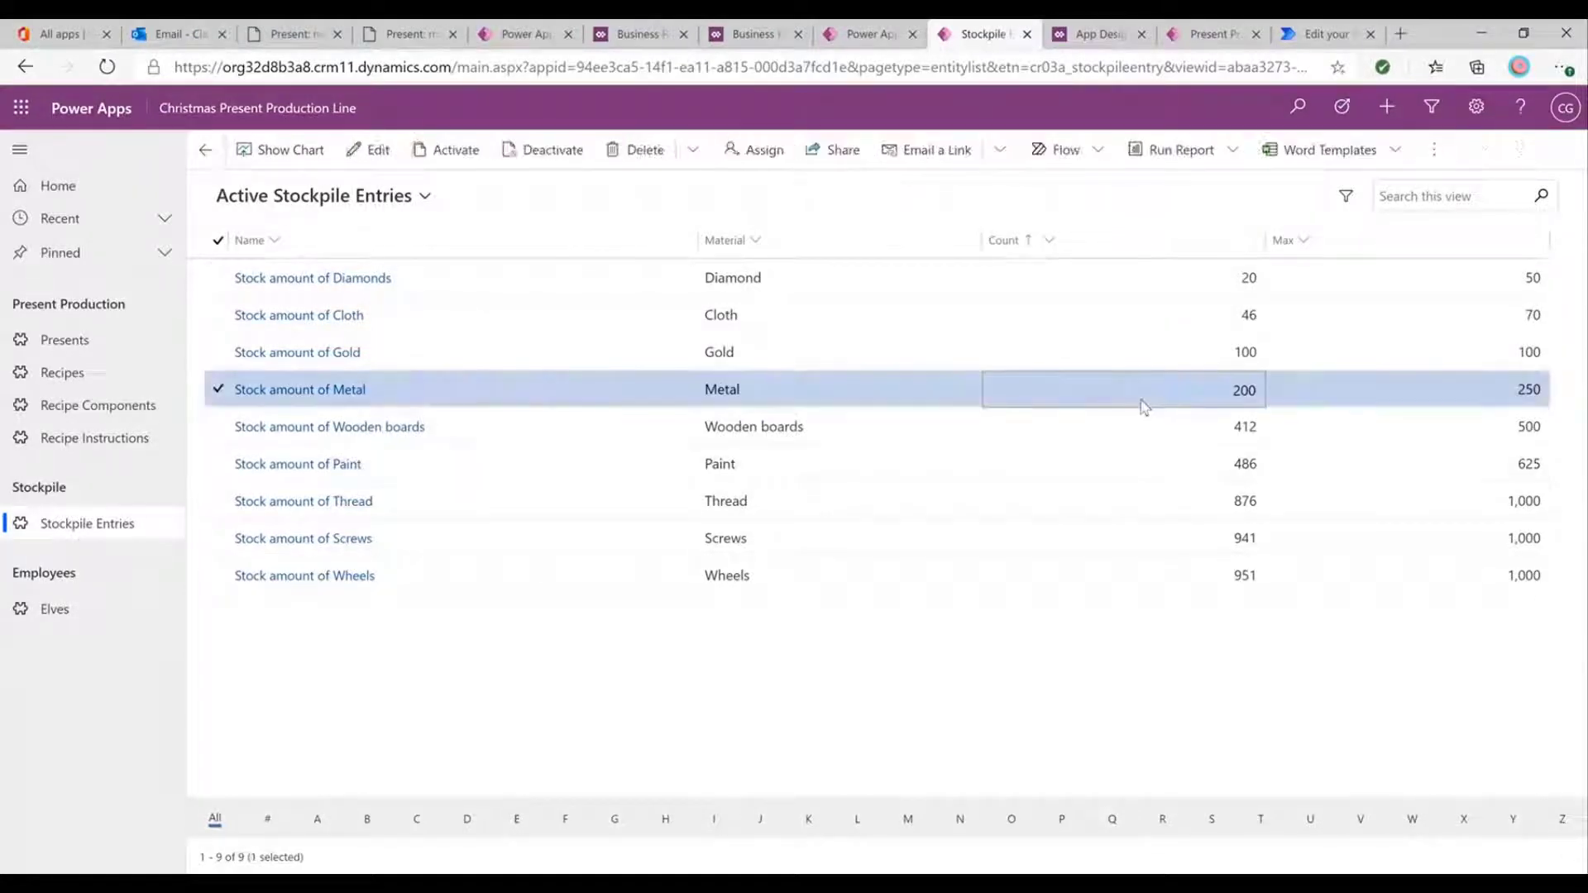
mouse_move(848, 400)
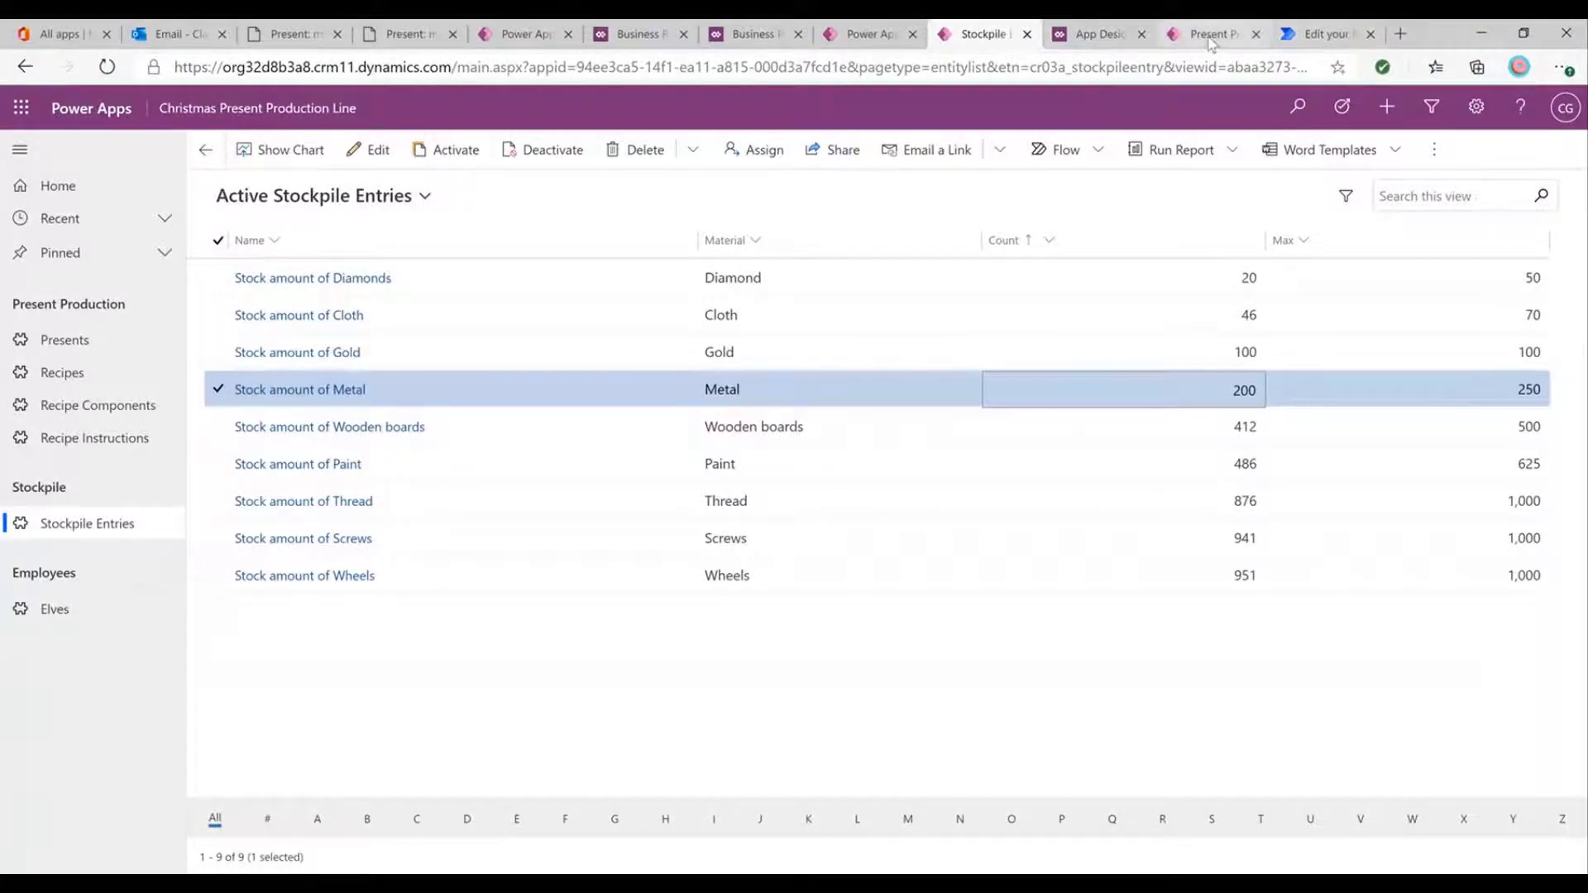
left_click(1212, 33)
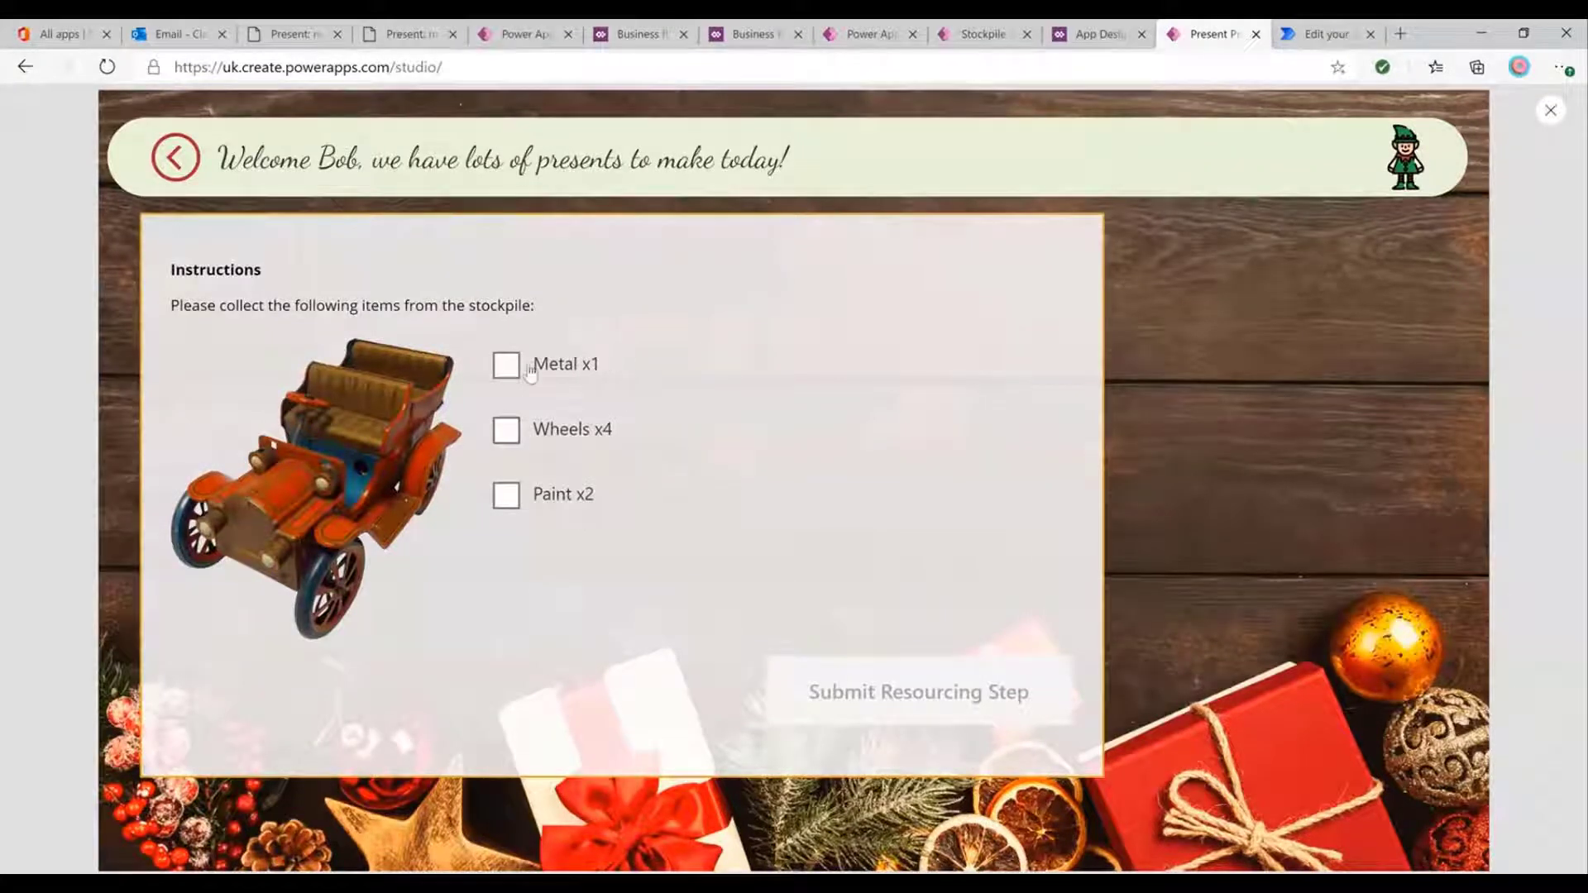
Tick Metal, Wheels and Paint as collected and submit Jamie's Present resourcing step.
left_click(506, 430)
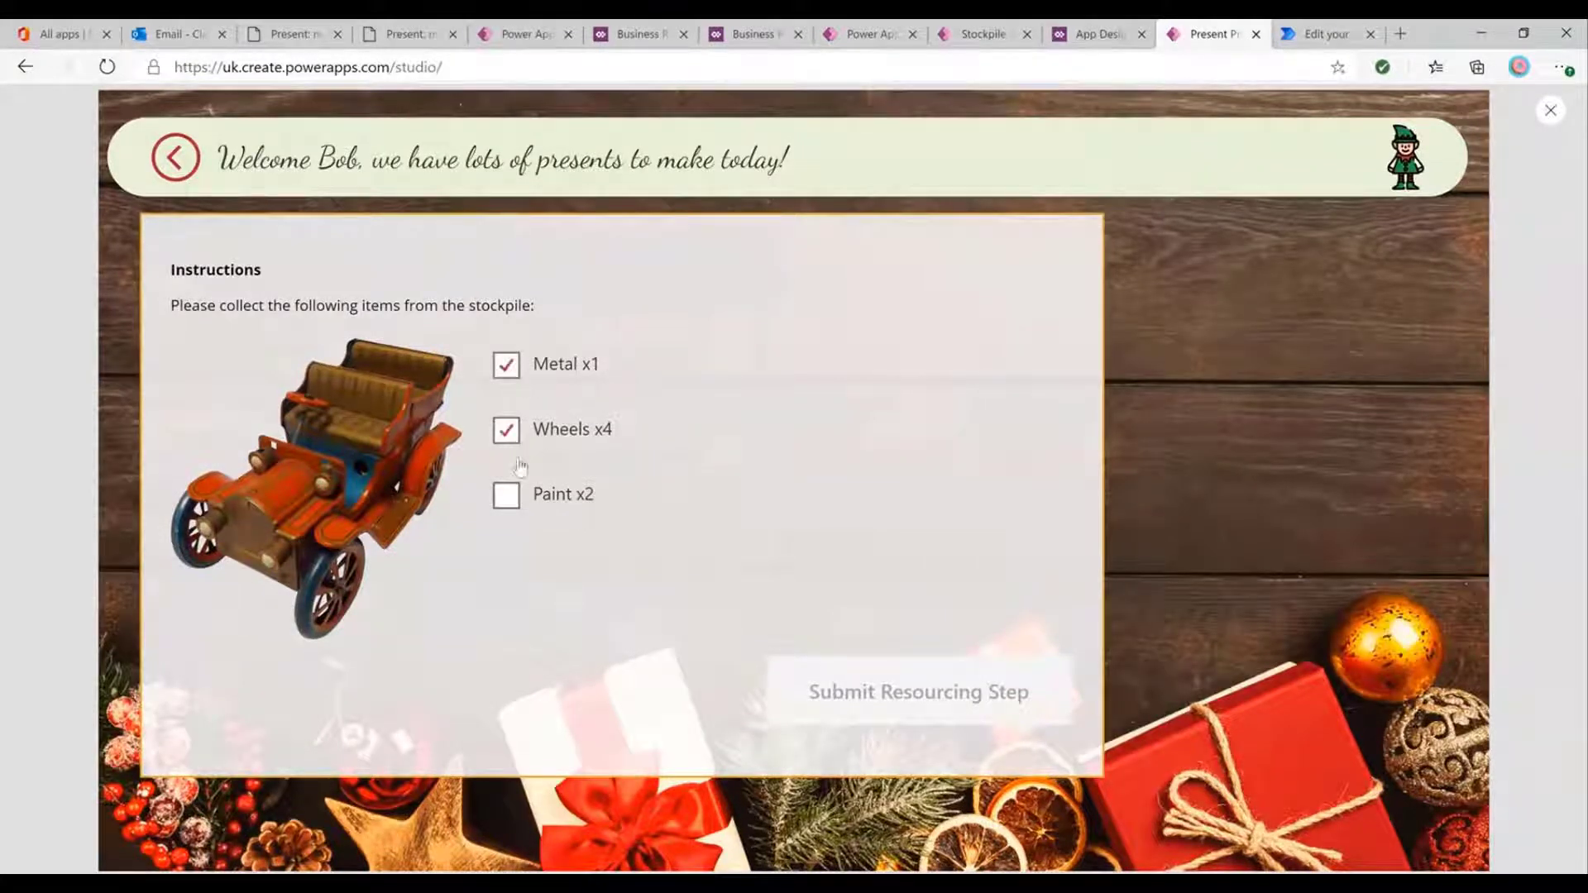
left_click(506, 494)
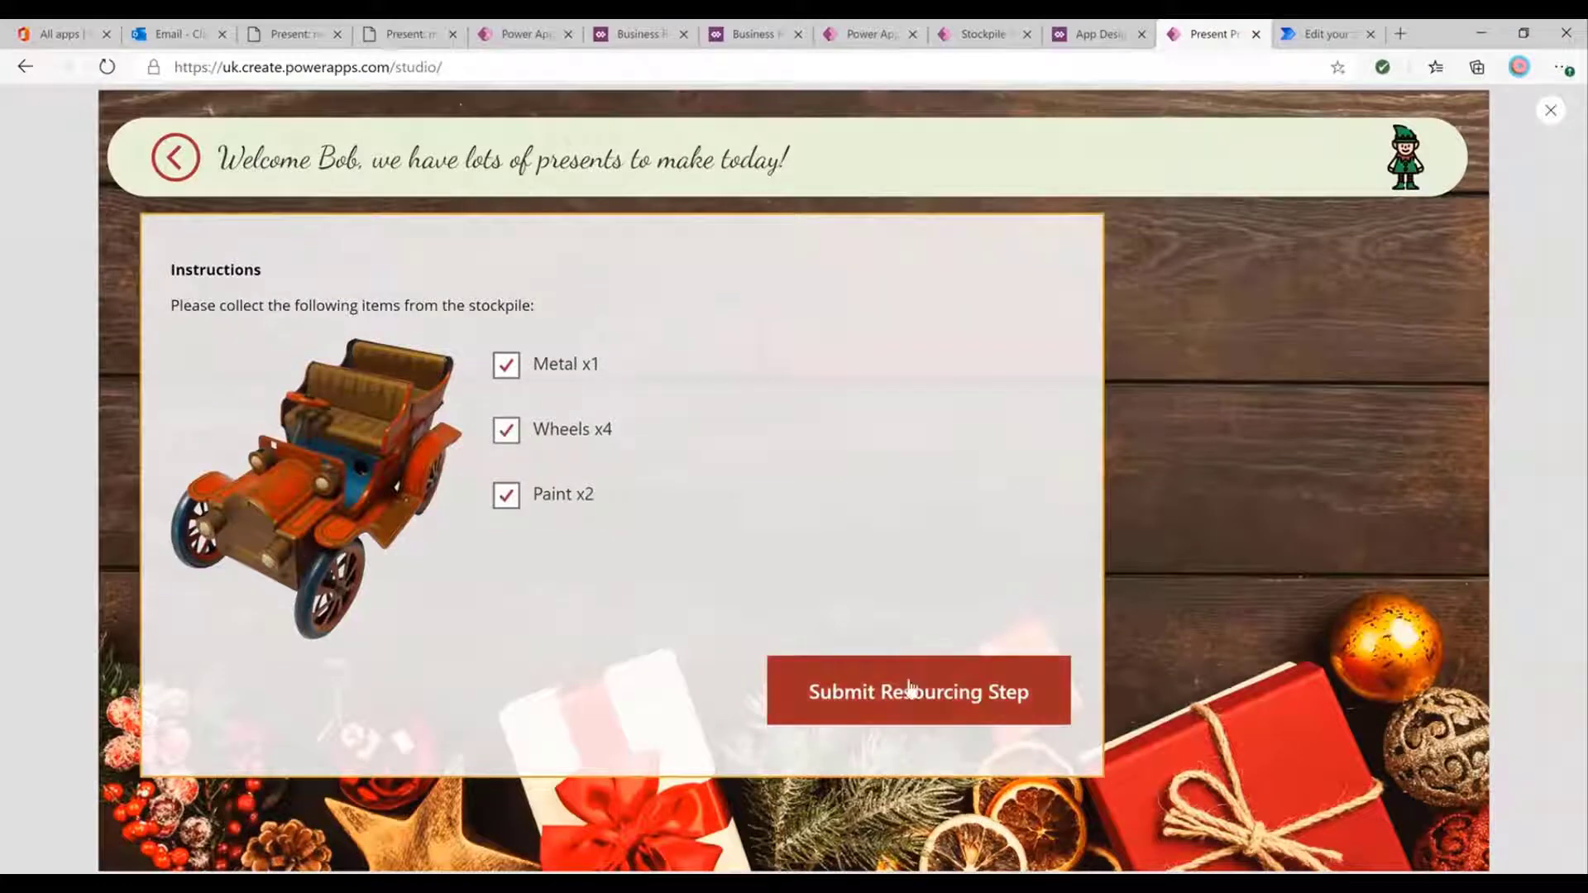
left_click(918, 692)
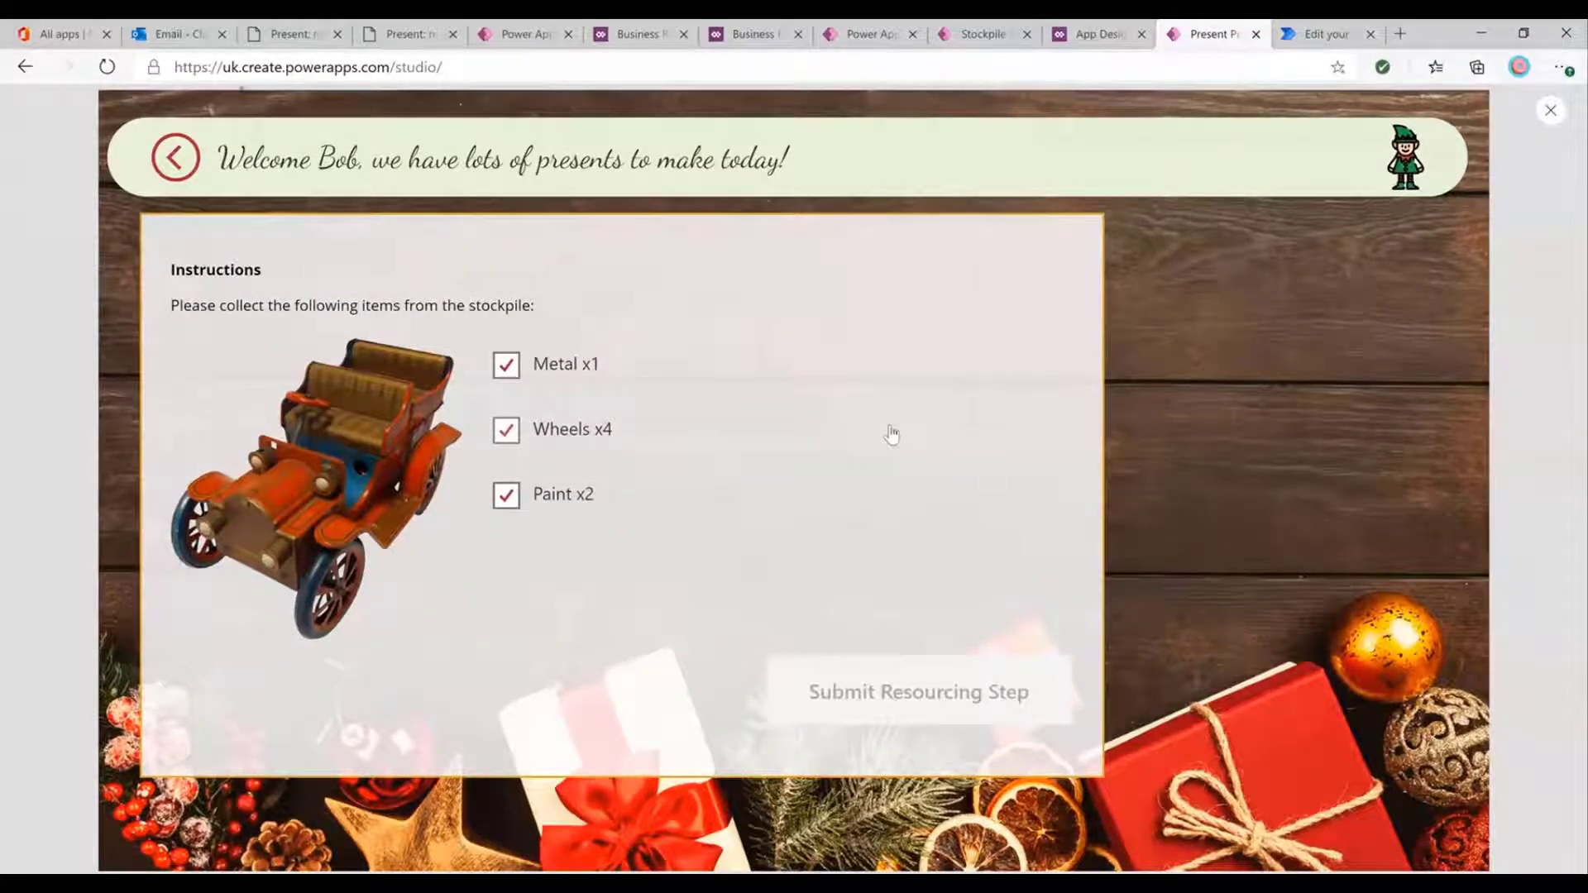
left_click(918, 692)
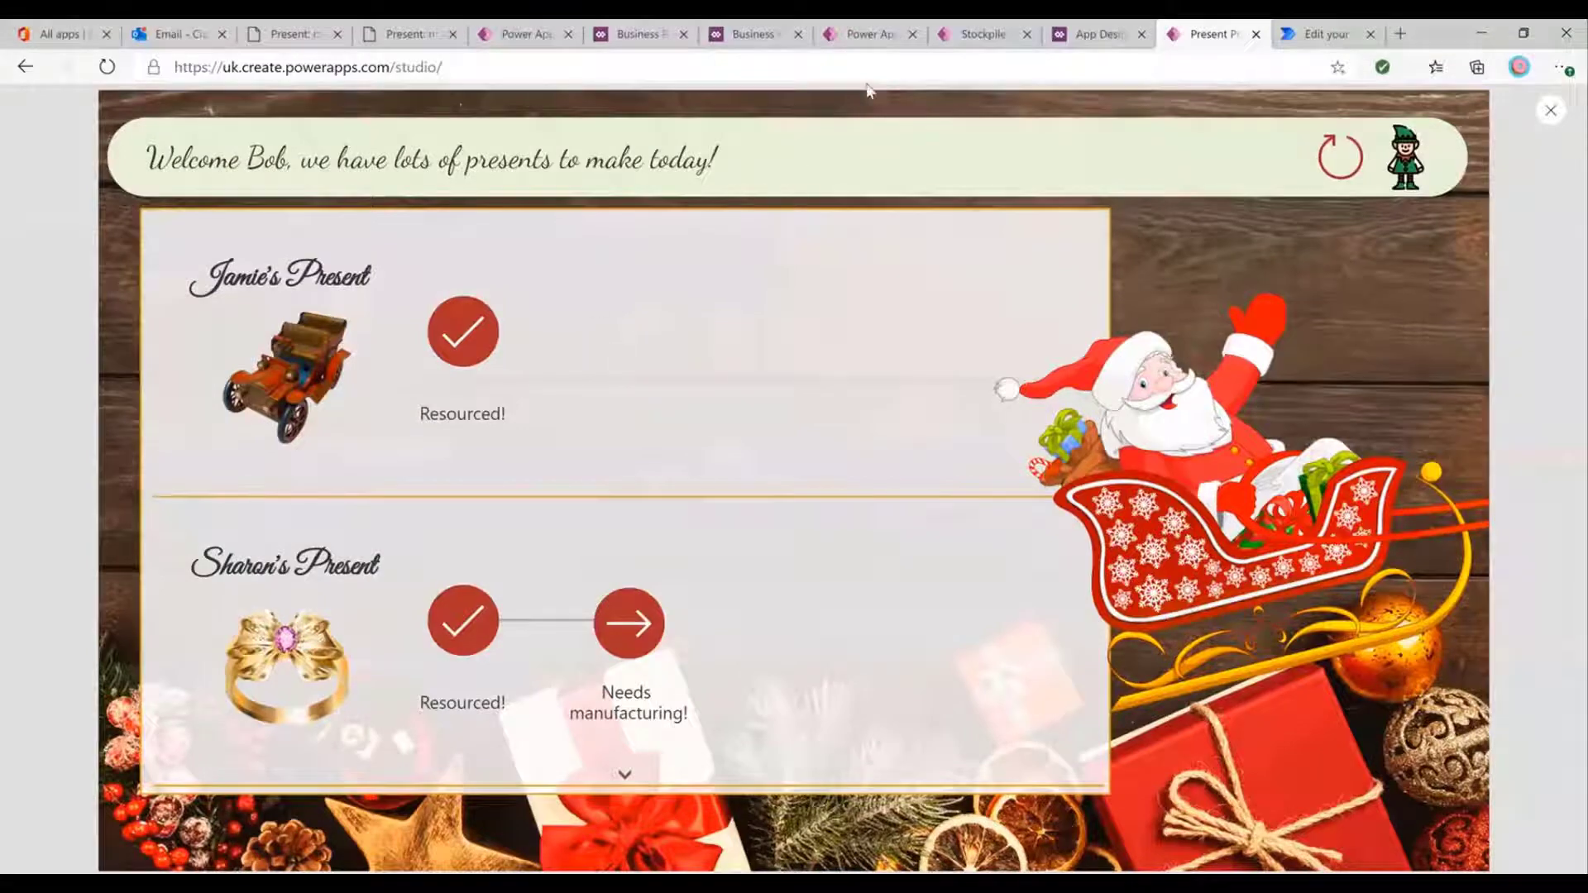
left_click(977, 34)
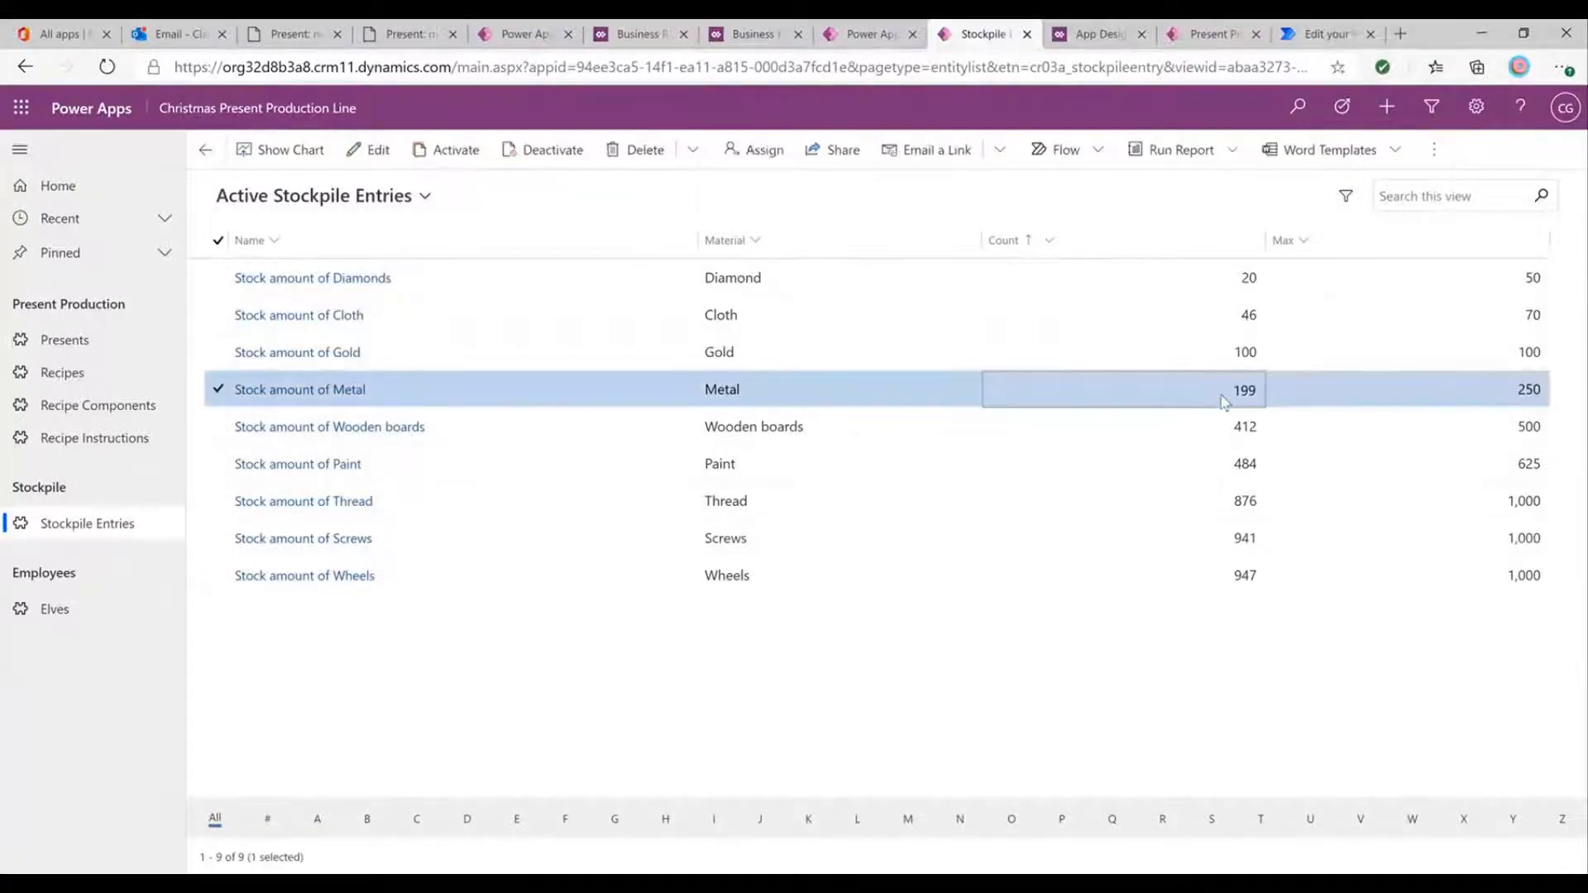
mouse_move(1037, 677)
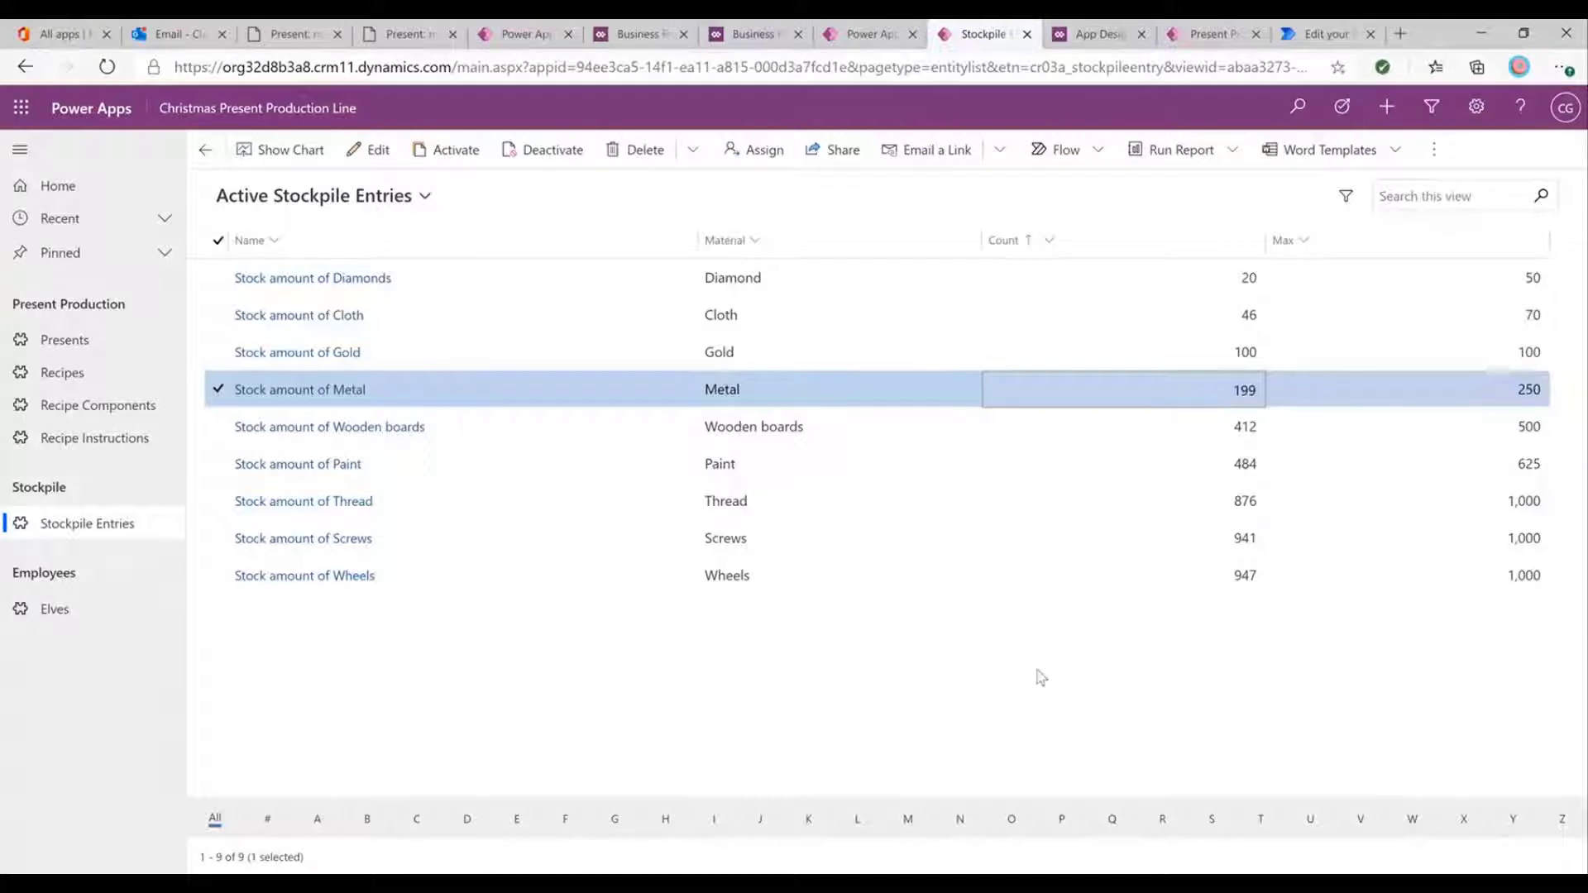
mouse_move(644, 253)
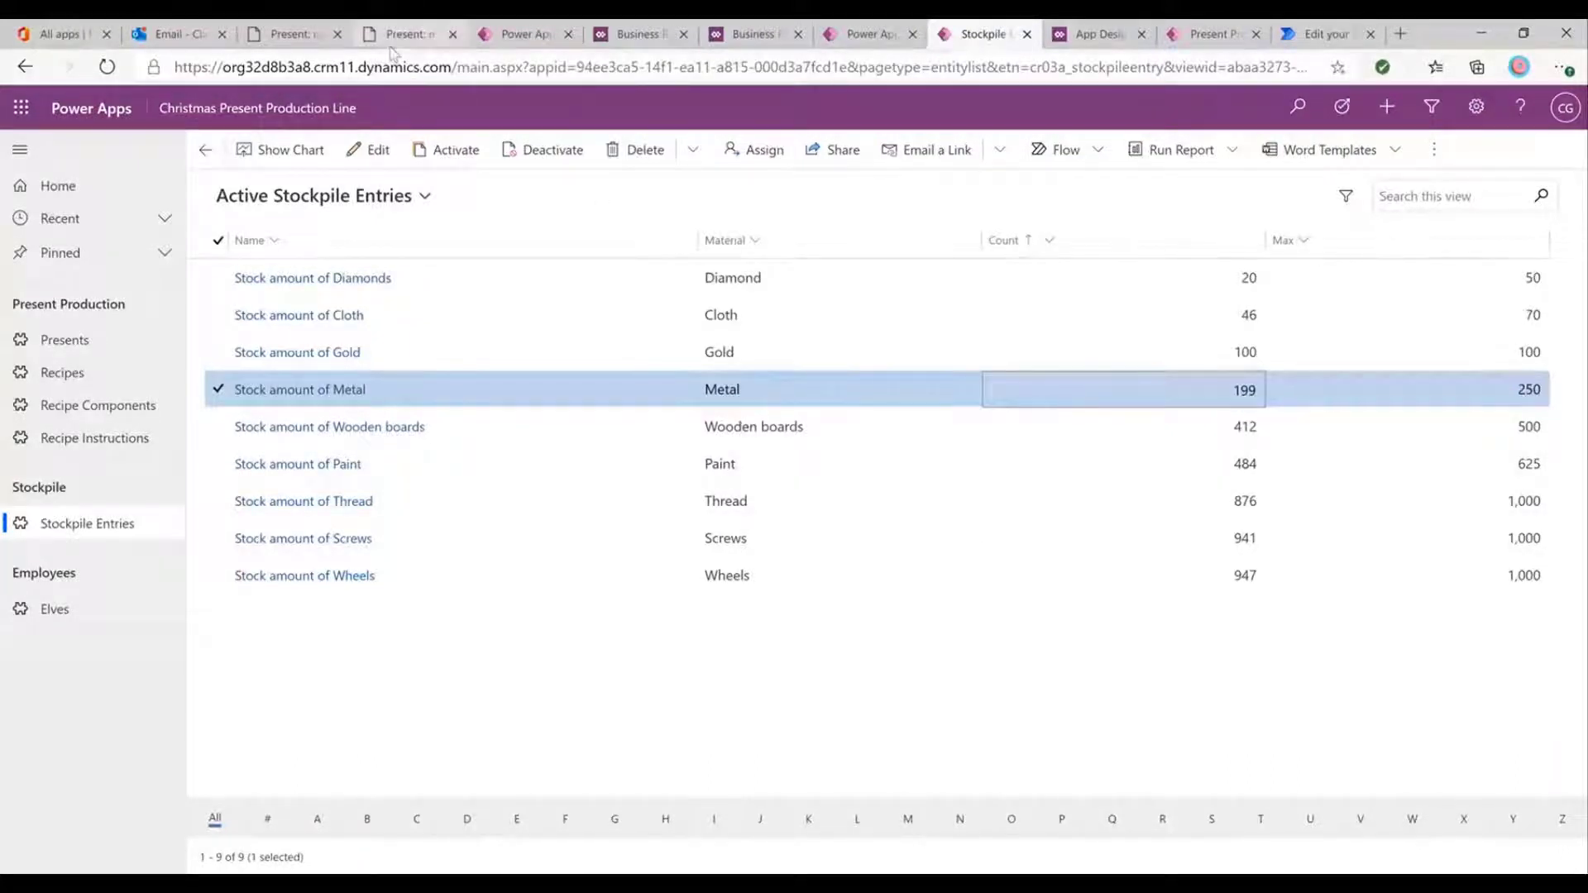
Switch to the Outlook inbox after checking the reduced stockpile counts.
left_click(177, 33)
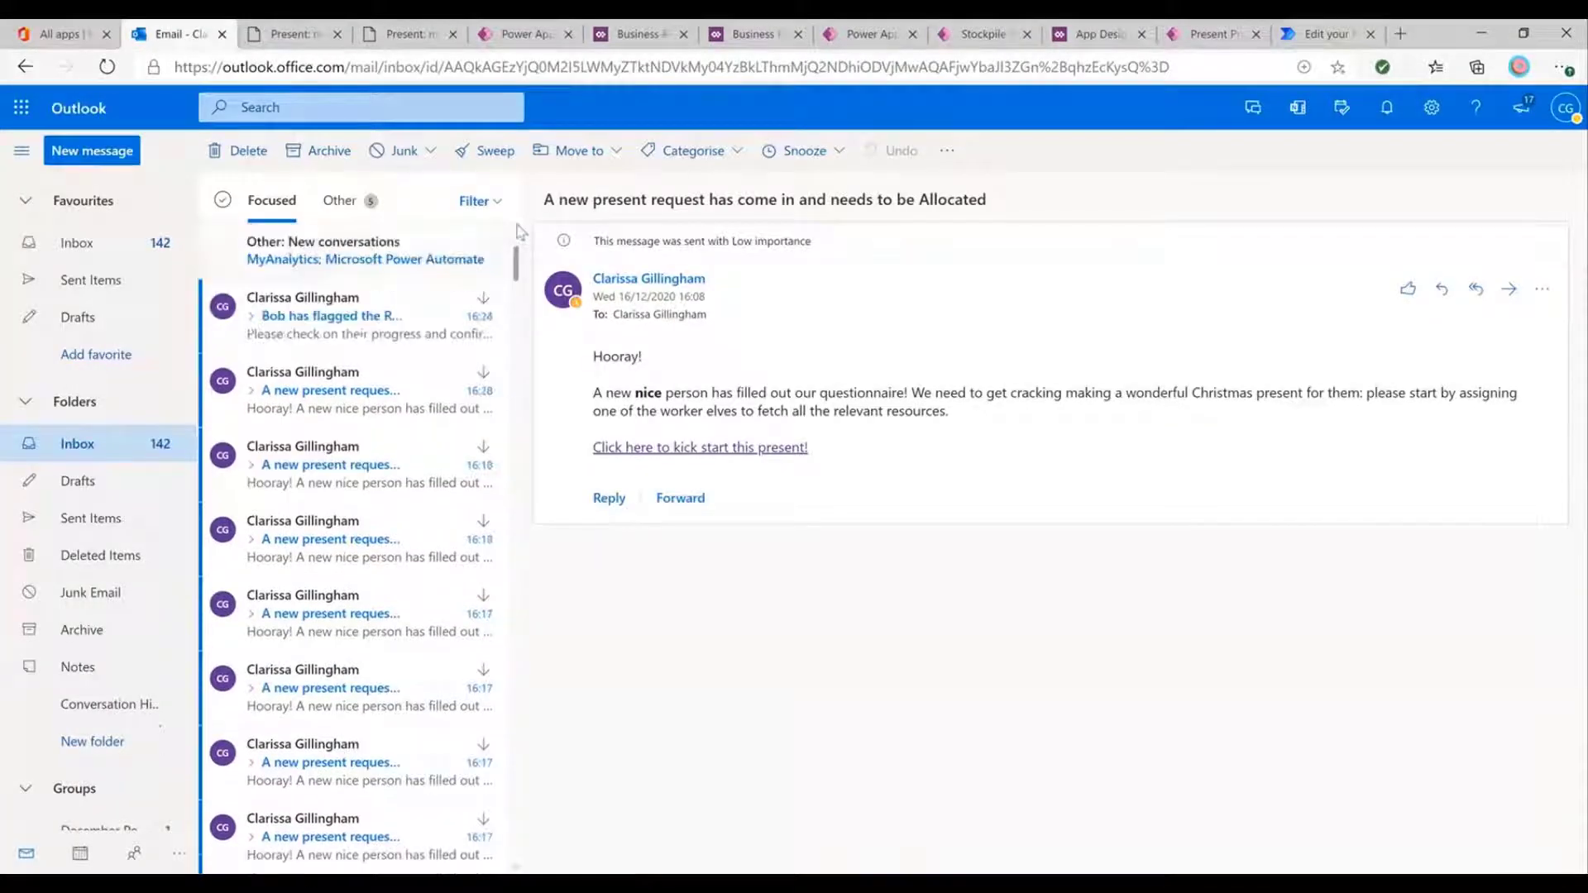
Read Bob's resourcing-completed email and follow its link to Jamie's Present record.
left_click(329, 315)
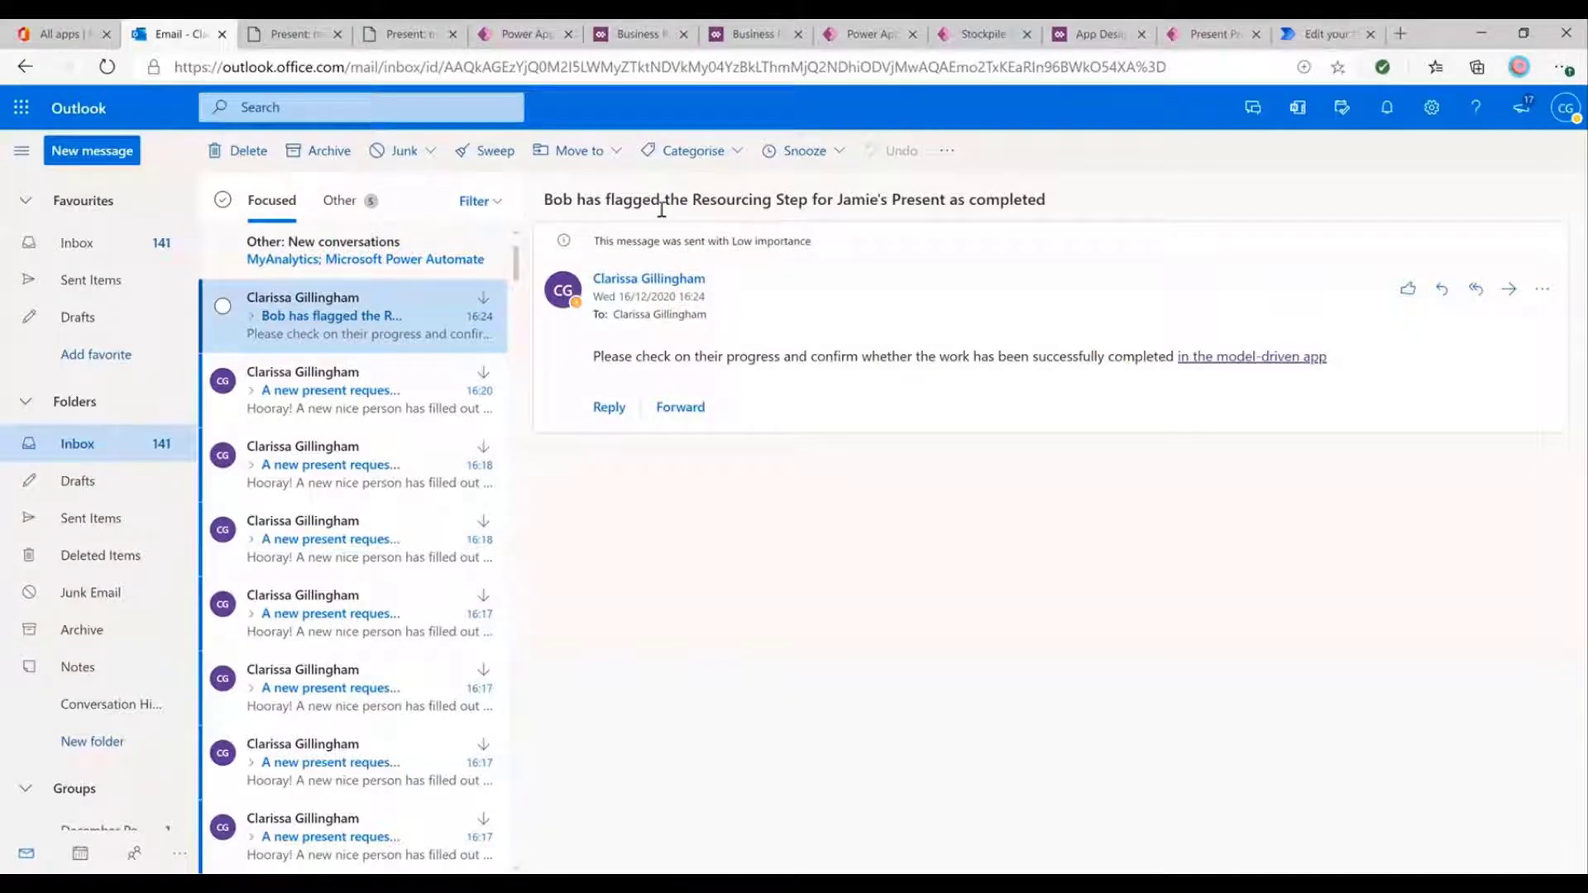
mouse_move(858, 219)
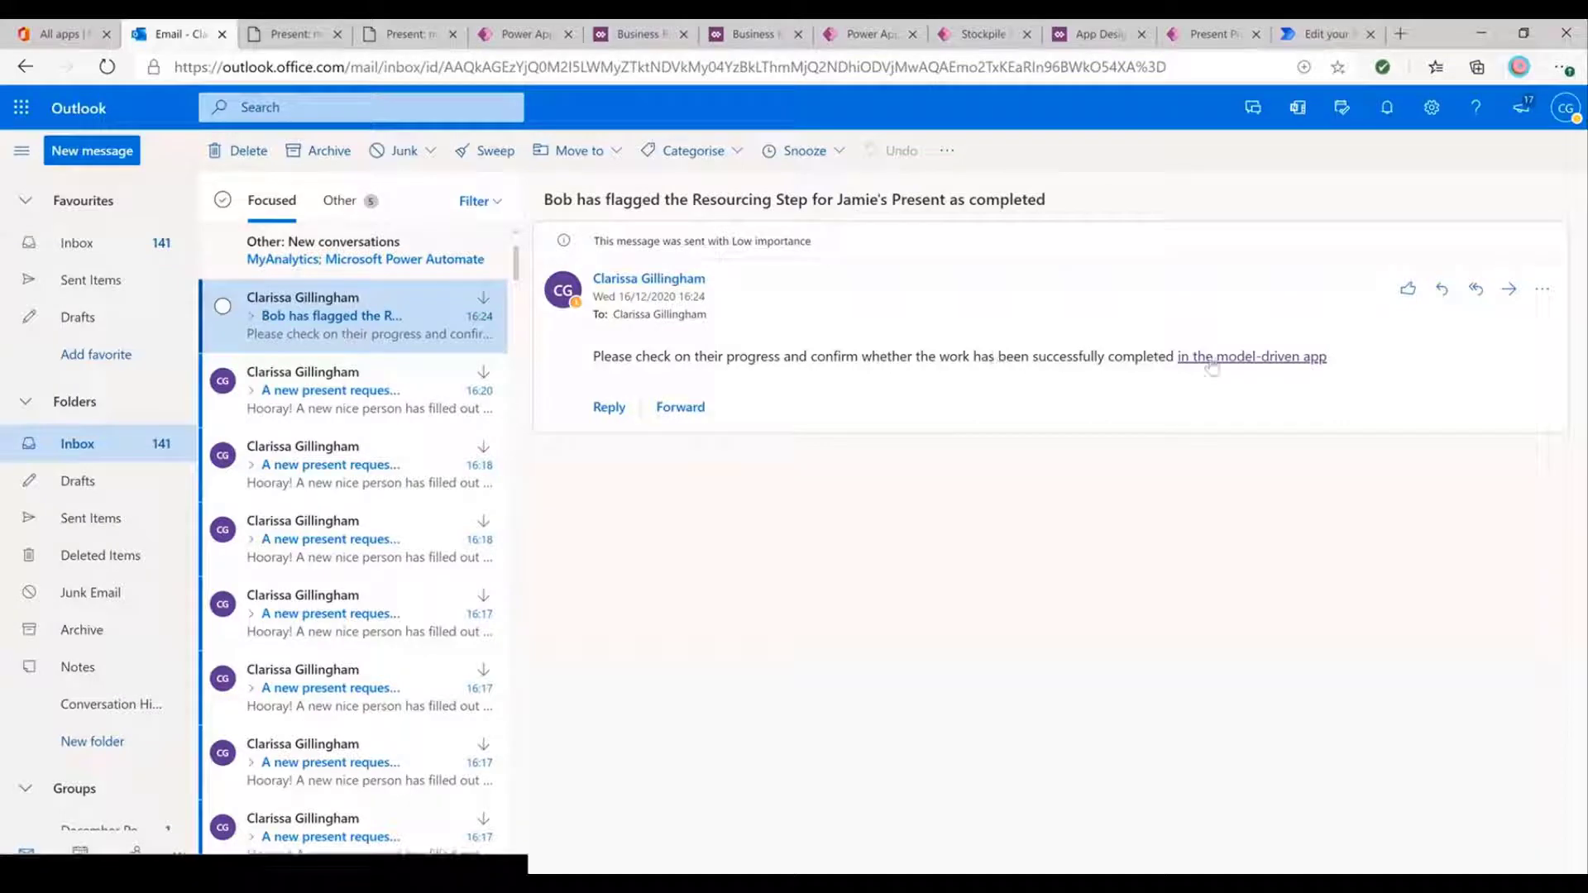
left_click(1252, 358)
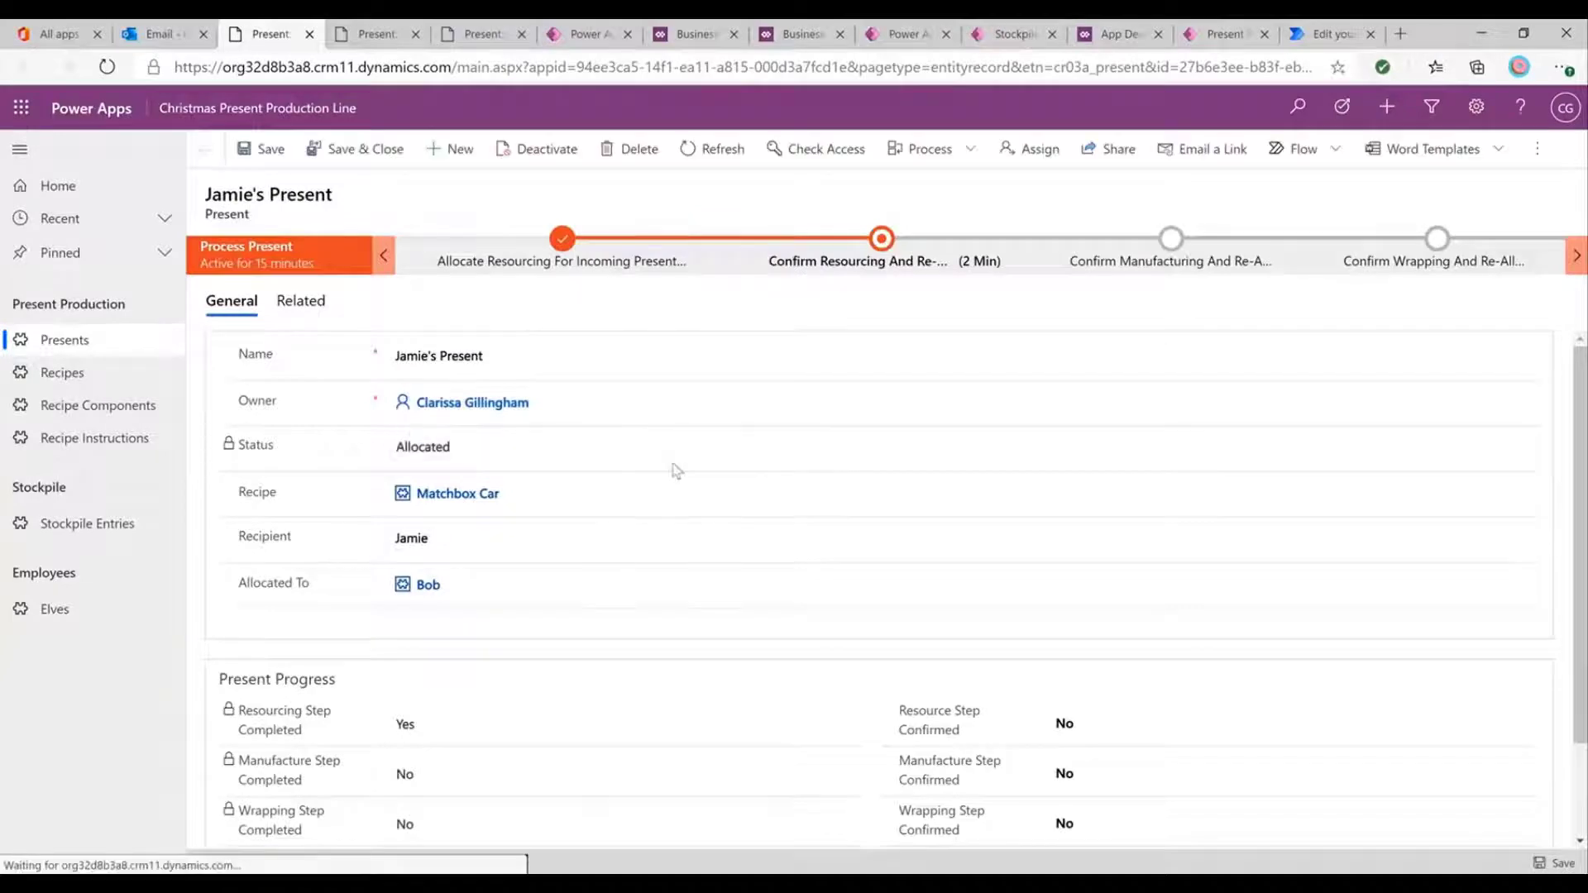
In Confirm Resourcing, reallocate Jamie's Present from Bob to Felix.
scroll("down", 3)
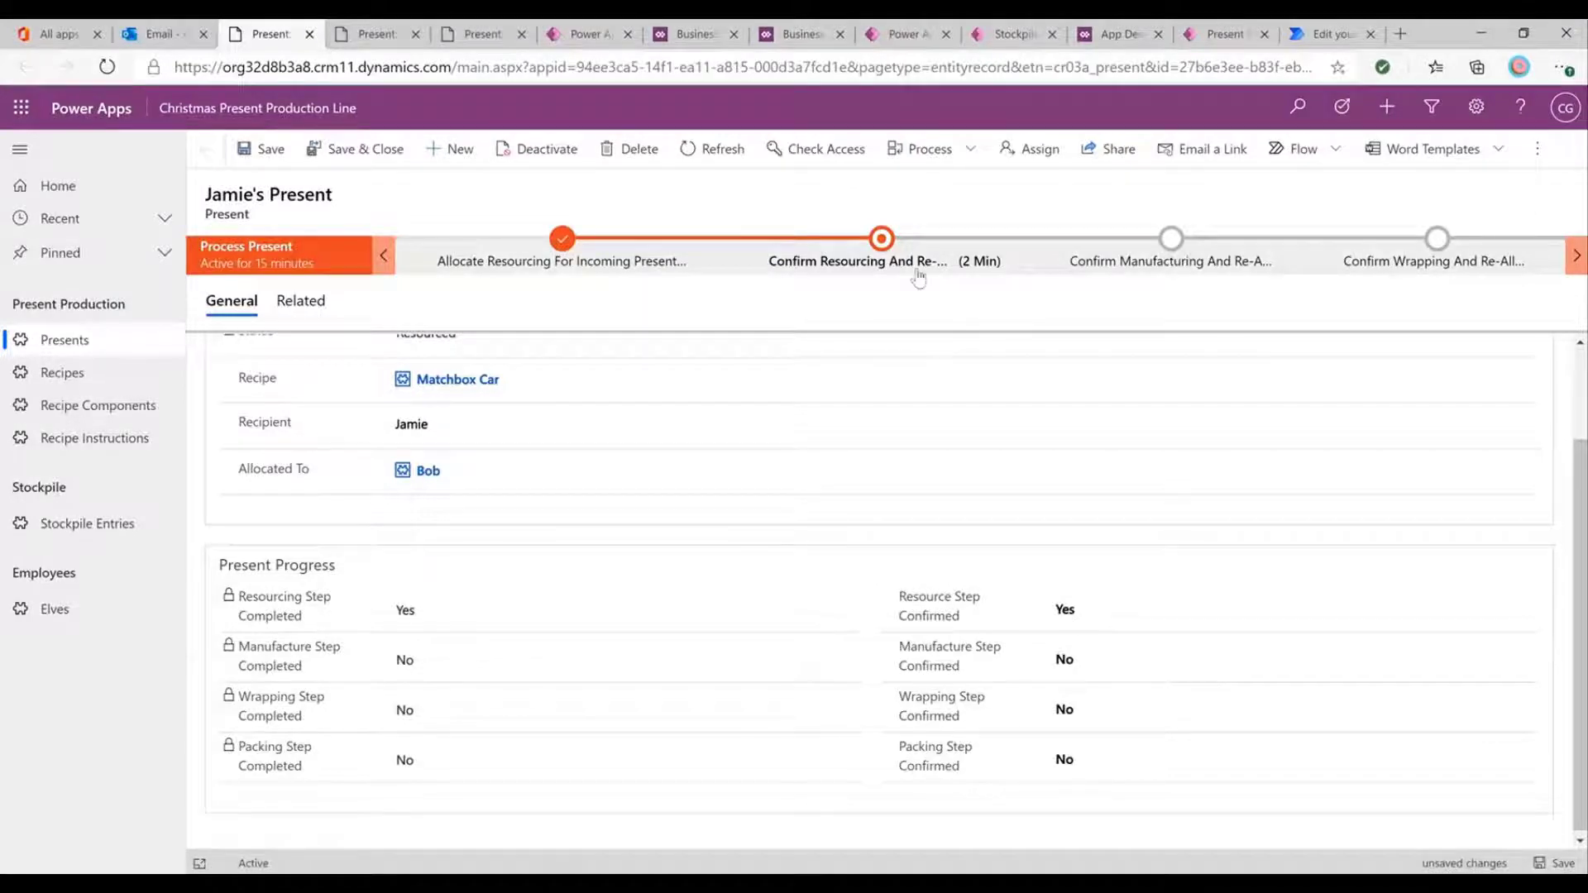
left_click(880, 238)
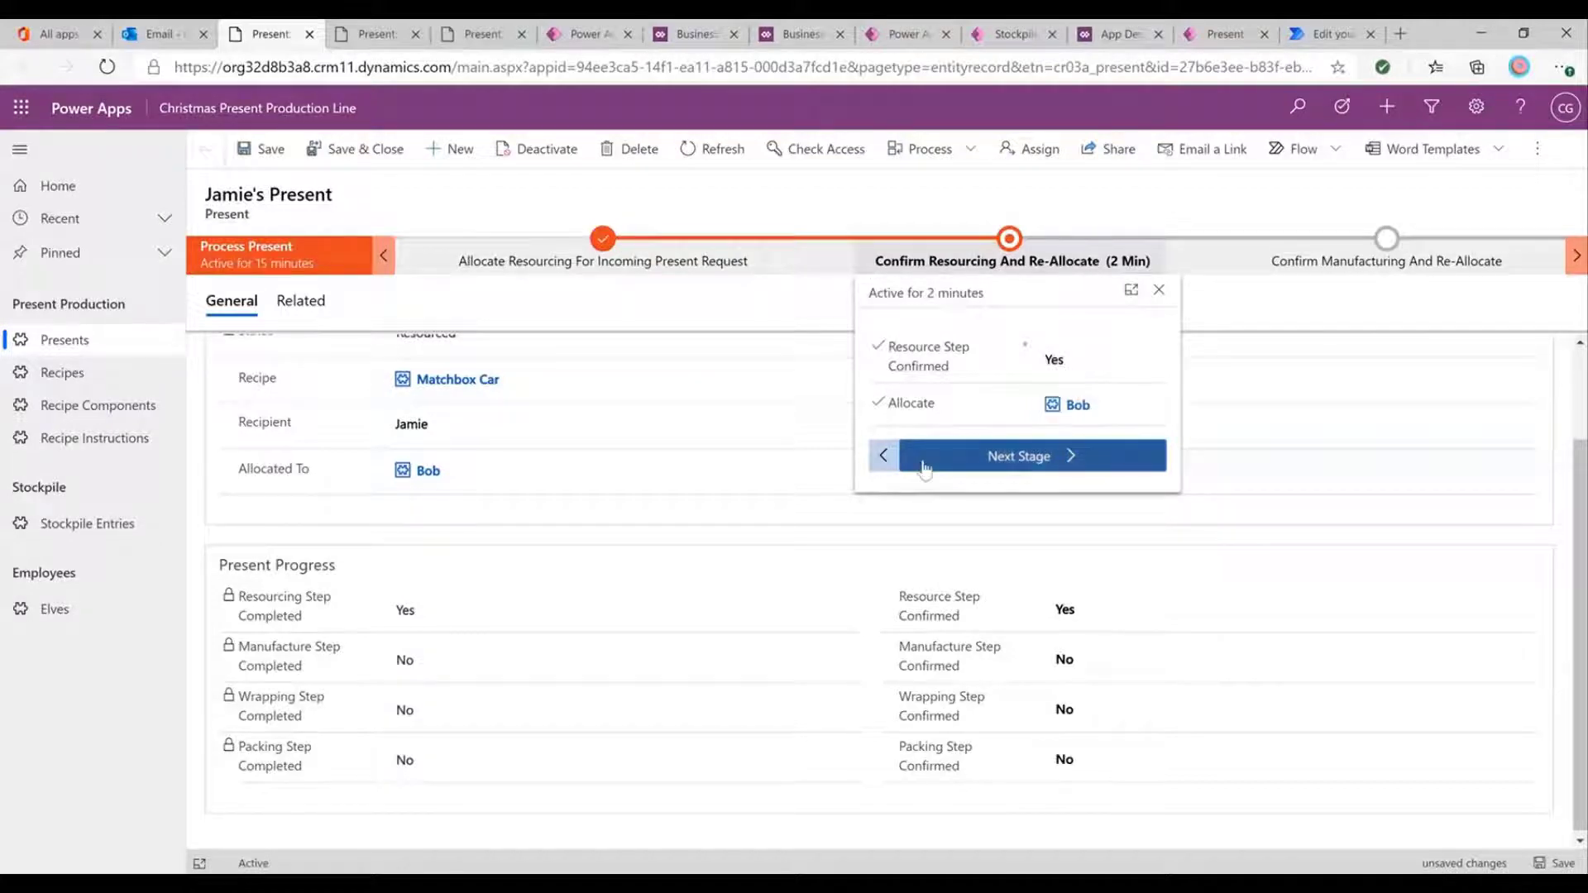
mouse_move(981, 513)
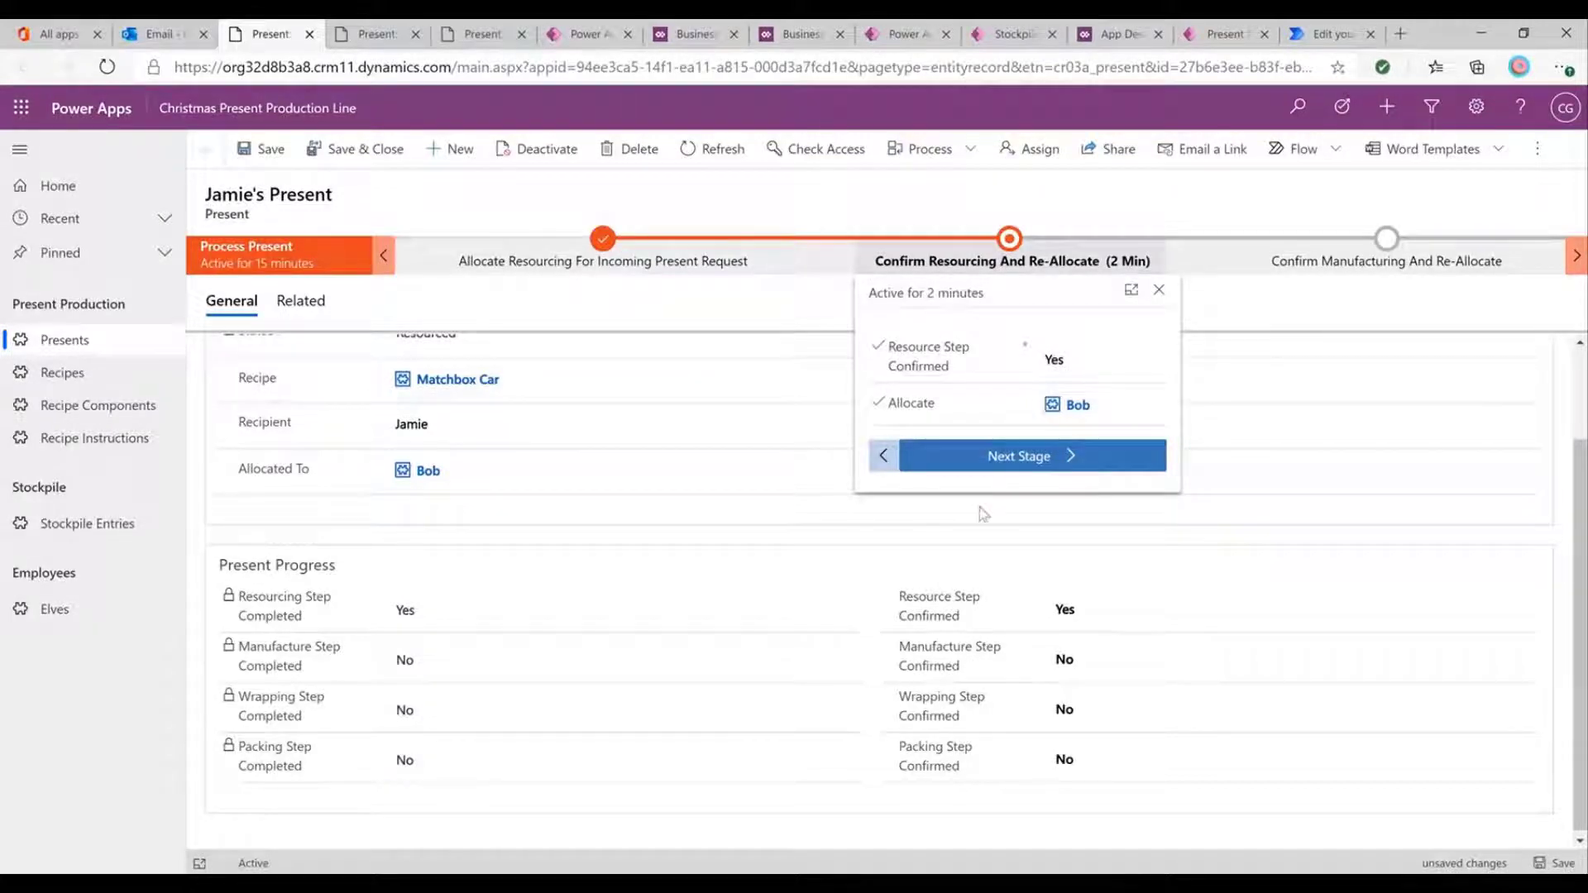
left_click(1076, 403)
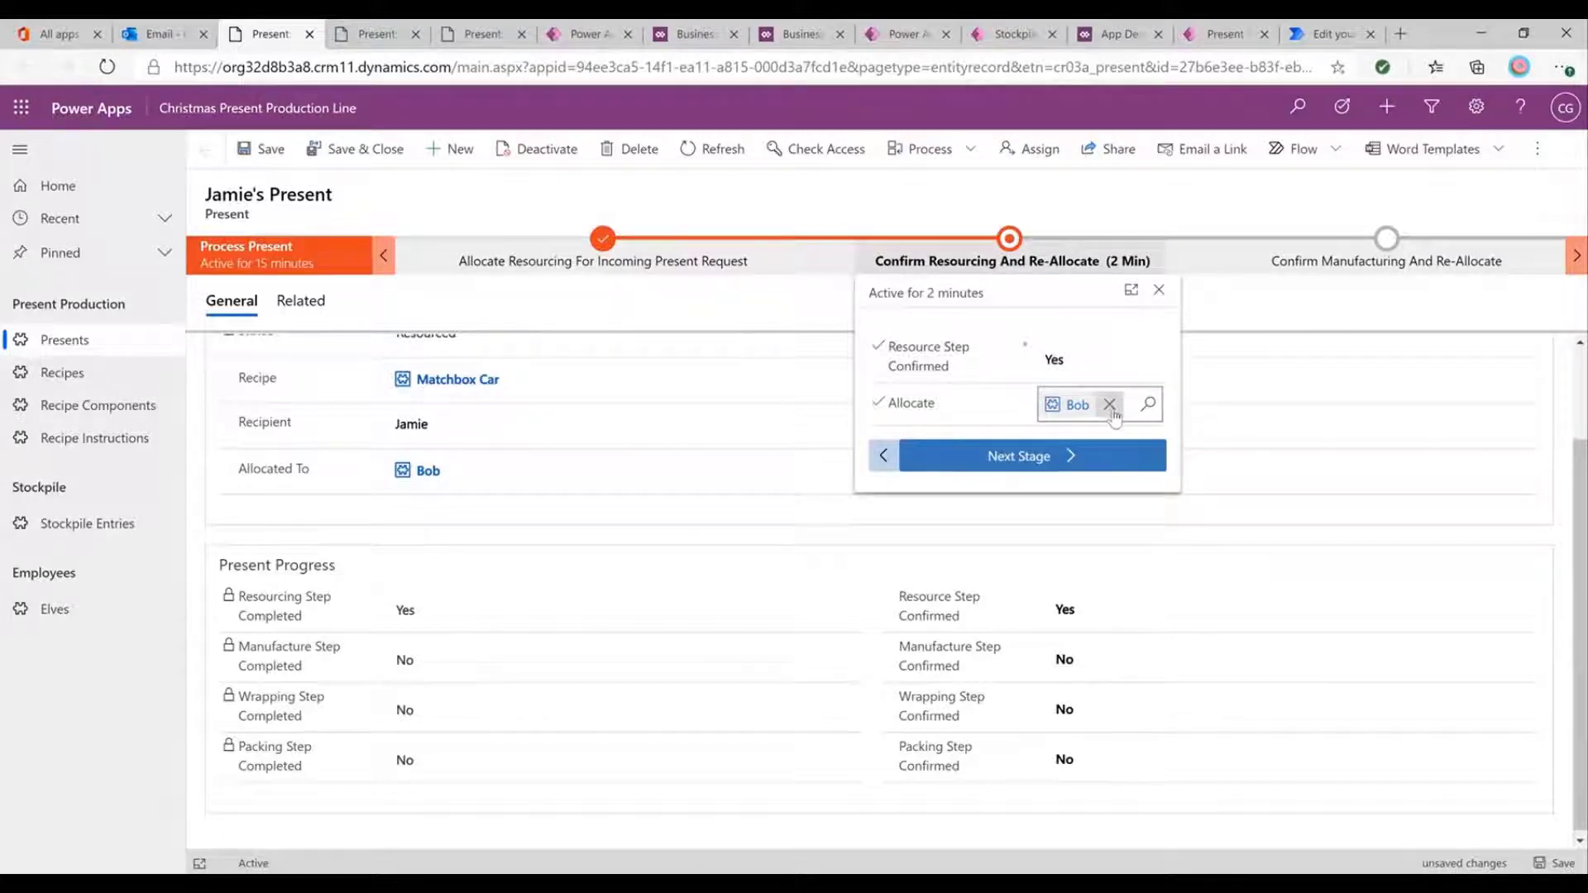
left_click(1108, 404)
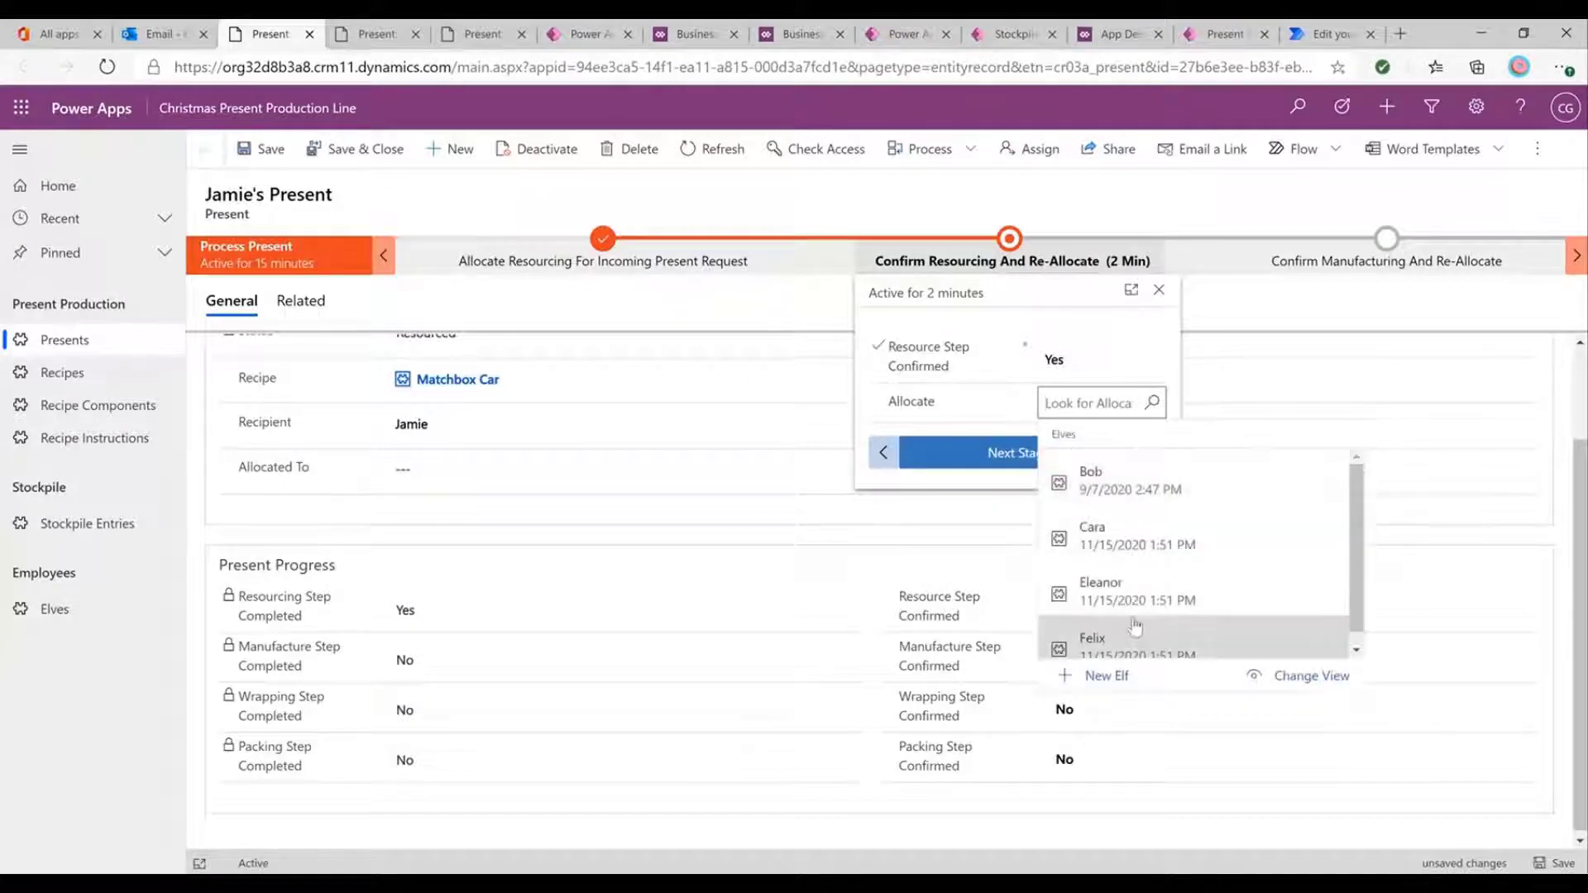
left_click(1092, 645)
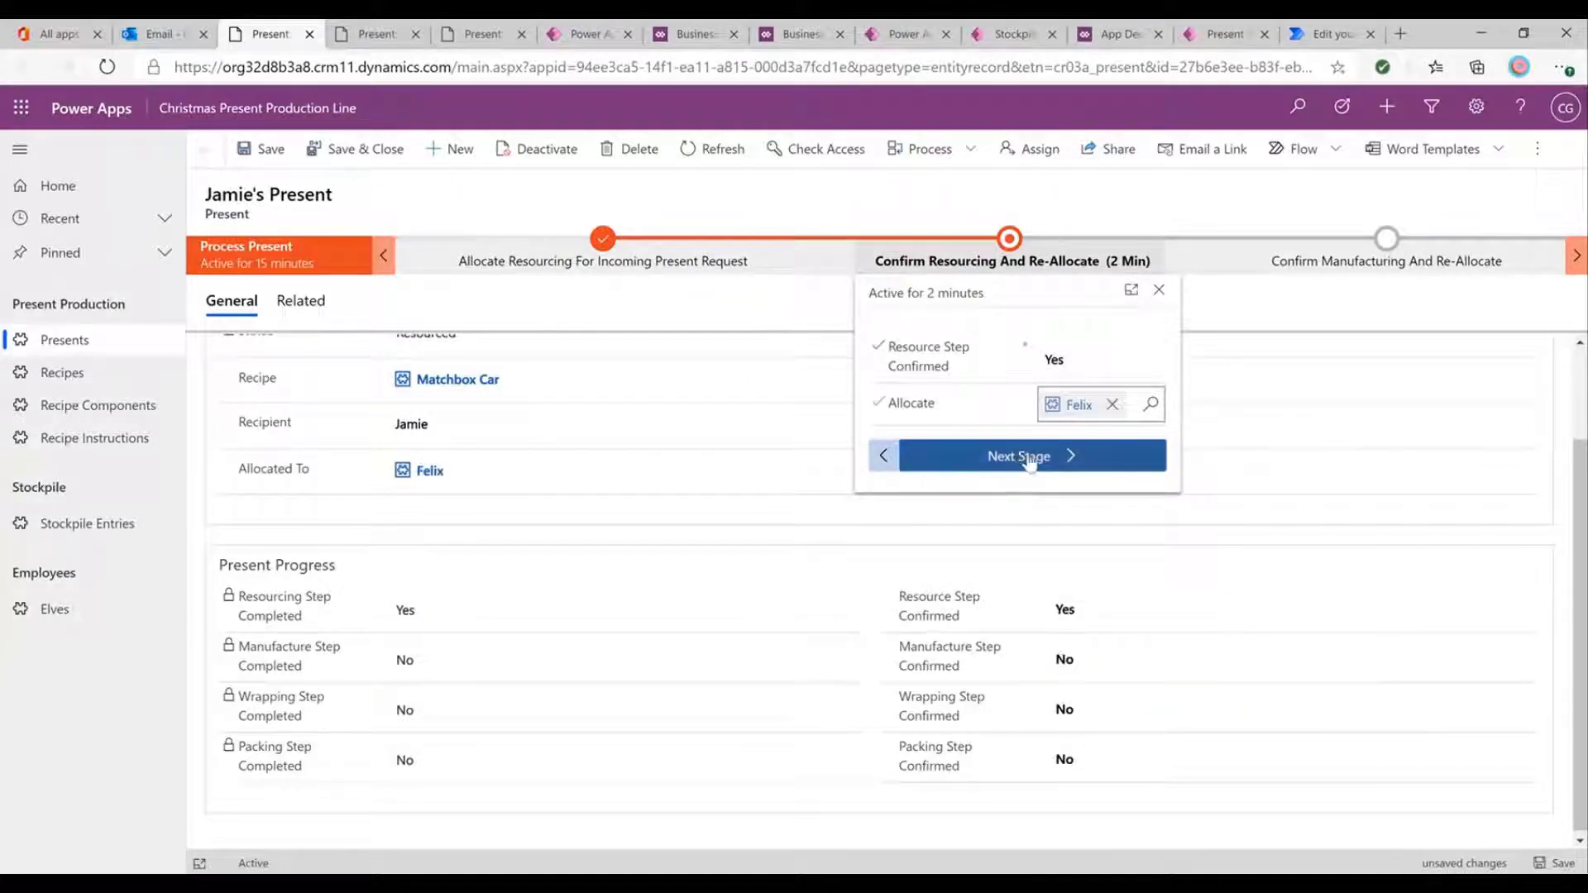
Advance Jamie's Present to Confirm Manufacturing and return to the elf app.
left_click(1017, 457)
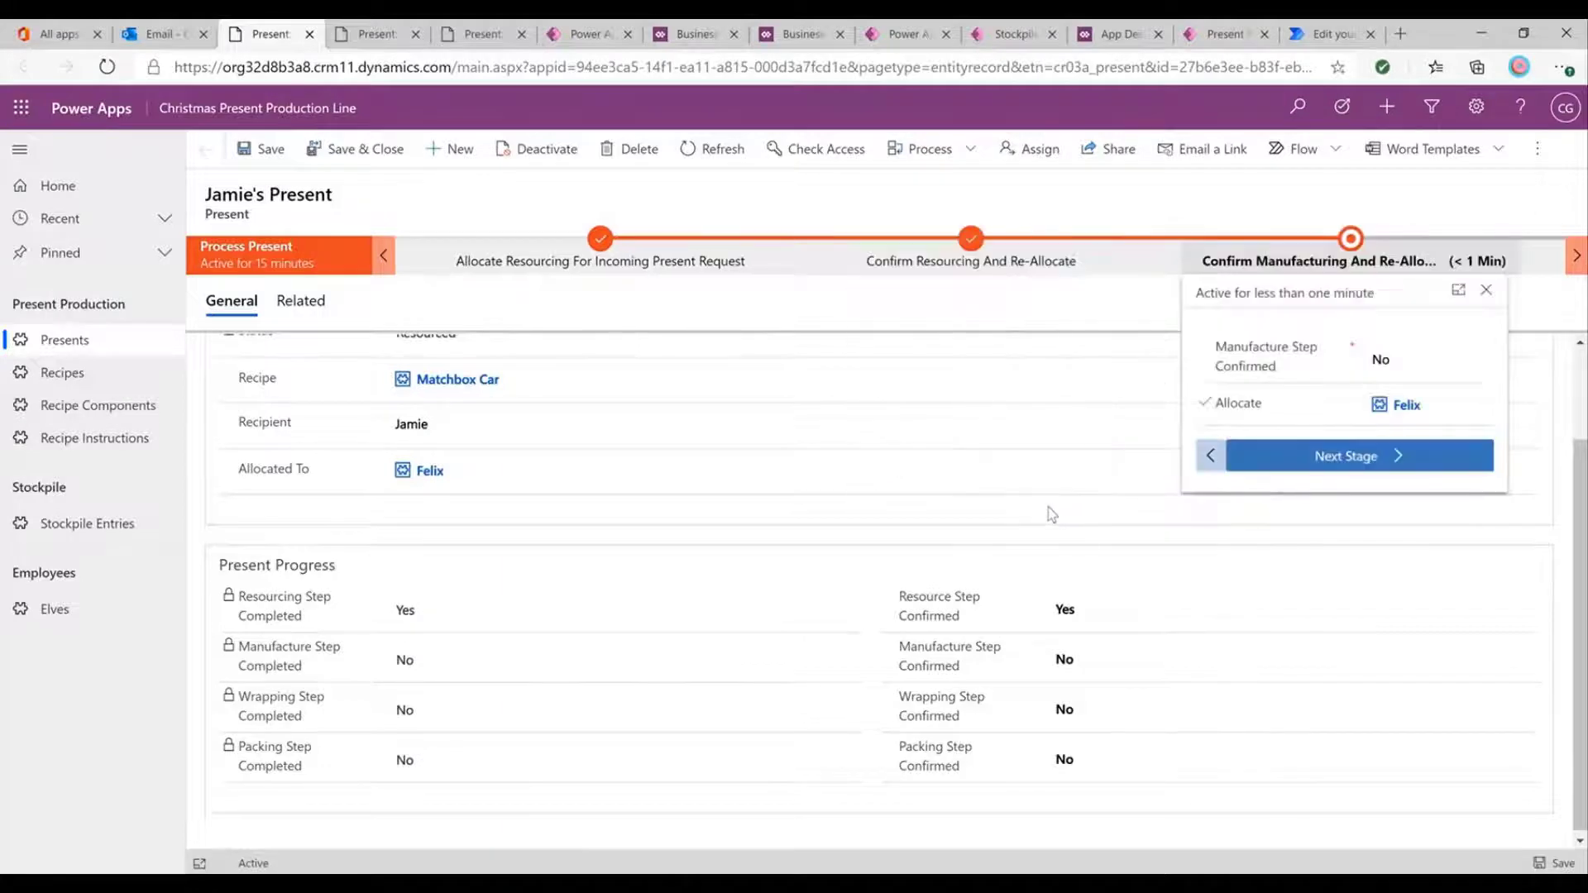
mouse_move(1206, 56)
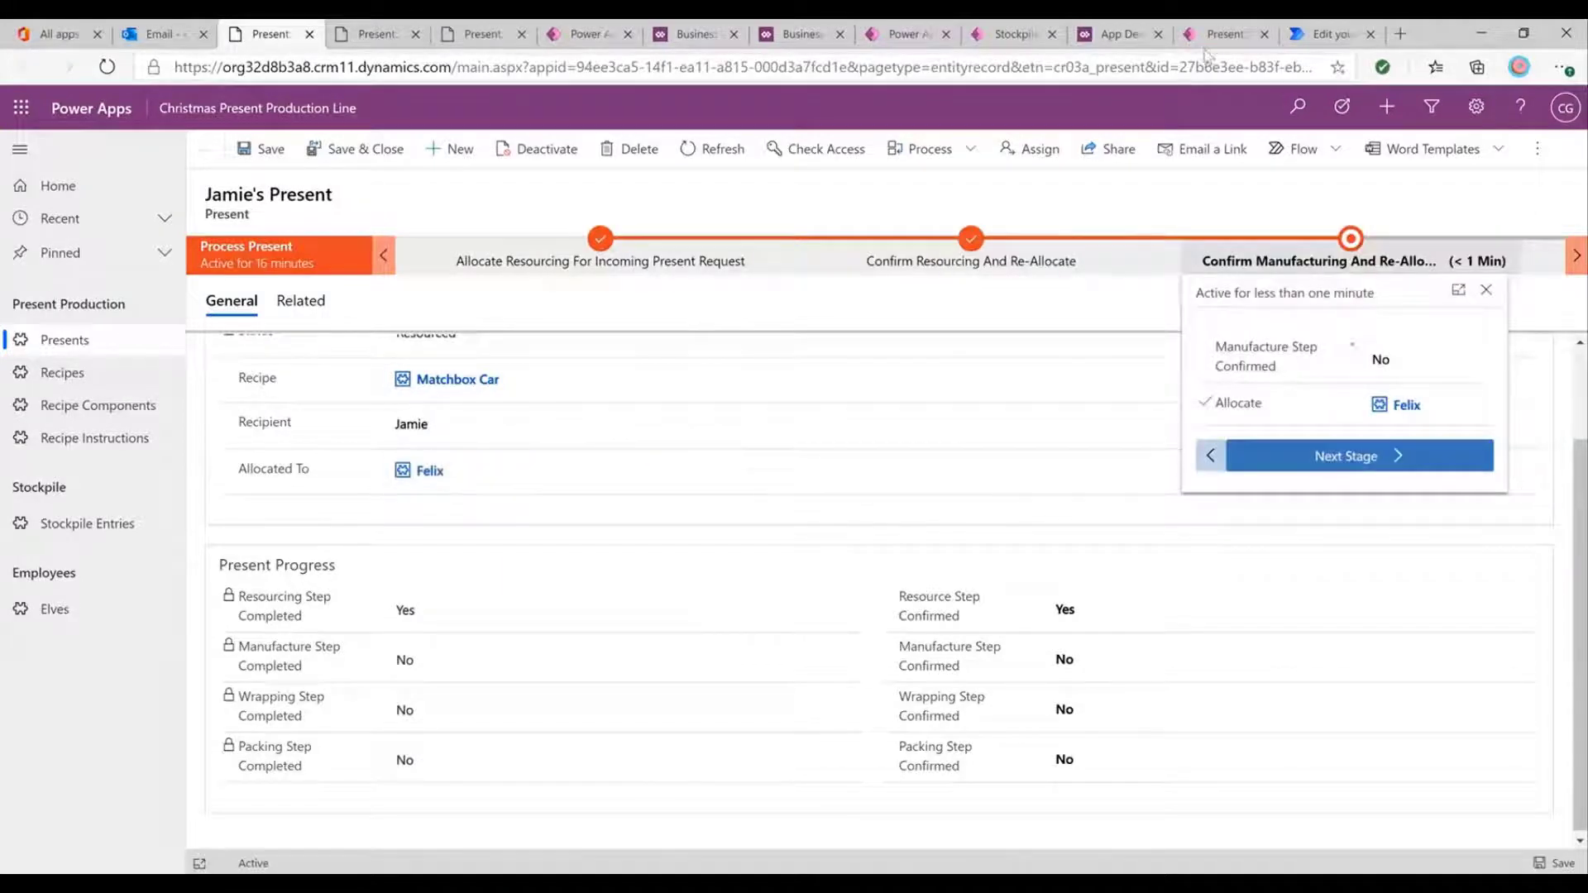
left_click(1225, 33)
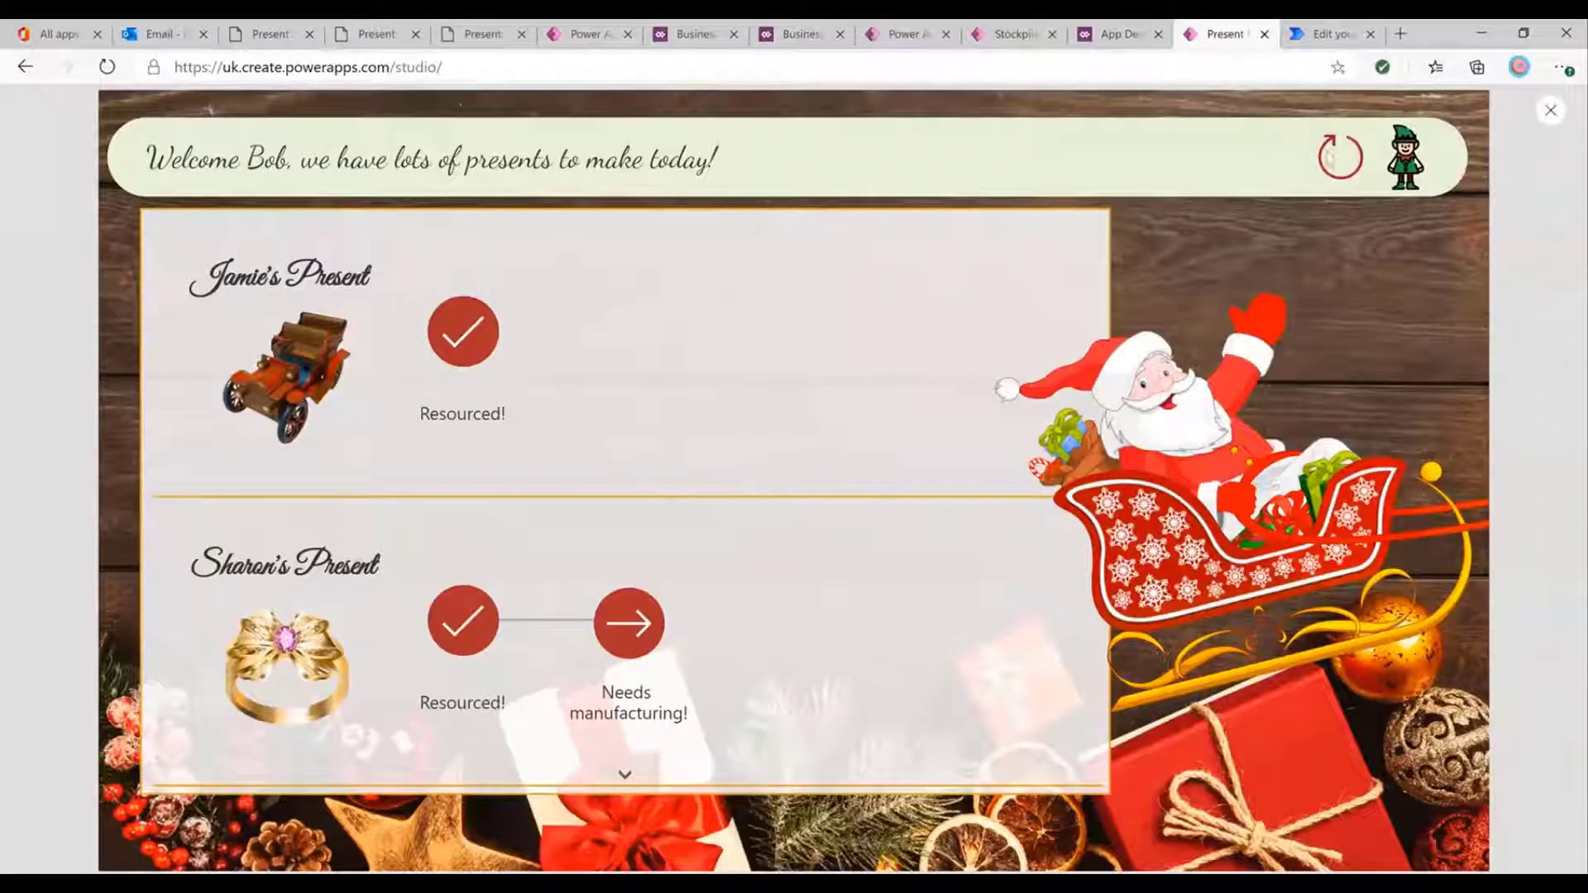
As Felix, check off all manufacturing instructions for Jamie's Present and submit the Manufacturing Step.
scroll("down", 3)
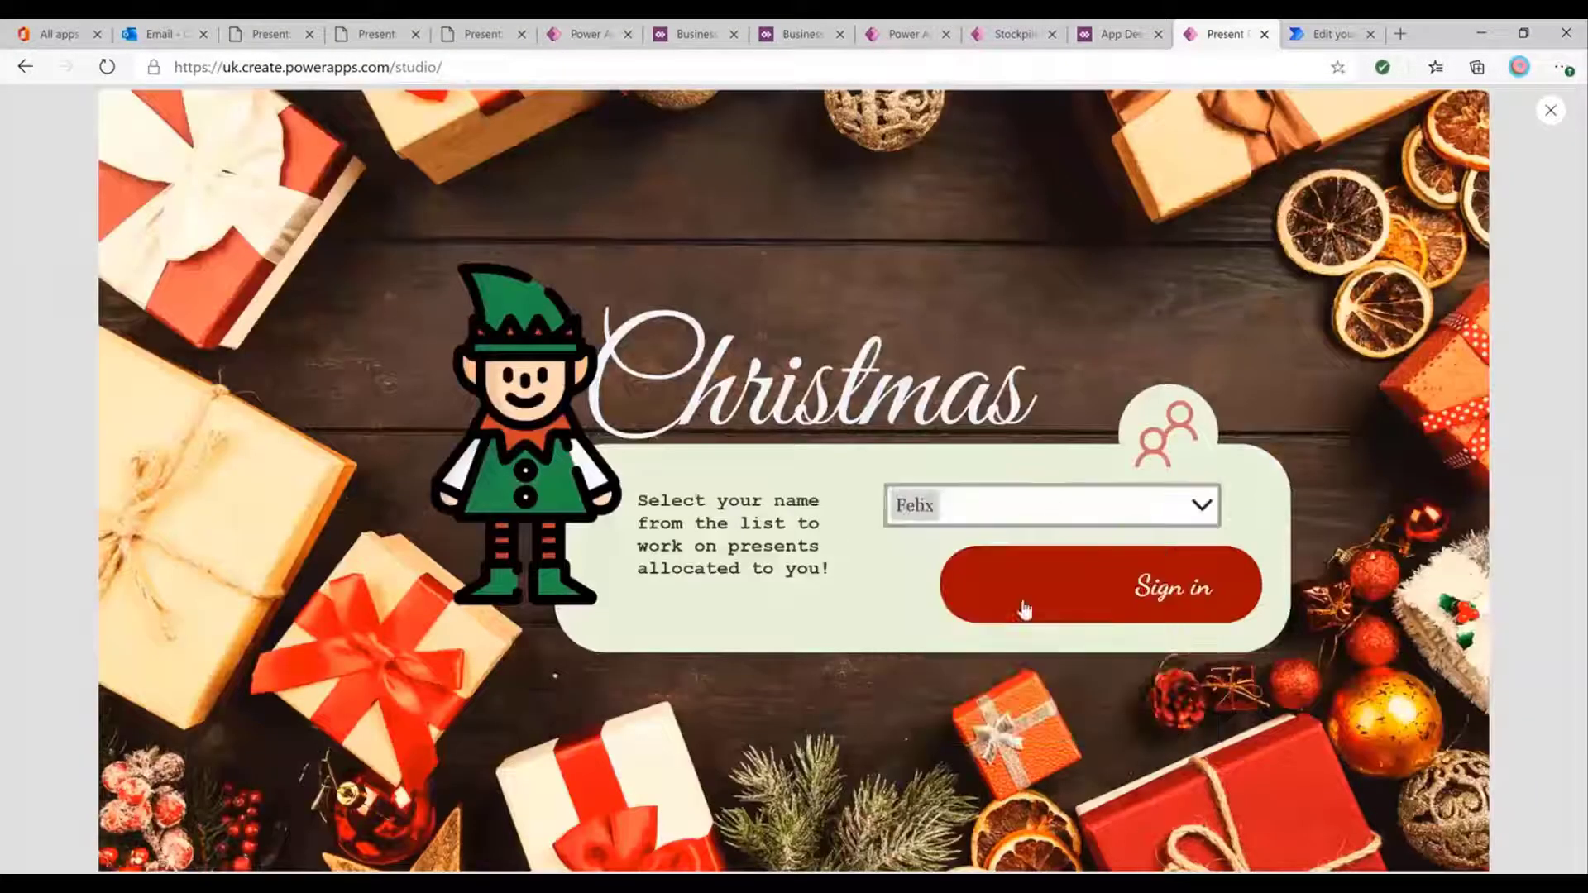
left_click(1100, 585)
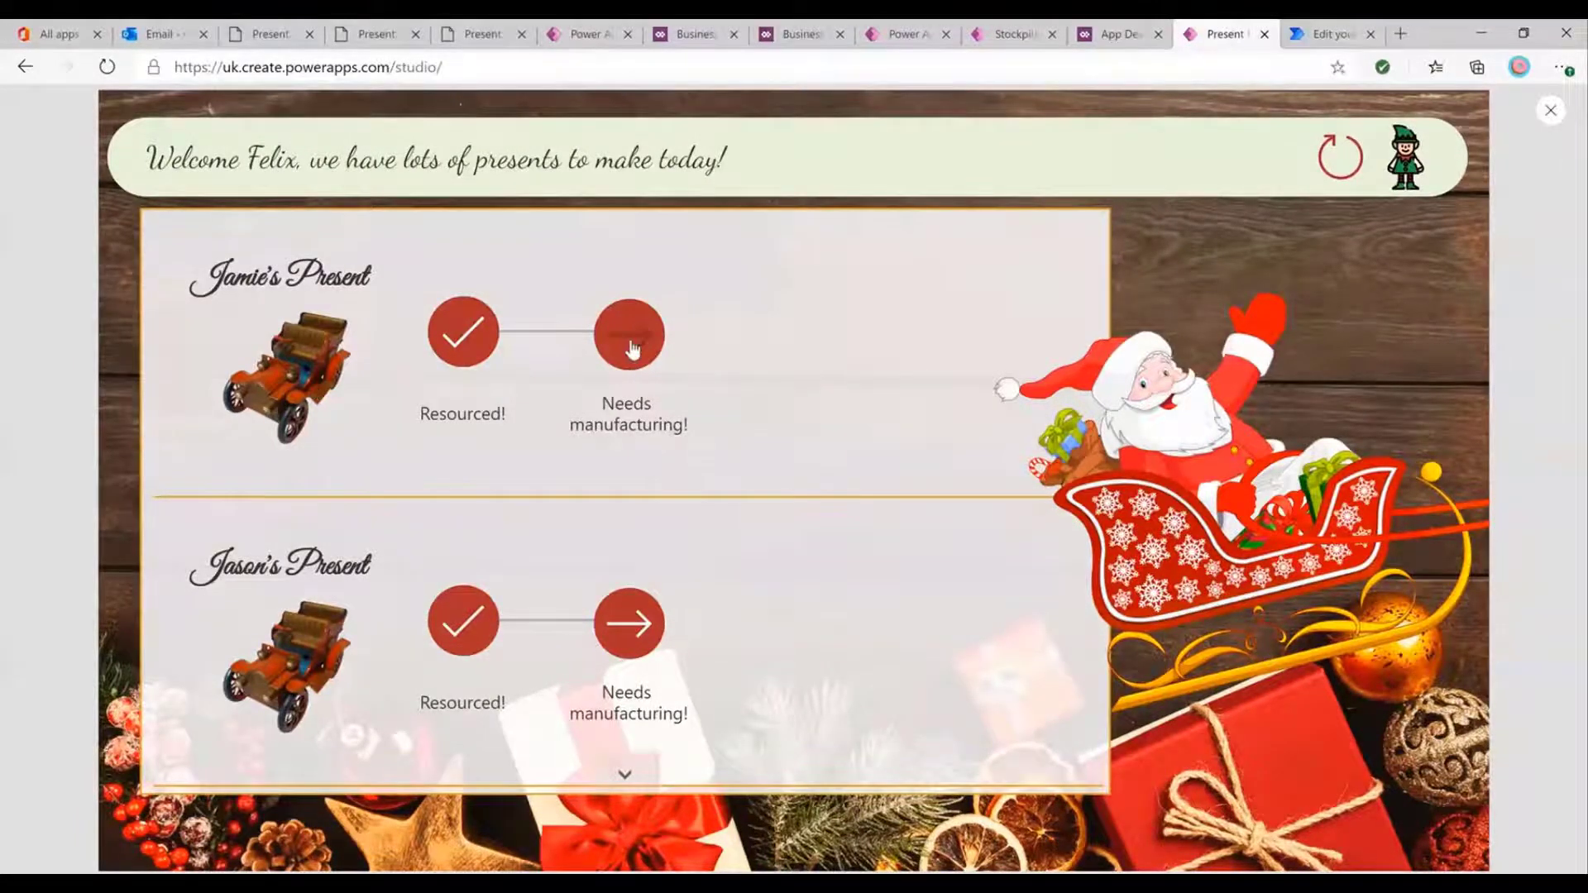
left_click(629, 333)
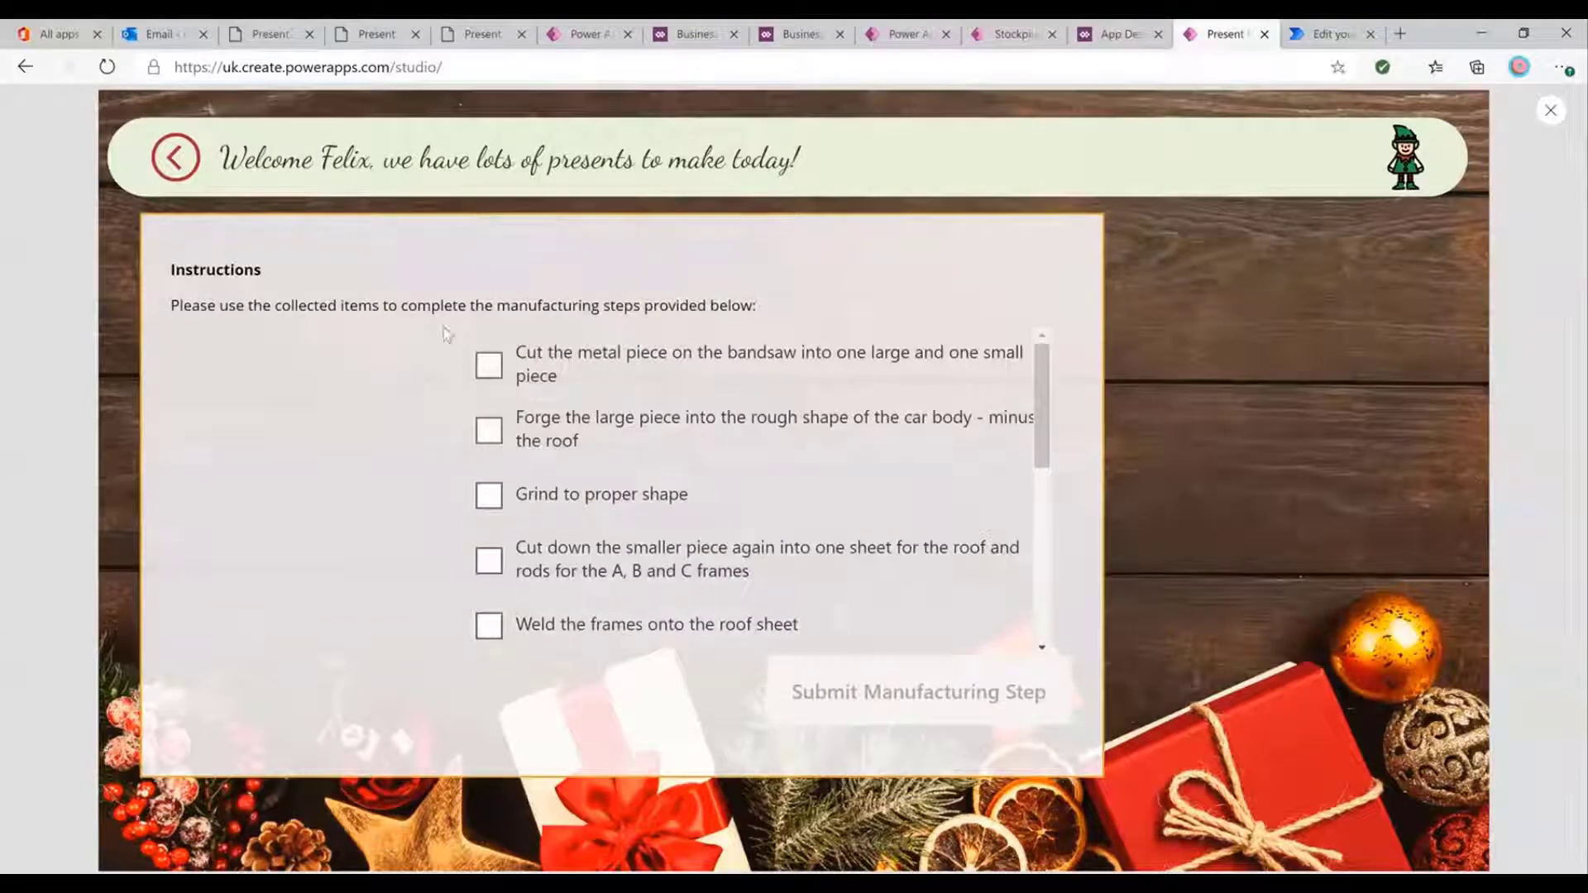
mouse_move(660, 325)
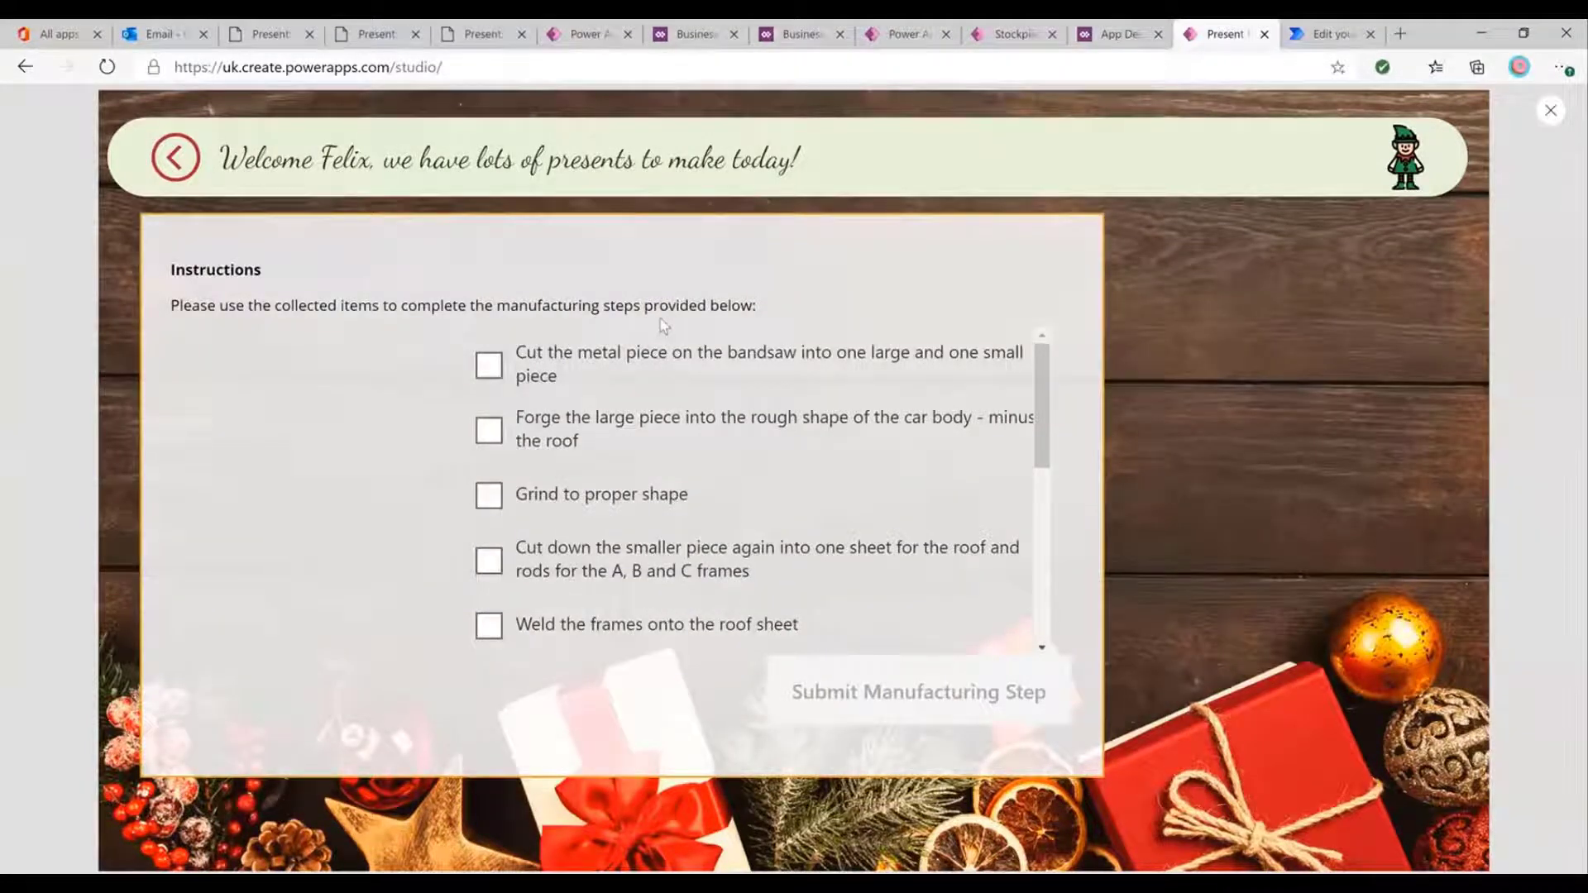
scroll("down", 3)
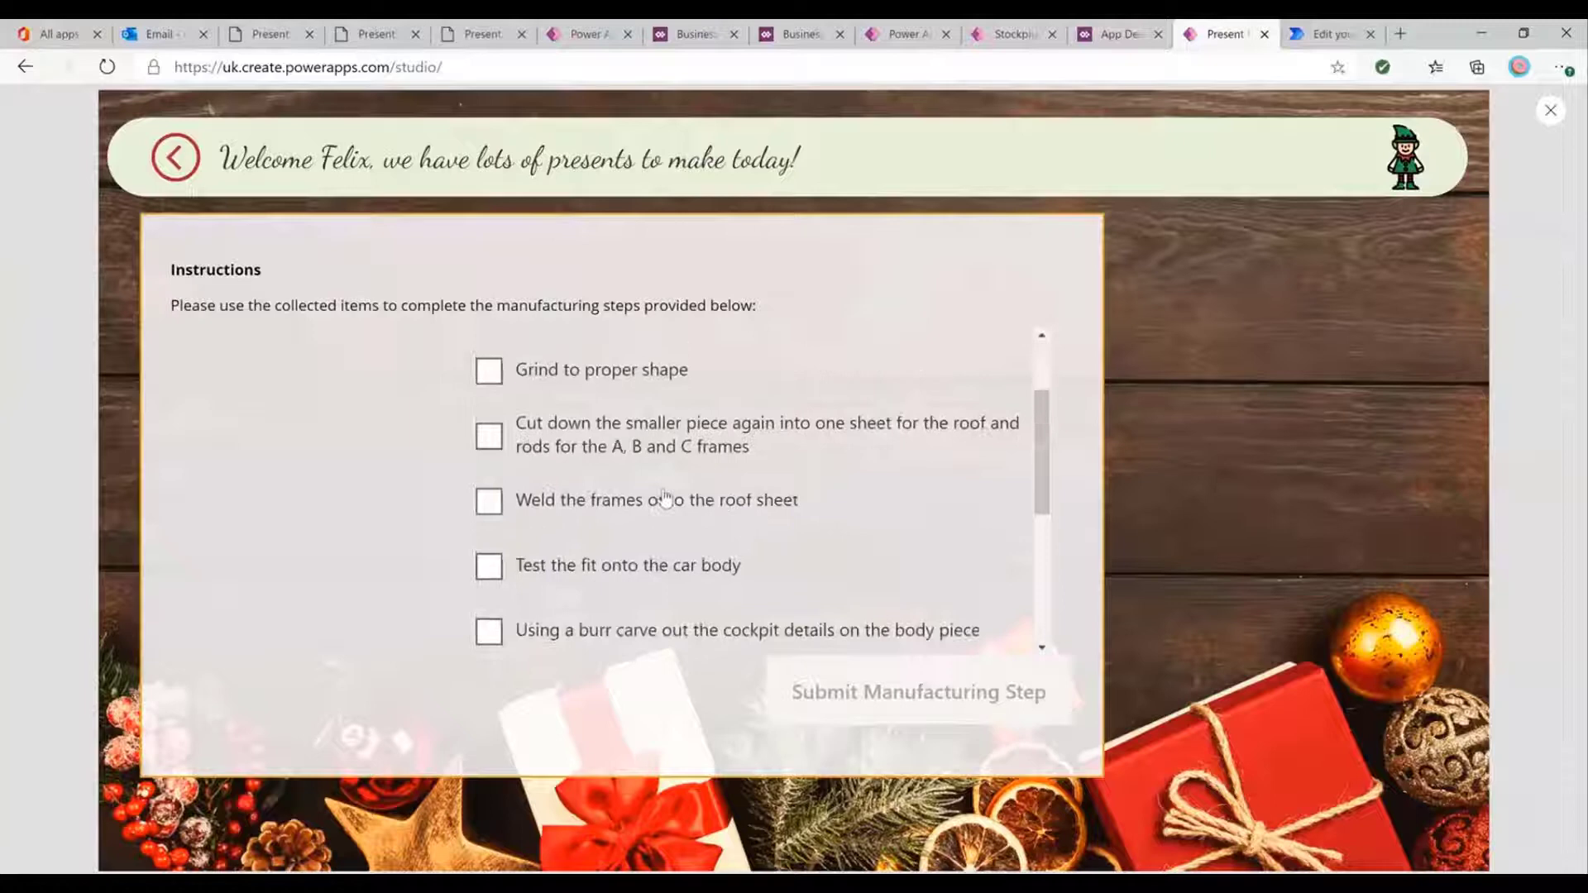
scroll("up", 3)
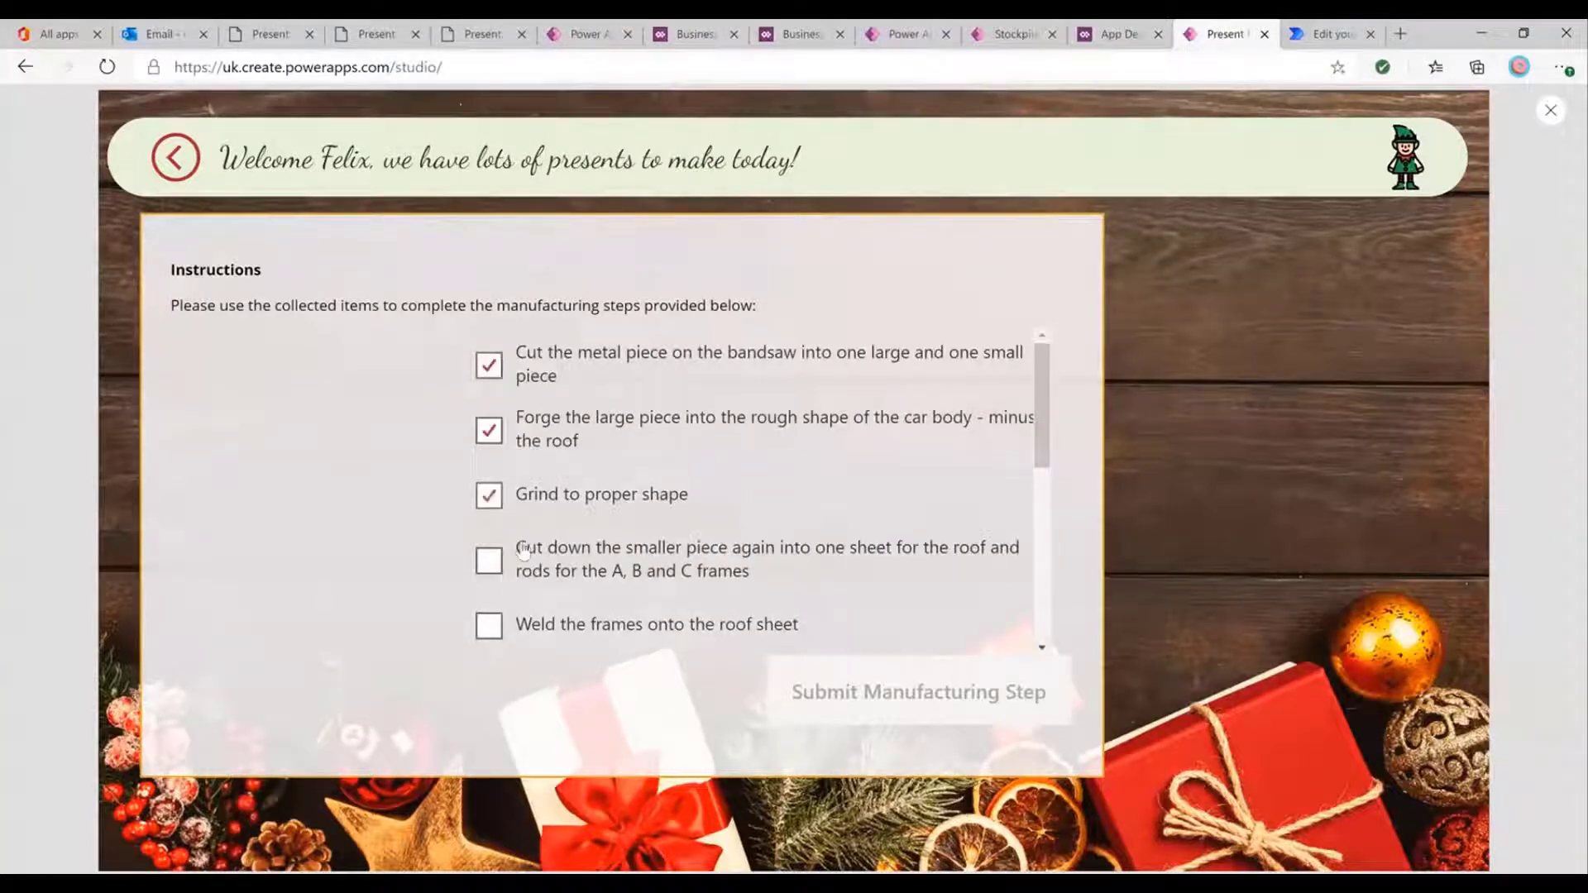
scroll("down", 3)
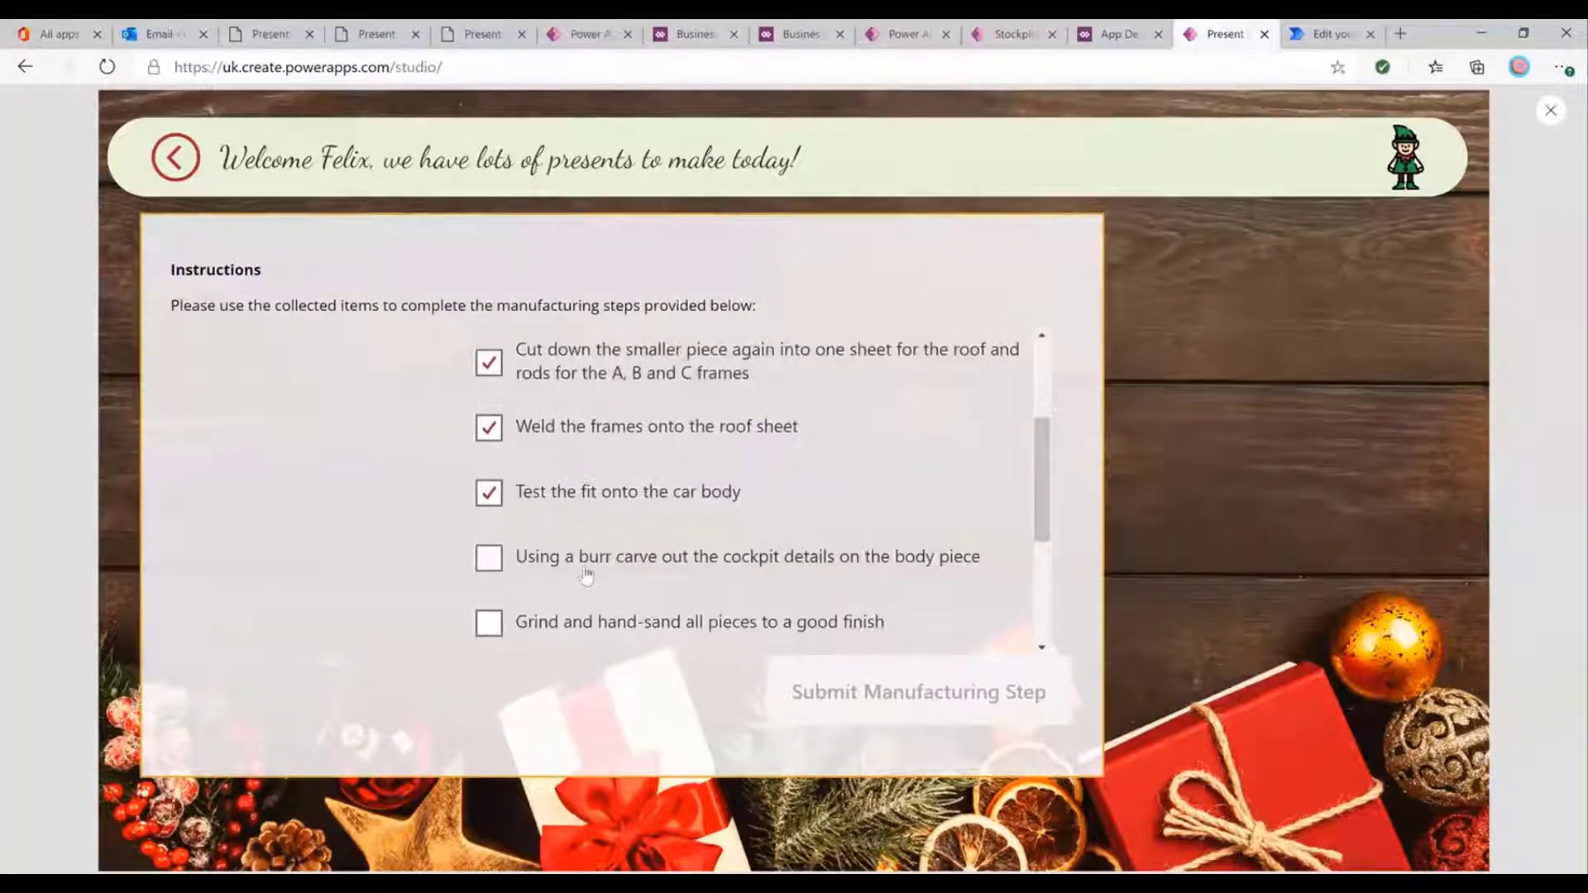
scroll("down", 3)
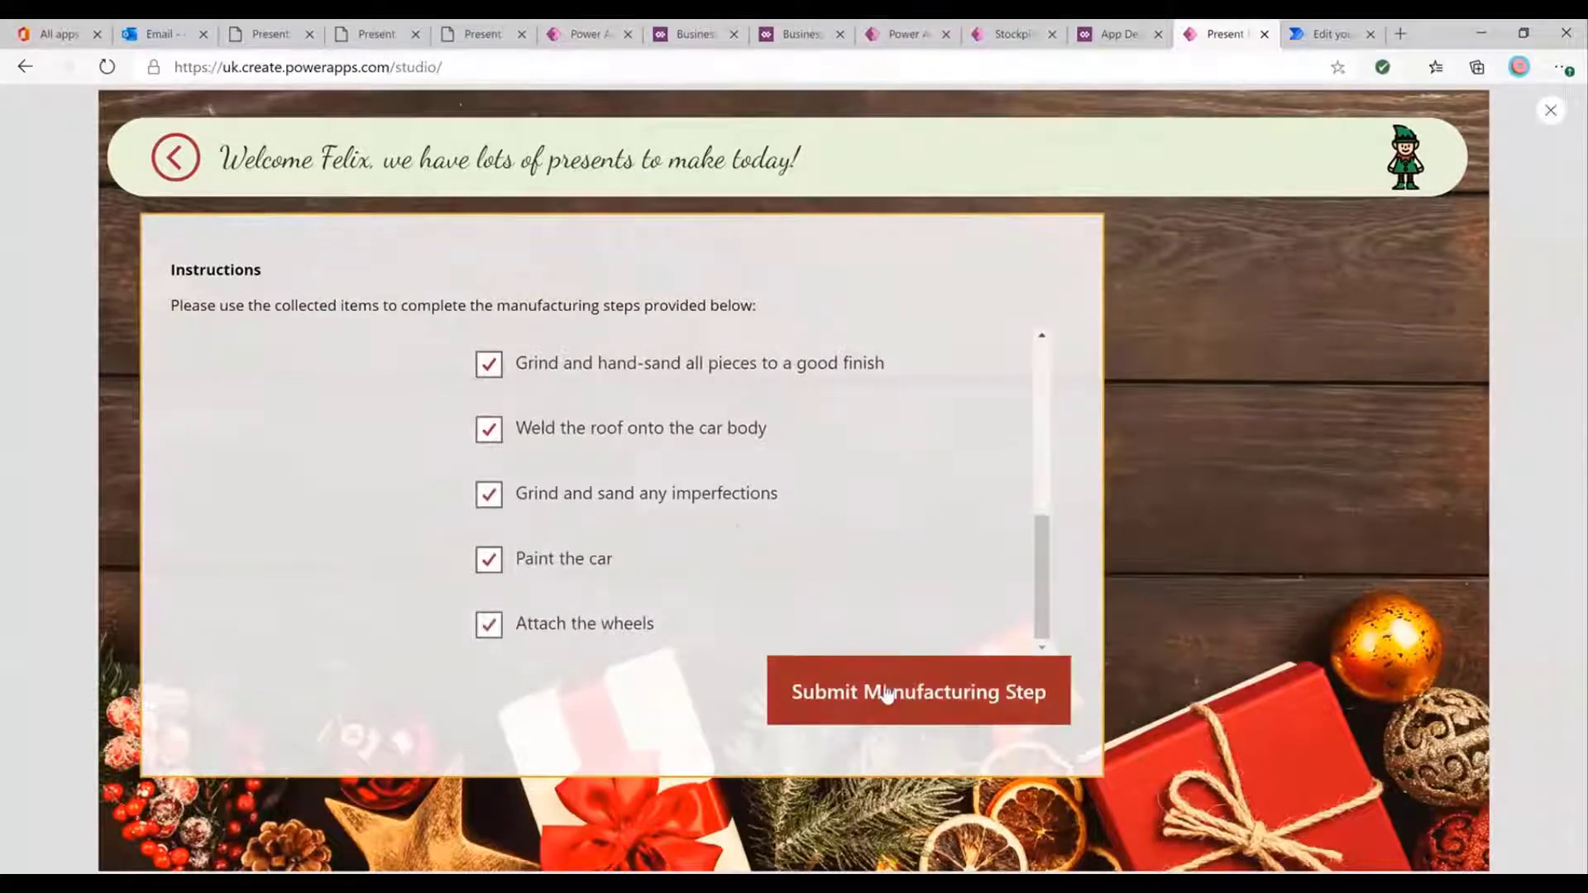
left_click(916, 691)
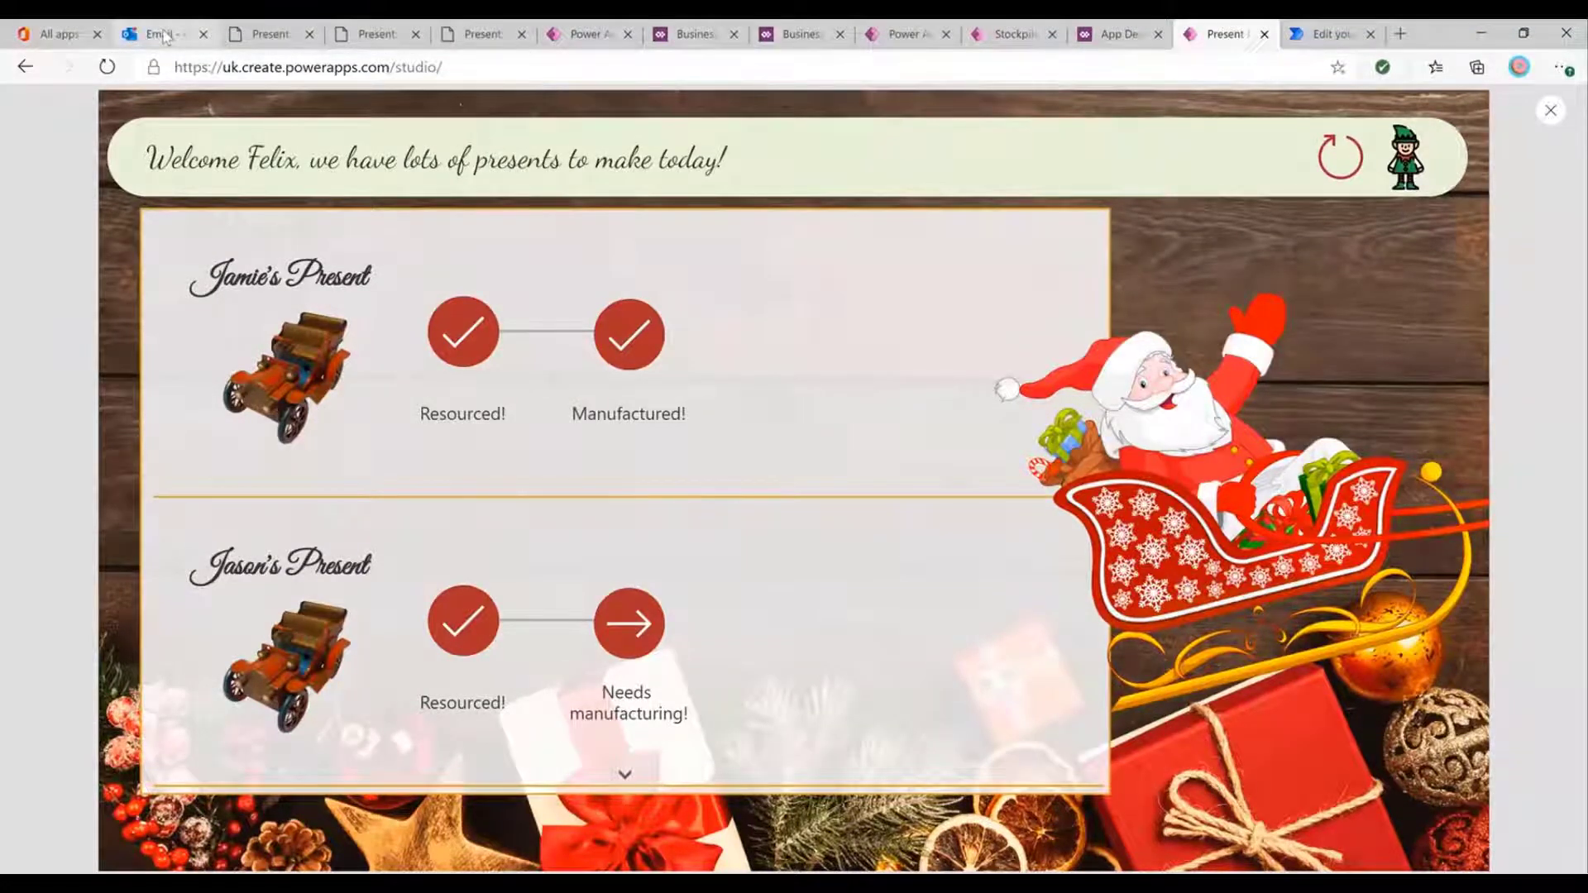
Read Felix's manufacturing-completed email and follow its link to Jamie's Present record.
left_click(162, 33)
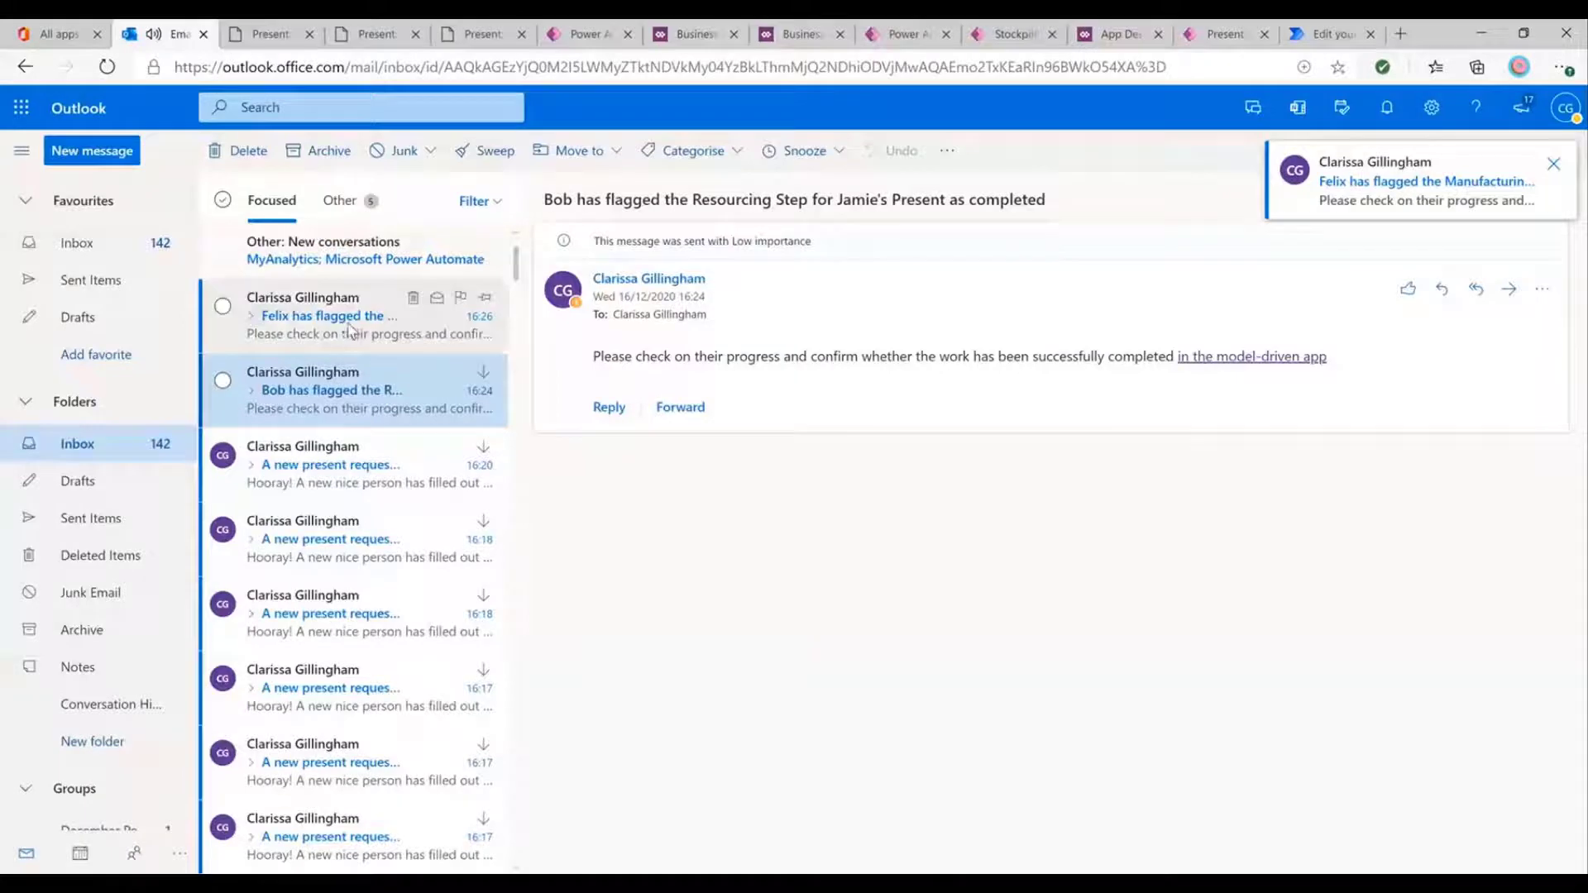
left_click(334, 314)
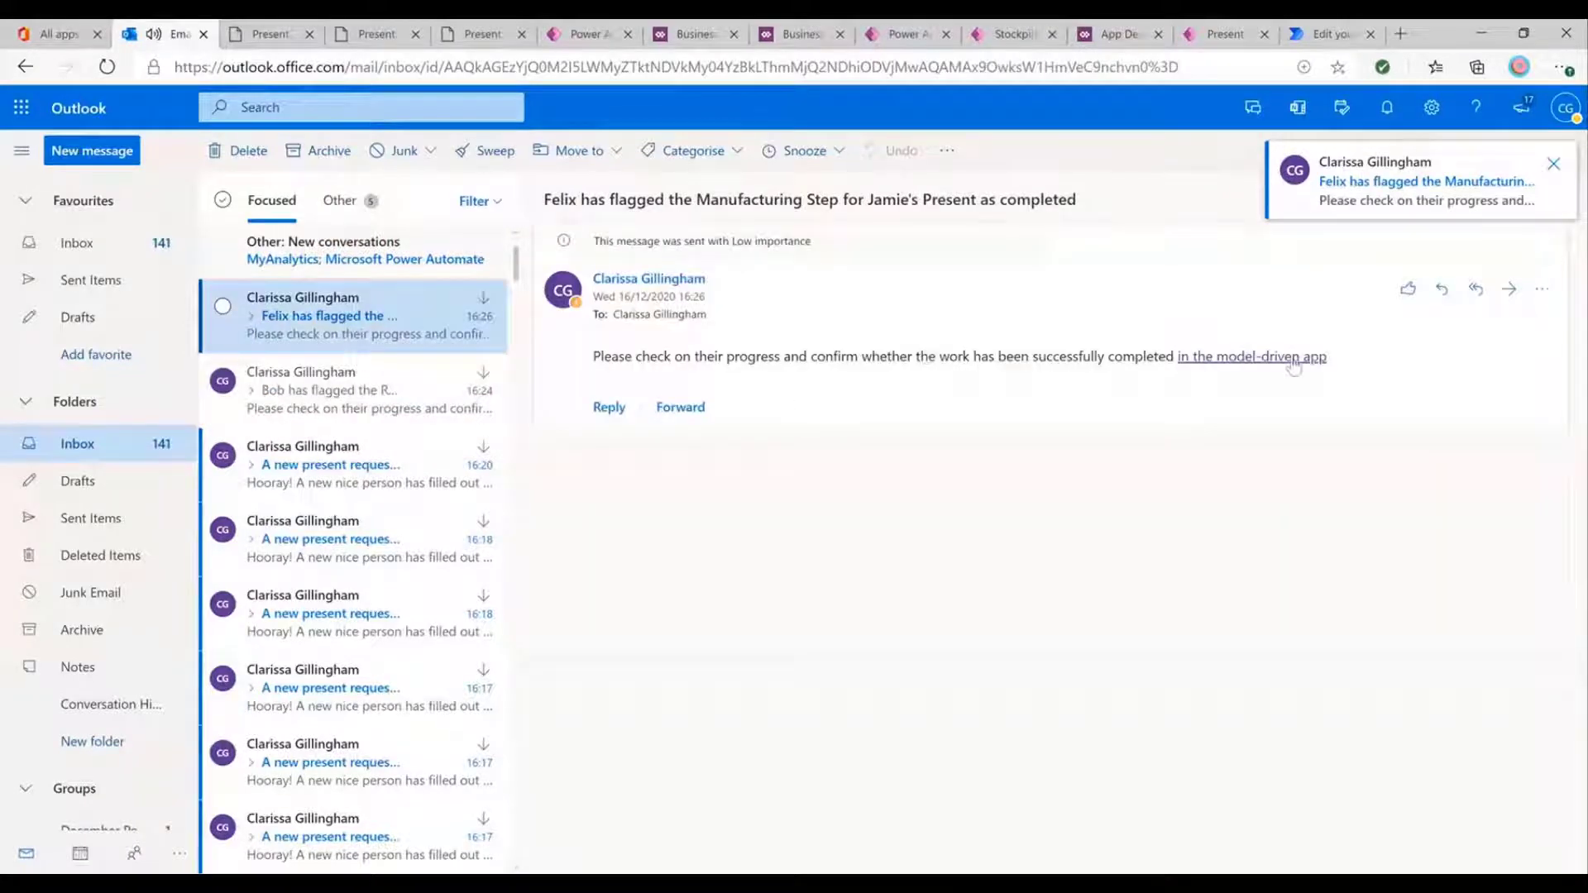
left_click(1250, 357)
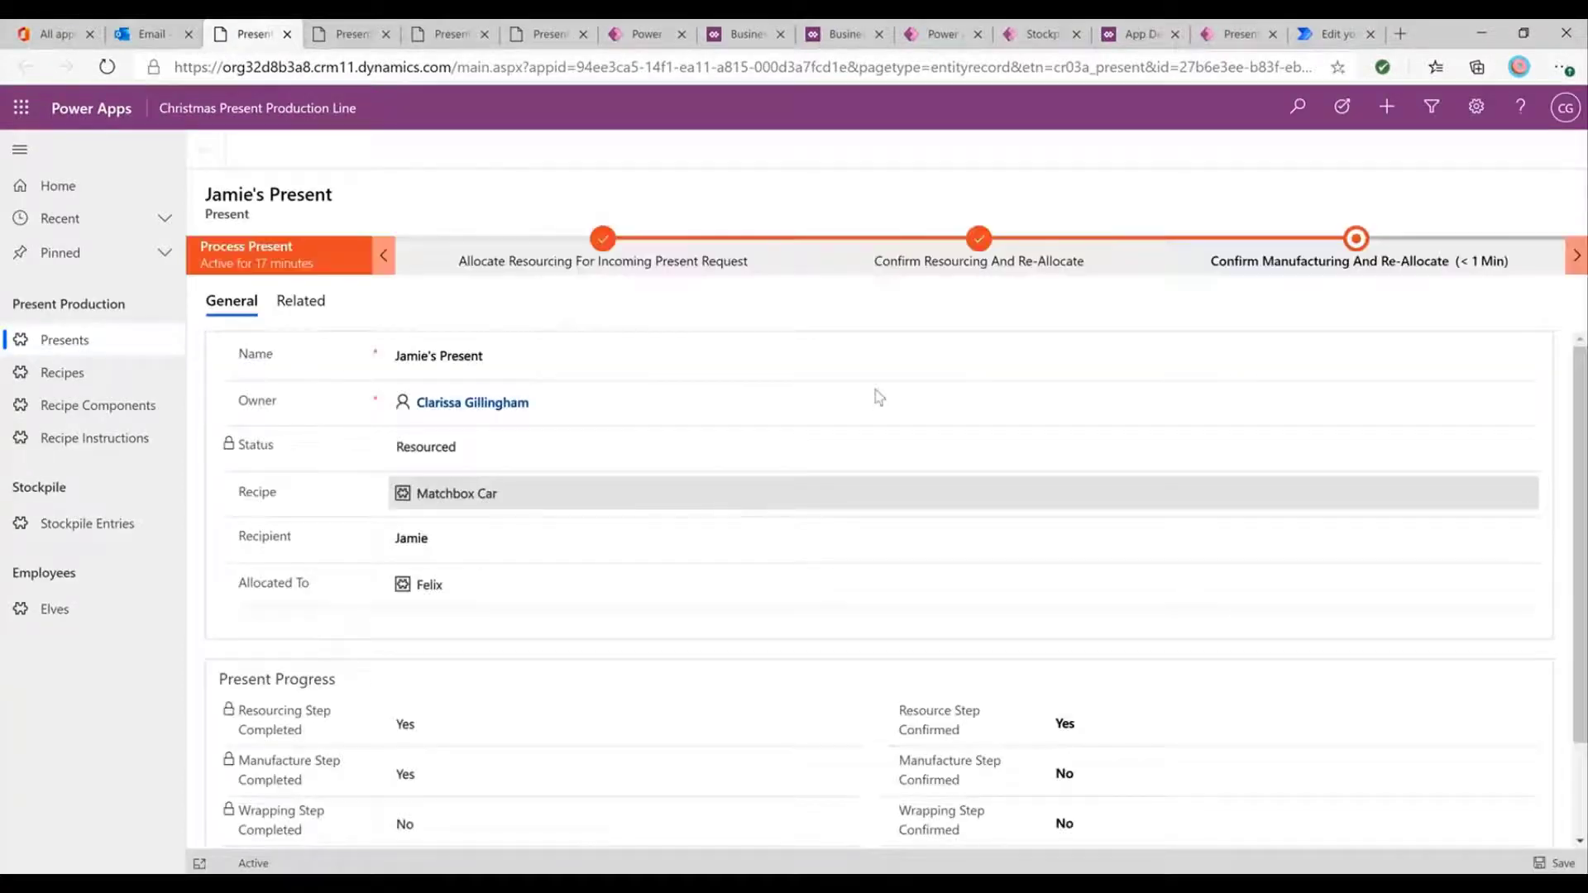
Confirm Jamie's Present's manufacturing step and reallocate it from Felix to Cara.
left_click(1354, 238)
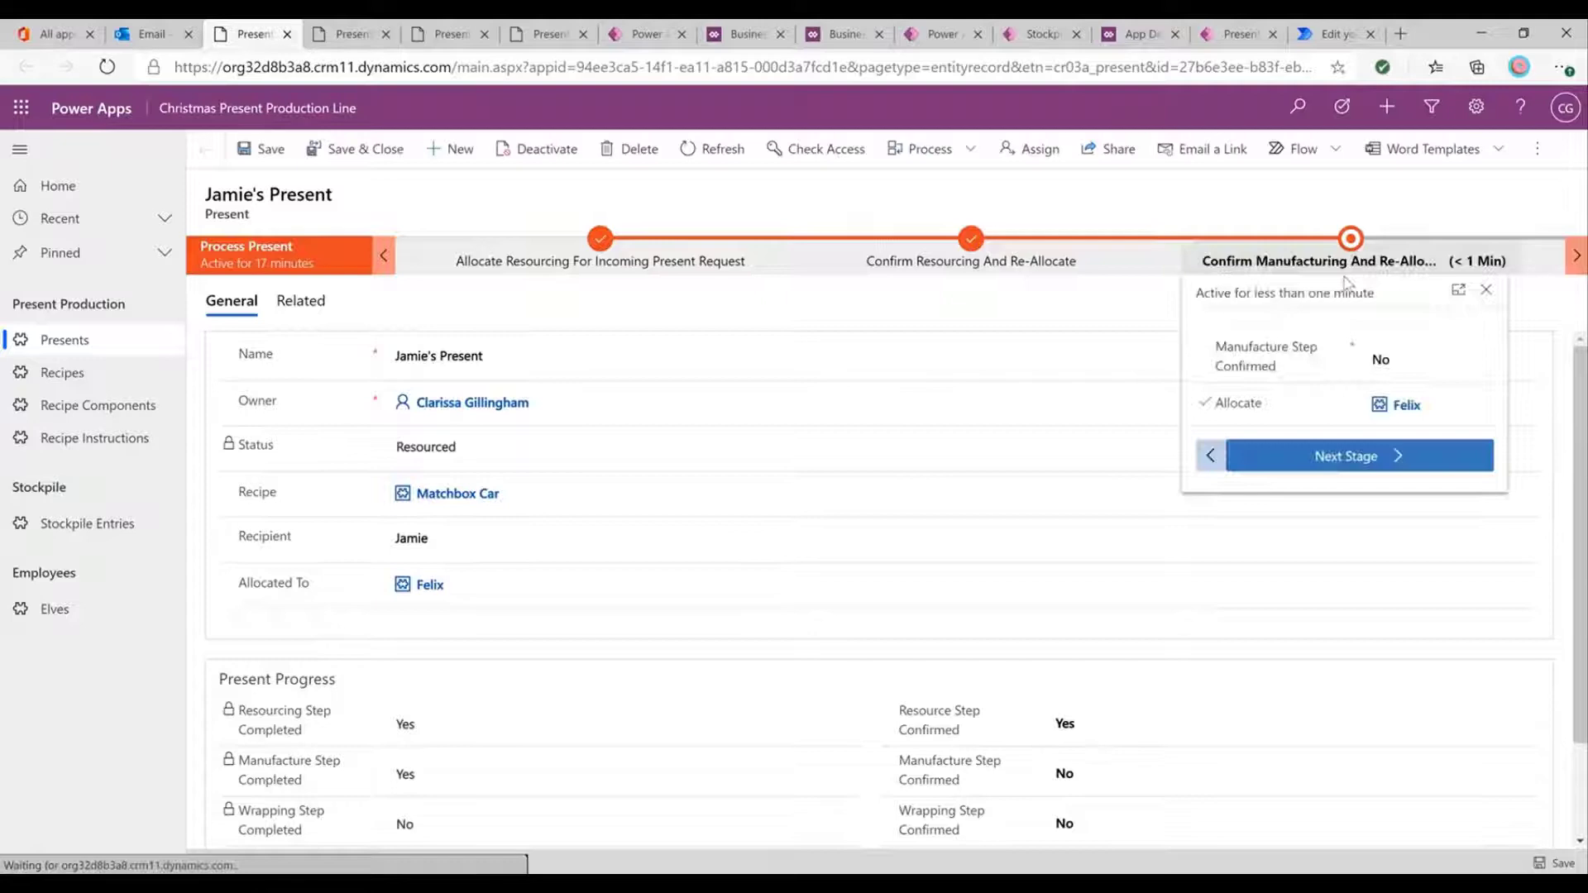
left_click(1380, 359)
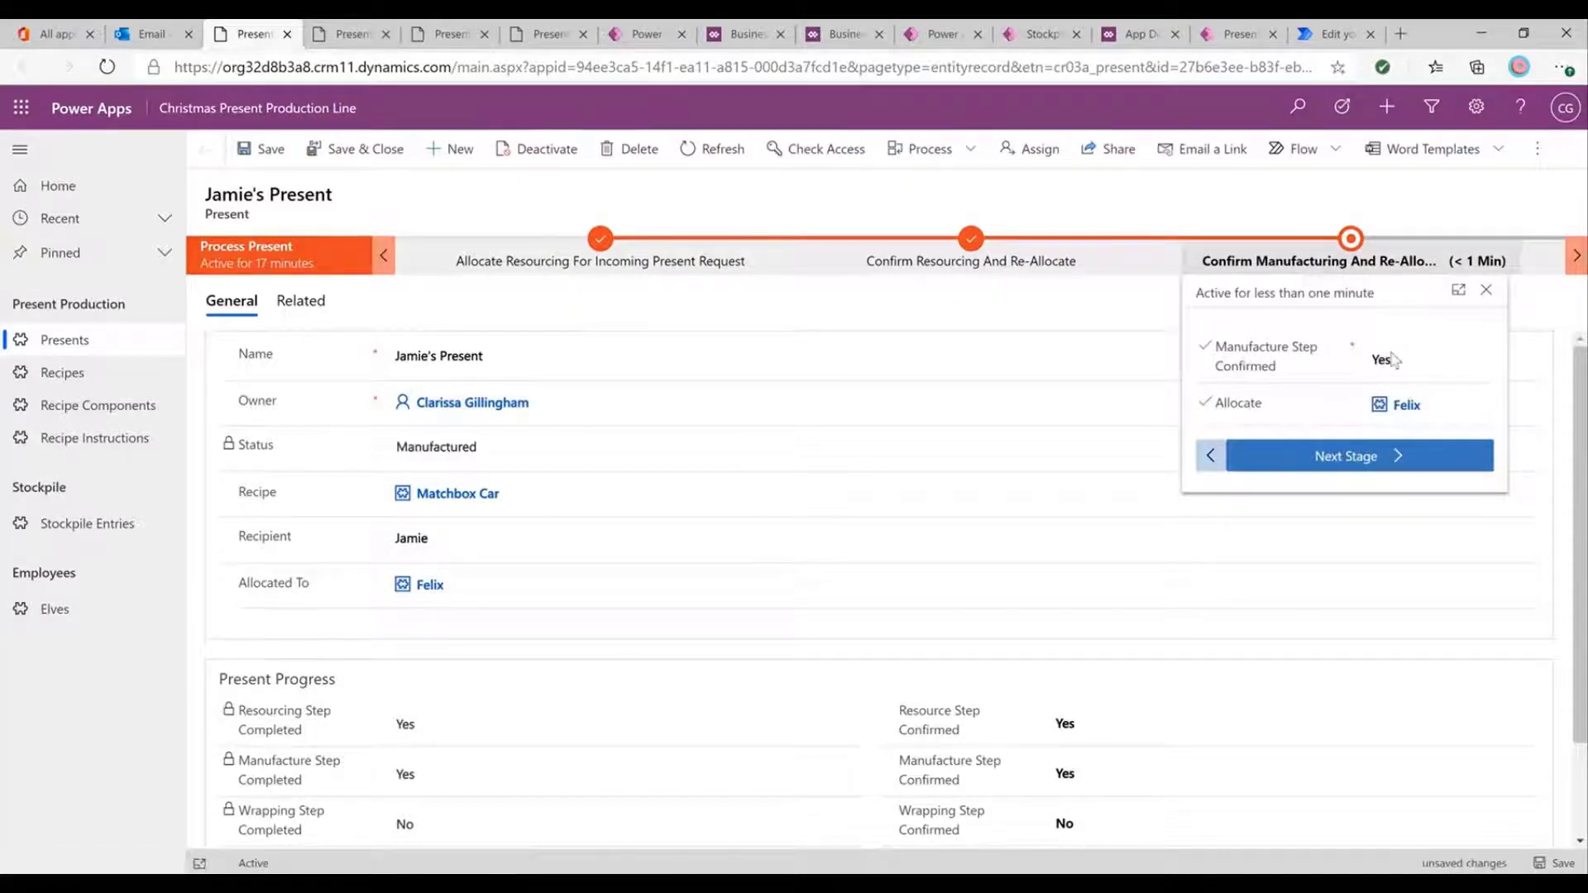
left_click(1406, 404)
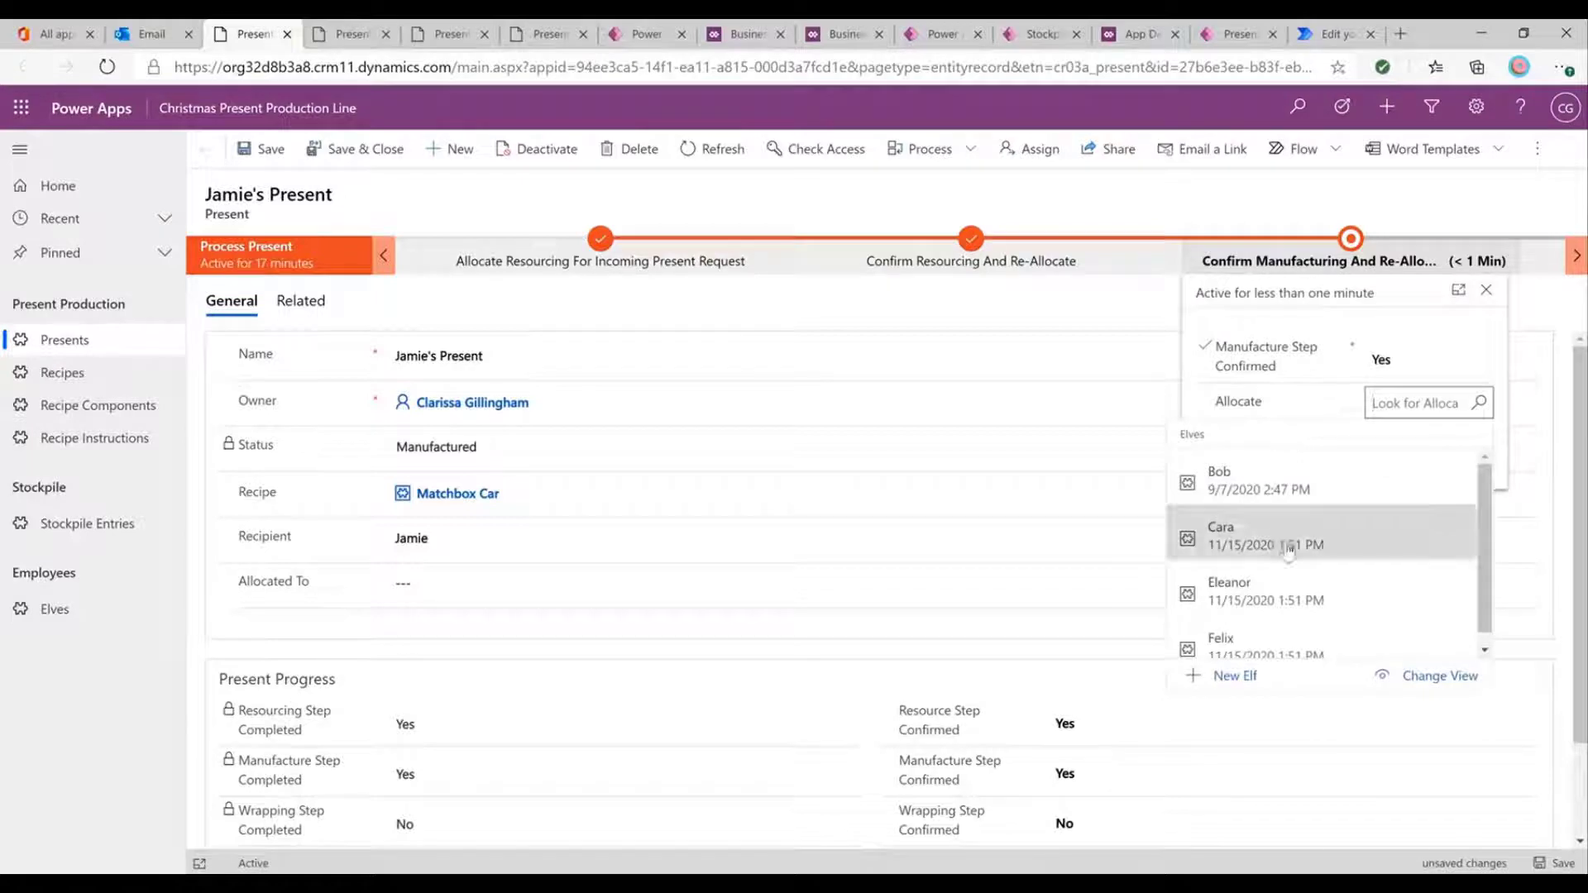
left_click(1287, 536)
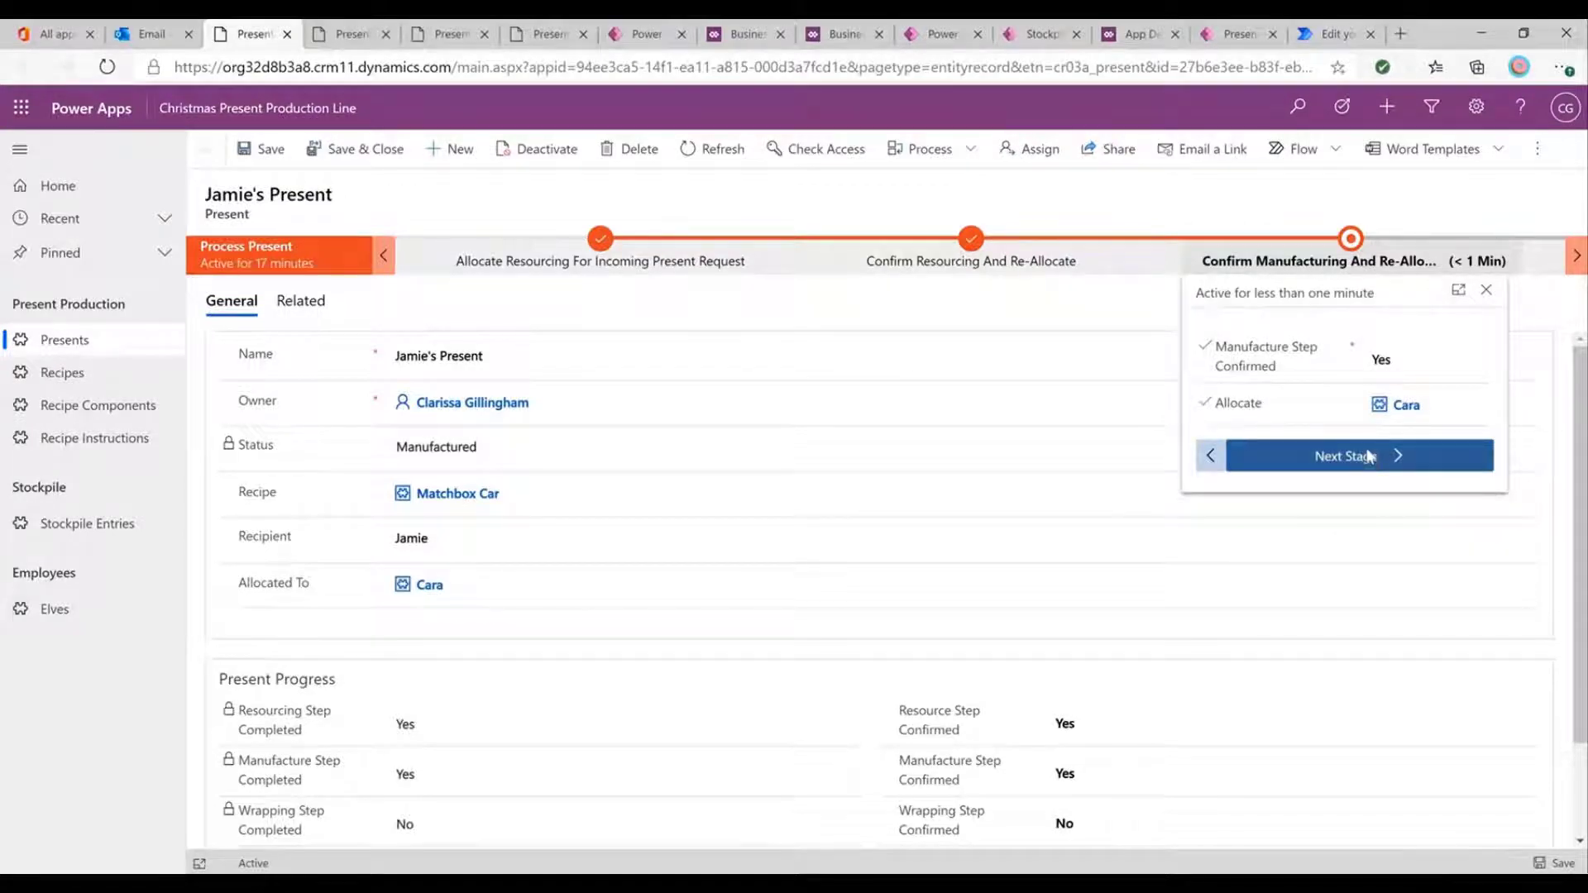
Advance the present to the Confirm Wrapping stage and return to the stockpile entries list.
left_click(1344, 455)
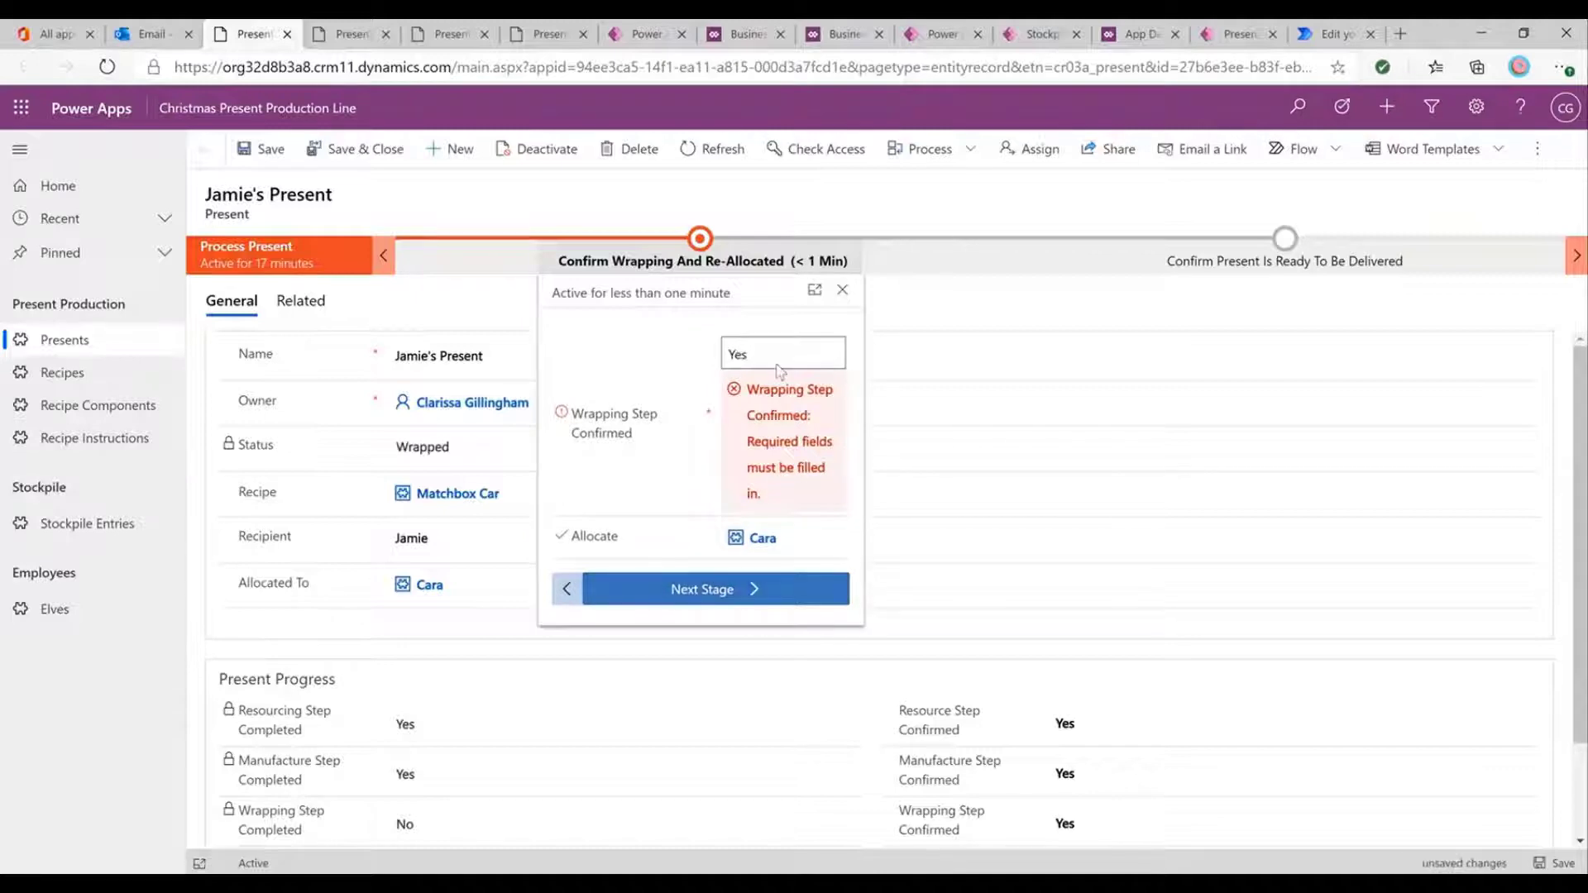
left_click(842, 291)
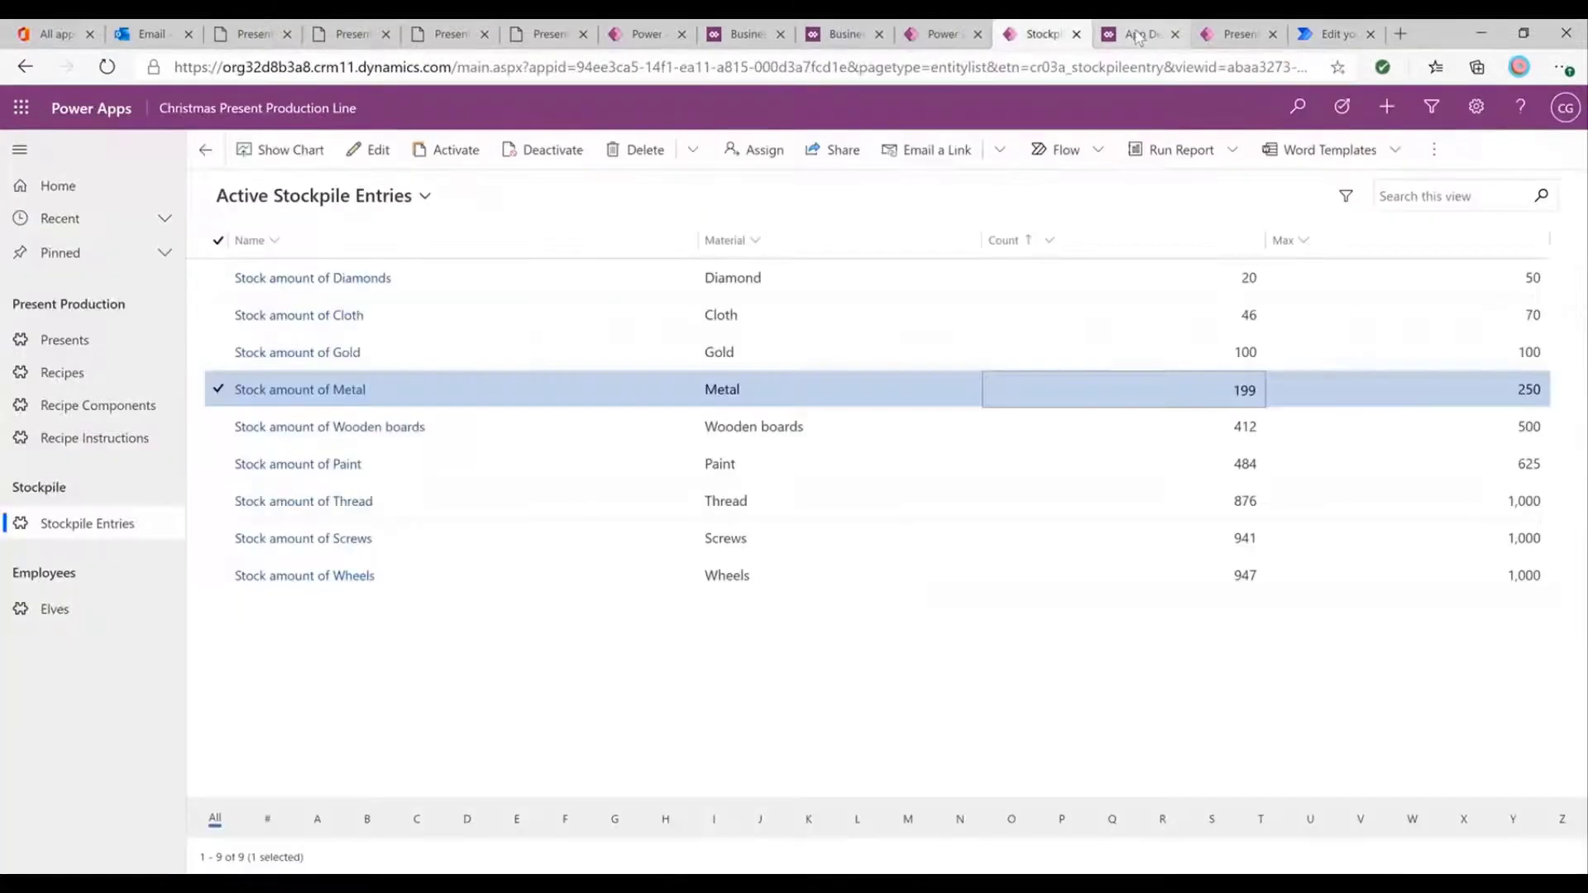
As Cara in the elf app, submit the wrapping step for Jamie's Present so it shows Wrapped!, then go to Outlook.
left_click(1229, 33)
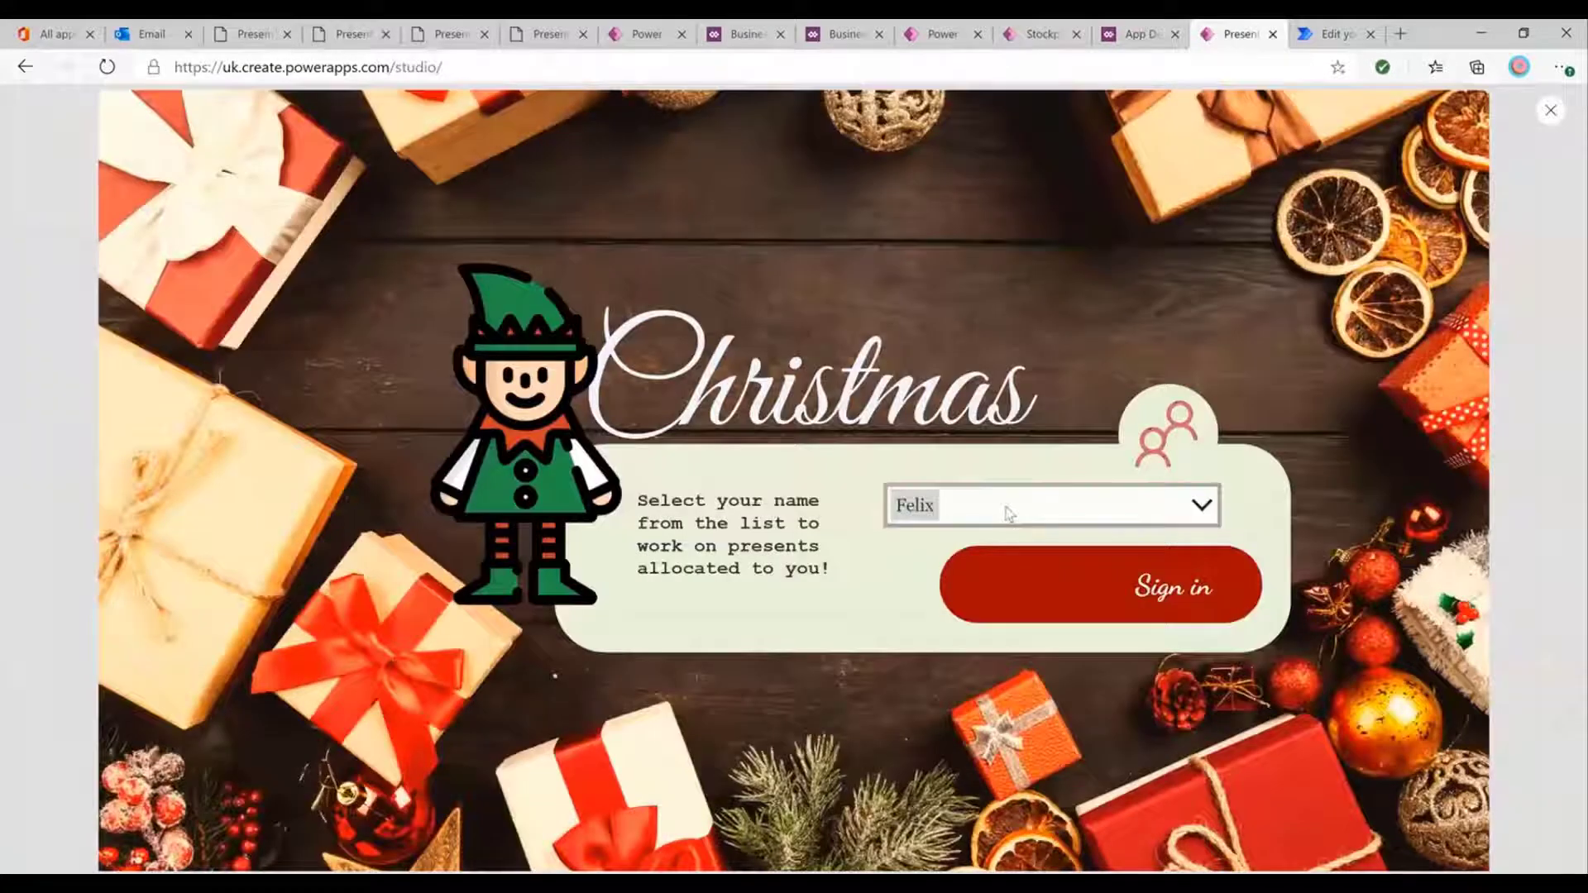
left_click(1098, 585)
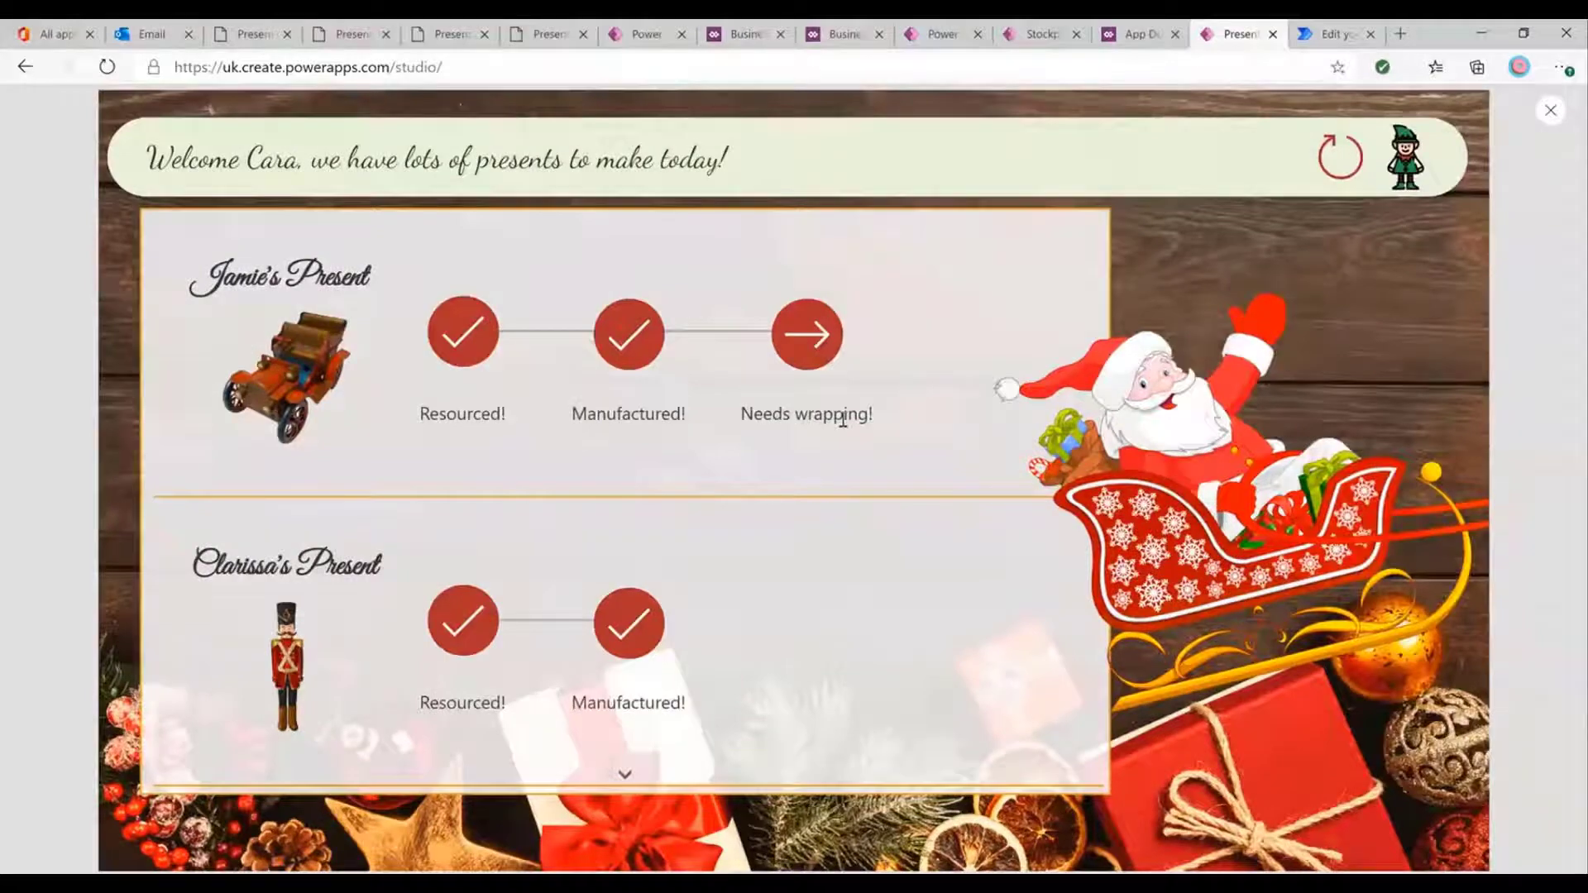
left_click(805, 335)
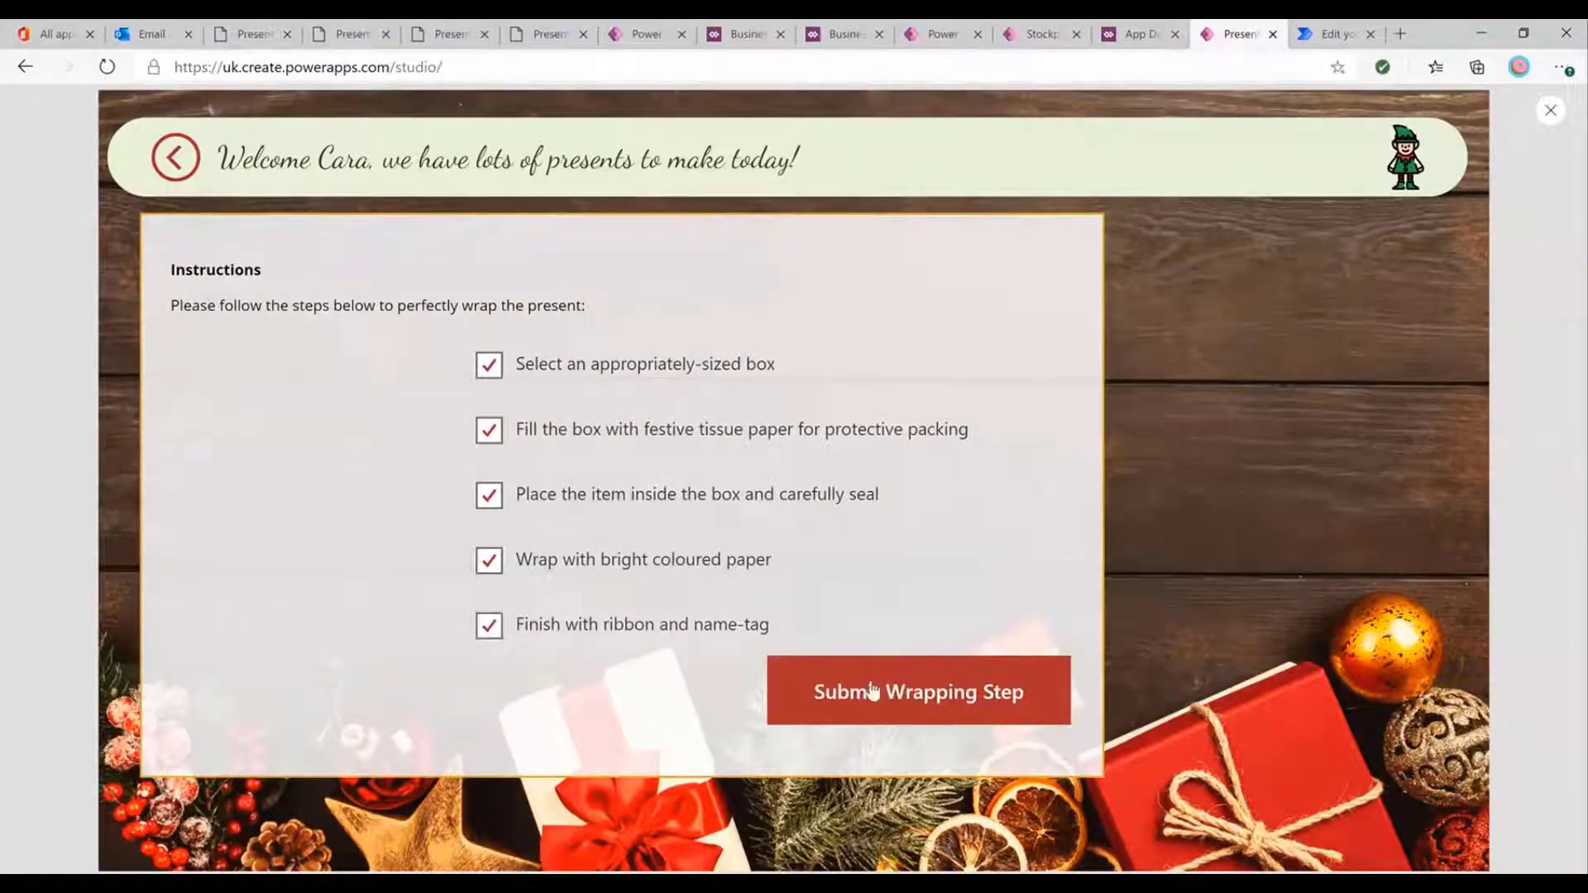
left_click(916, 692)
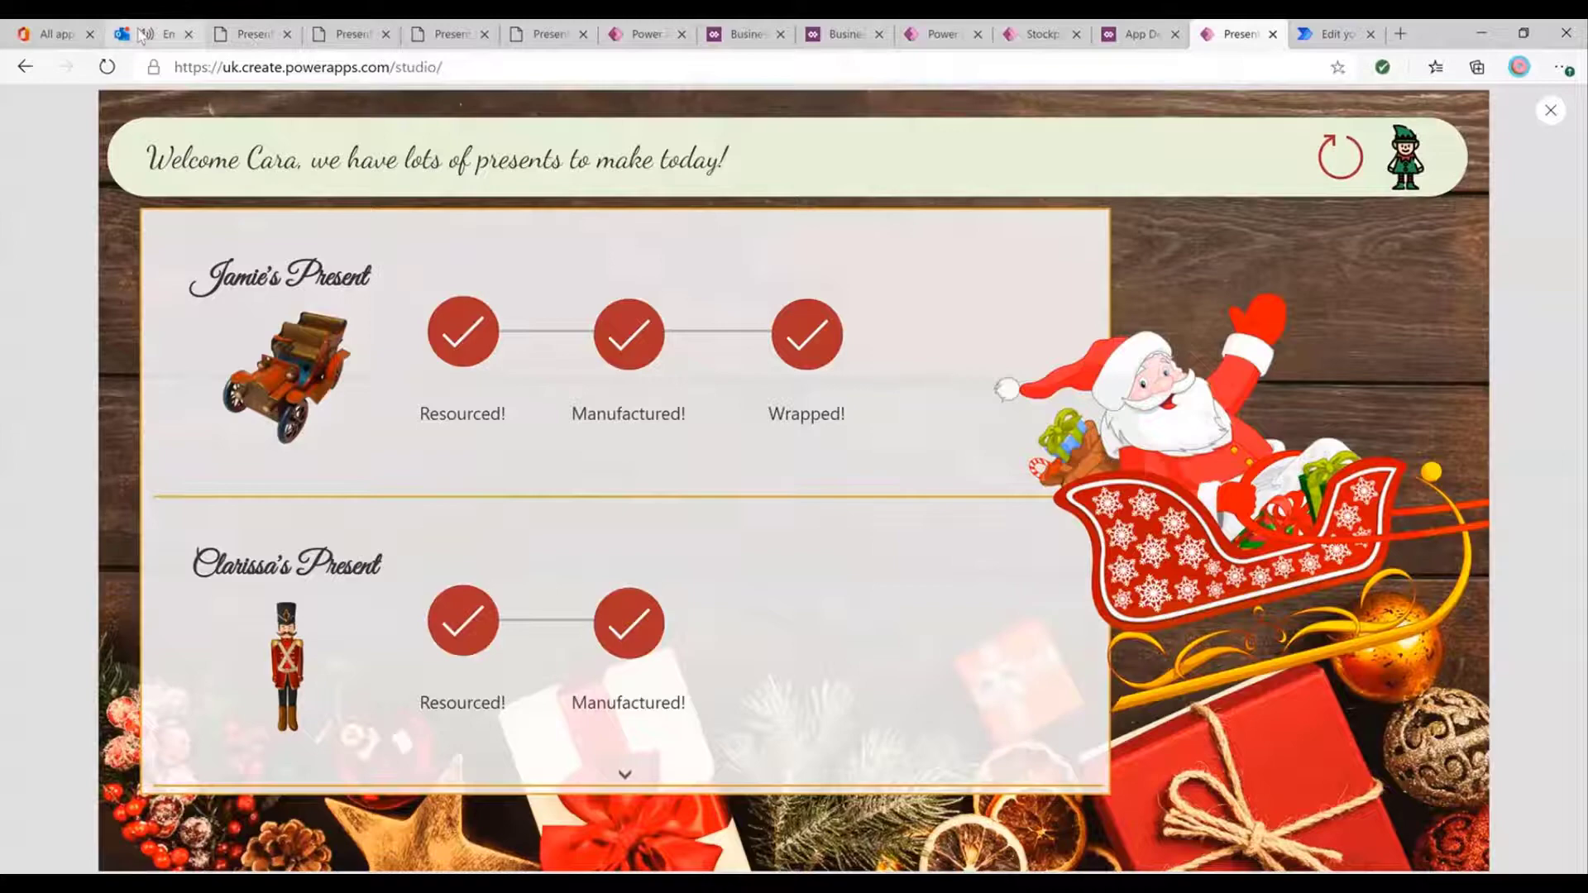
left_click(153, 33)
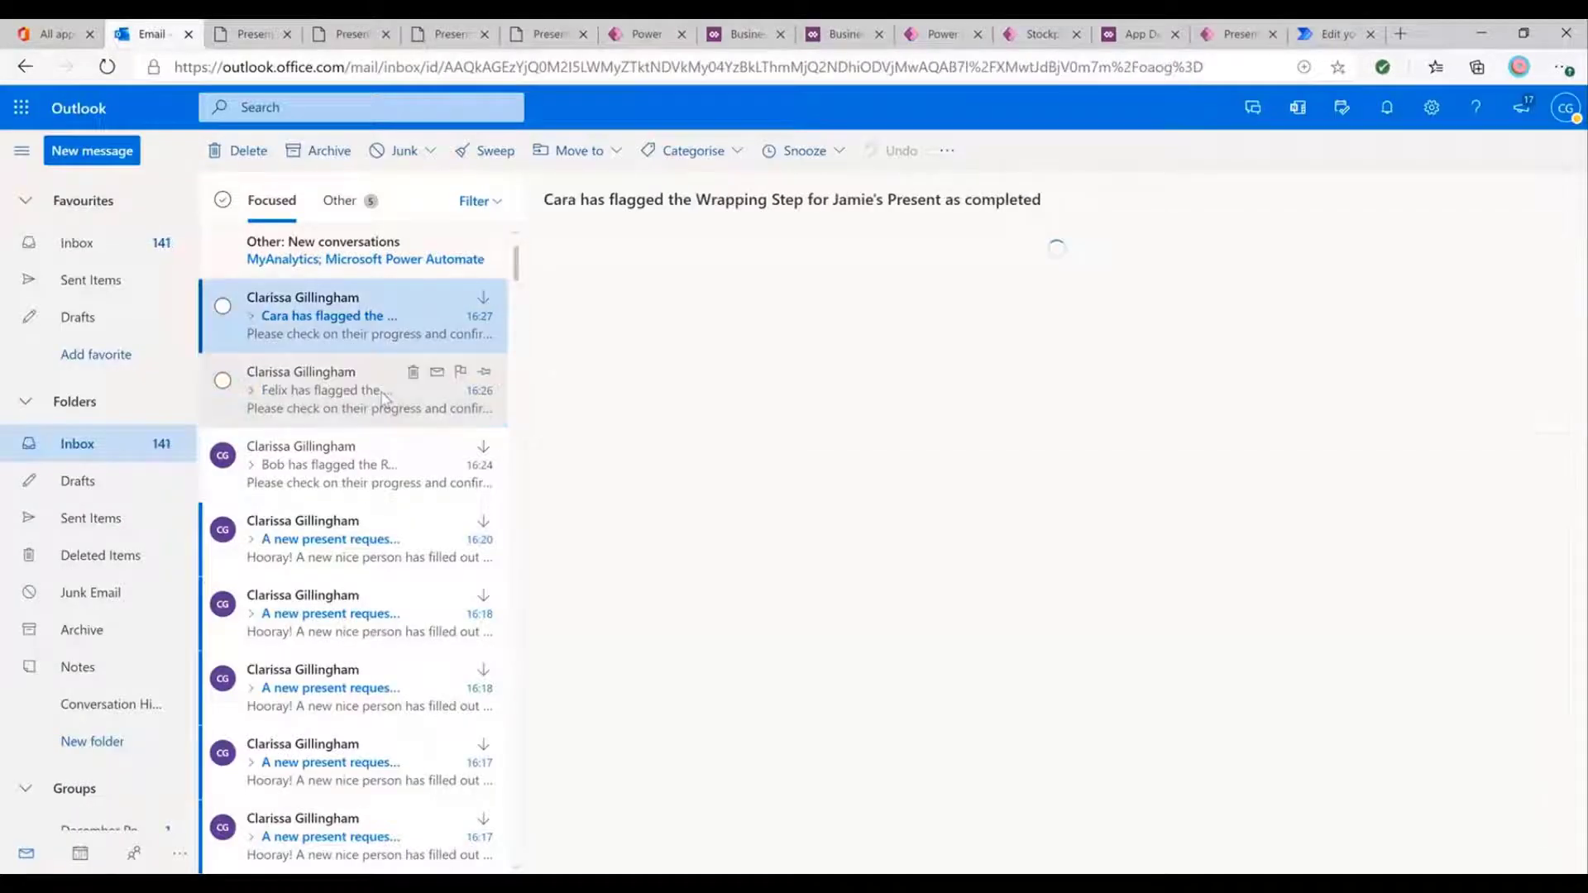
From the 'flagged the Wrapping Step' email, follow the link to Jamie's Present record showing Status Wrapped.
left_click(327, 314)
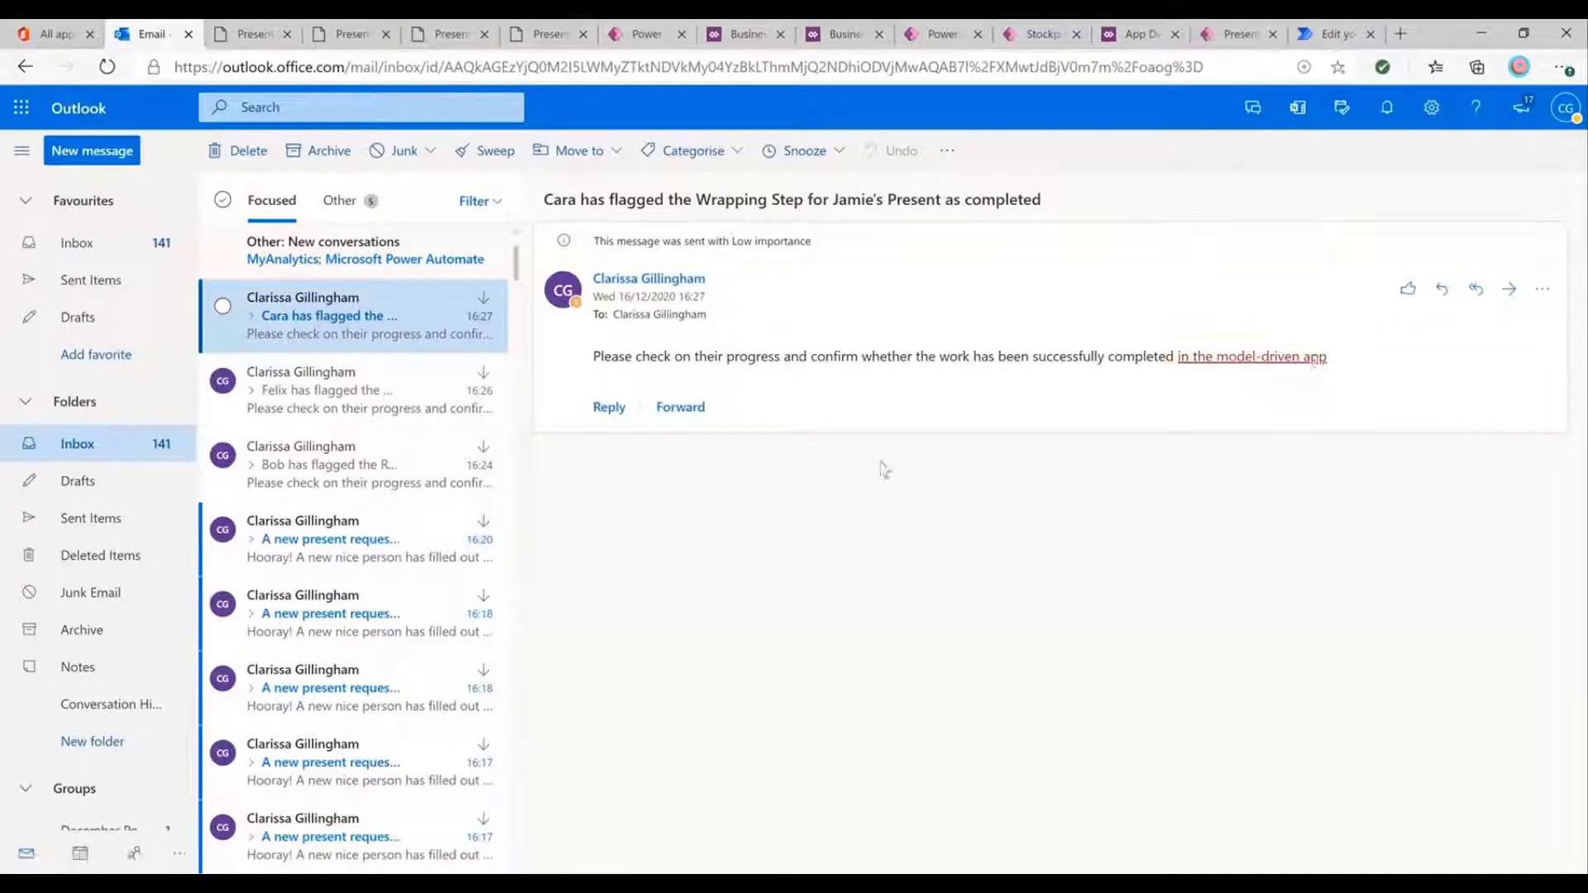
left_click(1250, 358)
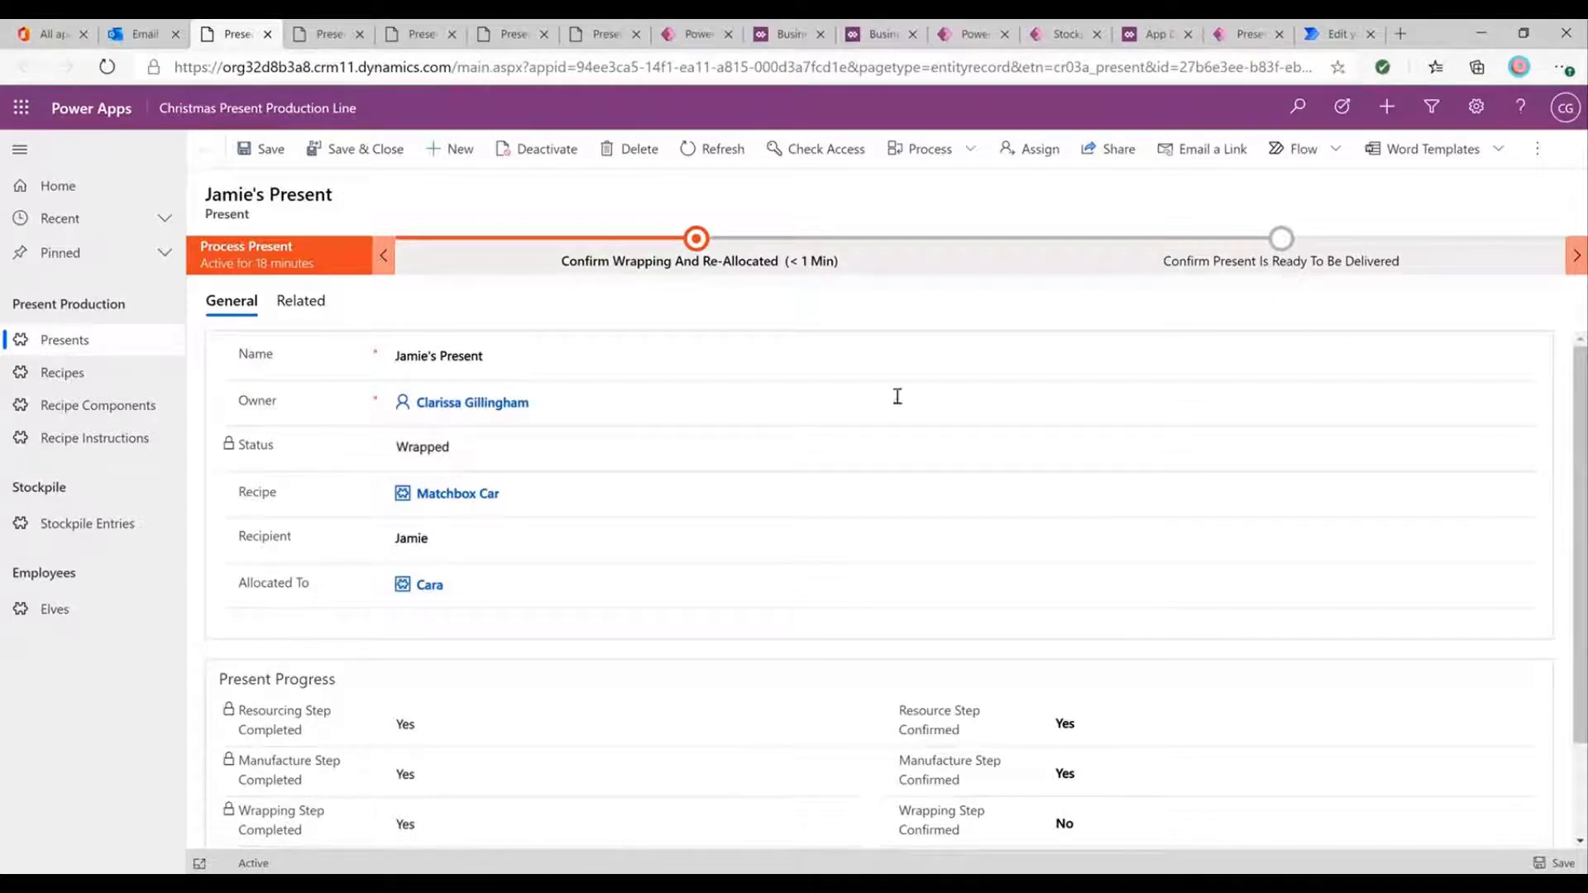
Set Wrapping Step Confirmed to Yes on Jamie's Present, advance to the delivery-ready stage, and view Needs packing! in the elf app.
left_click(697, 238)
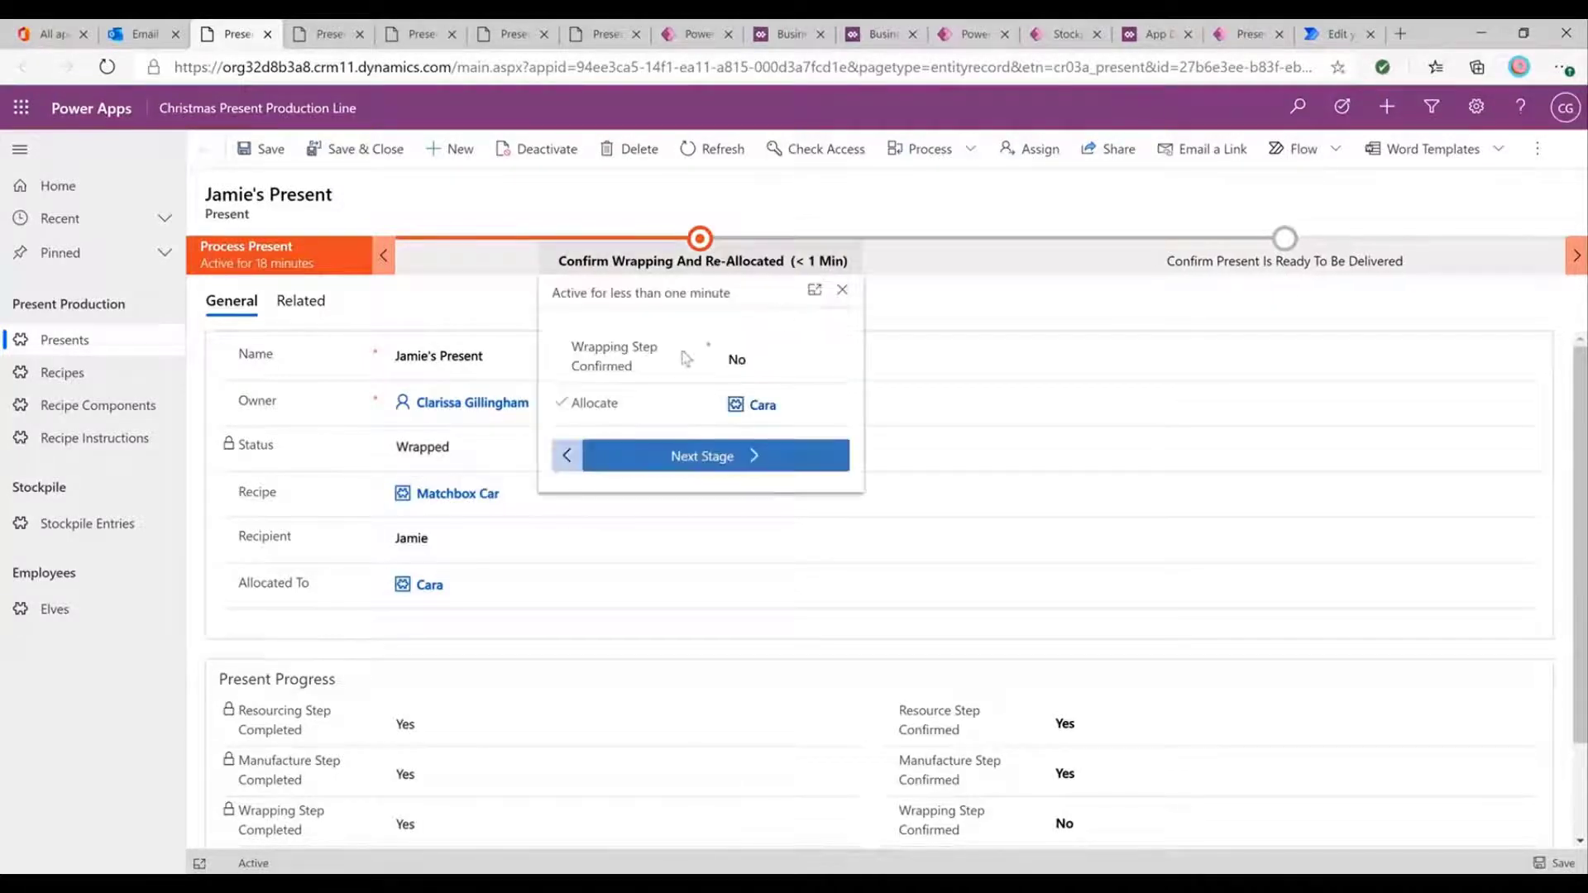
left_click(736, 359)
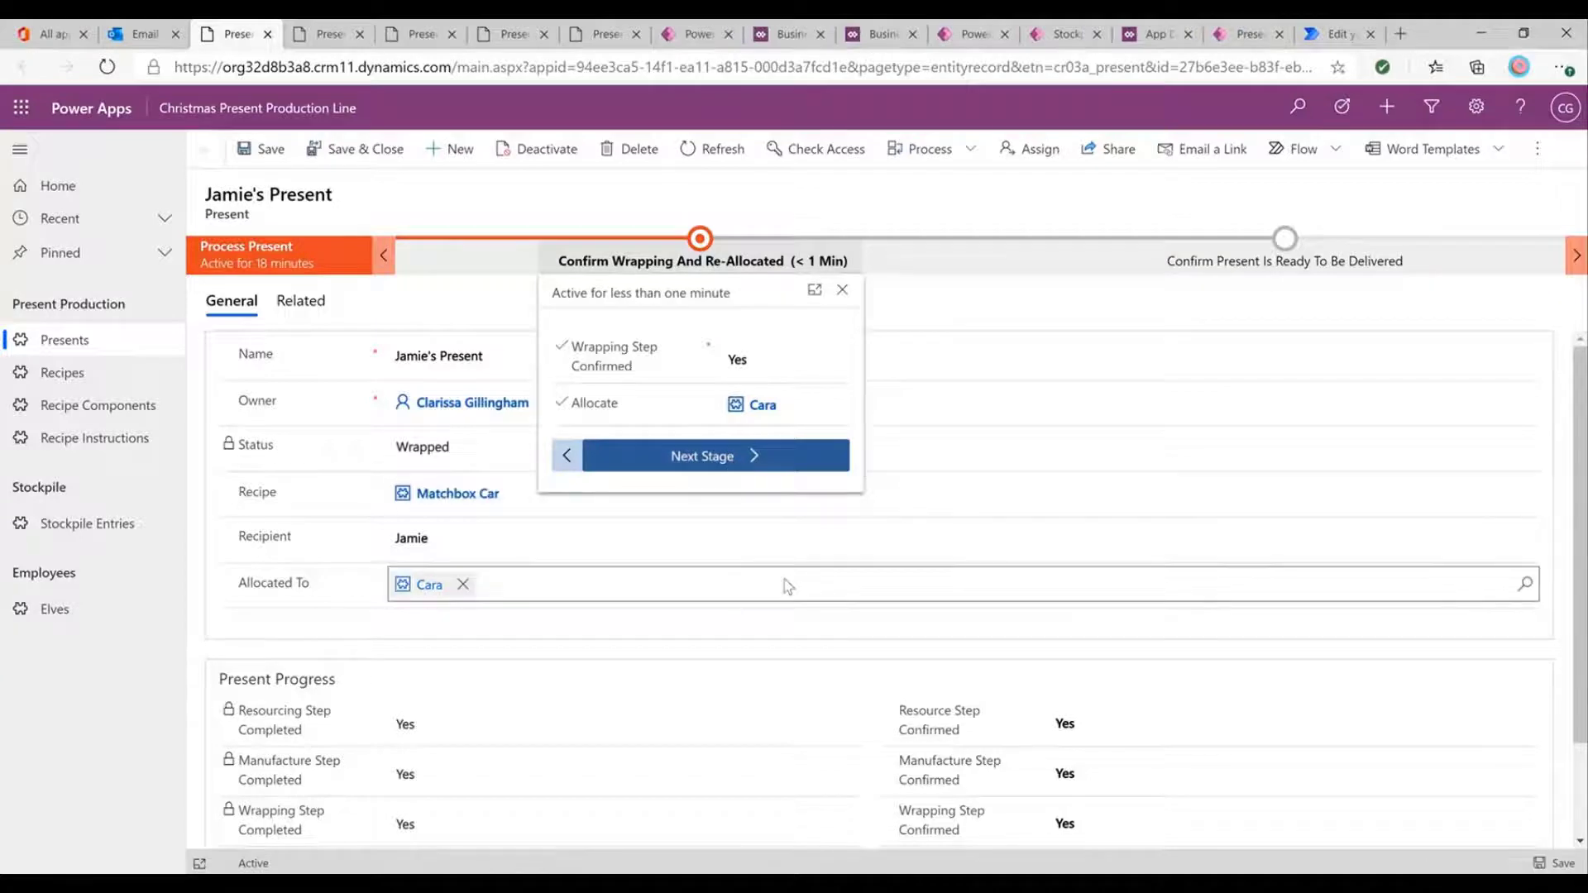
left_click(702, 455)
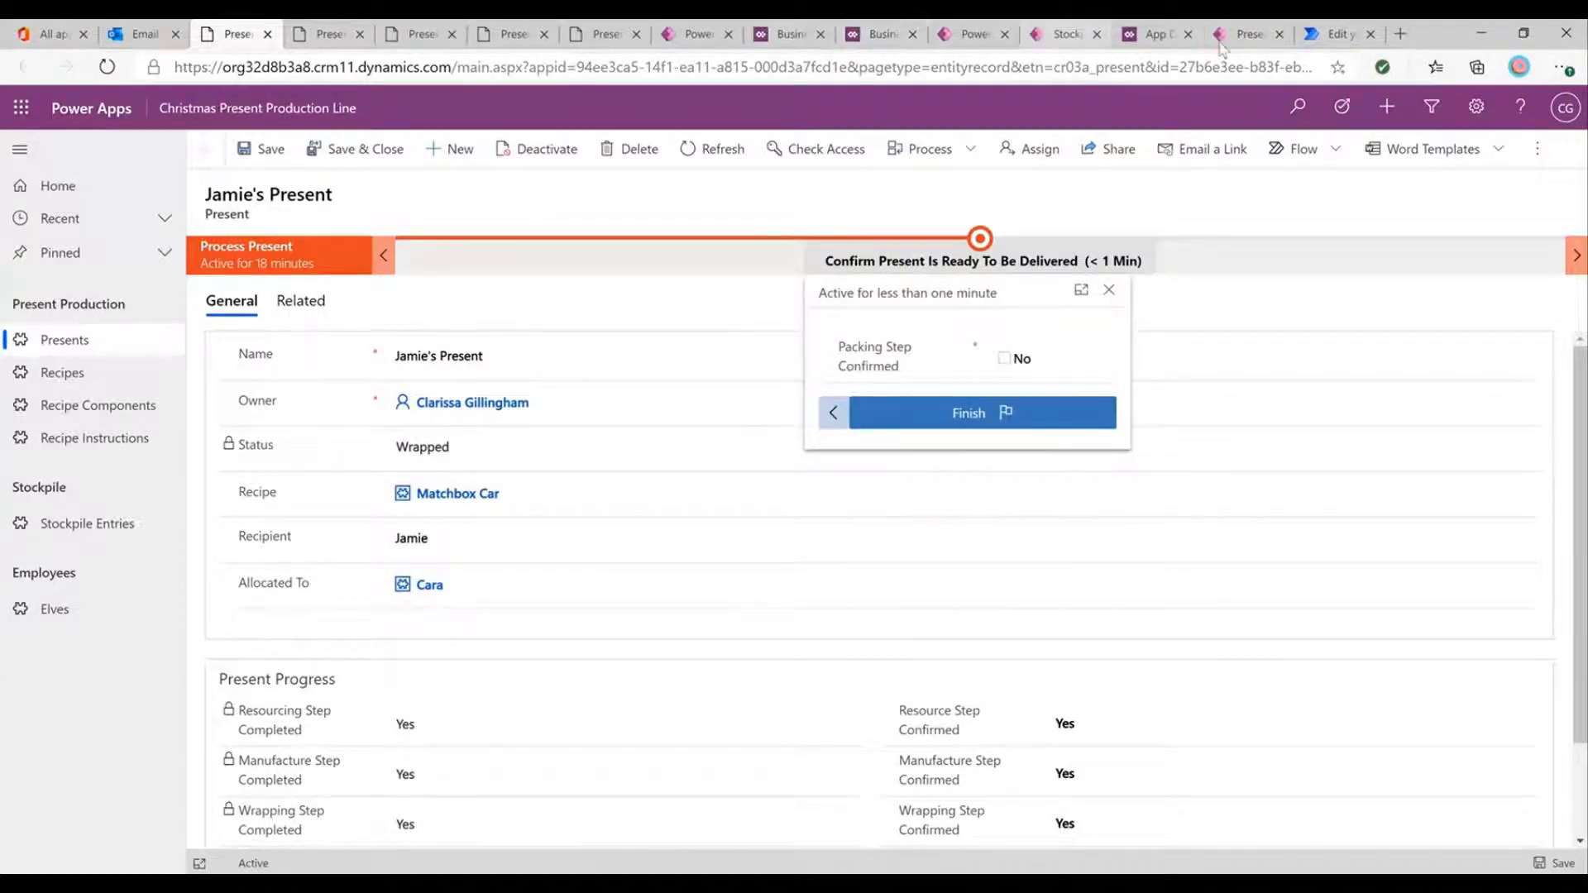
left_click(1247, 33)
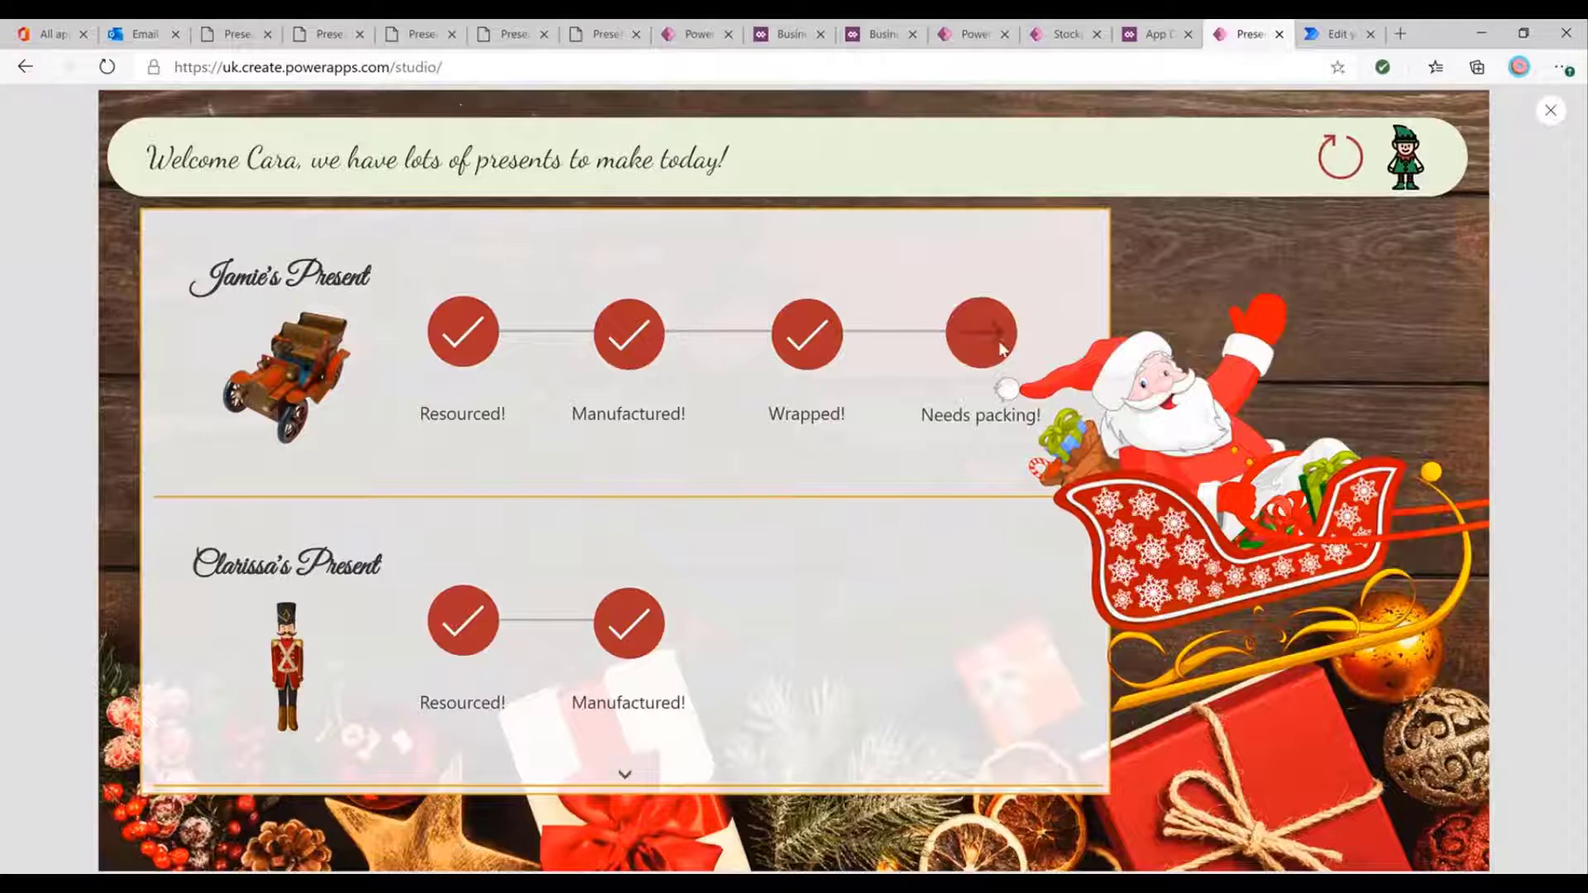
Submit the packing step for Jamie's car present as Cara and return to the sign-in screen.
left_click(977, 332)
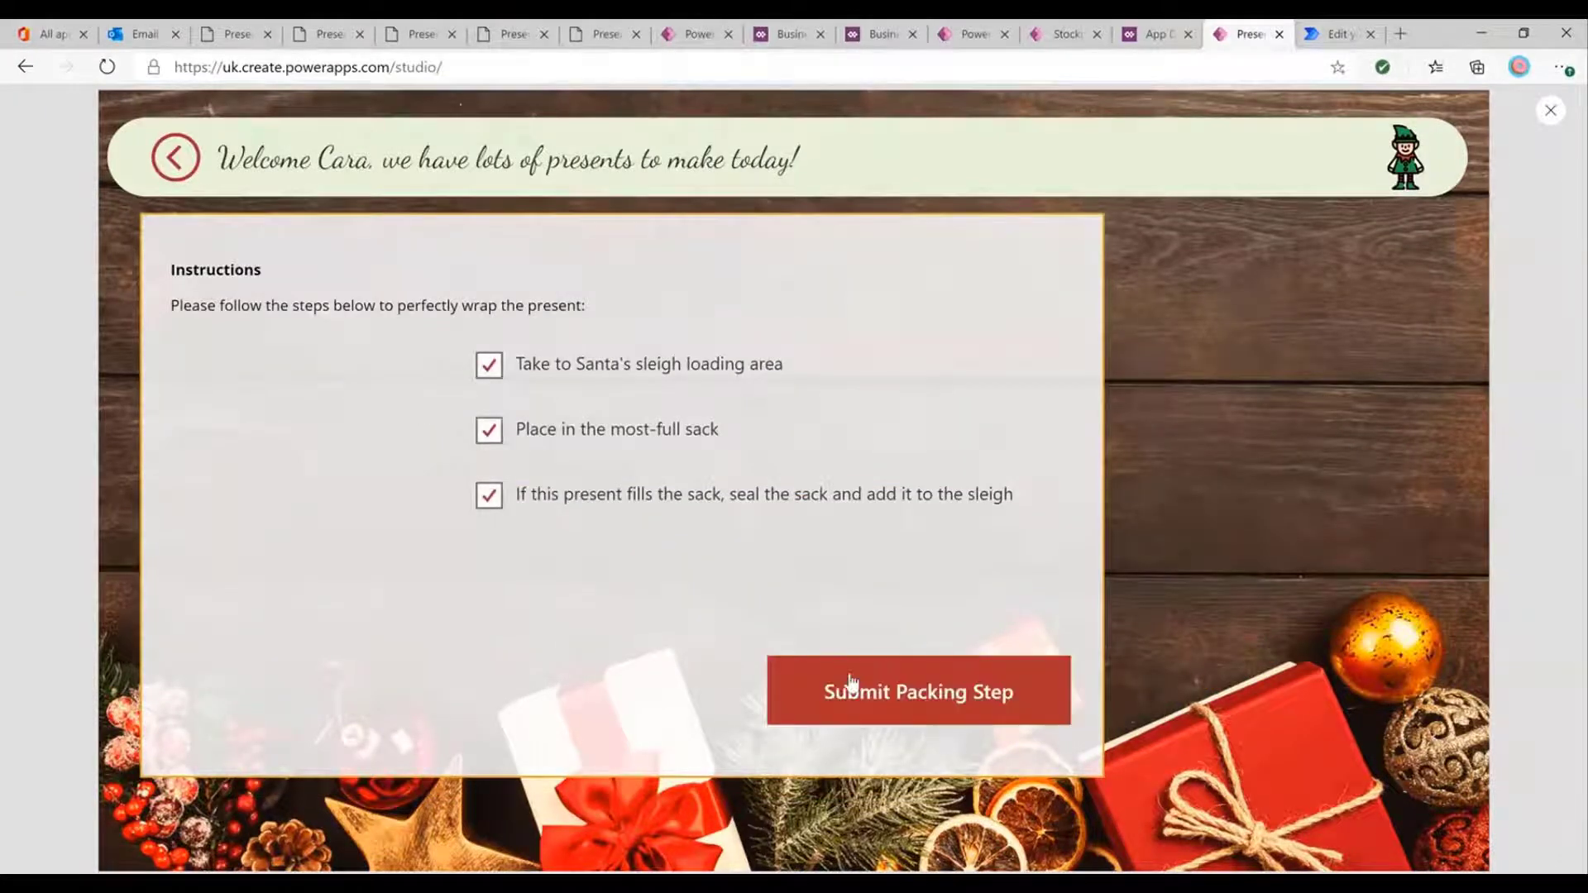
left_click(917, 692)
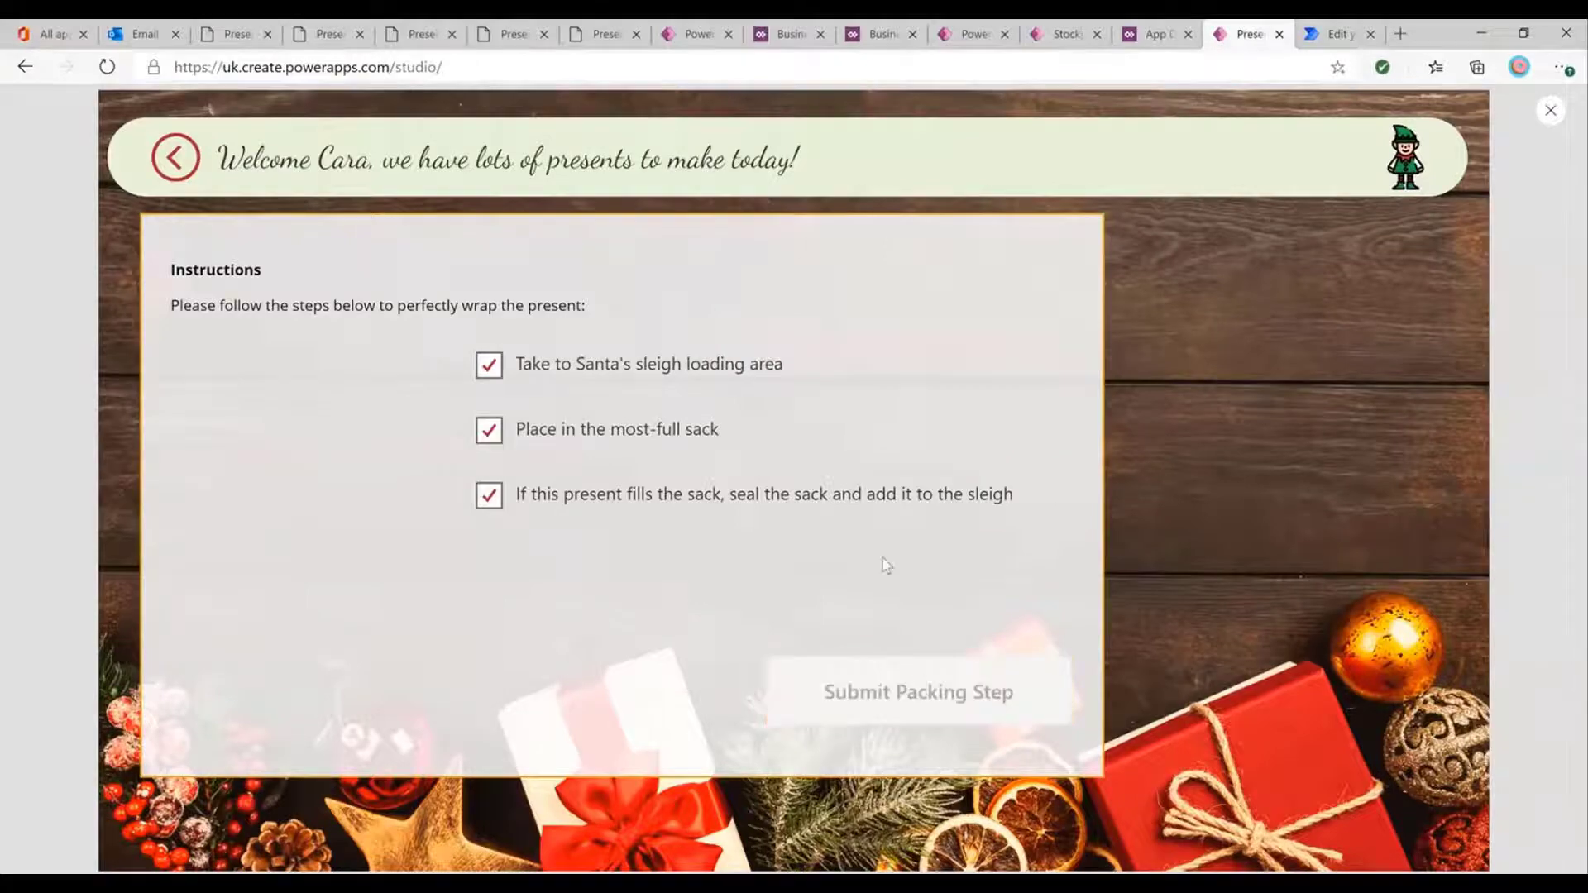
left_click(916, 691)
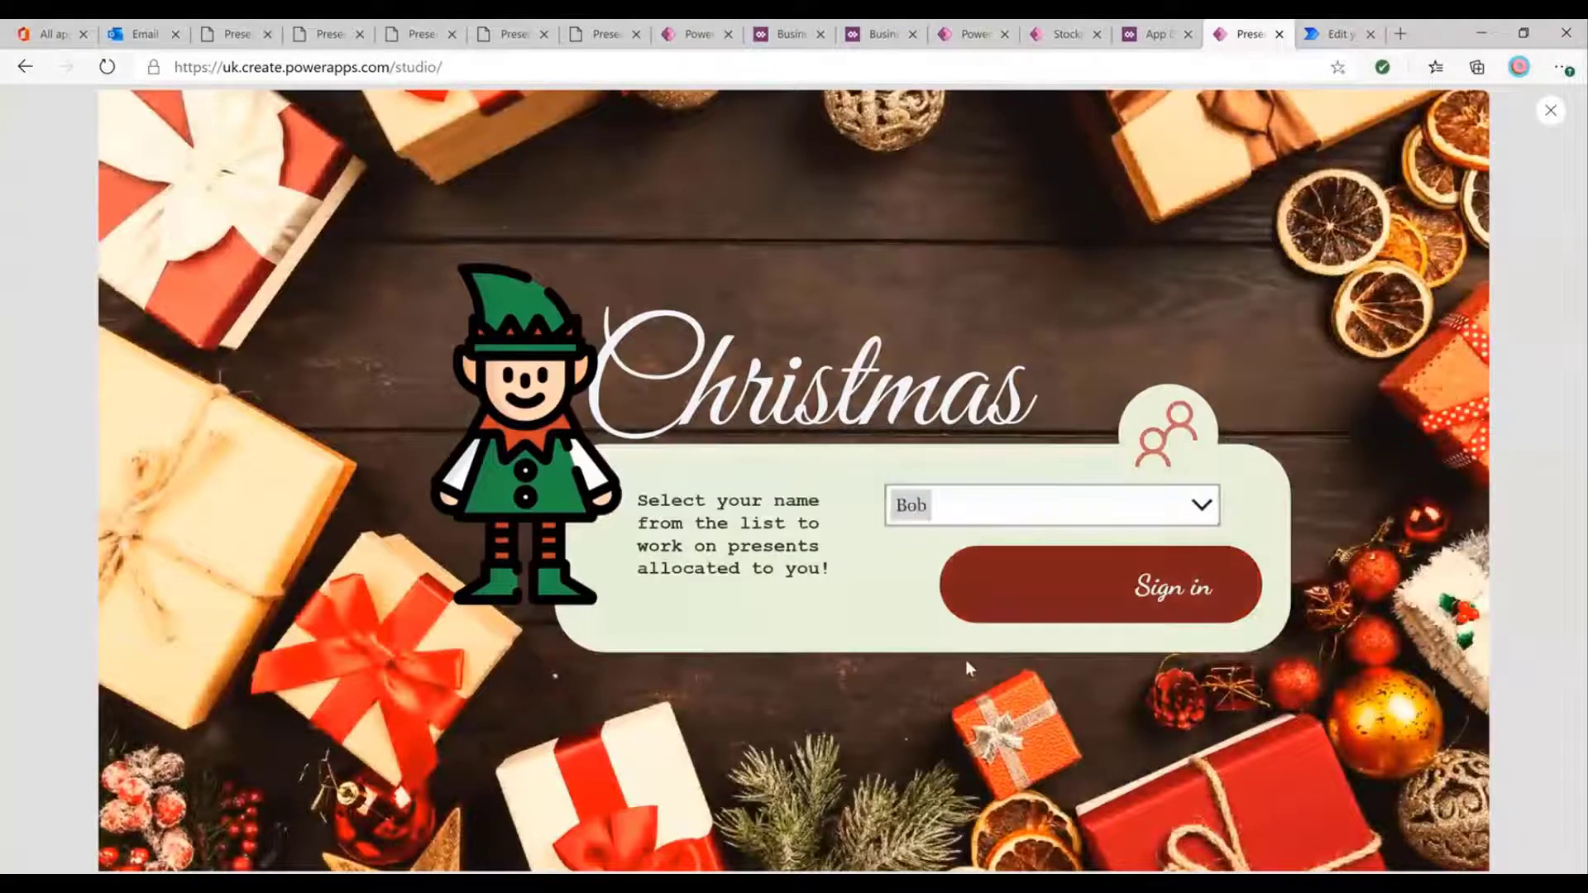
Sign in as Bob, view Sharon's diamond ring manufacturing steps, then return to the model-driven app.
left_click(1099, 584)
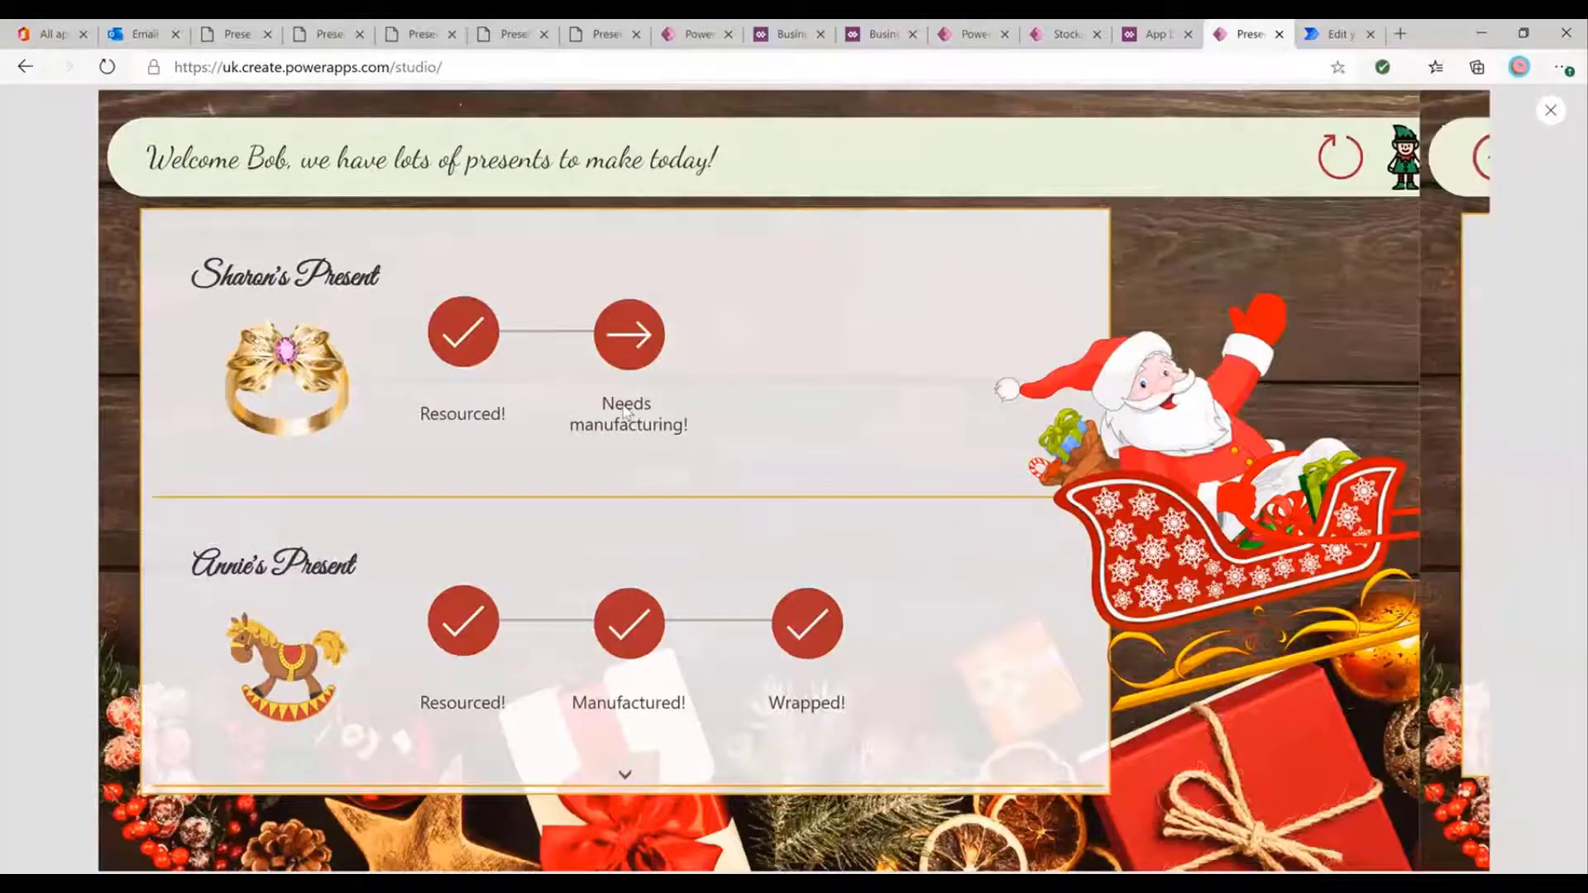
left_click(628, 333)
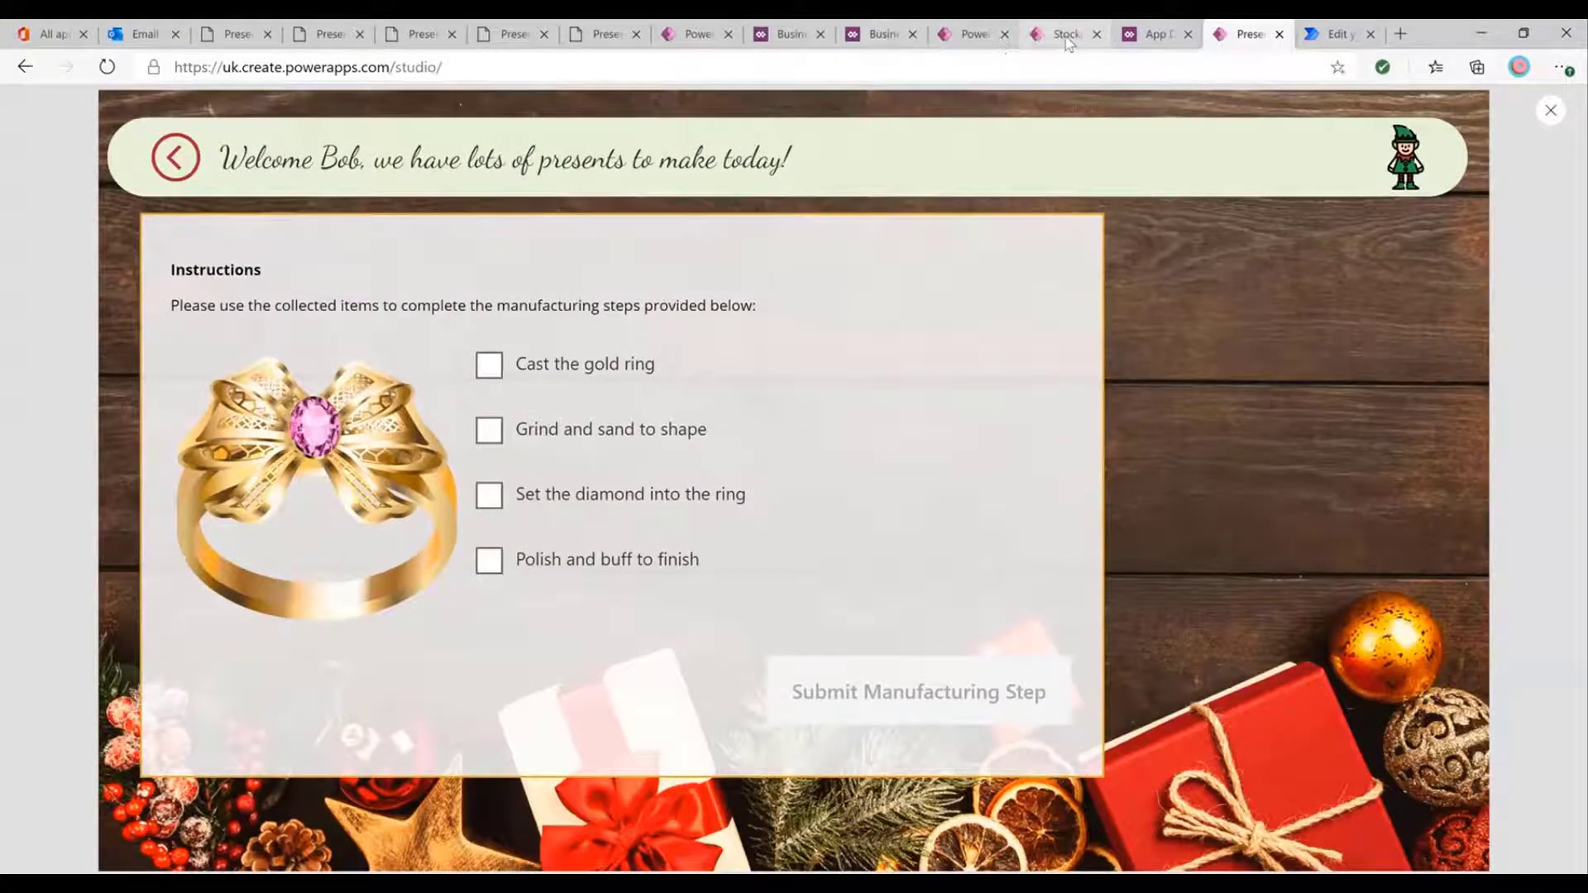
left_click(1062, 33)
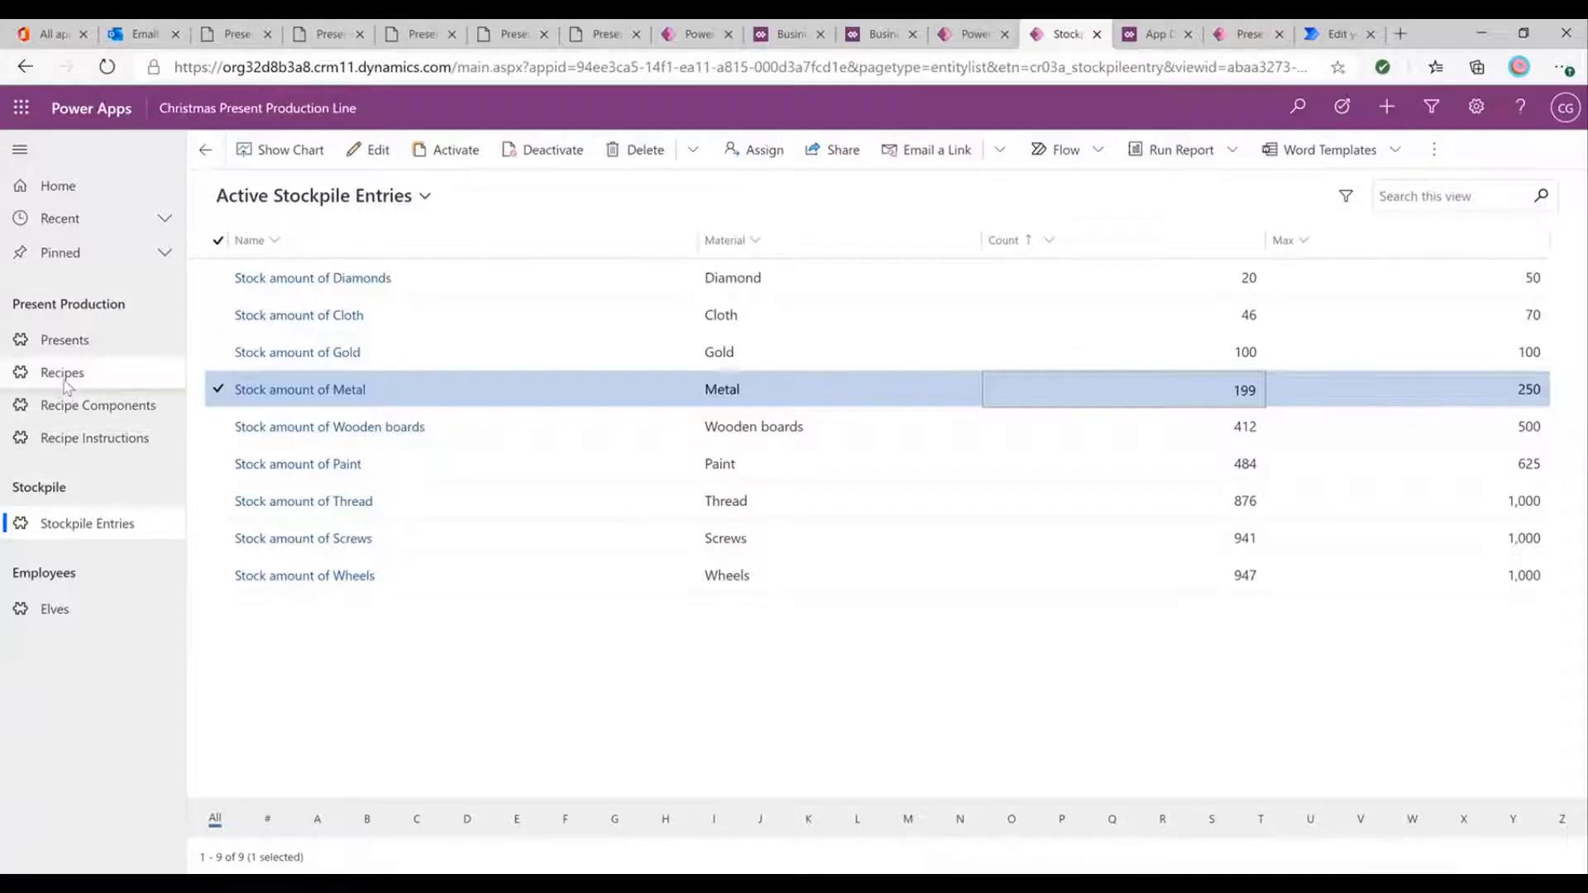
From Recipes, open Diamond Ring and start a new entry under its Recipe Instructions.
left_click(61, 372)
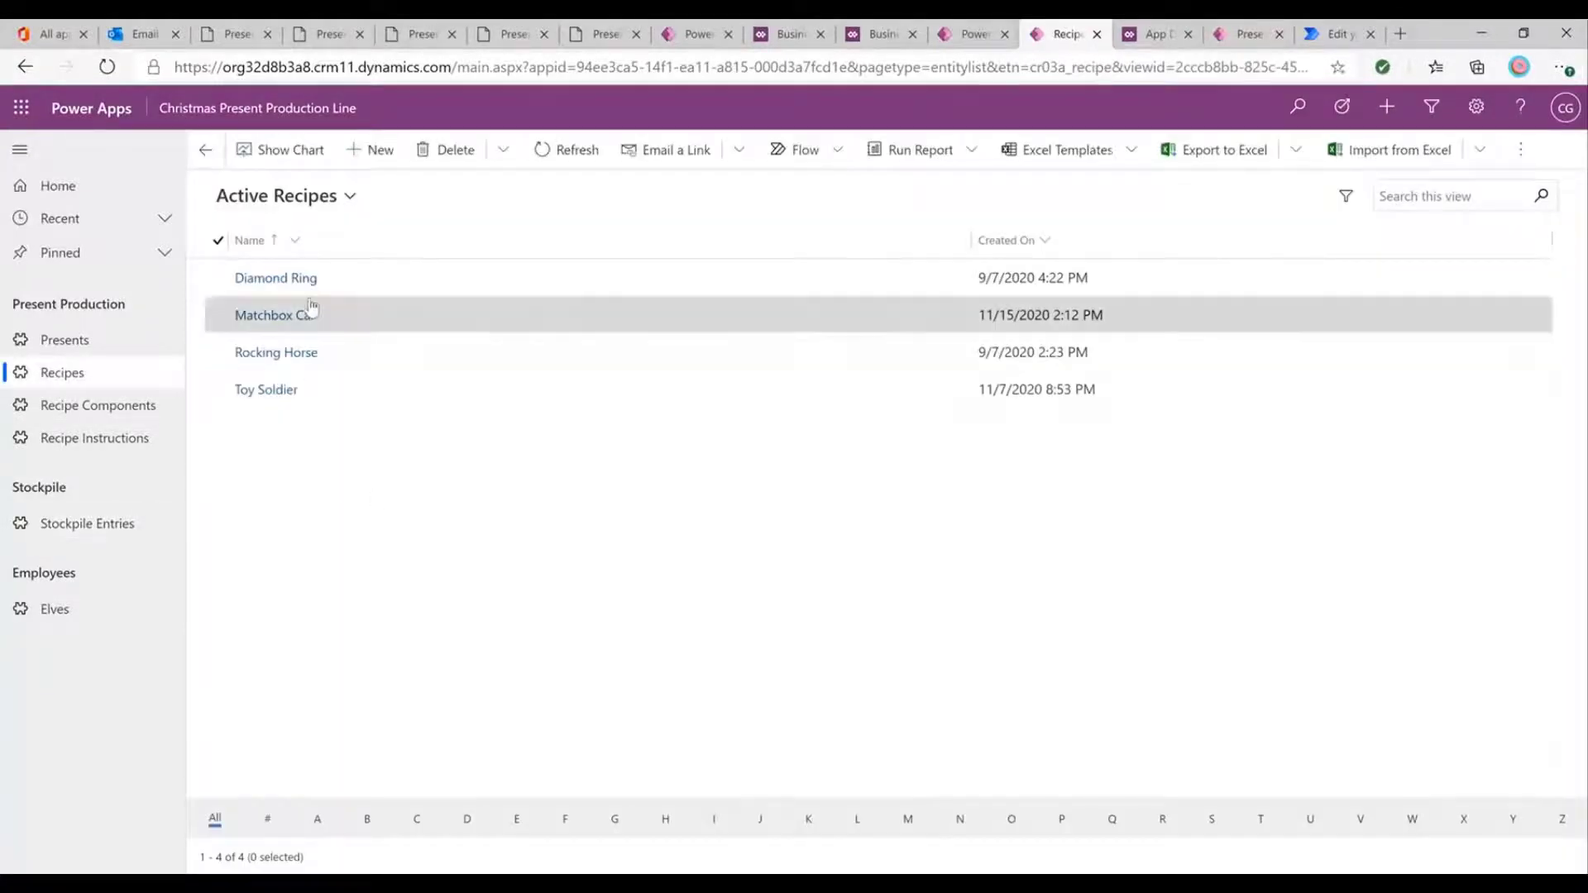
left_click(277, 278)
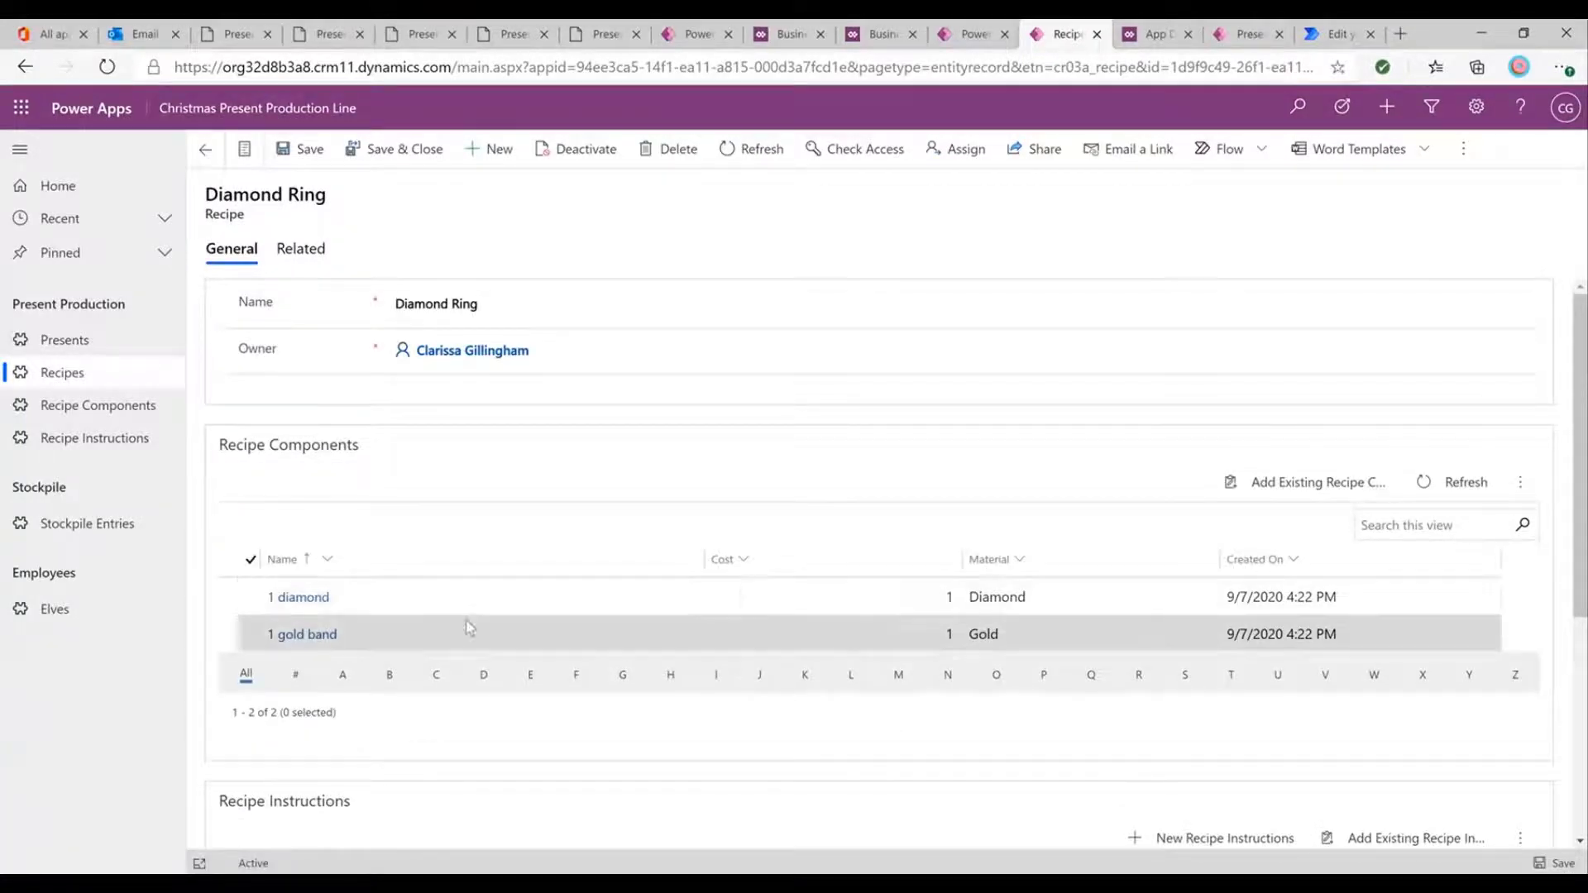
scroll("down", 3)
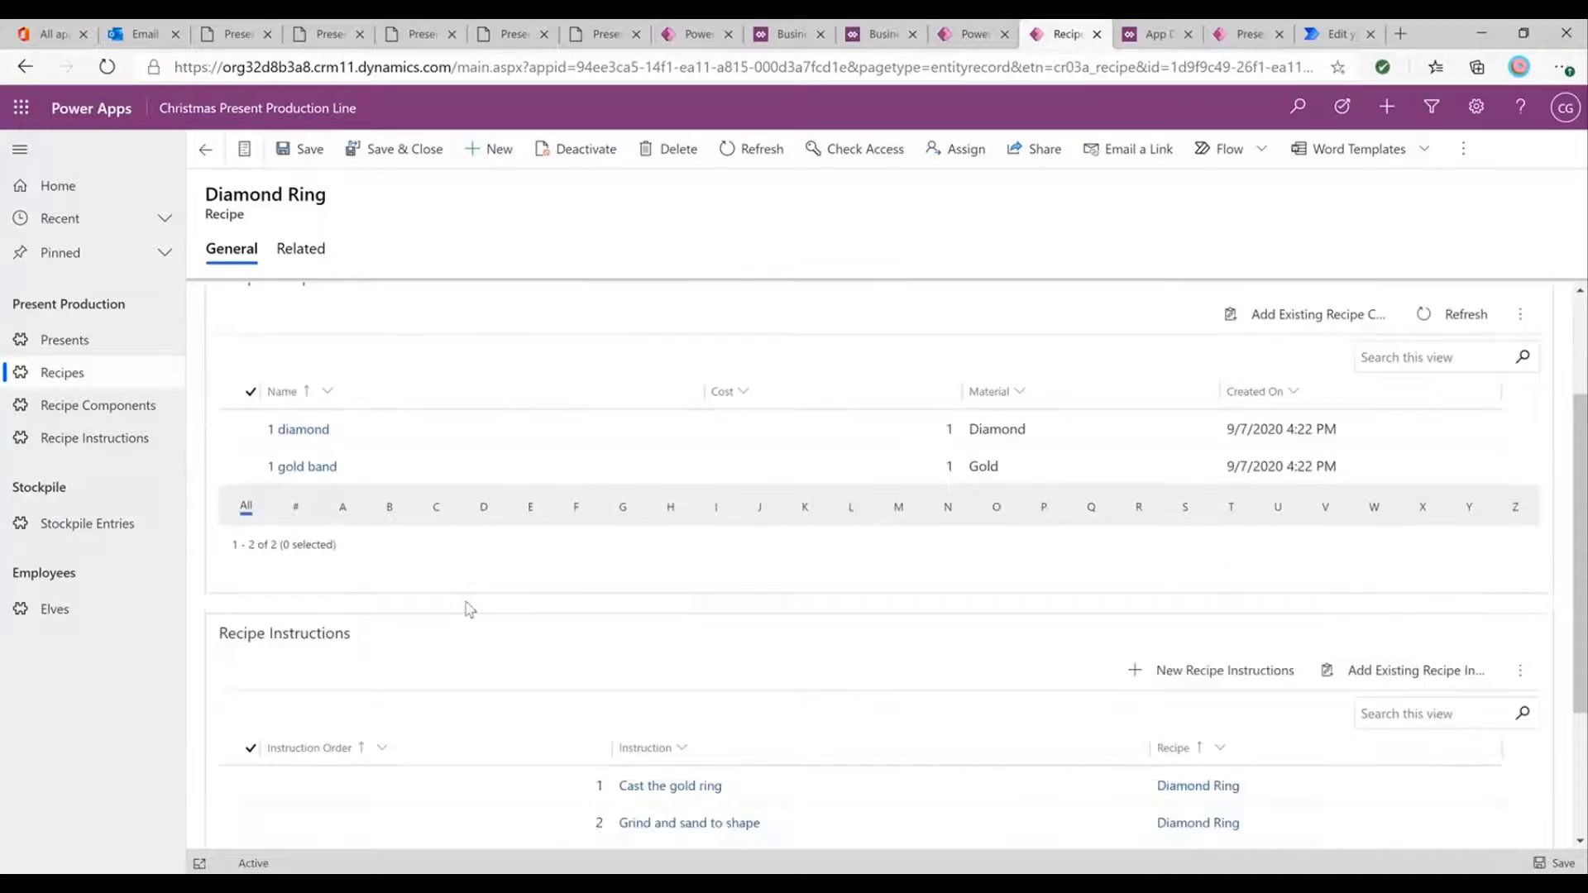
scroll("up", 3)
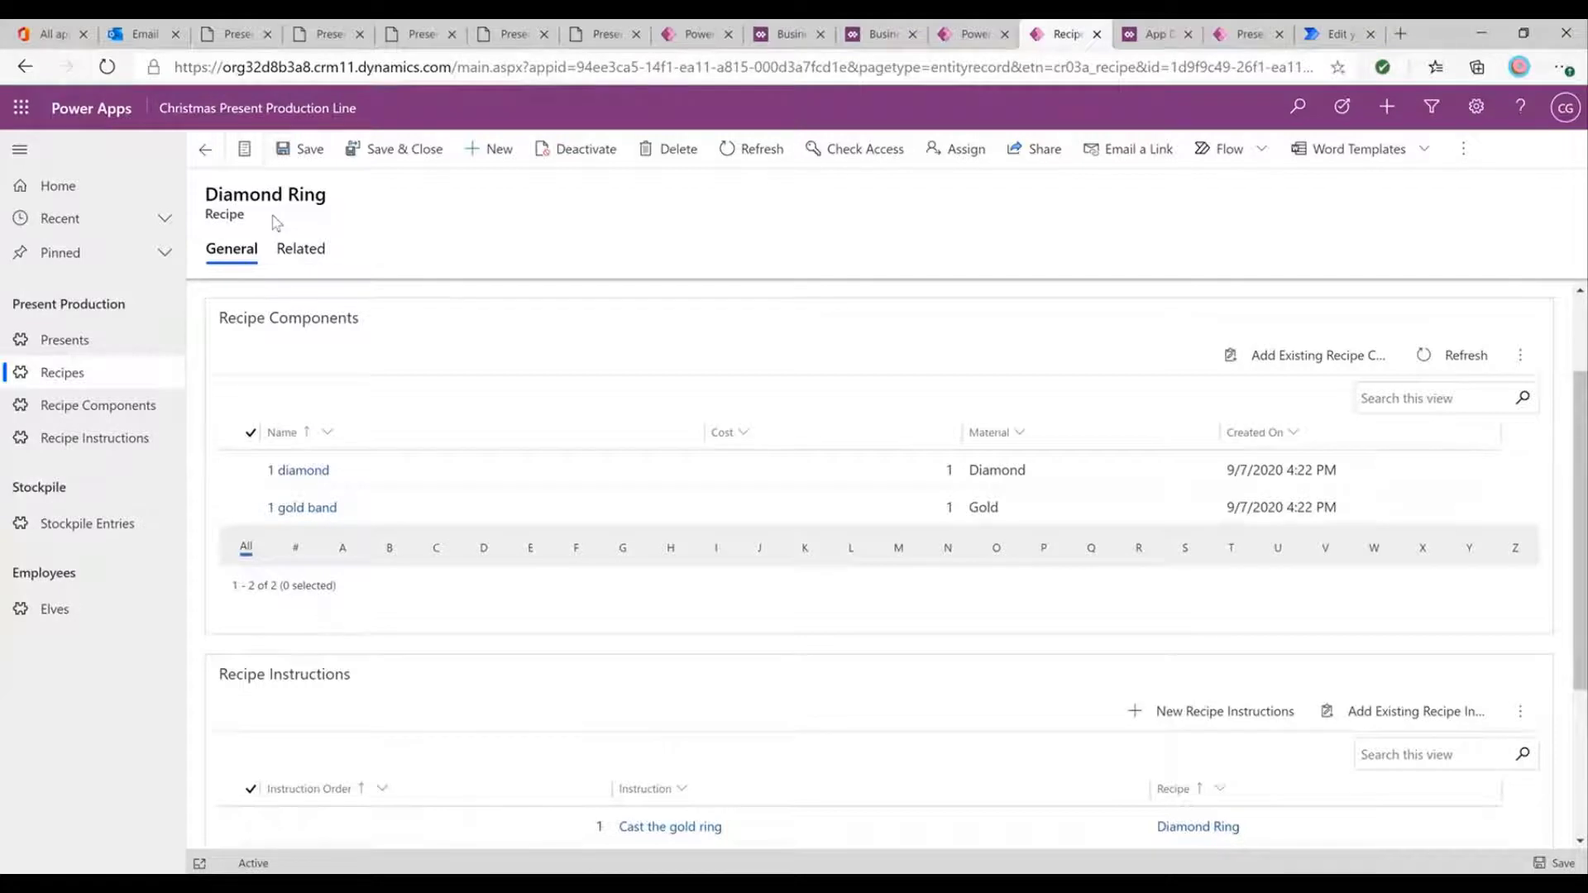
mouse_move(435, 394)
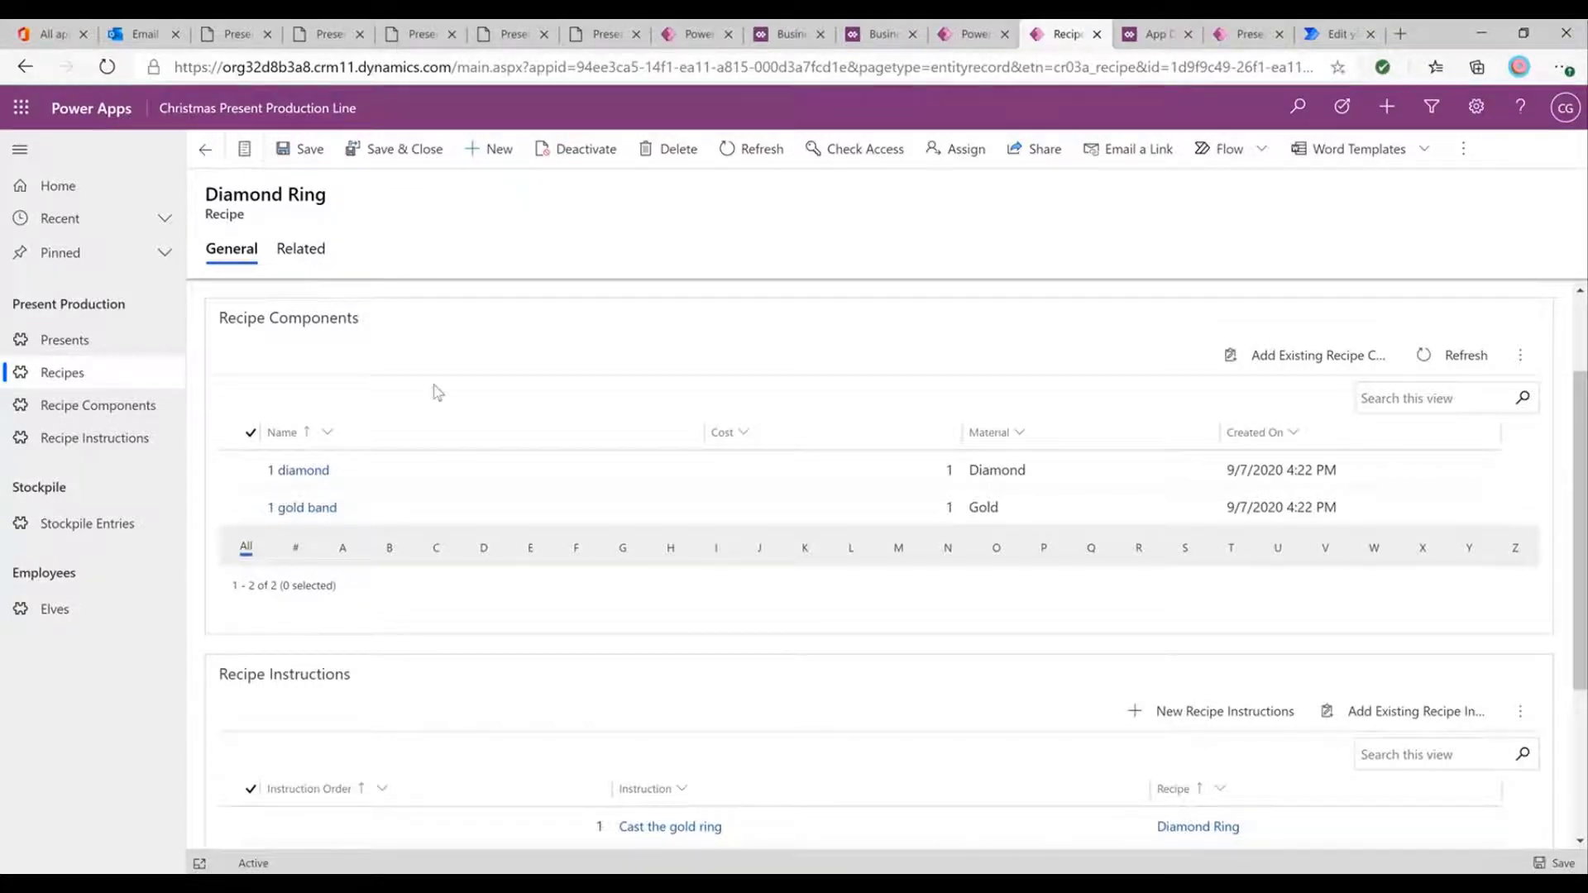
scroll("down", 3)
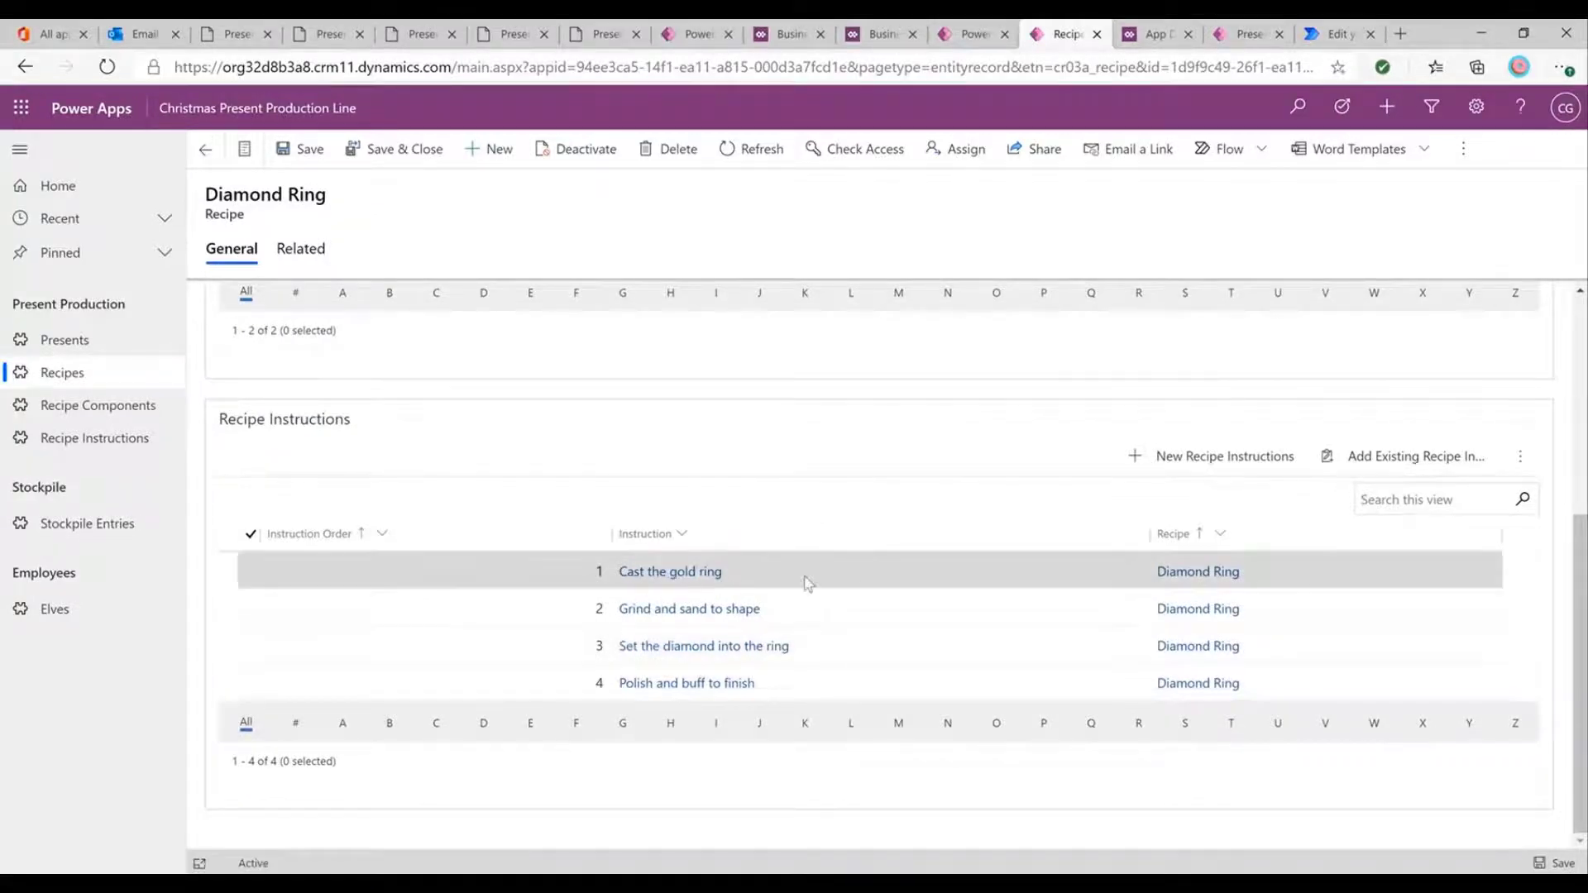
left_click(94, 436)
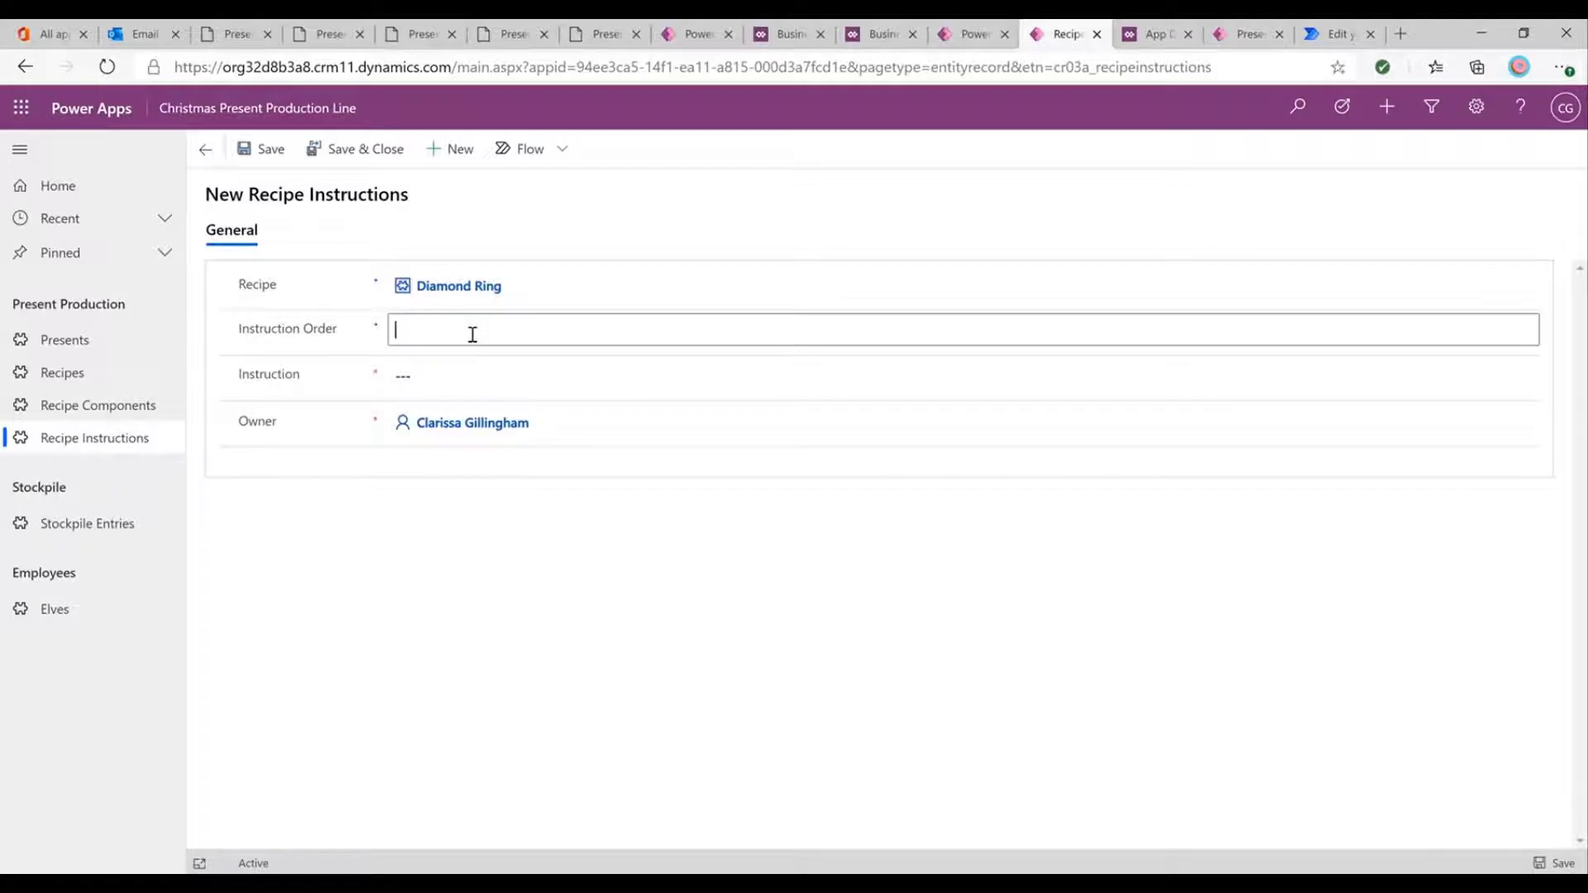
Save a new instruction with order 6 and text 'Try it on for size'.
type("6")
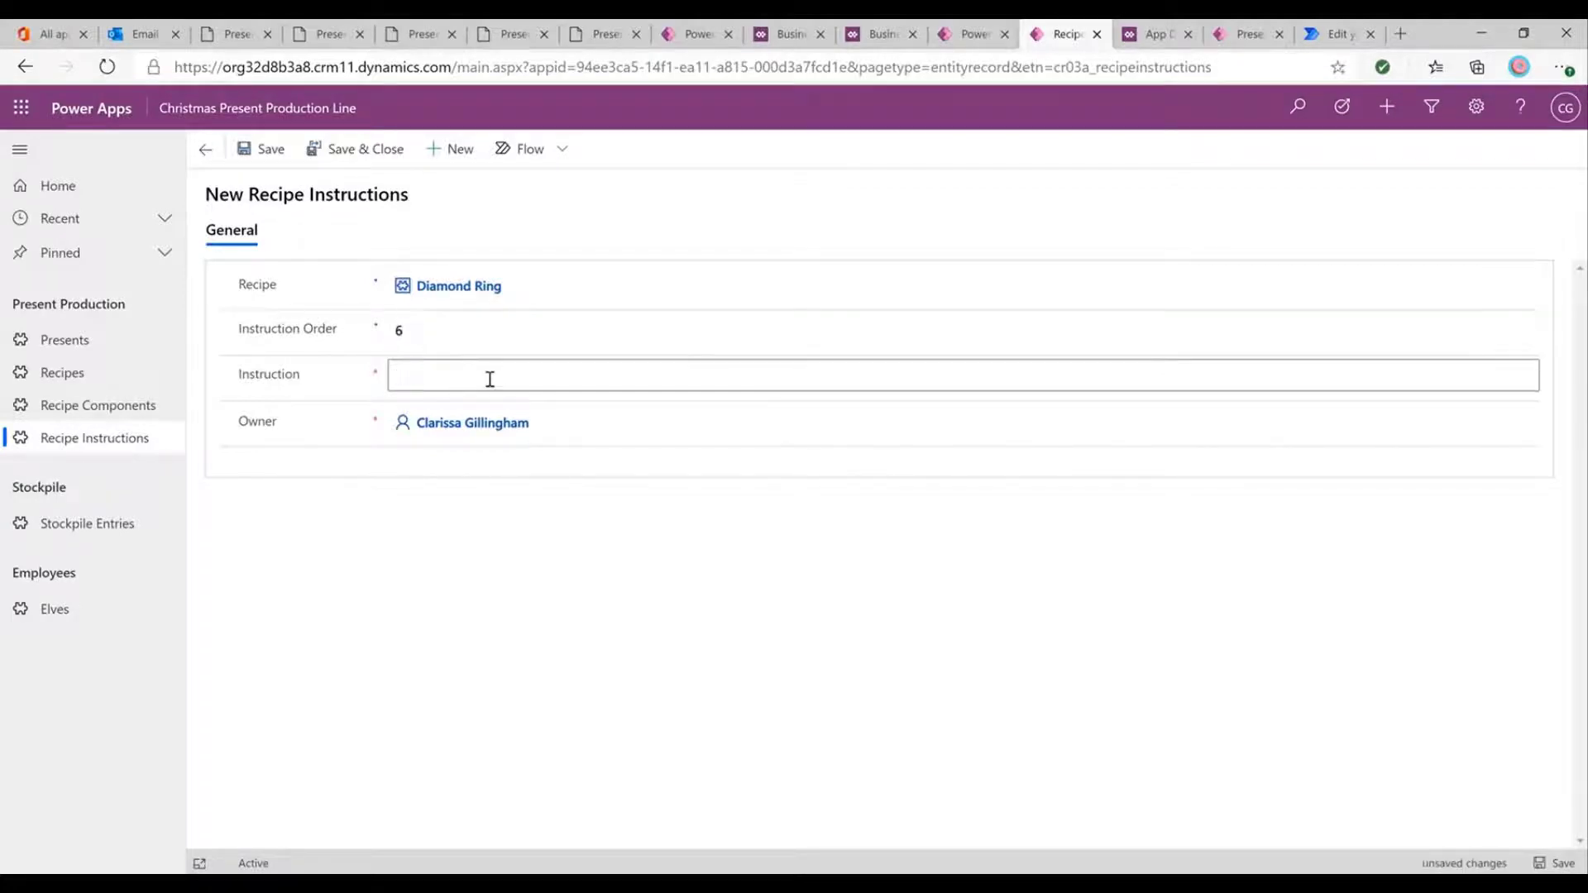
type("Try t")
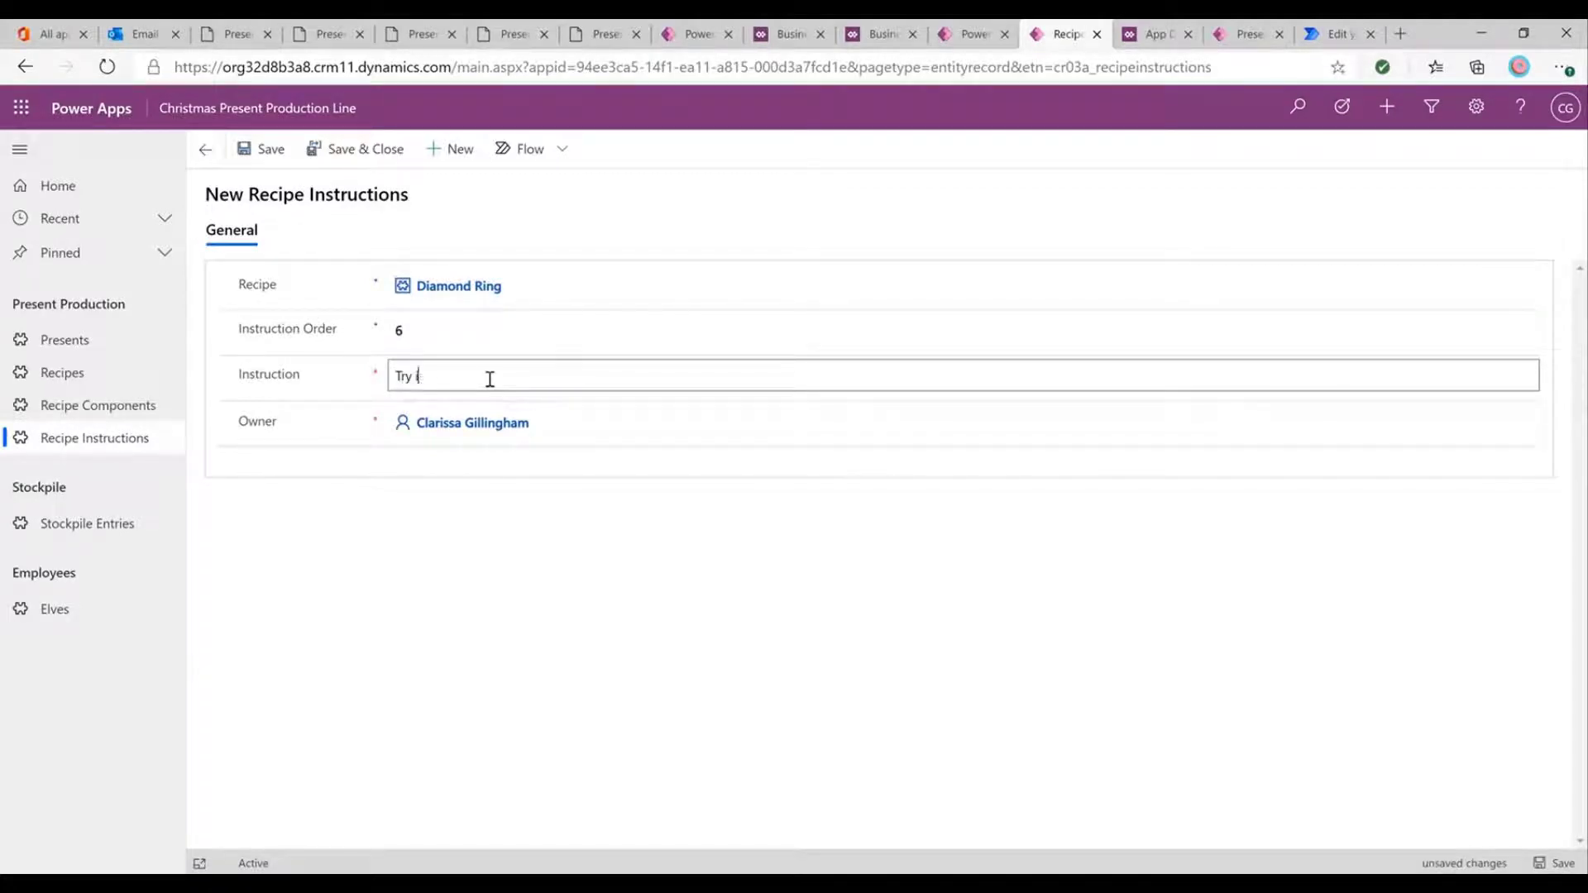
type("t on for size")
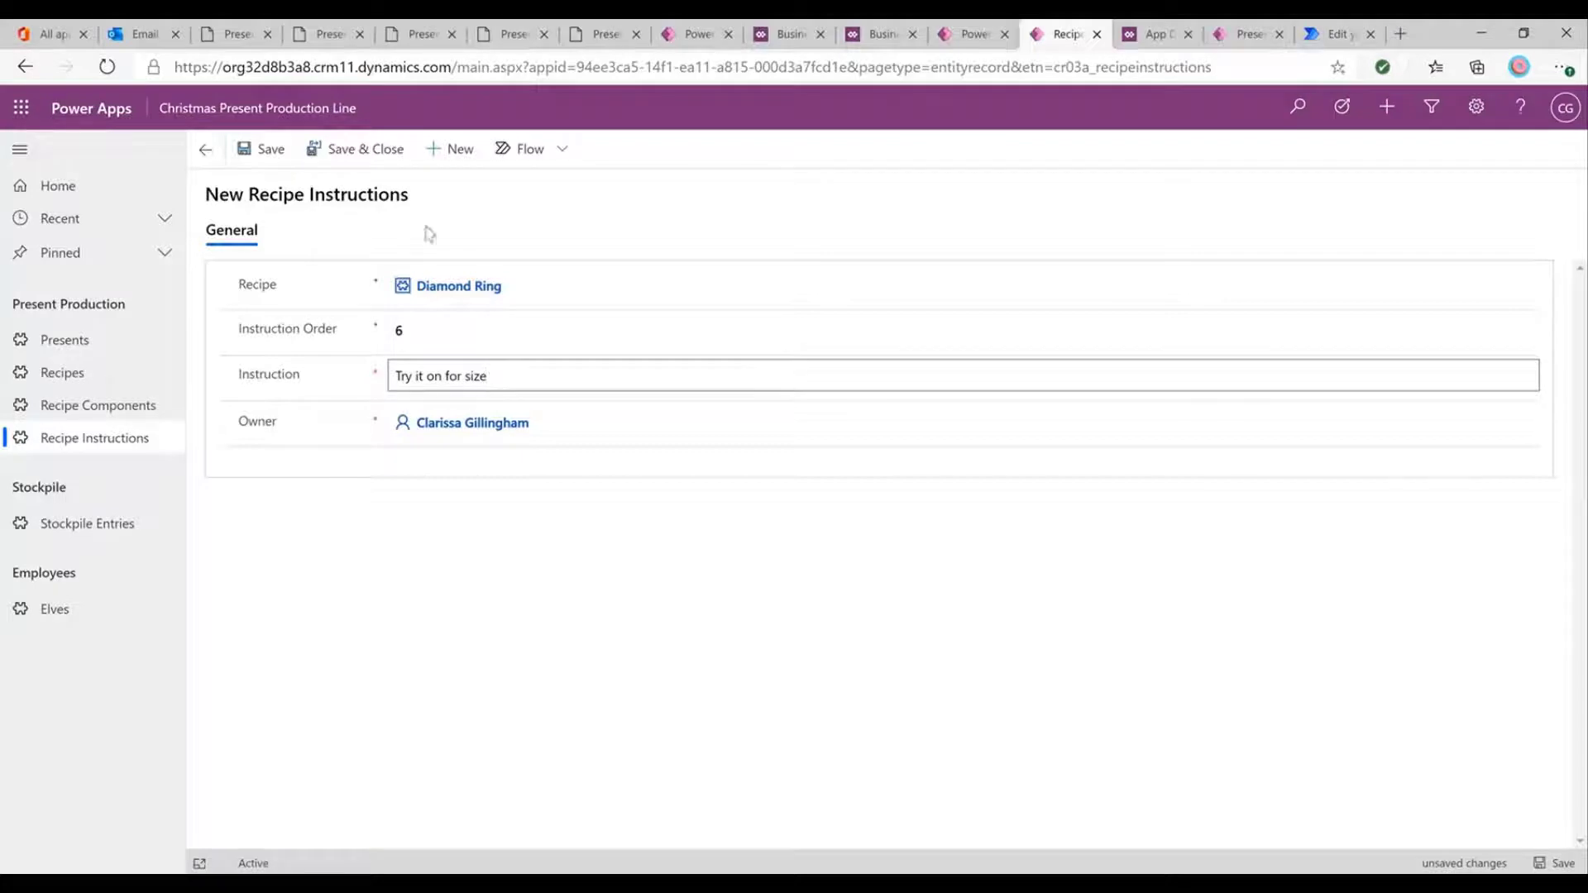
left_click(458, 284)
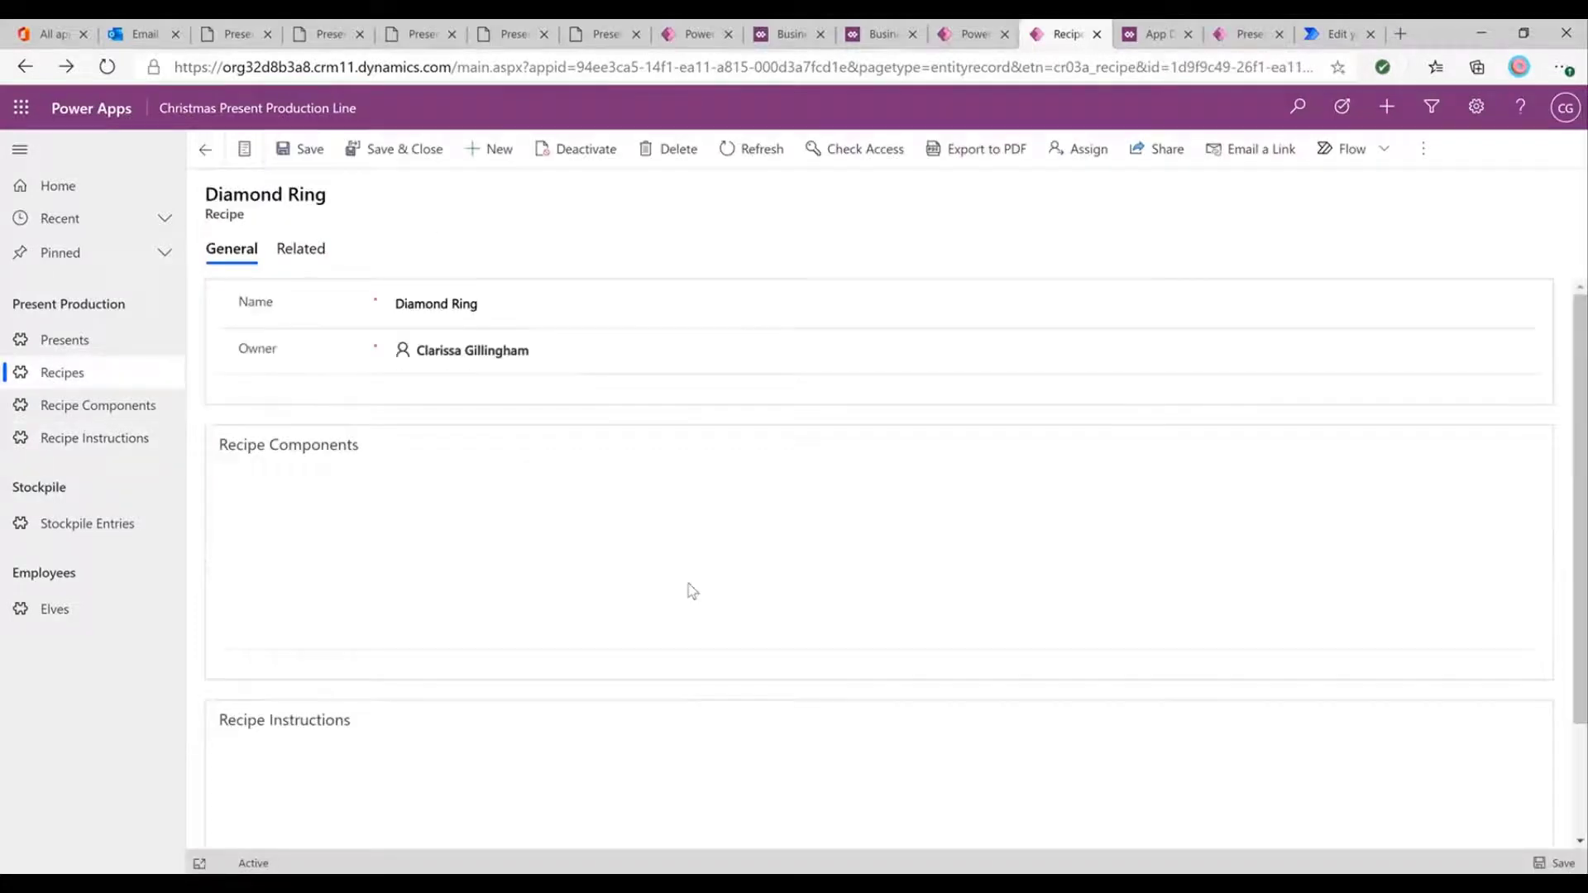
Check the Diamond Ring recipe now lists the sixth instruction, then return to the elf canvas app.
scroll("down", 3)
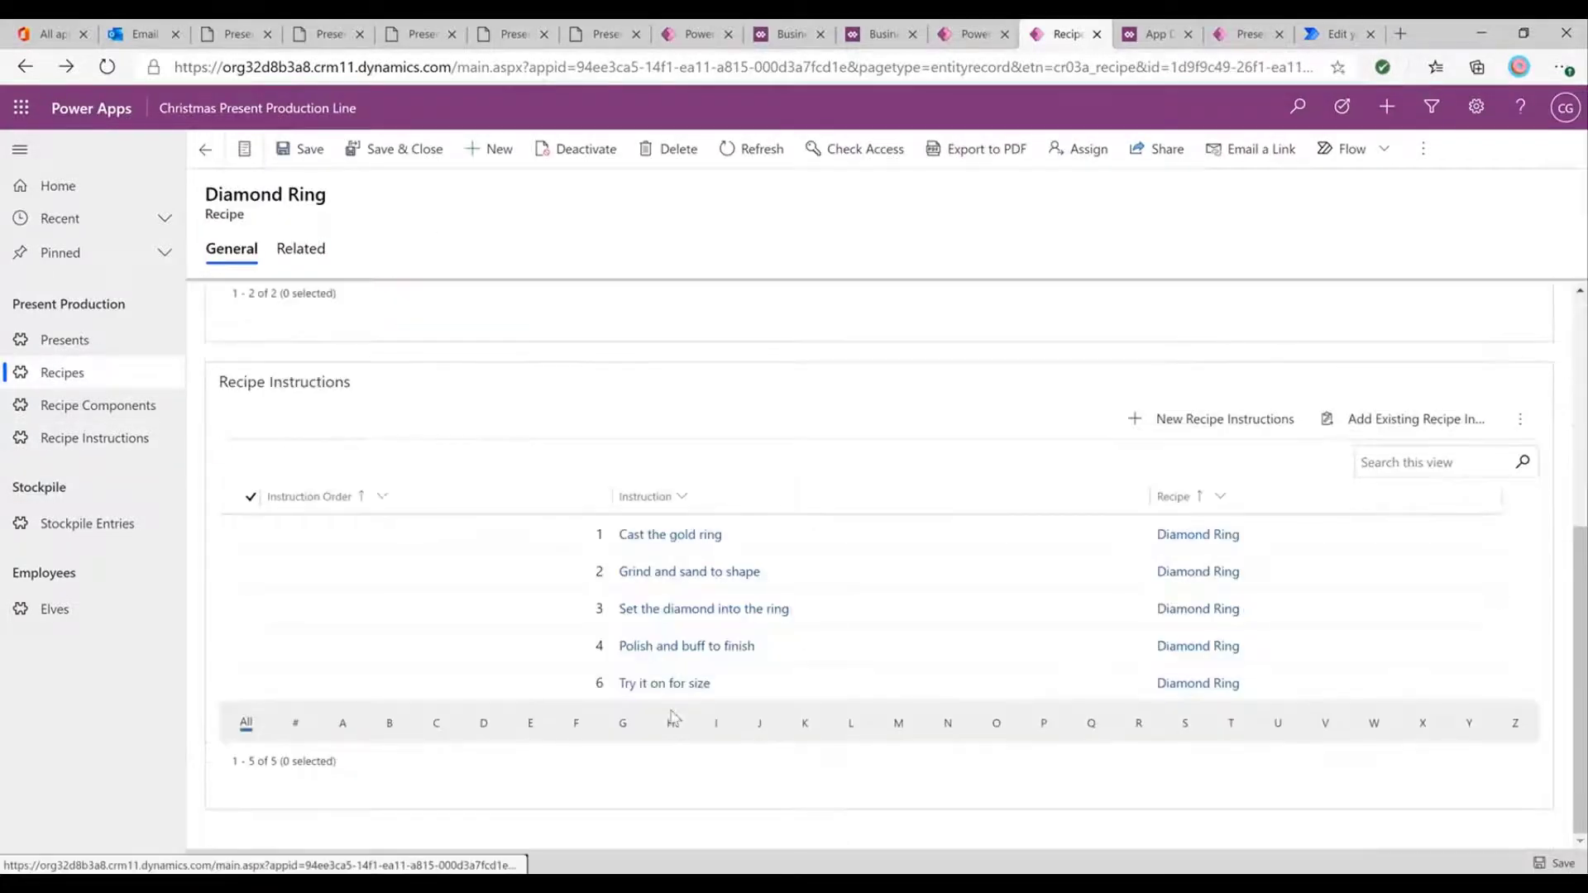
left_click(670, 535)
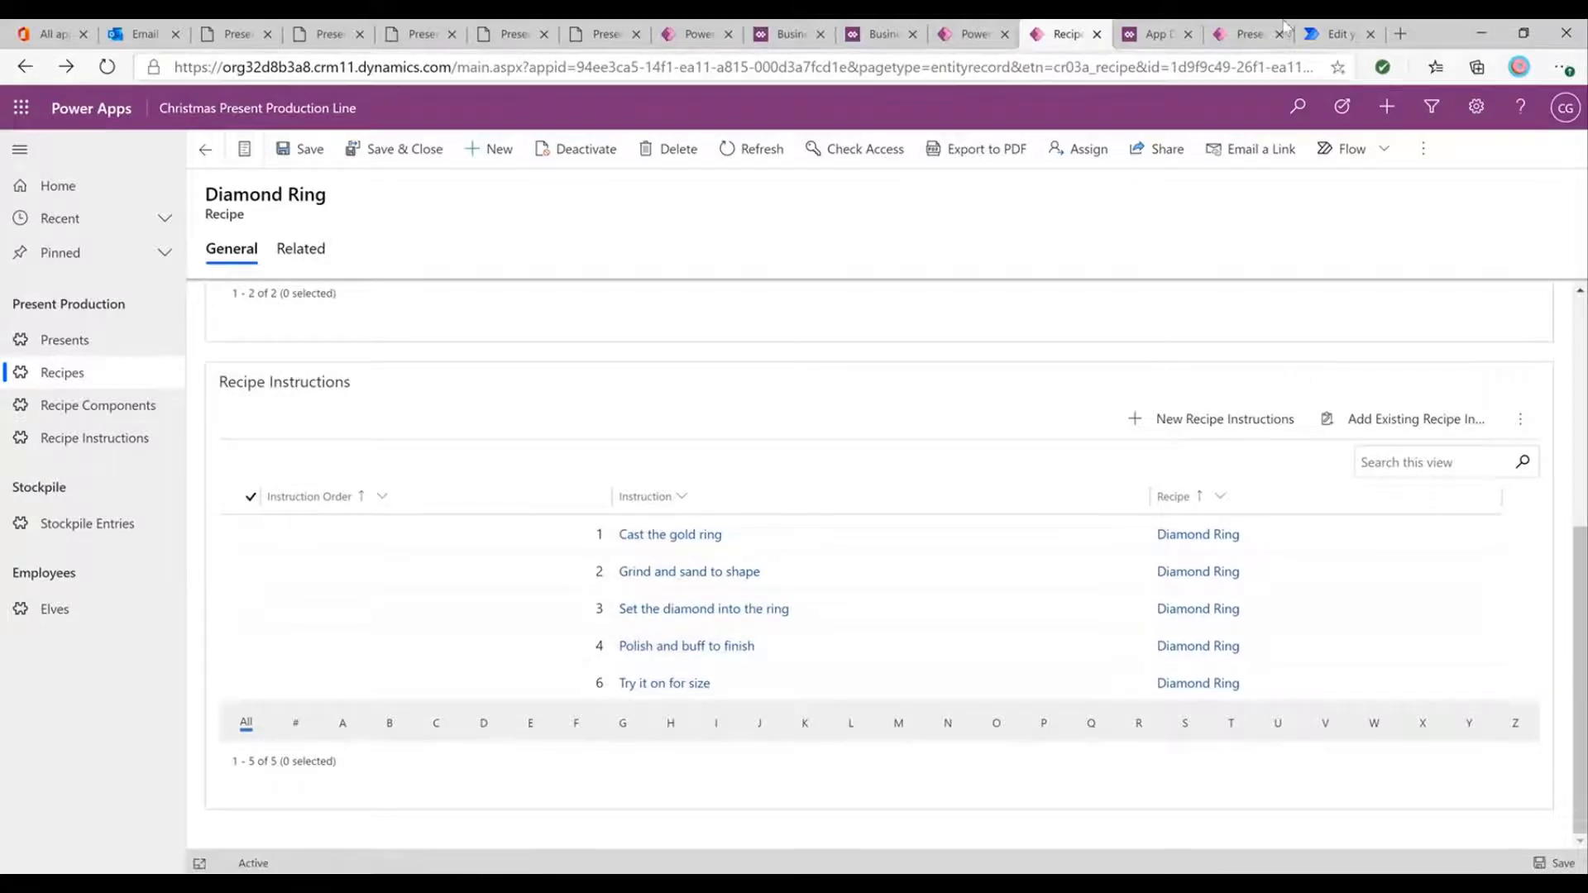
left_click(1248, 33)
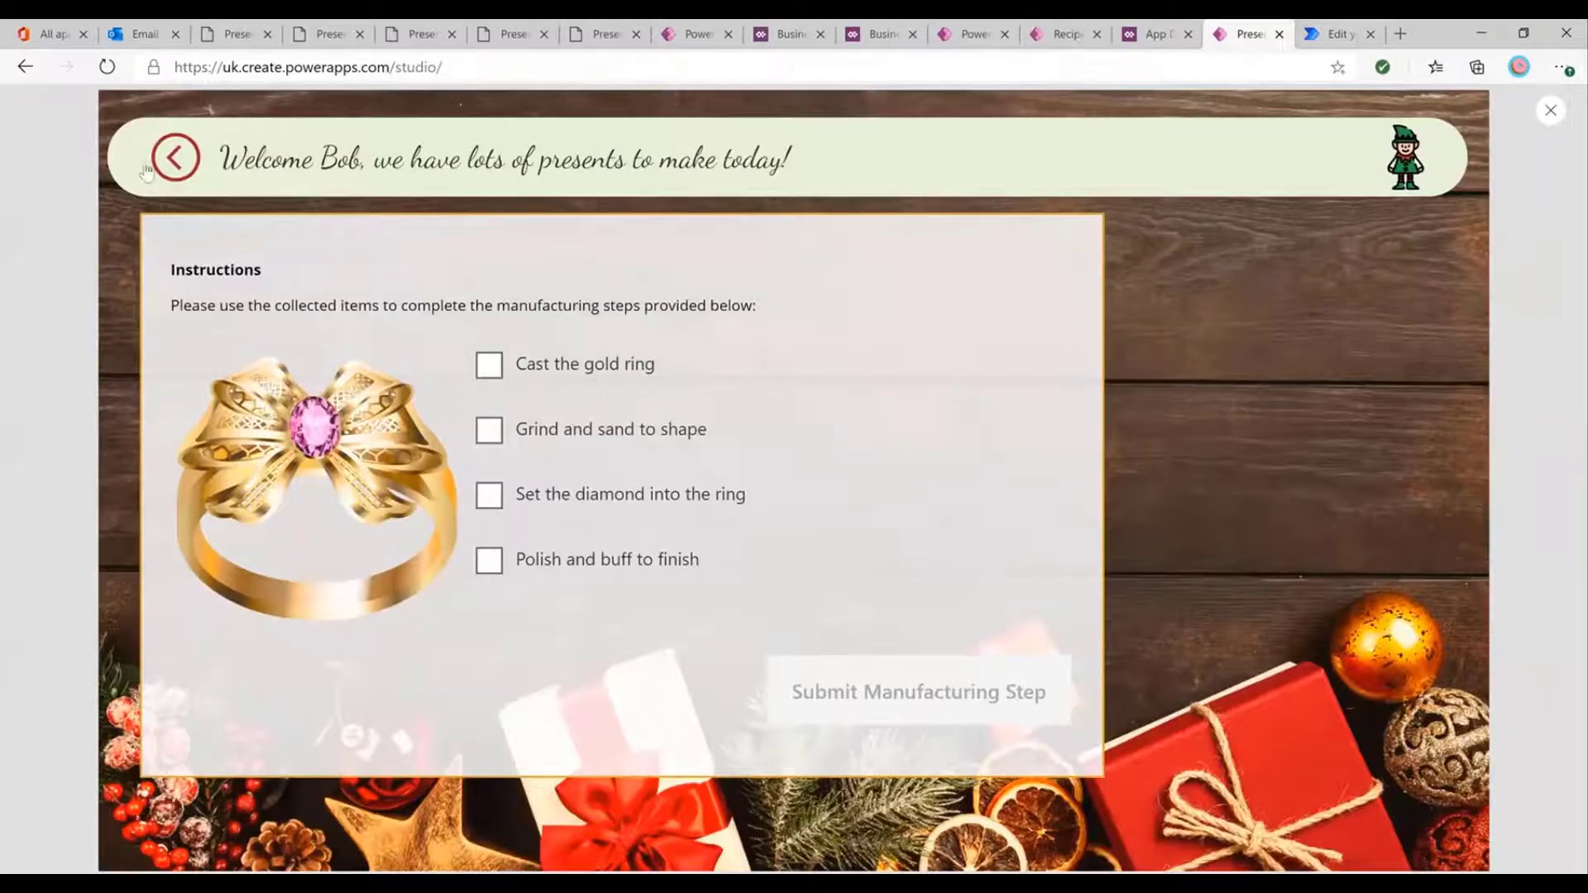
Reopen the ring's Needs manufacturing steps to see 'Try it on for size', then exit to the title screen.
left_click(174, 157)
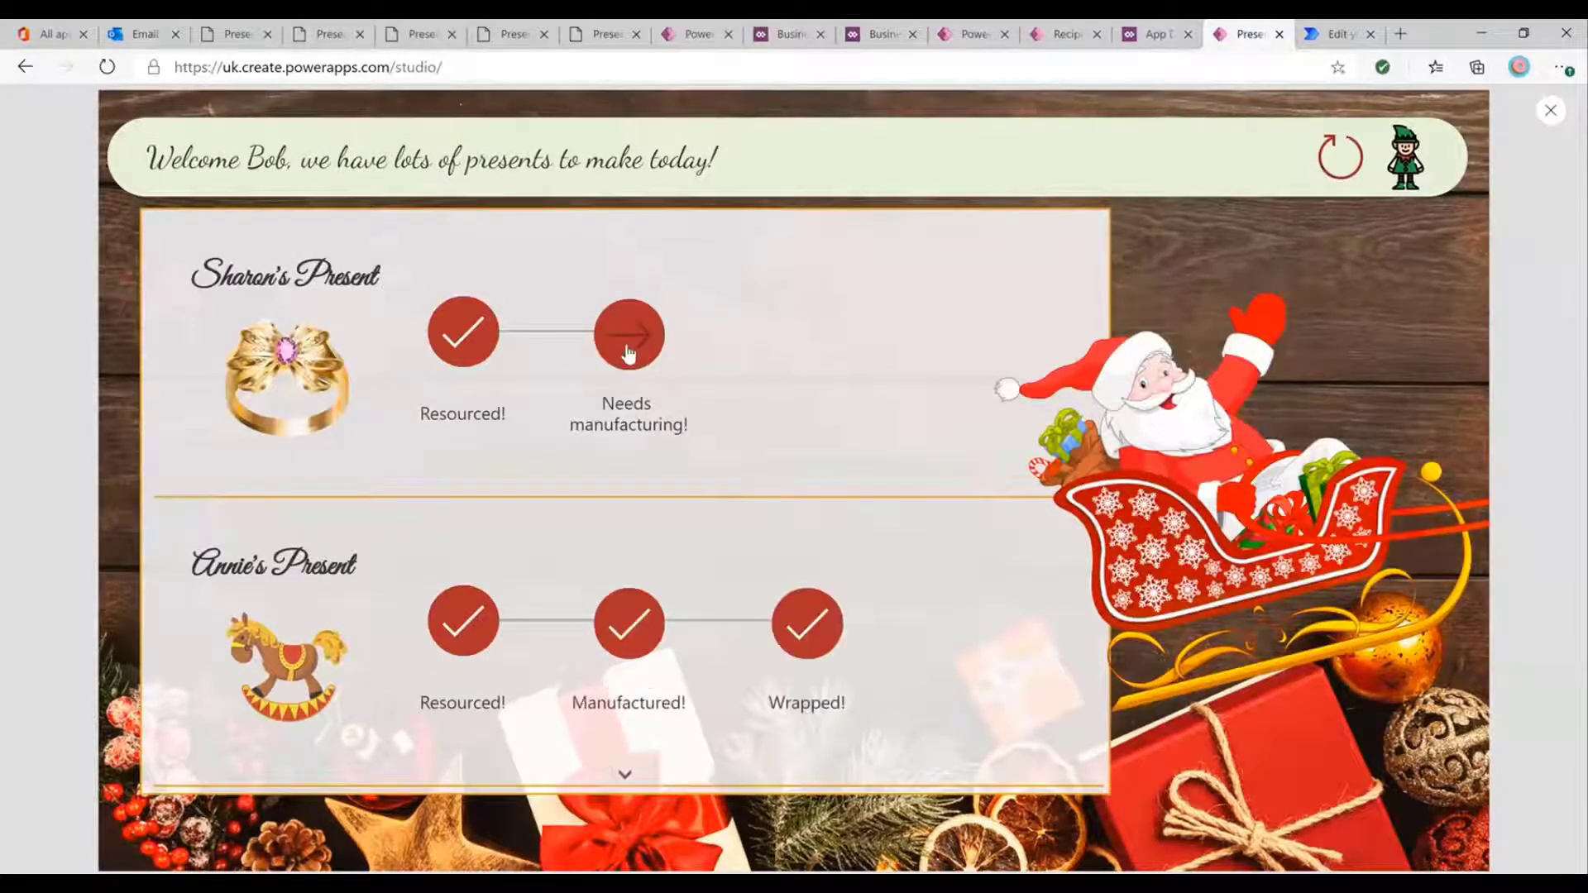
left_click(629, 332)
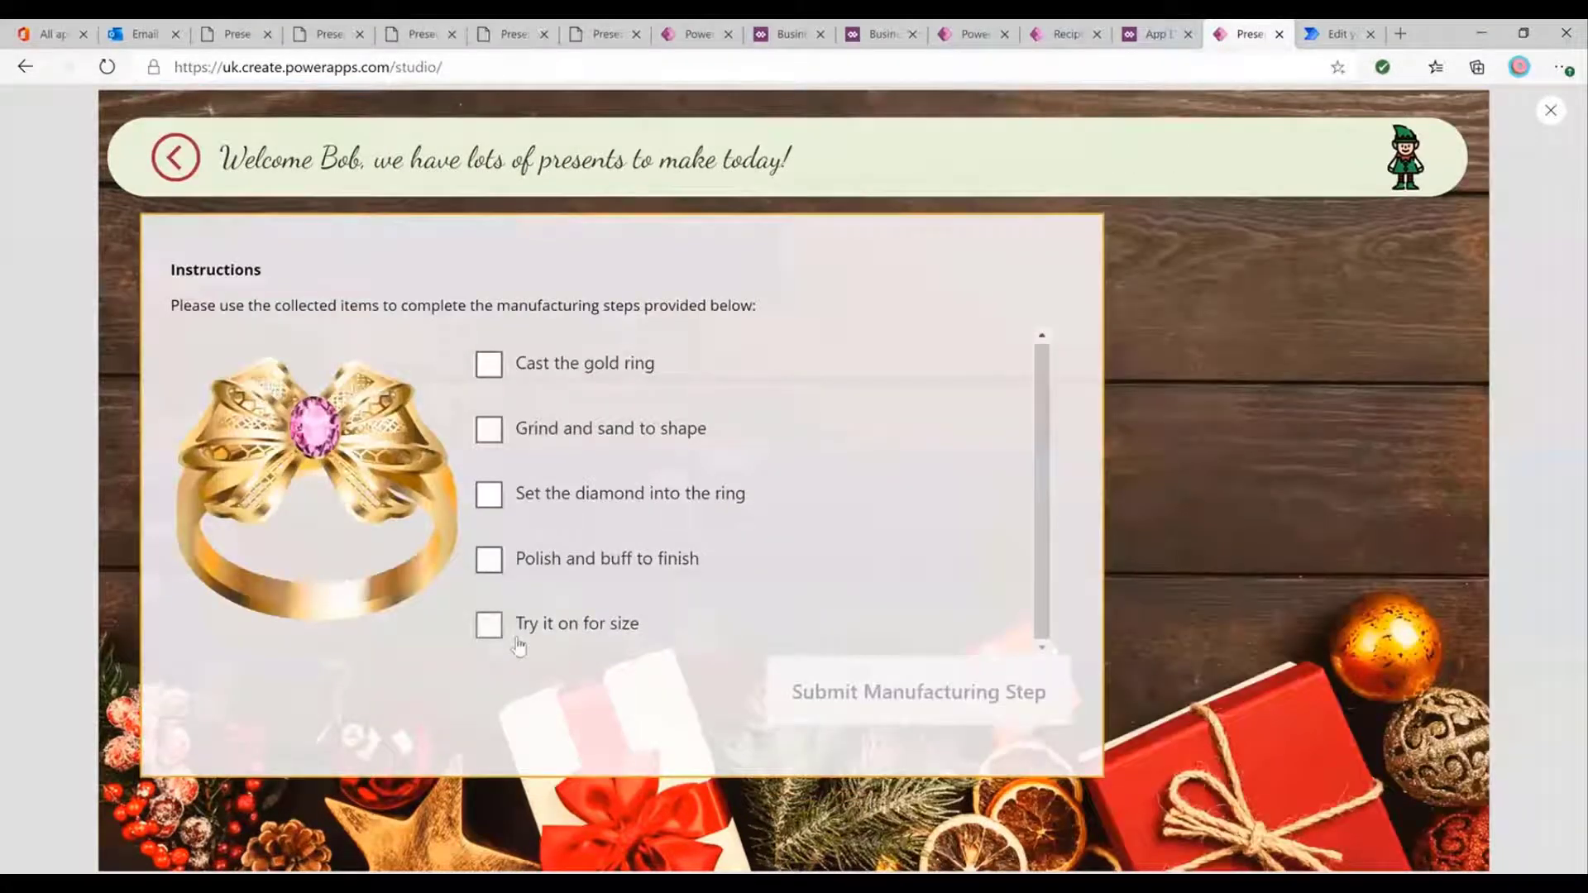
mouse_move(590, 369)
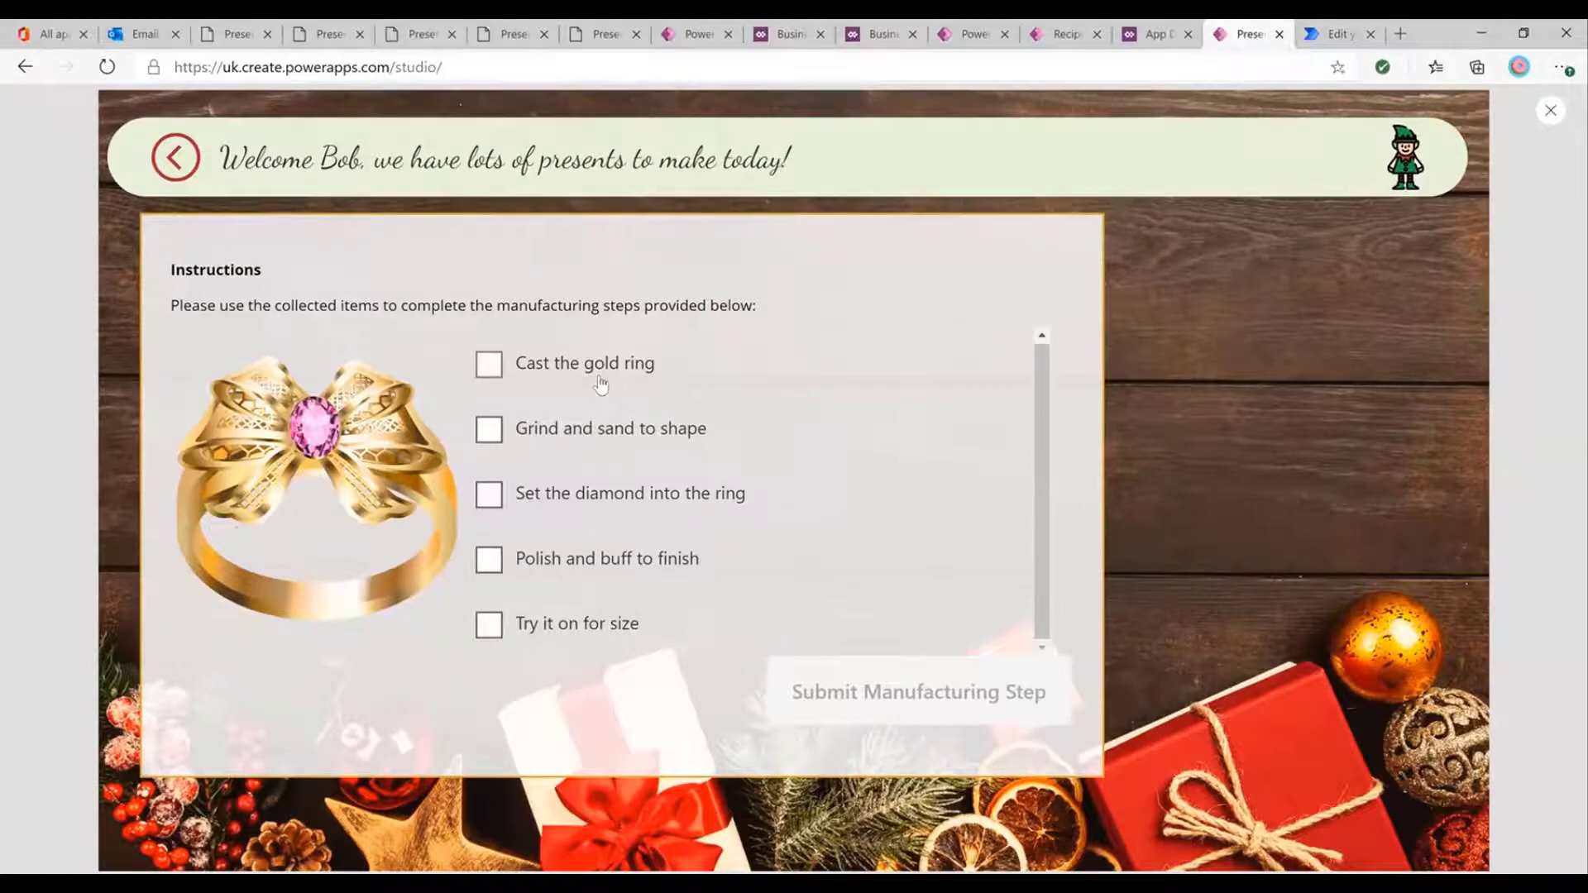
left_click(174, 157)
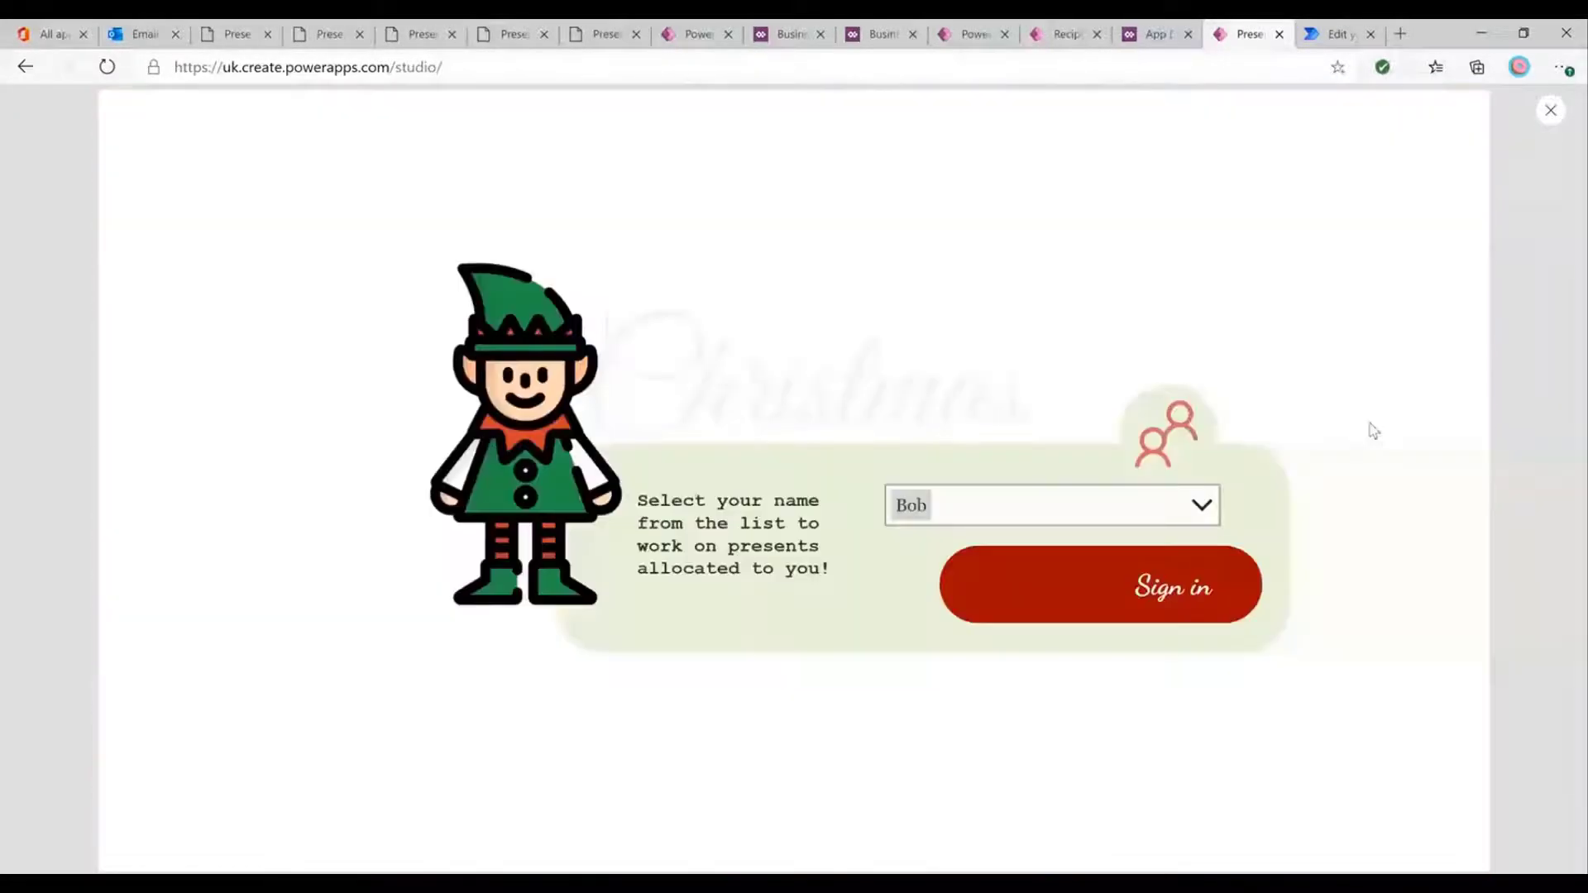
left_click(1098, 586)
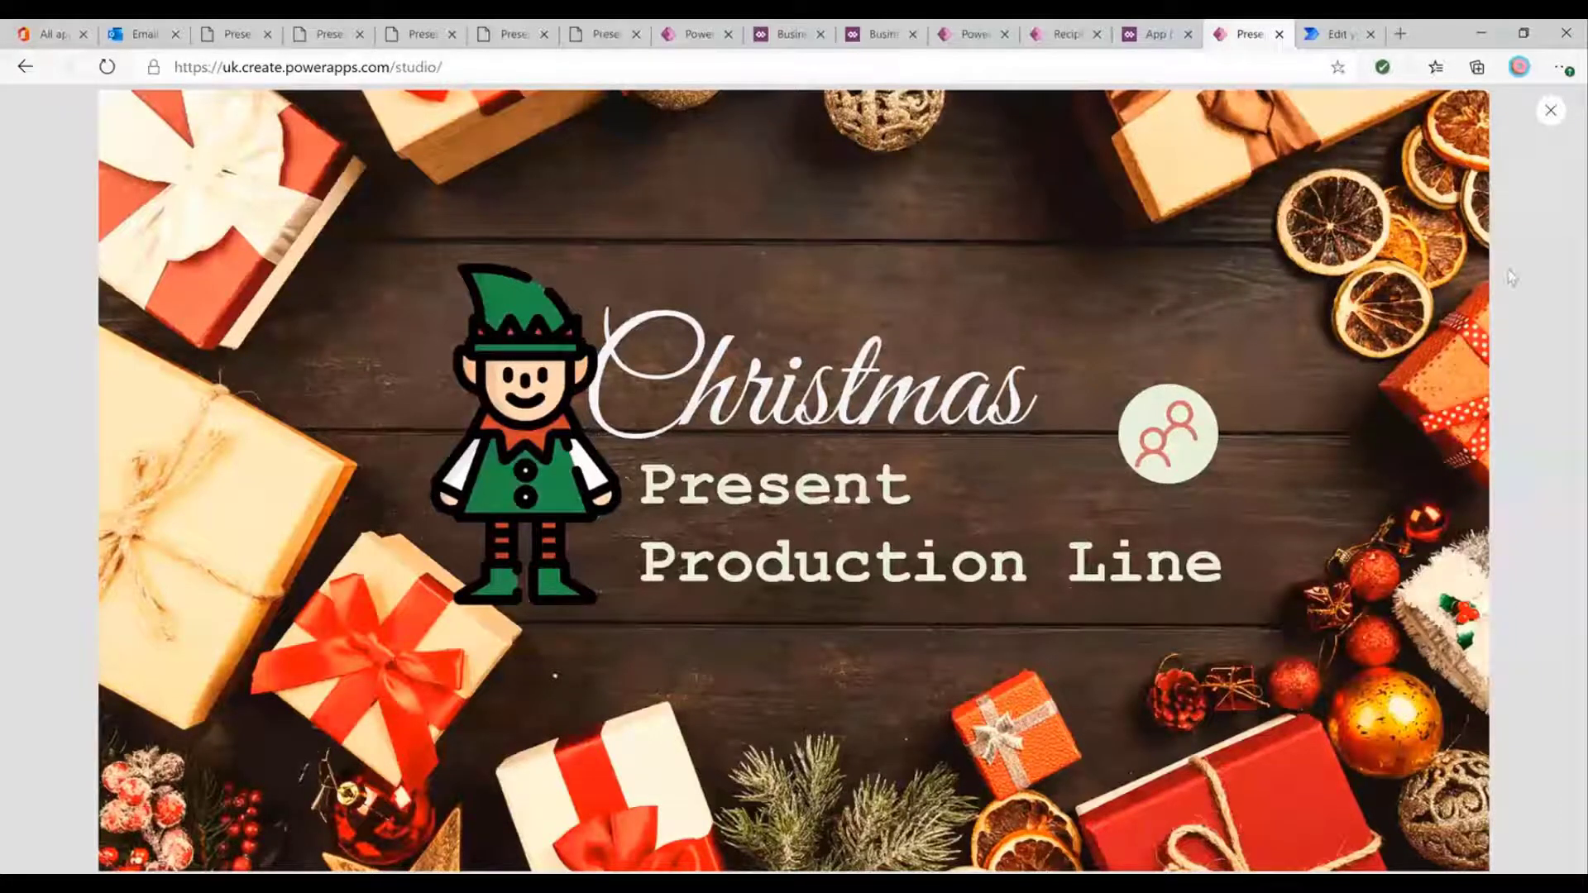